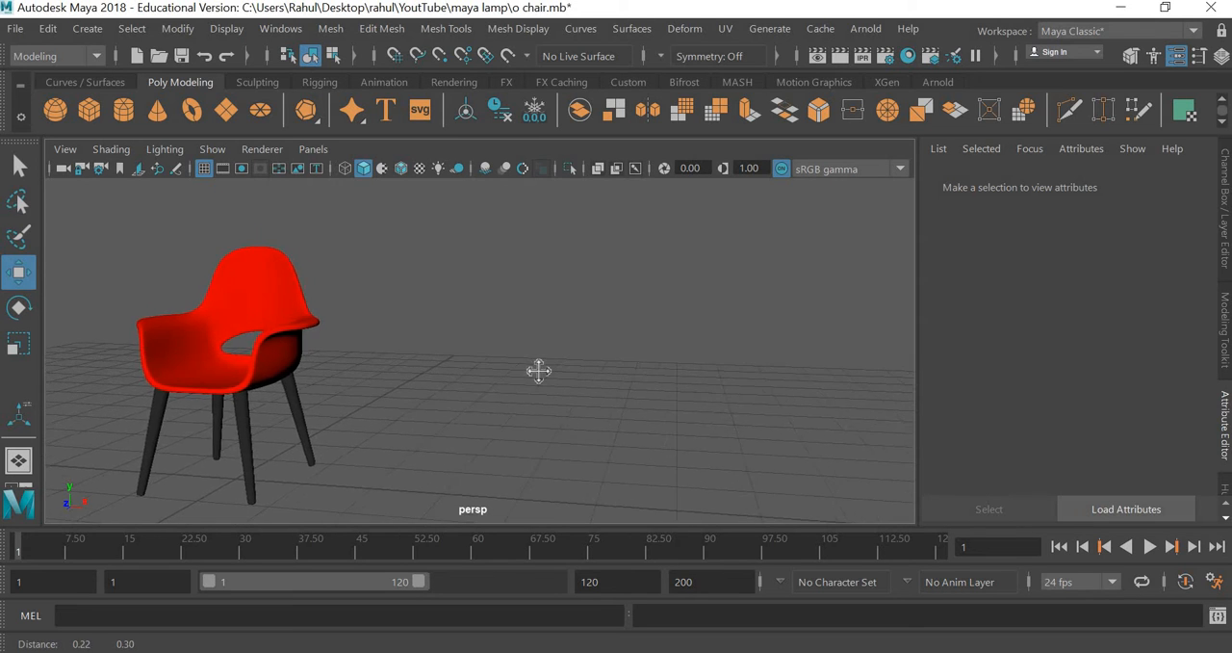
Orbit the view around the red chair to face its front.
left_click_drag(538, 372, 696, 383)
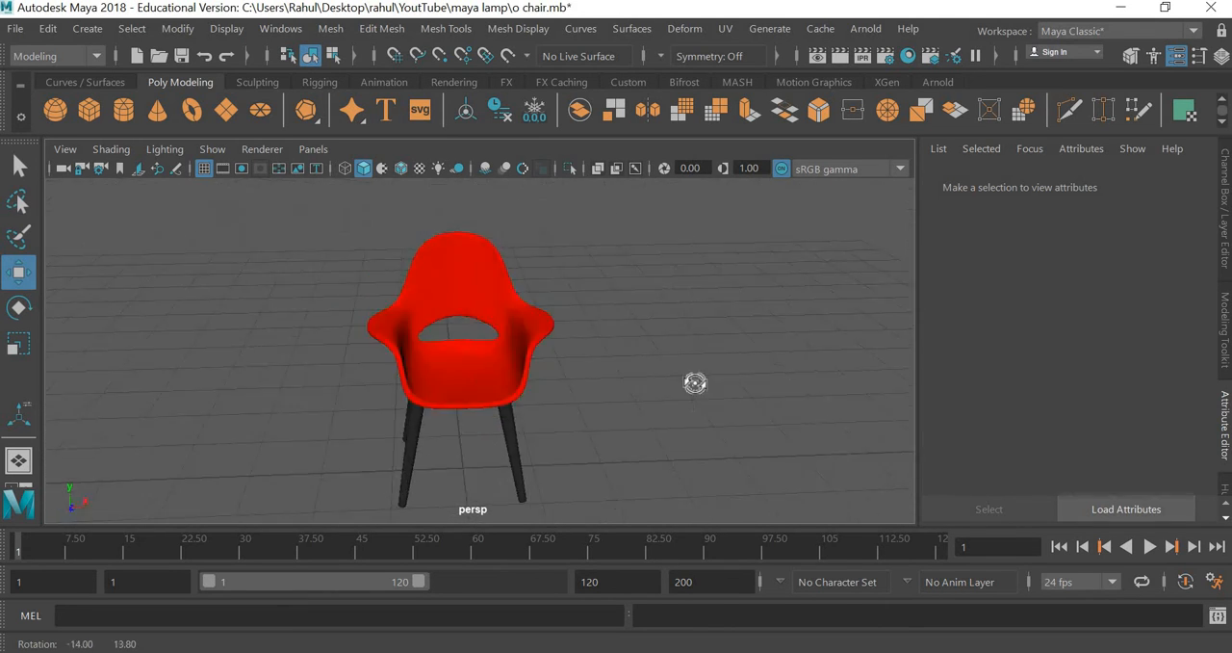
left_click_drag(695, 382, 544, 367)
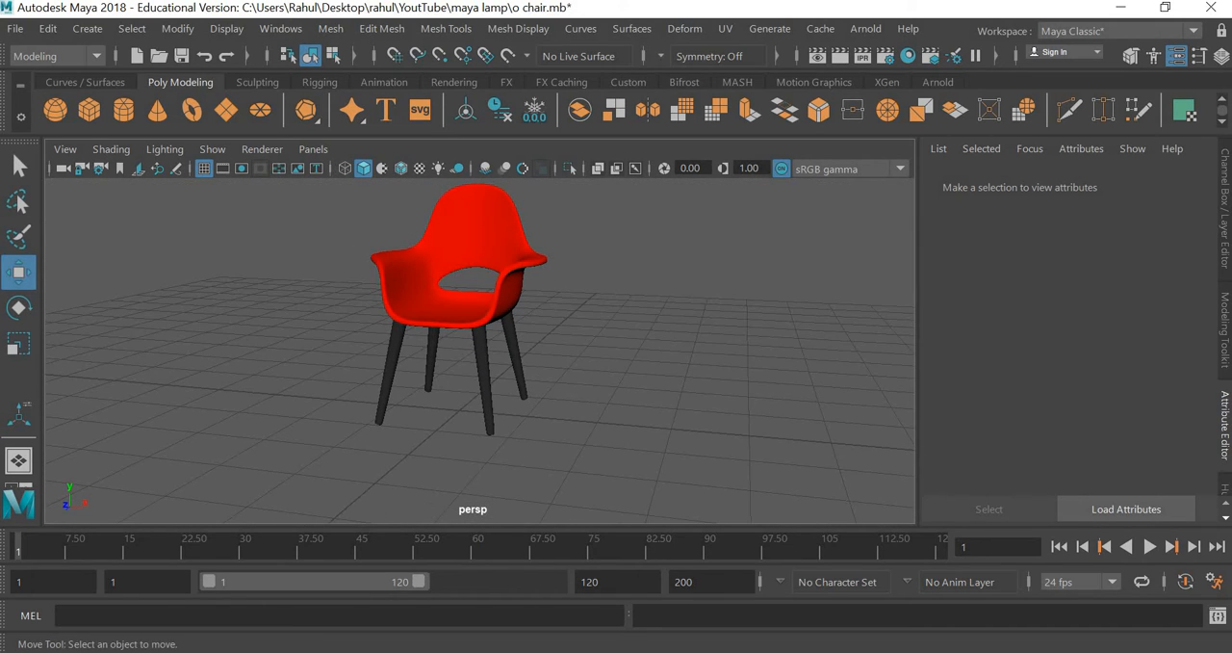
left_click(337, 11)
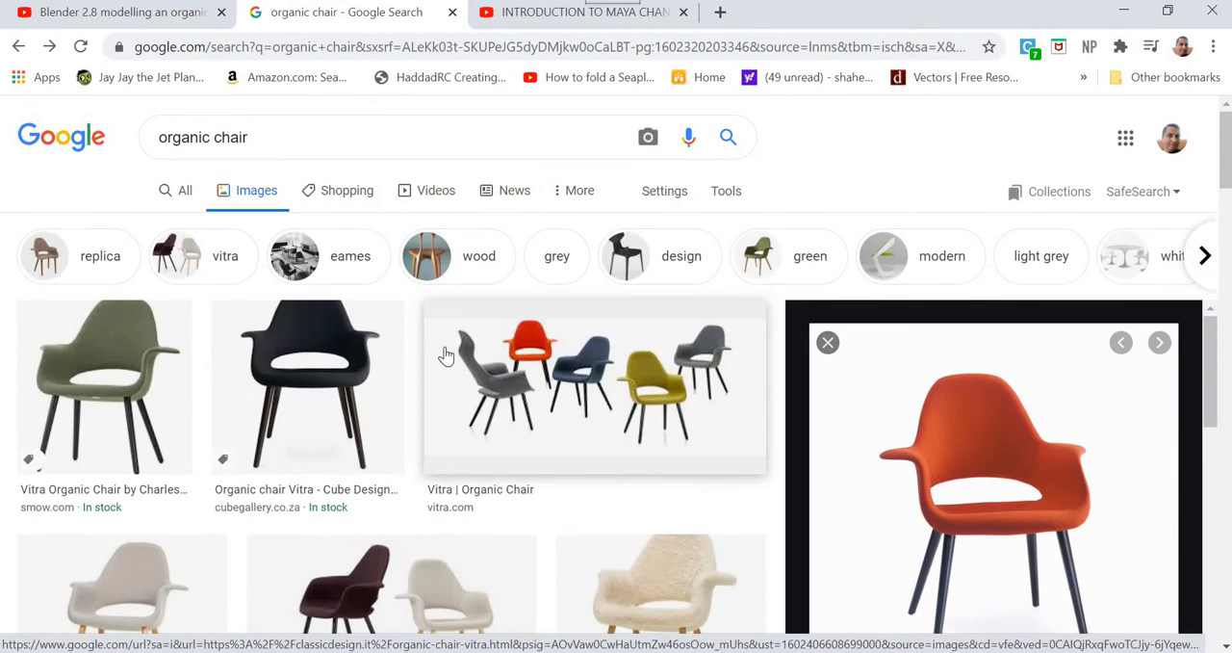
scroll("down", 3)
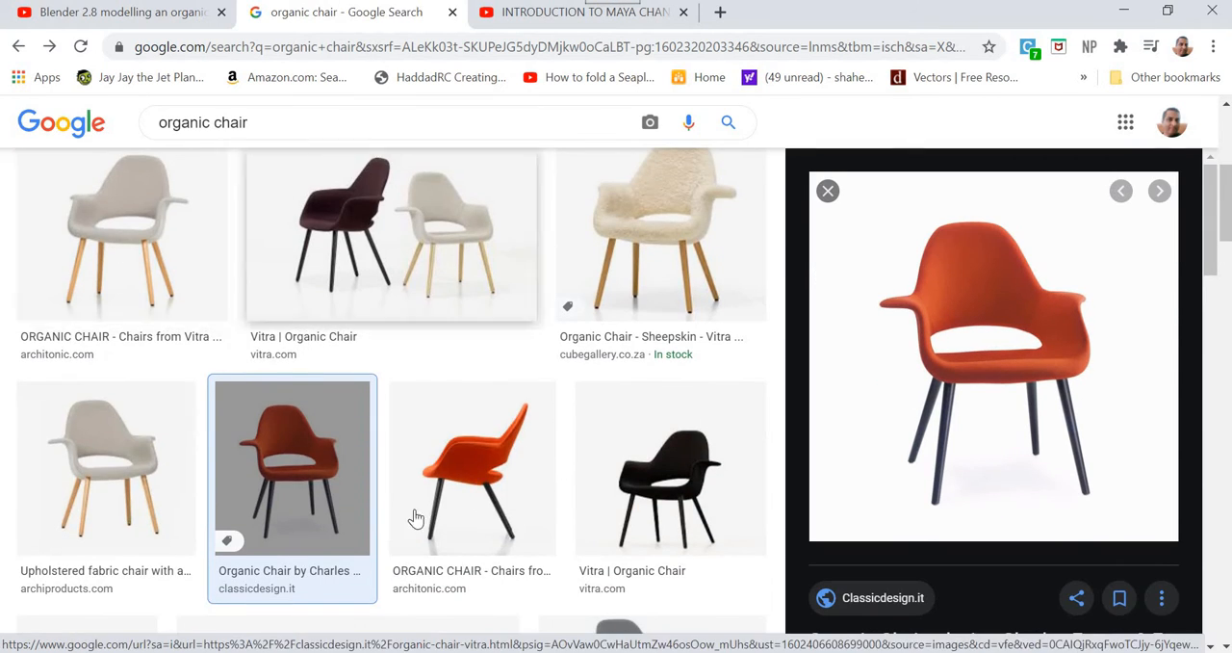
mouse_move(898, 299)
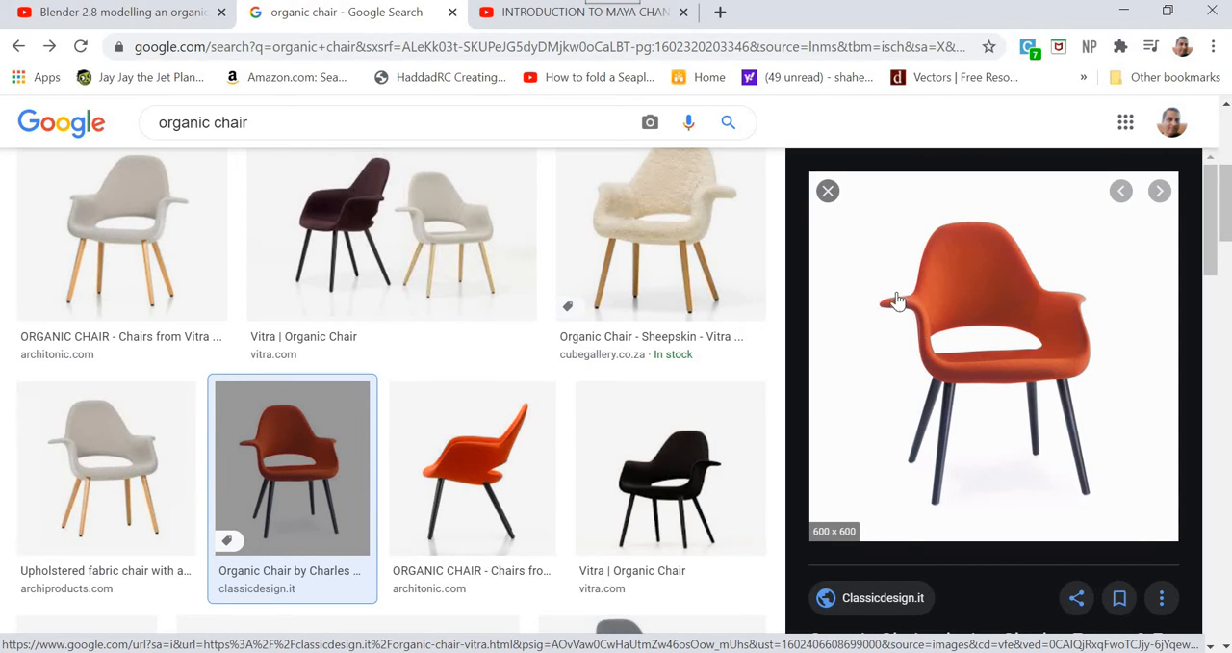
mouse_move(999, 385)
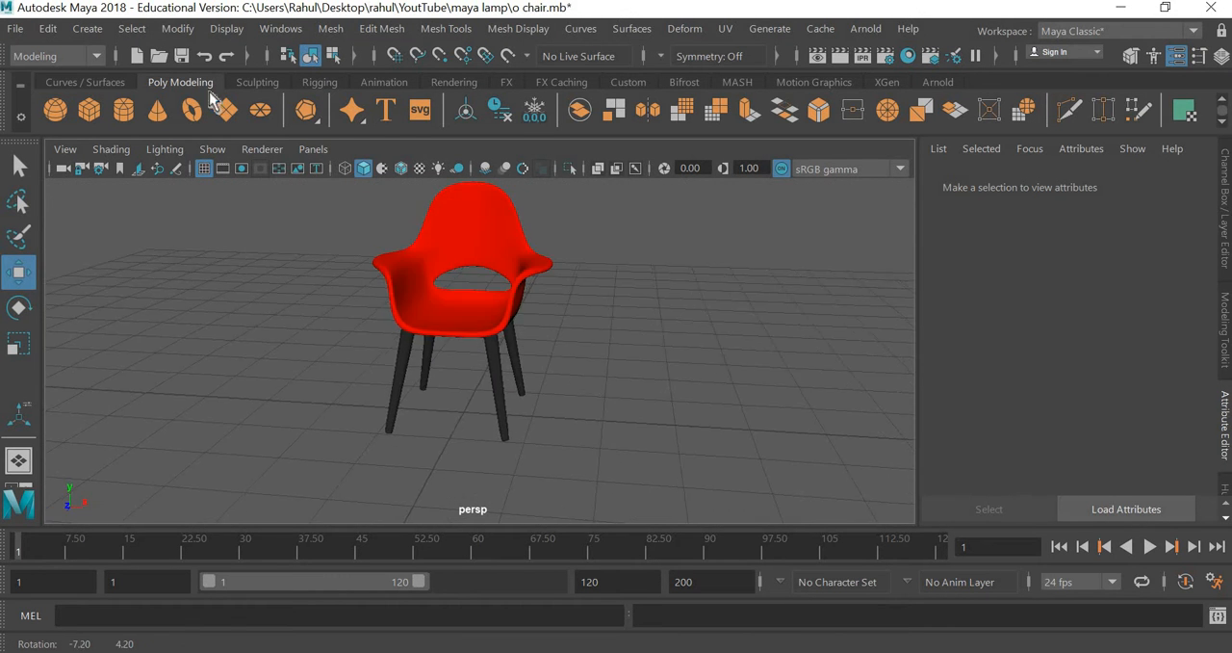
Attempt a new scene and dismiss the invalid path warning.
left_click(16, 28)
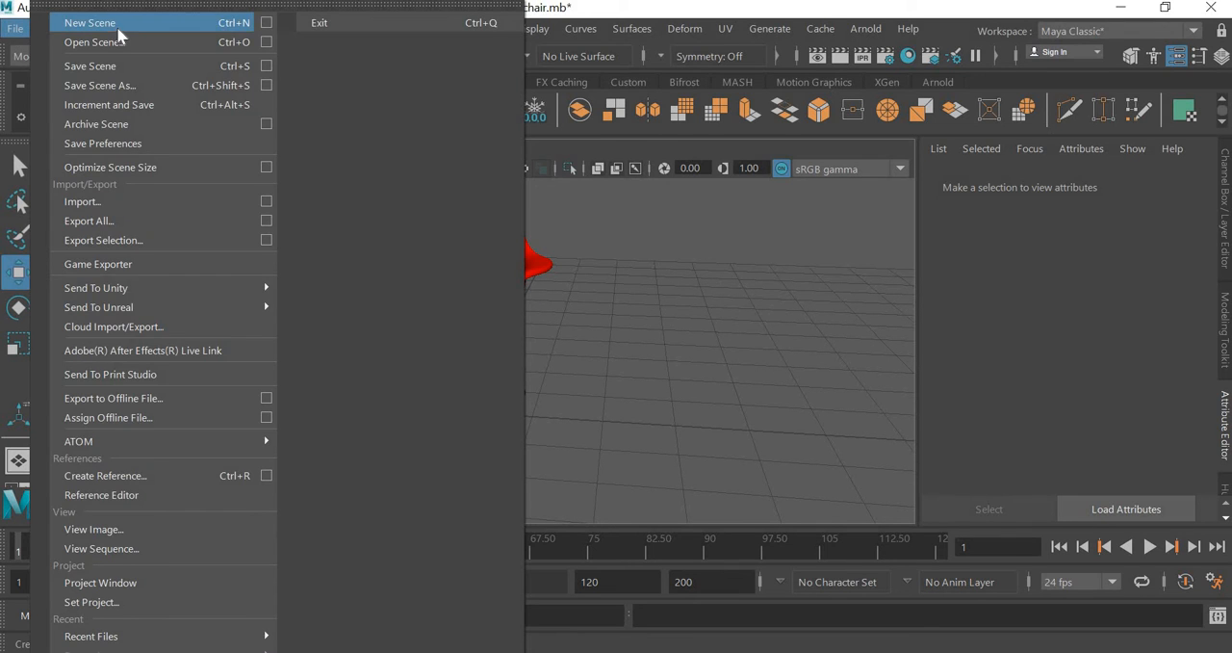
left_click(89, 22)
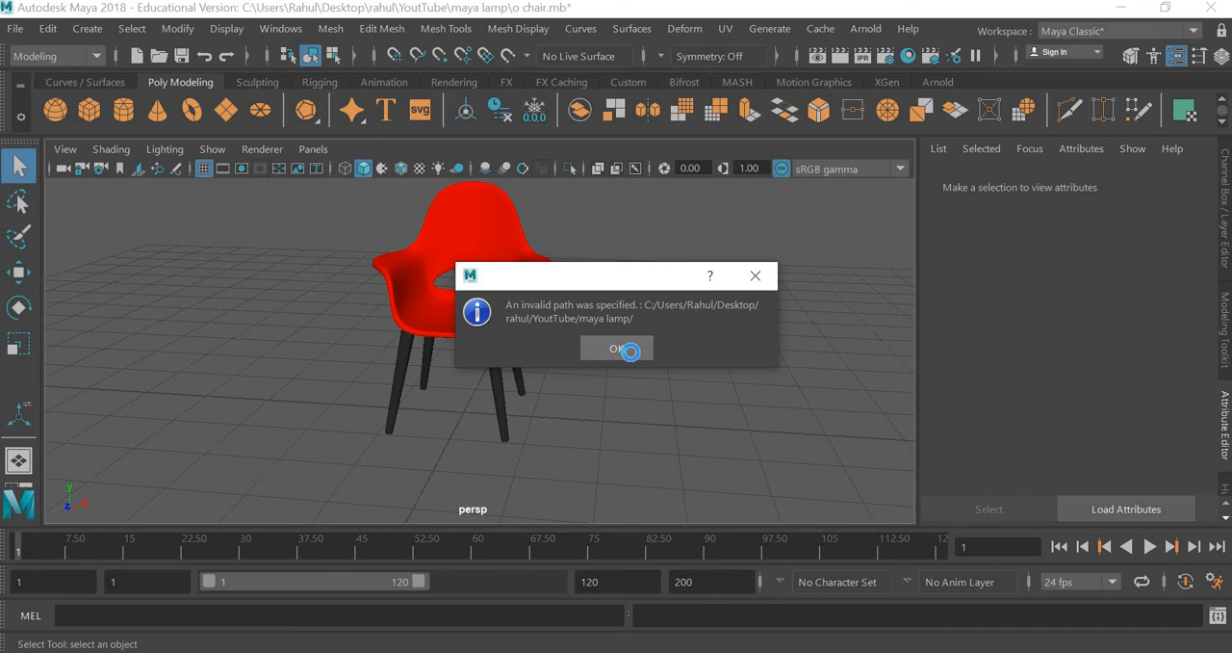
left_click(616, 347)
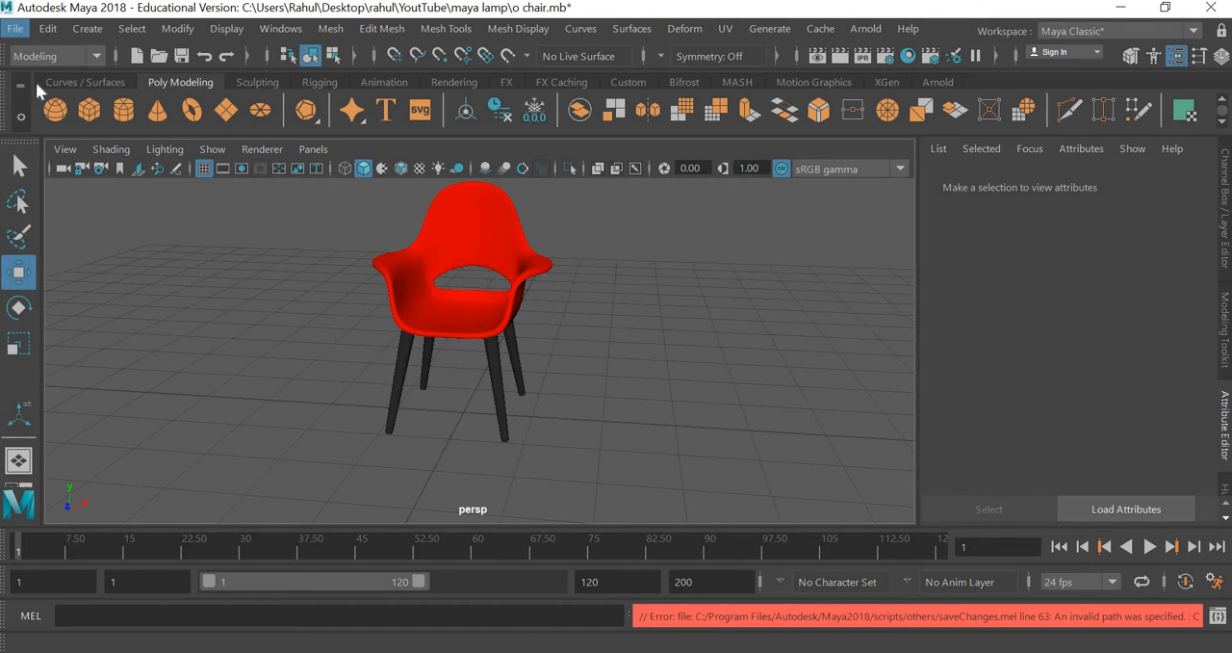
Save the chair as 'o chair.mb' in Desktop > rahul > YouTube > maya, then start a new scene.
left_click(15, 28)
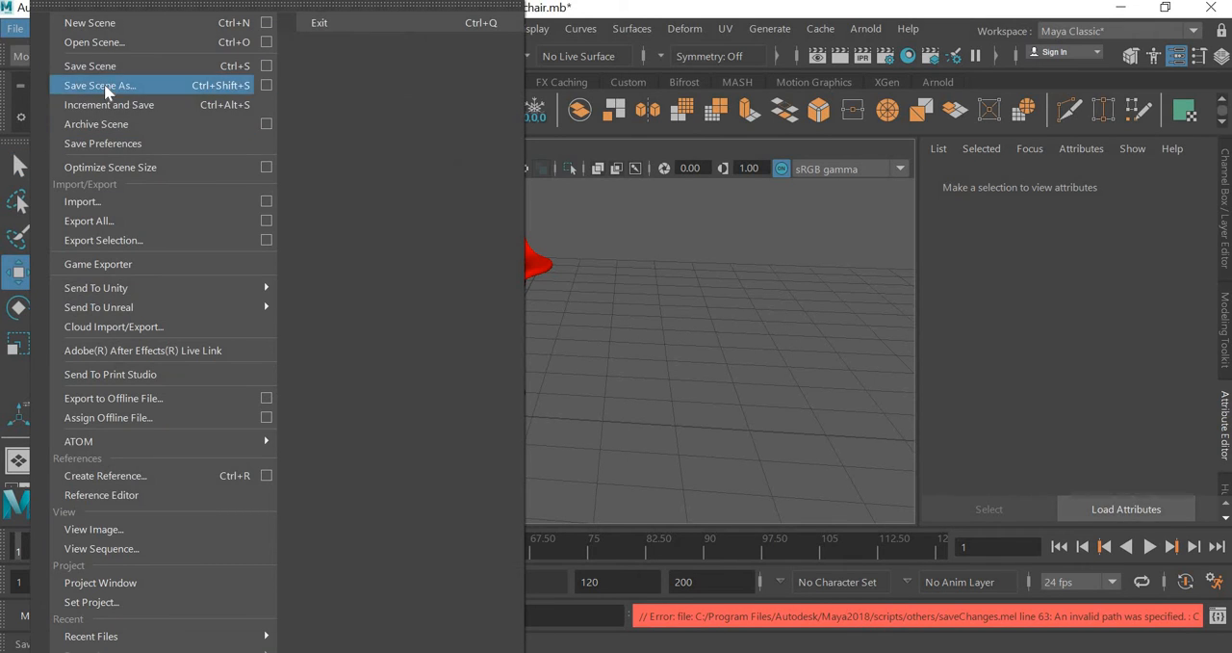
left_click(99, 85)
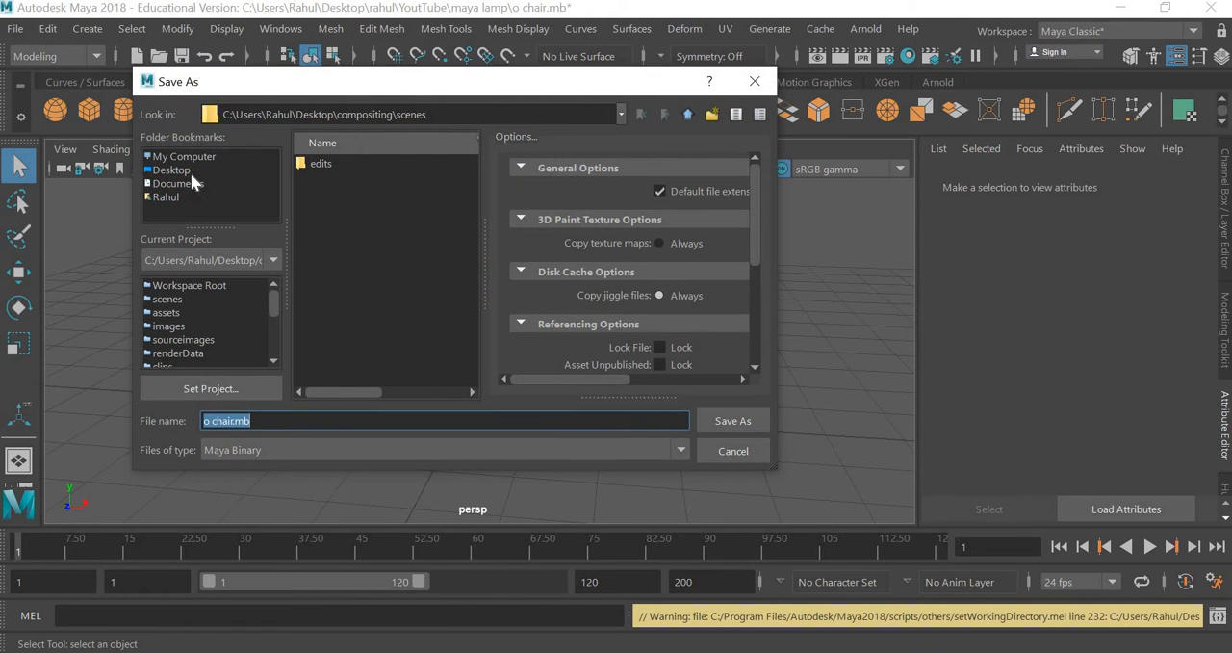
left_click(171, 170)
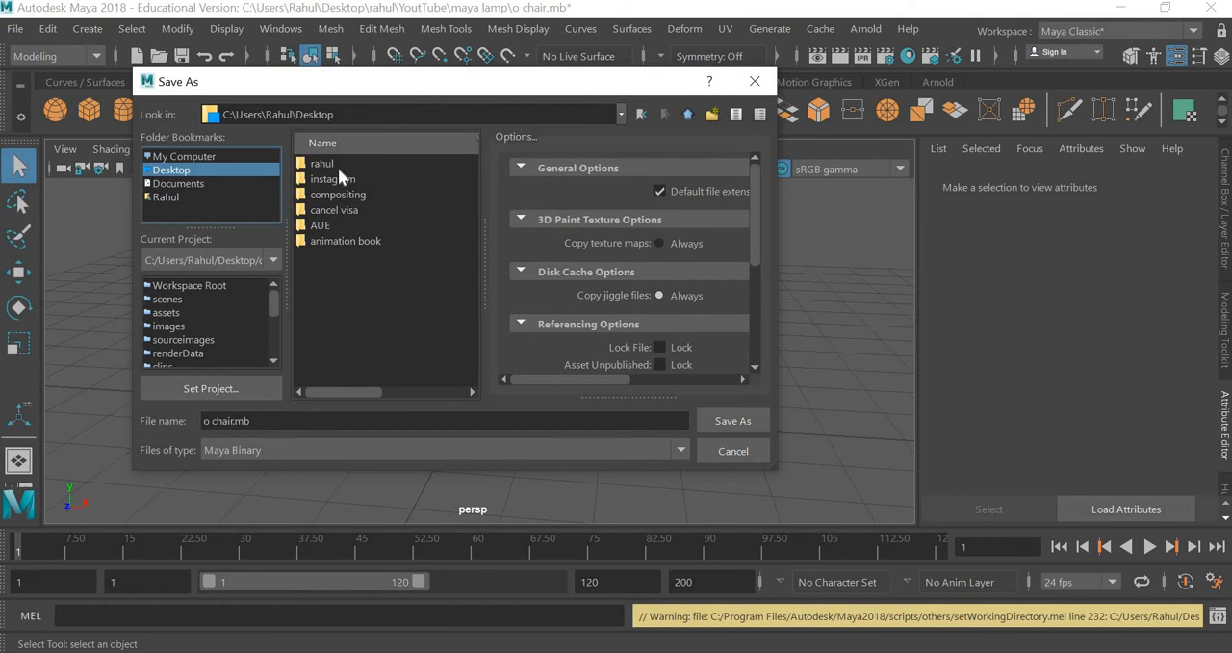
double_click(321, 163)
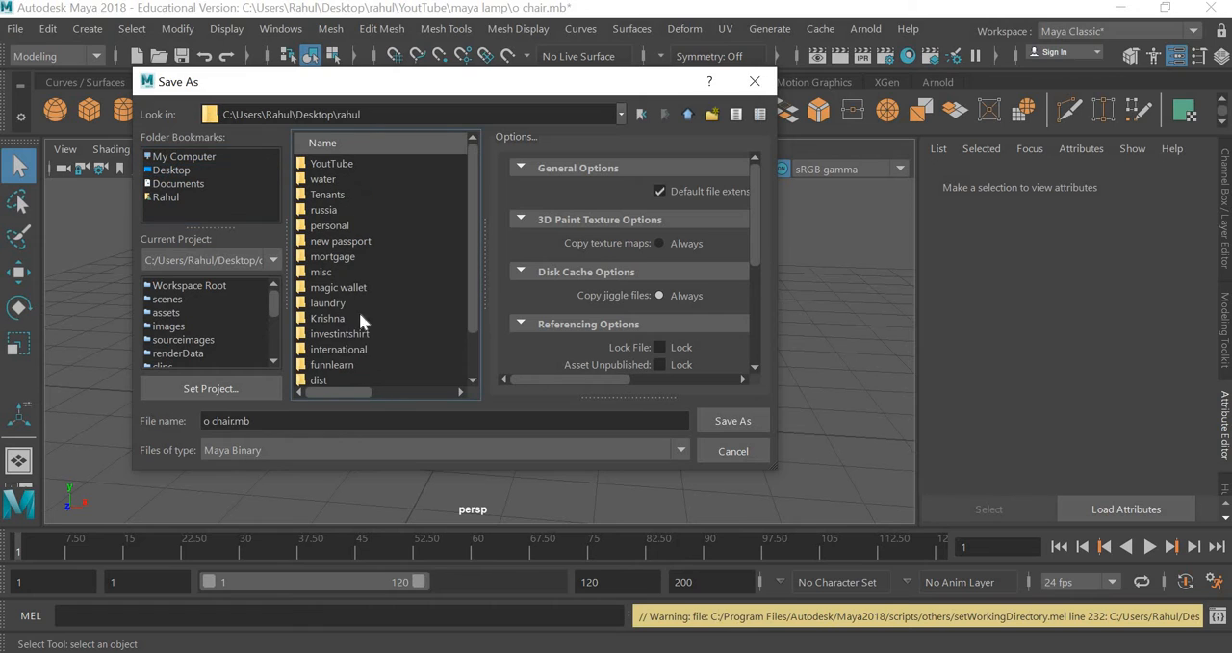
double_click(331, 162)
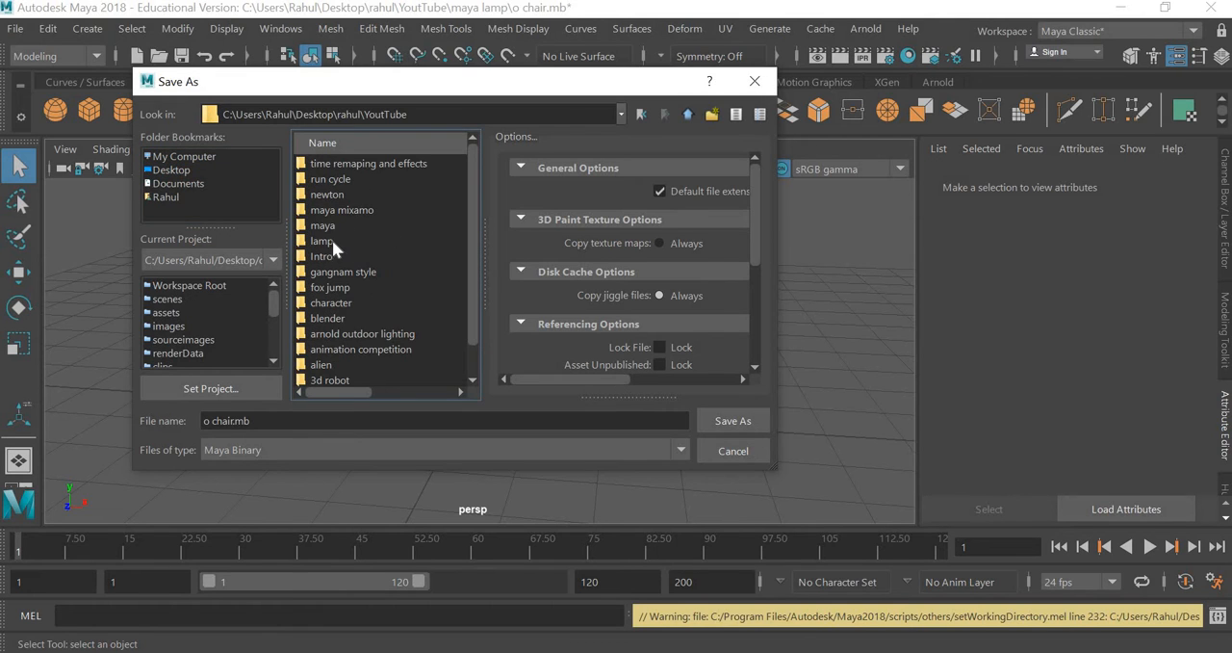
double_click(323, 225)
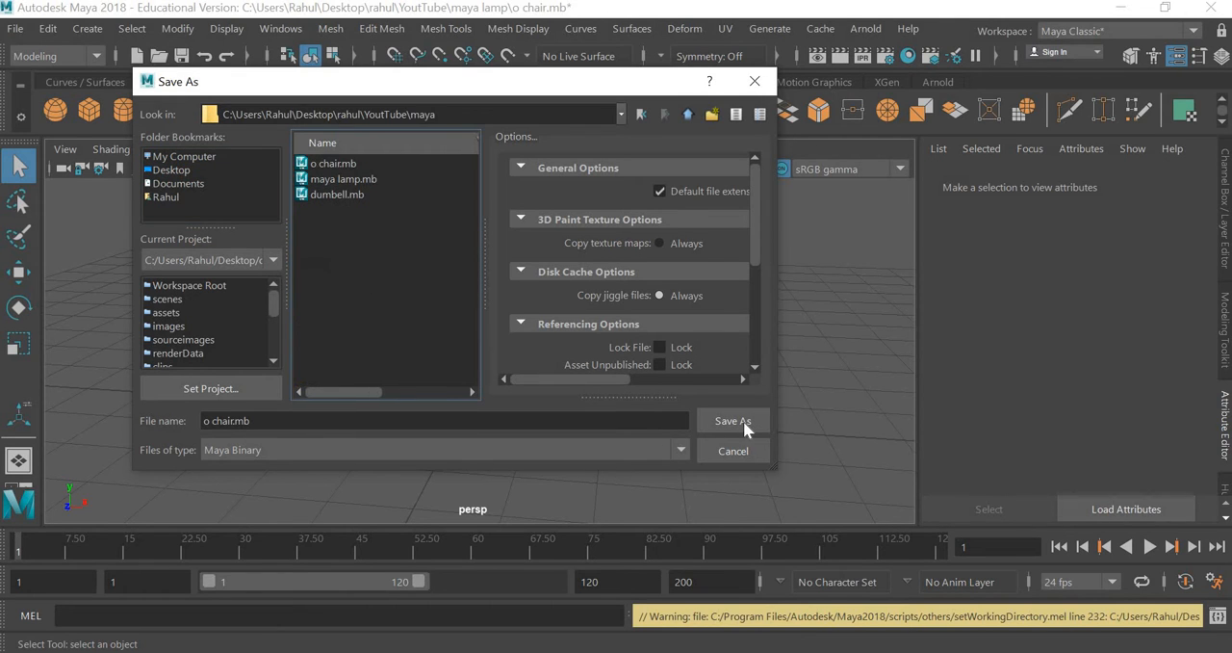
left_click(733, 420)
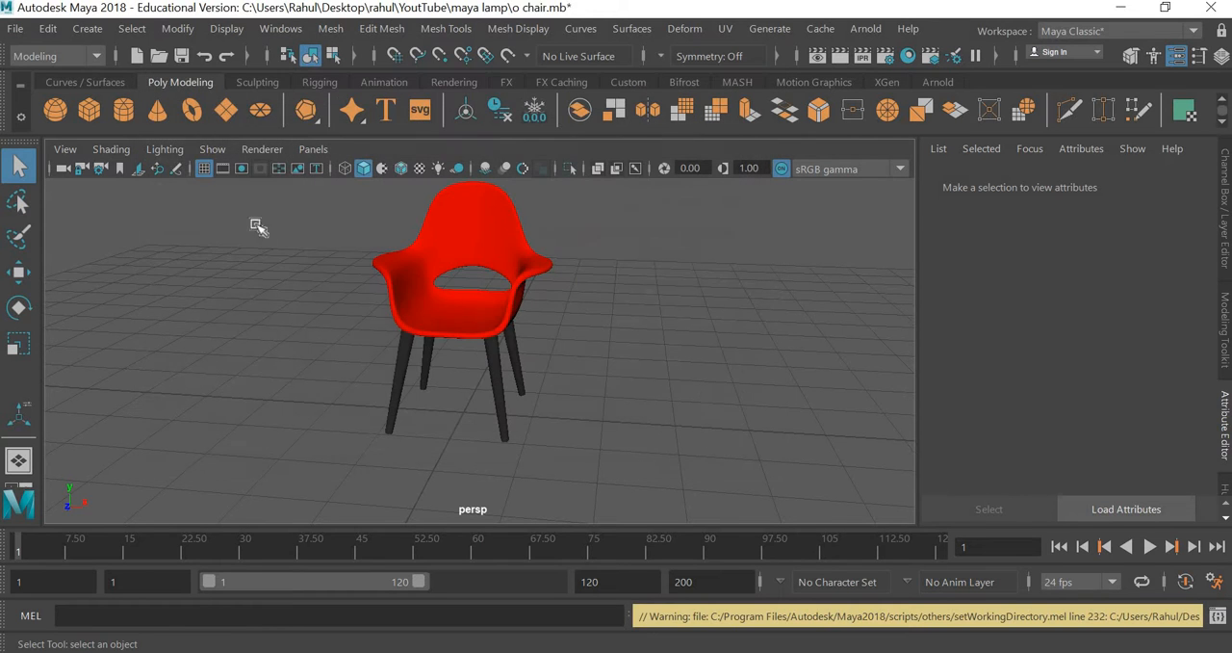
left_click(16, 28)
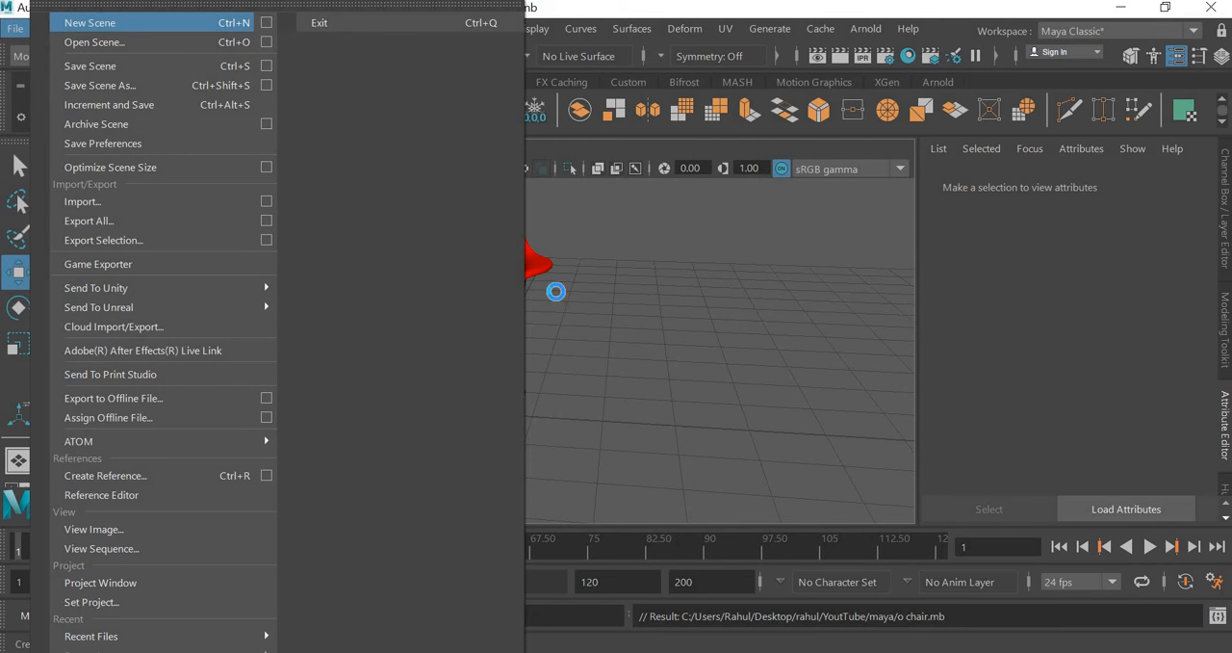
left_click(90, 22)
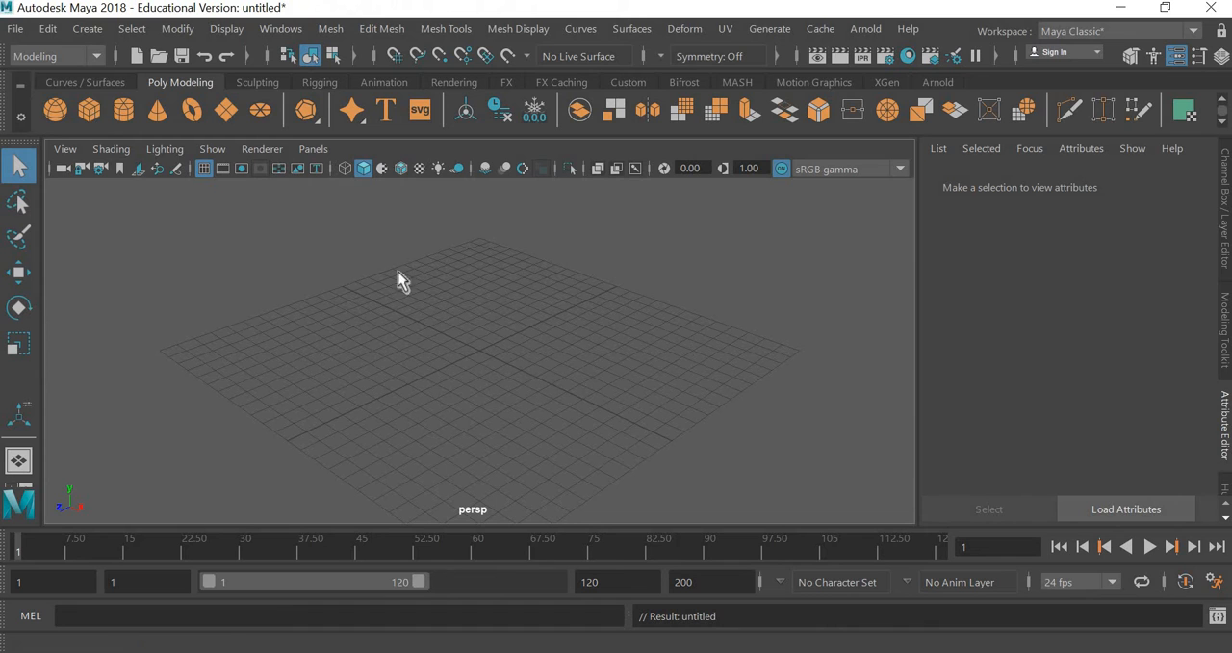
Add a poly cube at Translate Y 1.829 with width, height and depth subdivisions of 2.
left_click(55, 109)
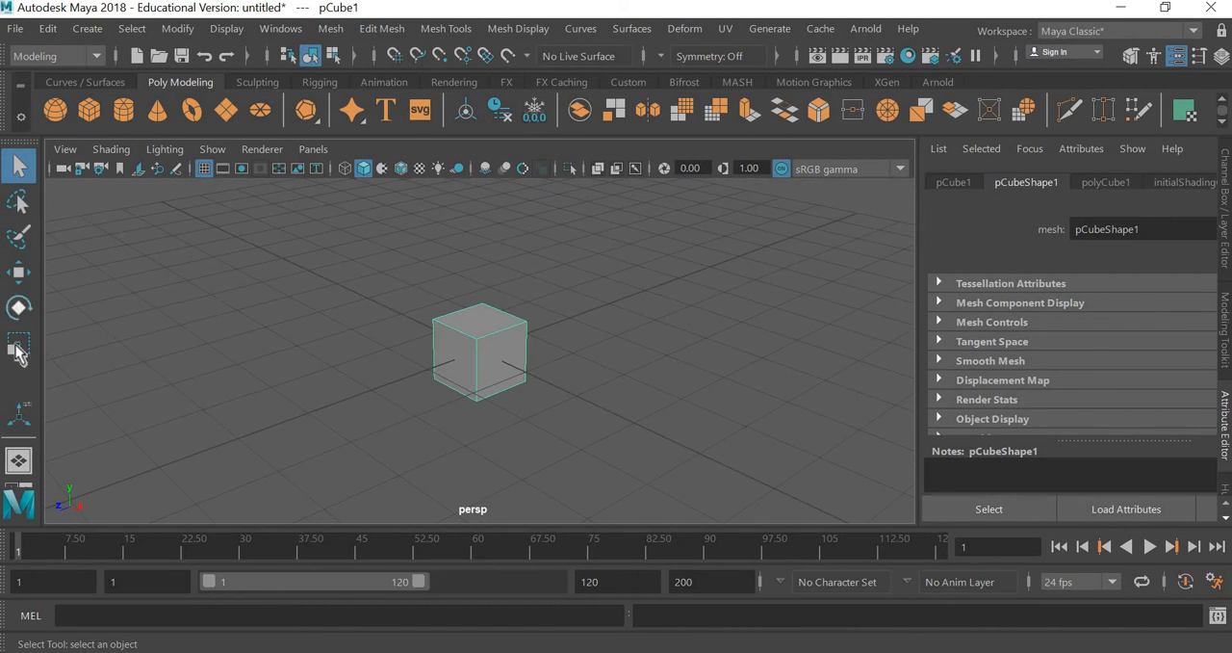
left_click(19, 272)
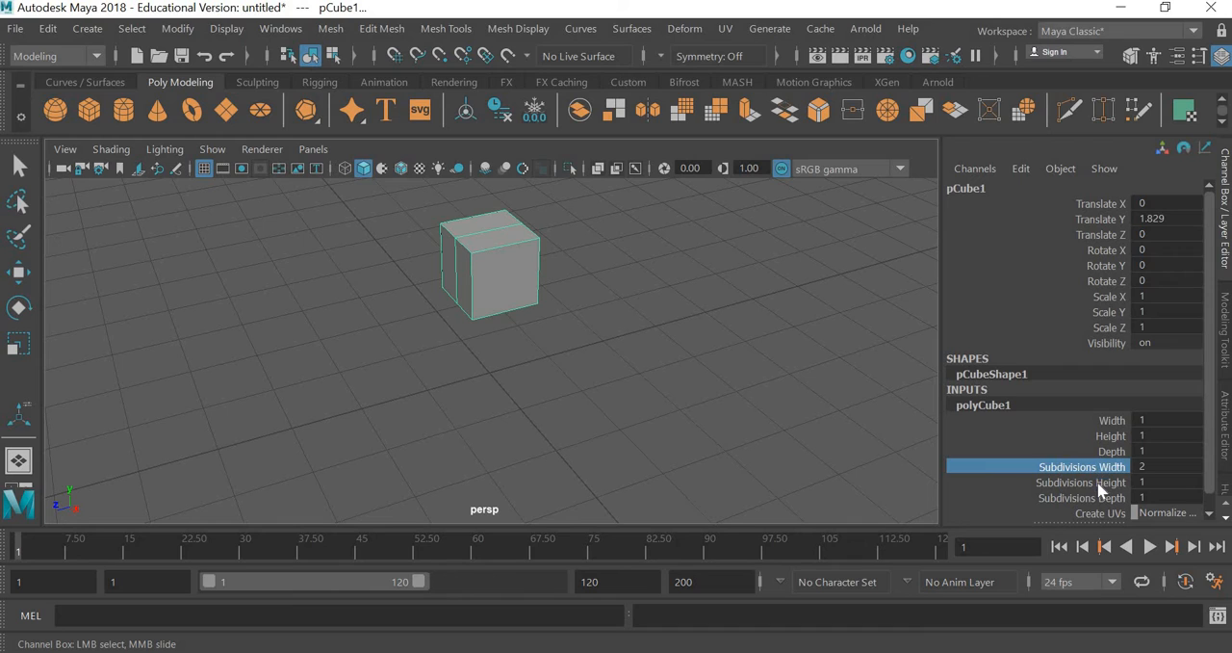
left_click(1107, 482)
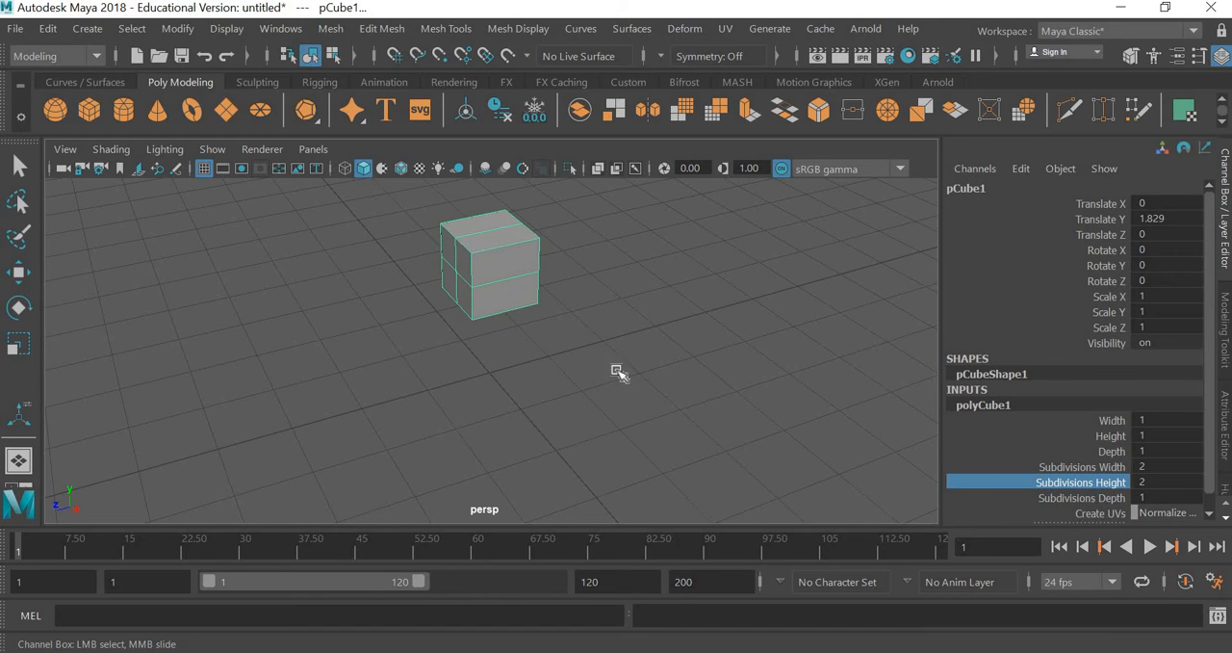
left_click(1081, 498)
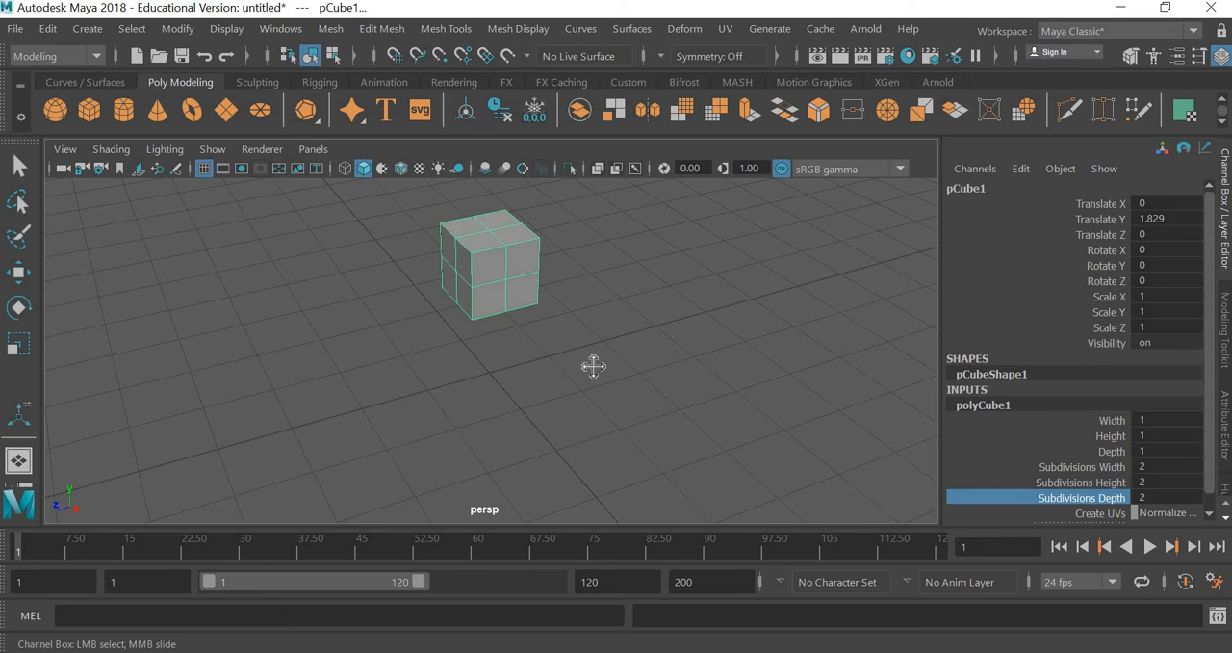
left_click_drag(593, 365, 621, 359)
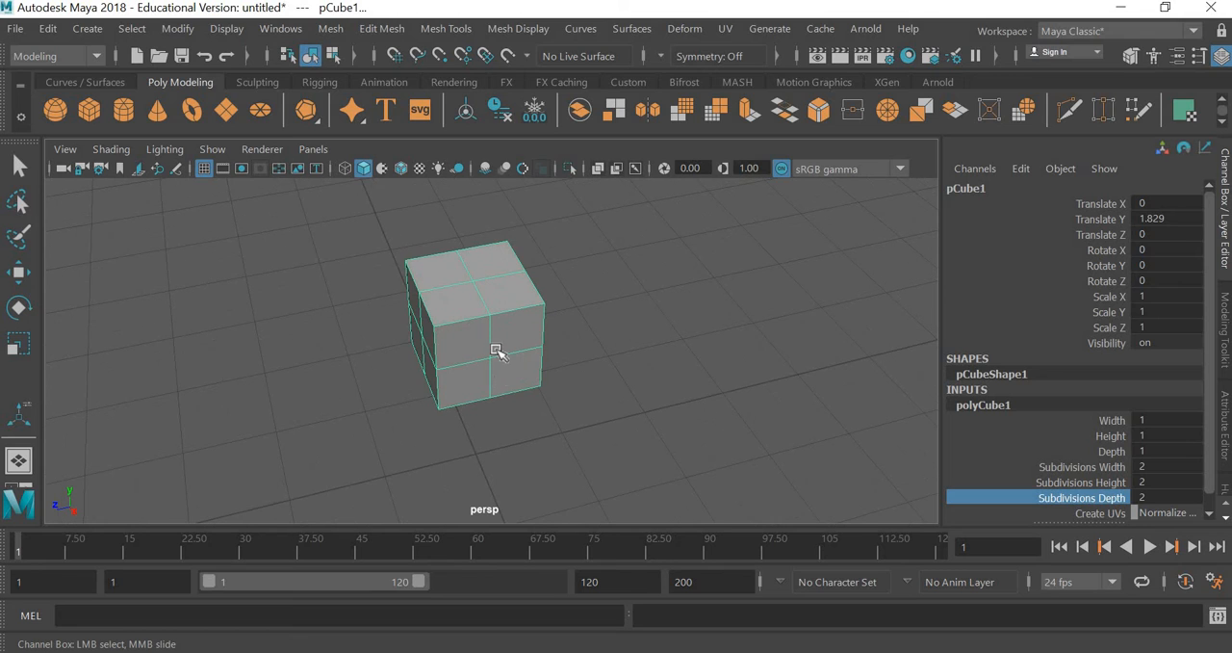
right_click(496, 346)
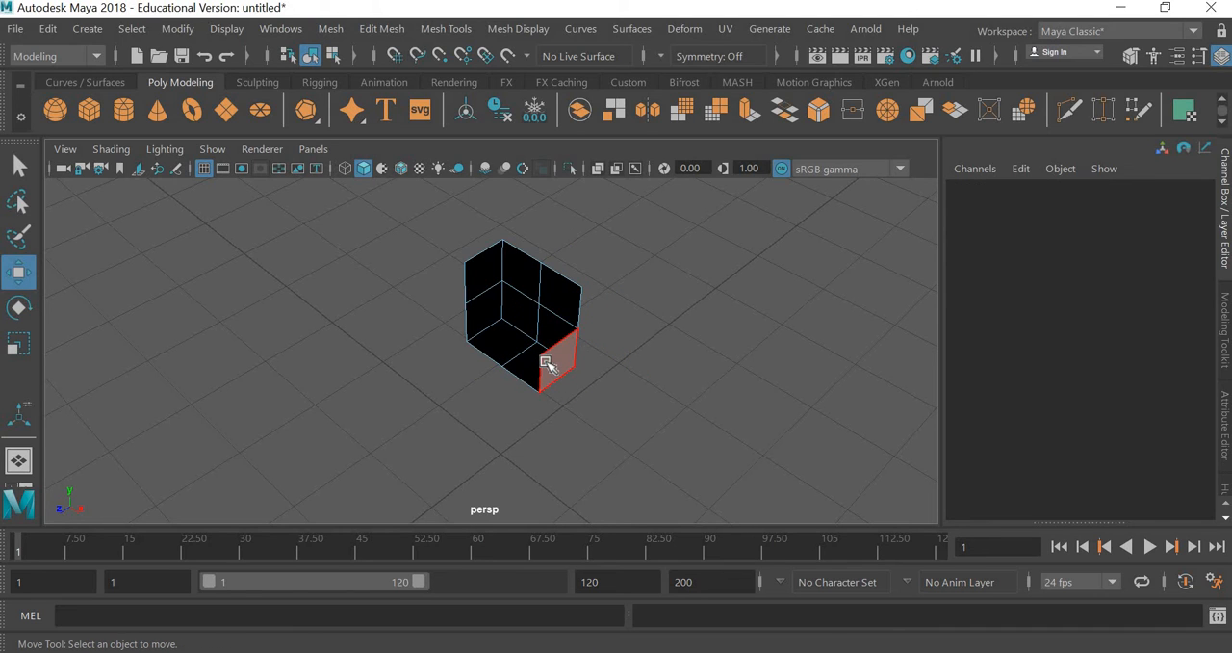
Select another unwanted face of the cube for removal.
left_click(549, 361)
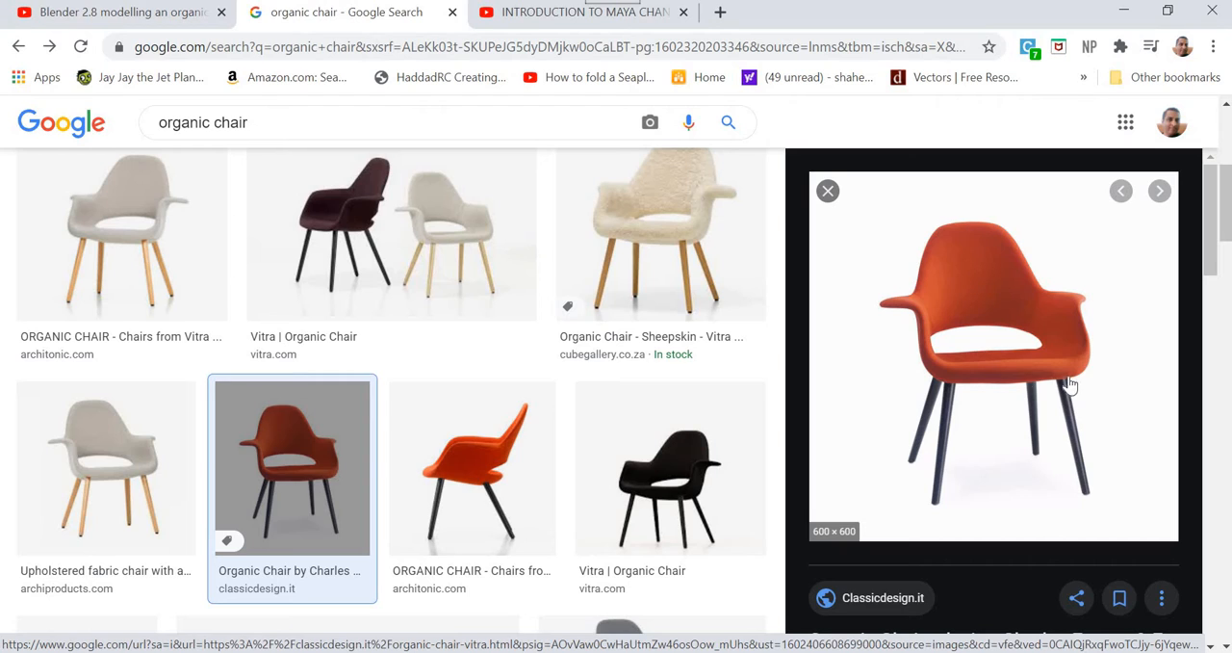
mouse_move(968, 234)
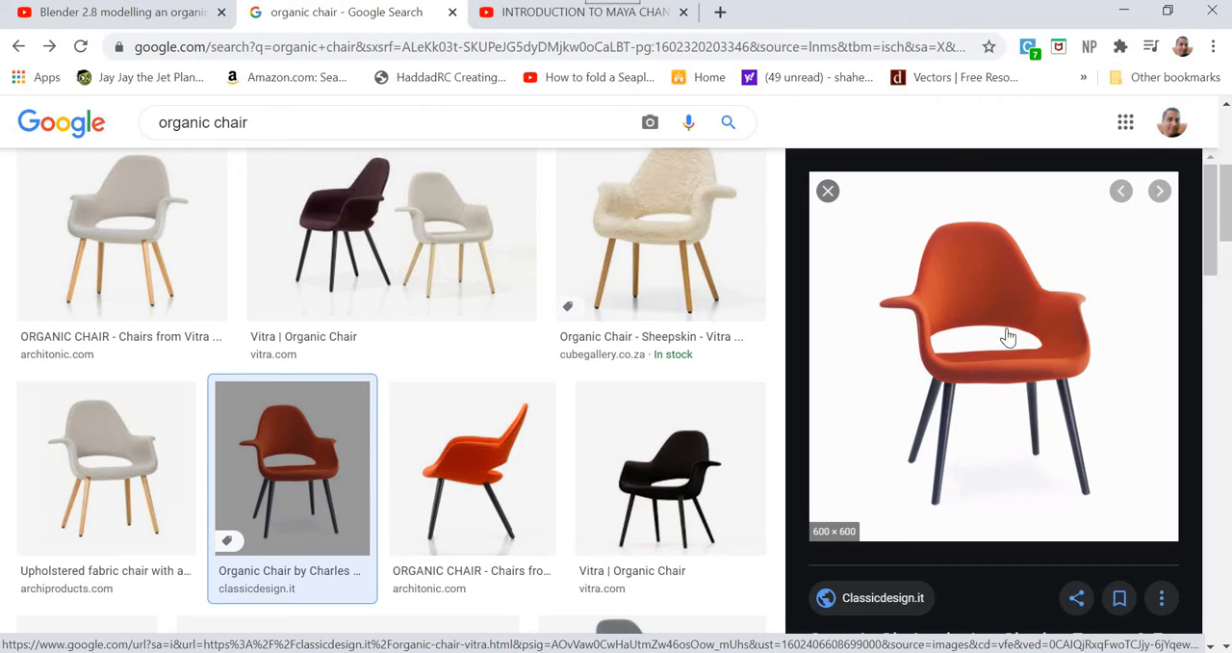
mouse_move(1086, 366)
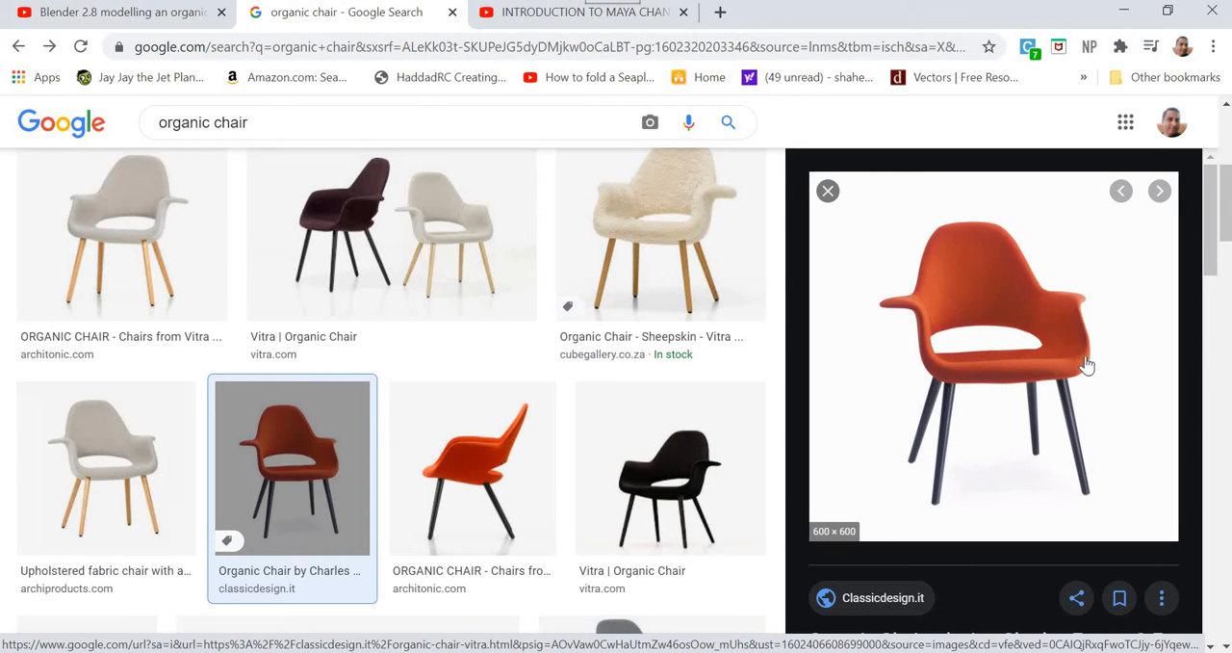
mouse_move(1086, 368)
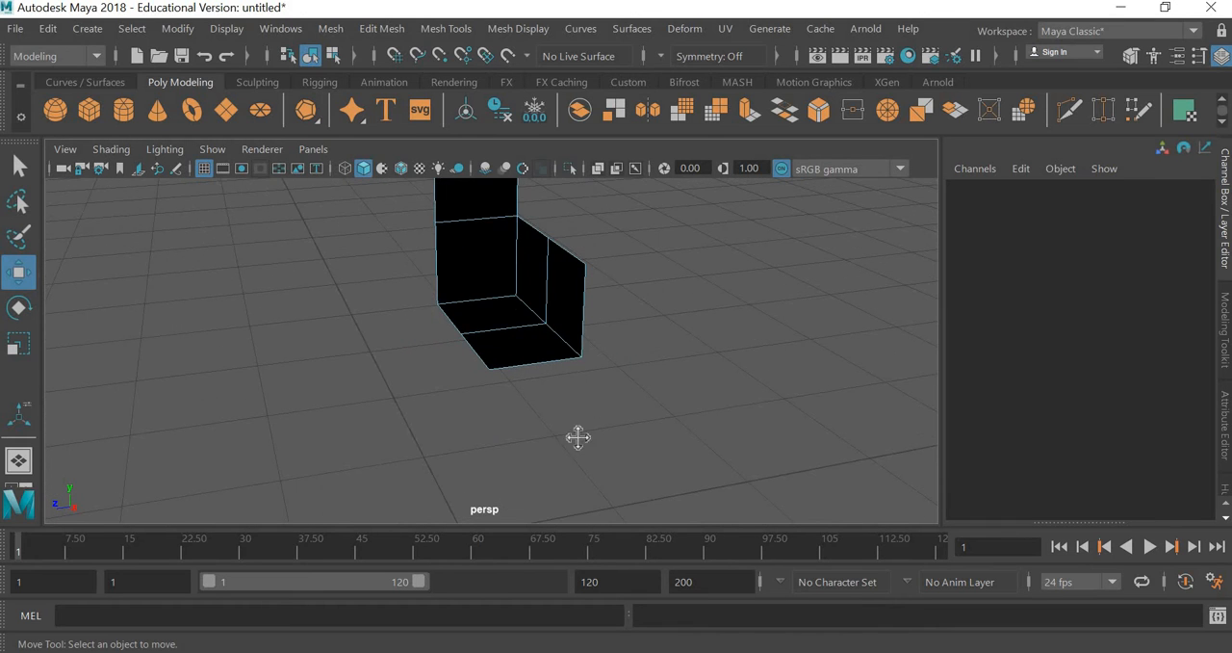
Extrude the side panel's top edge outward into a flat armrest flap.
left_click_drag(578, 438, 607, 423)
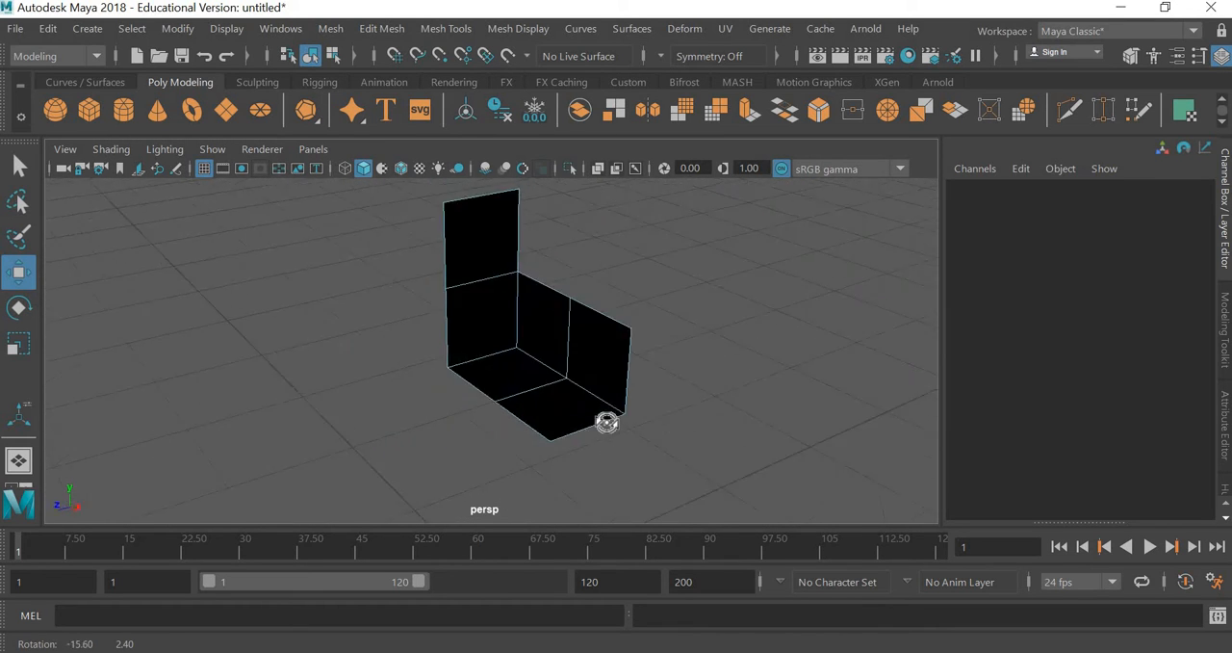
left_click(597, 347)
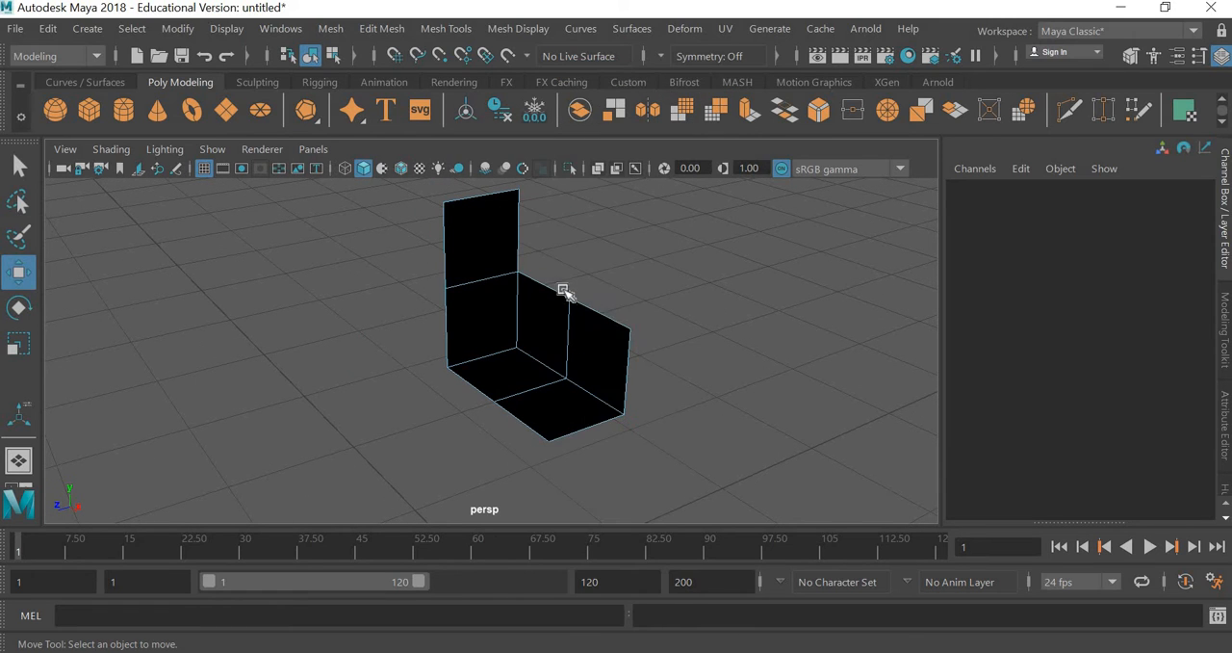
left_click(564, 291)
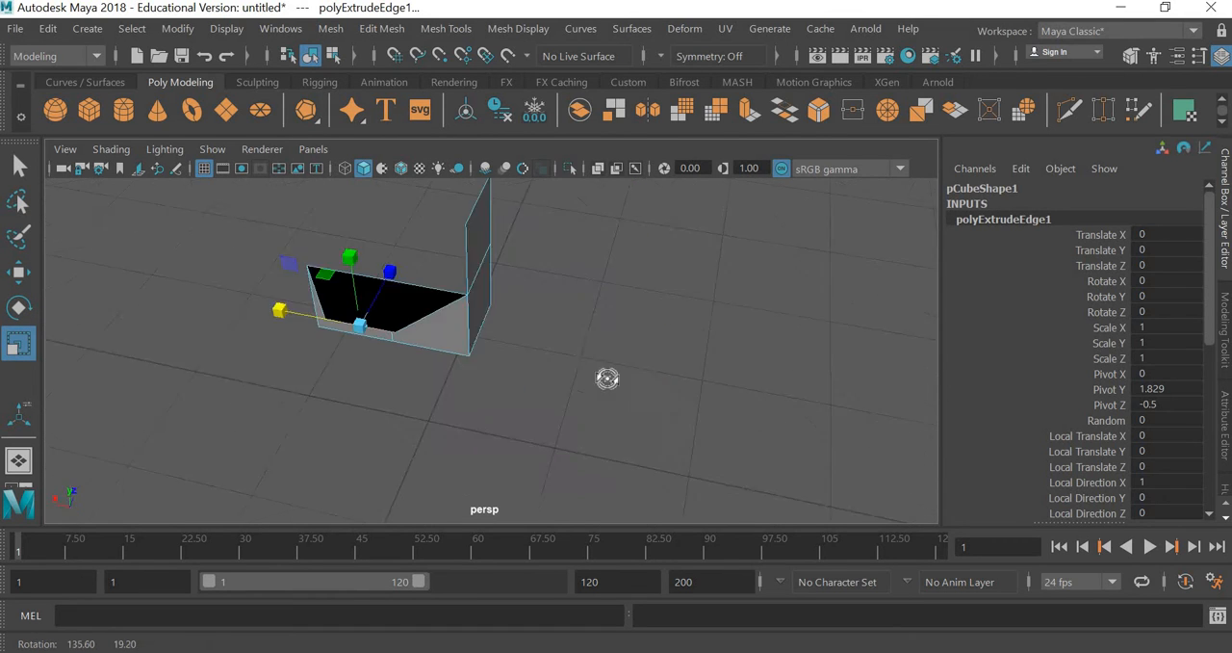
left_click_drag(606, 379, 712, 390)
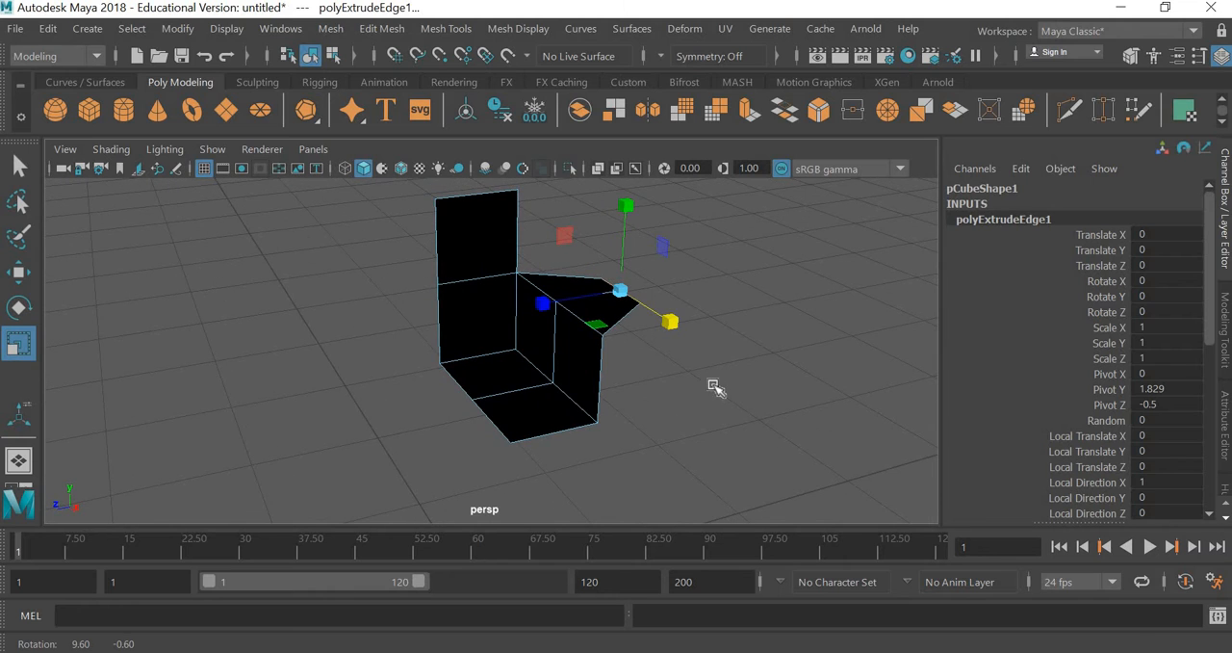
left_click_drag(715, 388, 439, 319)
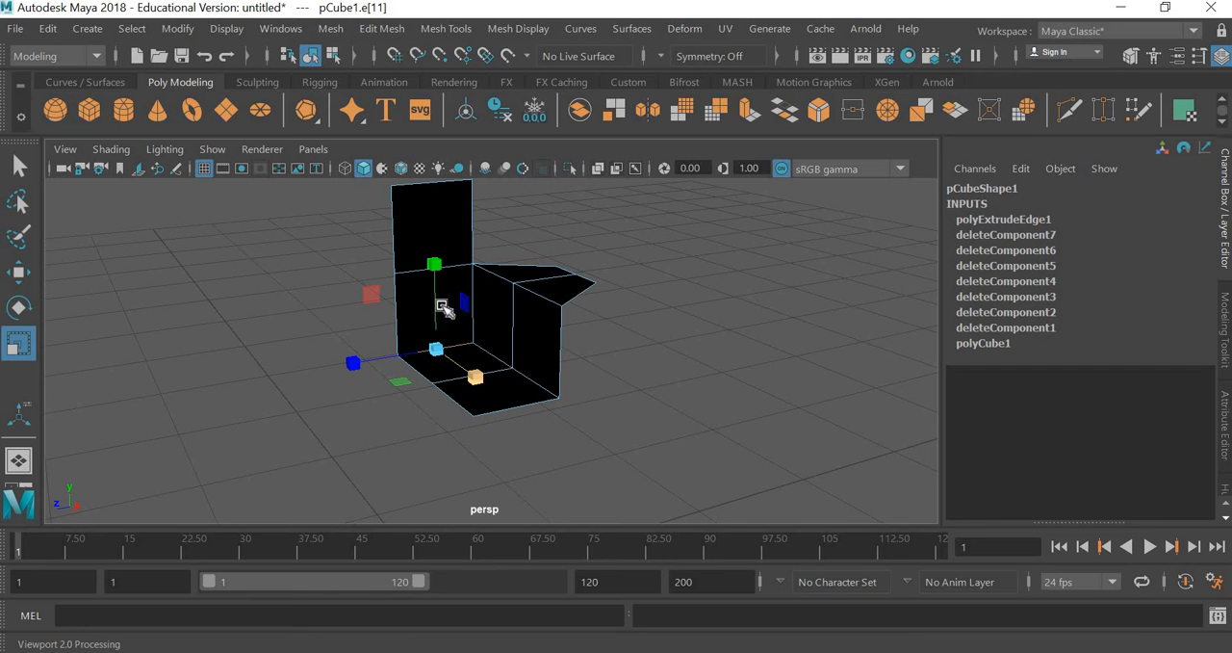
Switch the chair mesh to vertex editing mode.
right_click(443, 306)
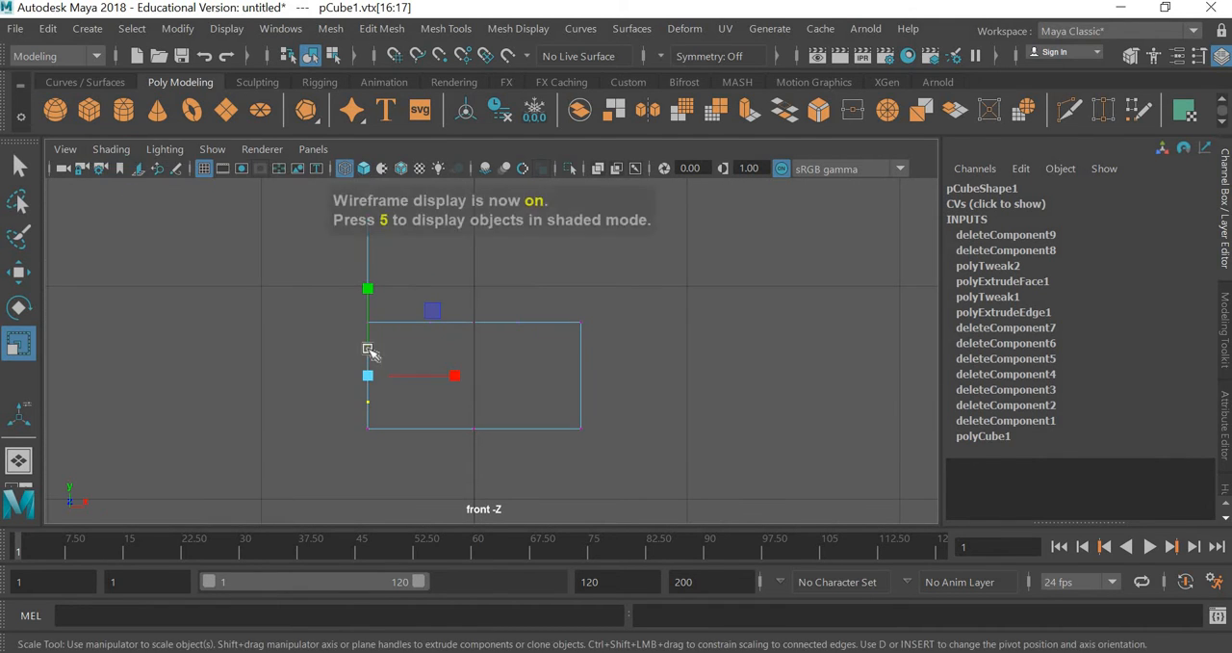
Scale the side piece's selected vertices together and shift them sideways in the side view.
left_click_drag(371, 352, 496, 389)
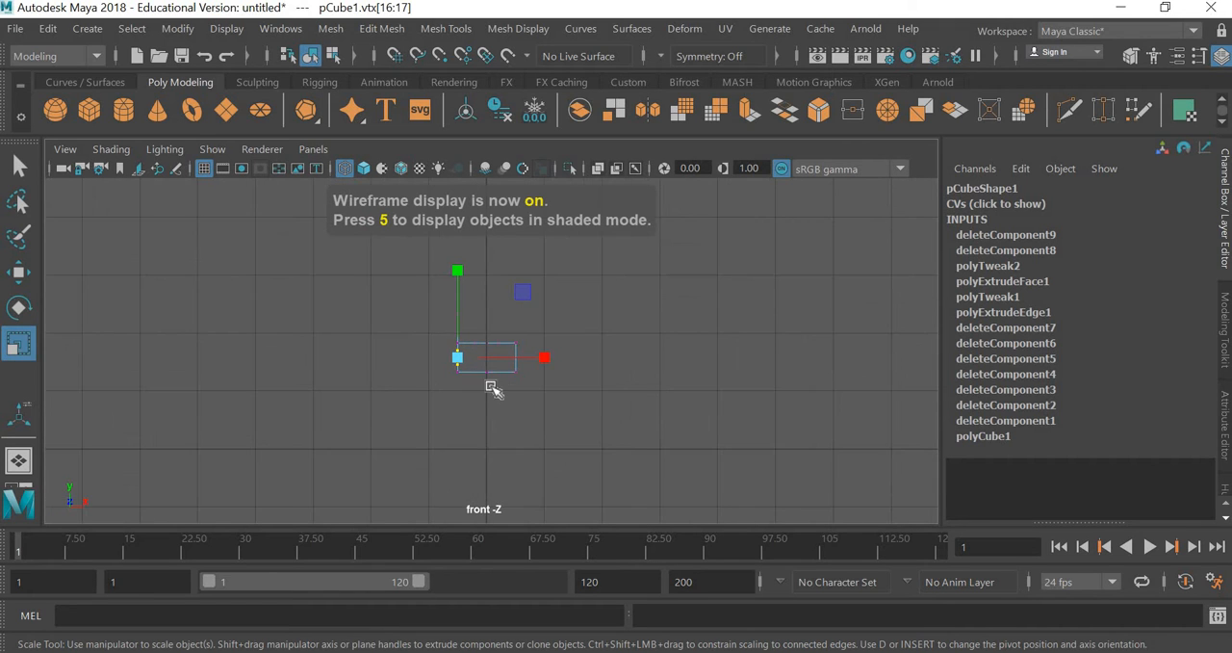
key("space")
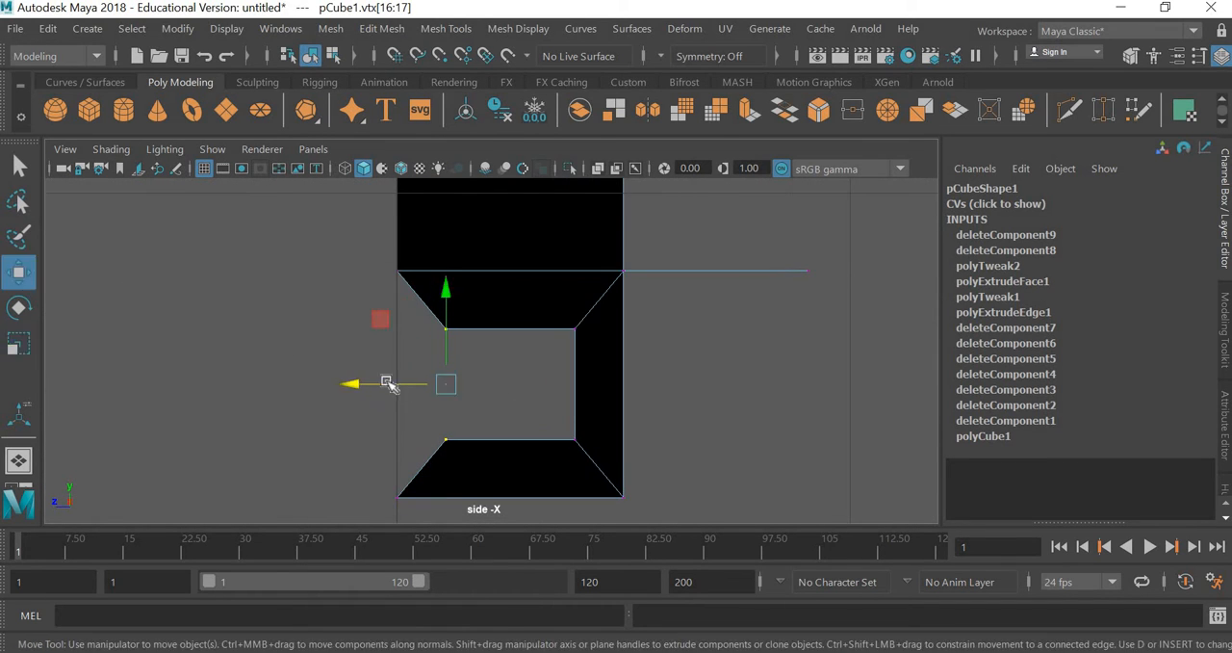
left_click_drag(385, 384, 334, 383)
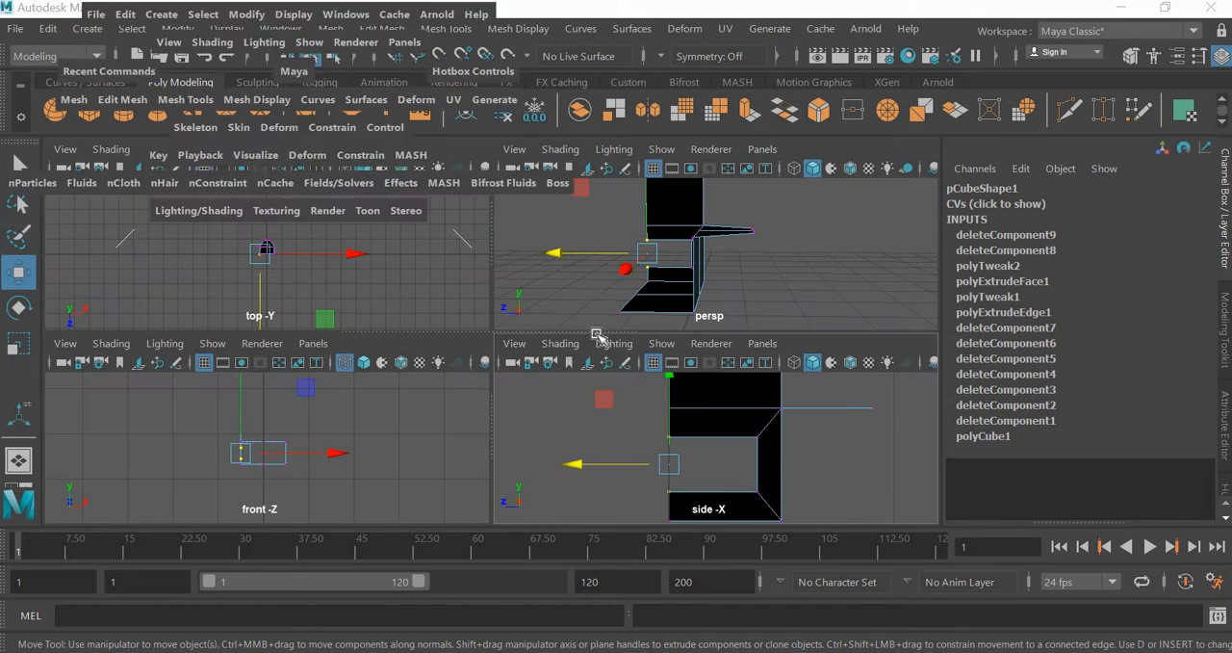
key("space")
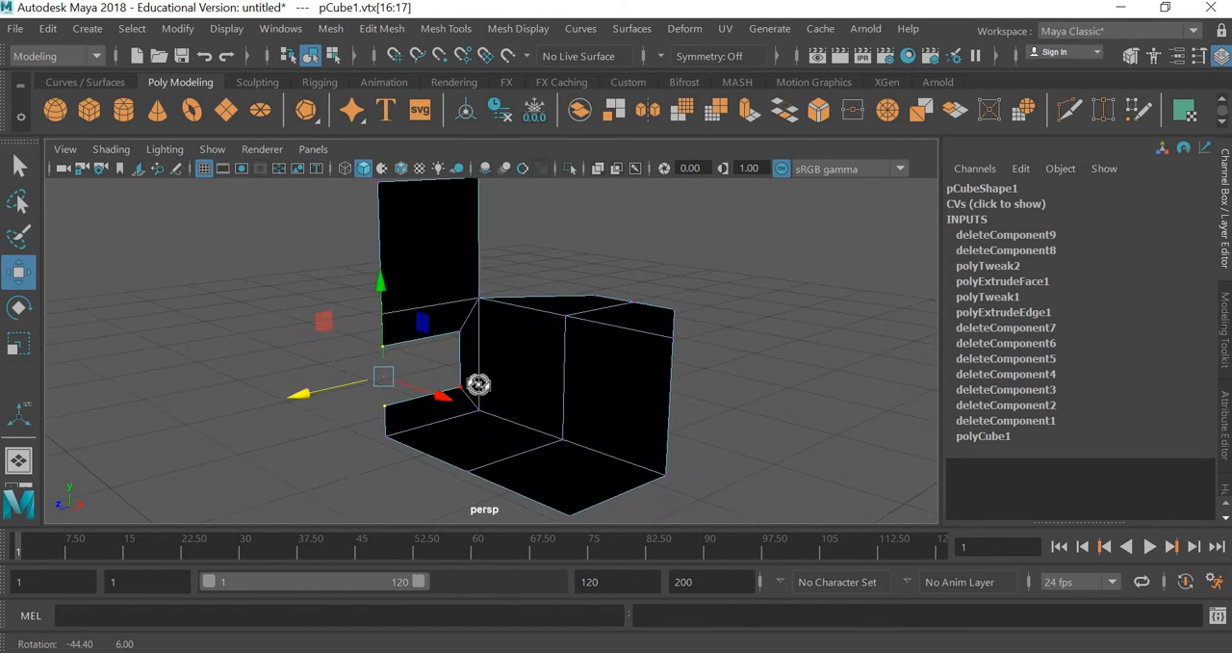
left_click_drag(479, 385, 648, 398)
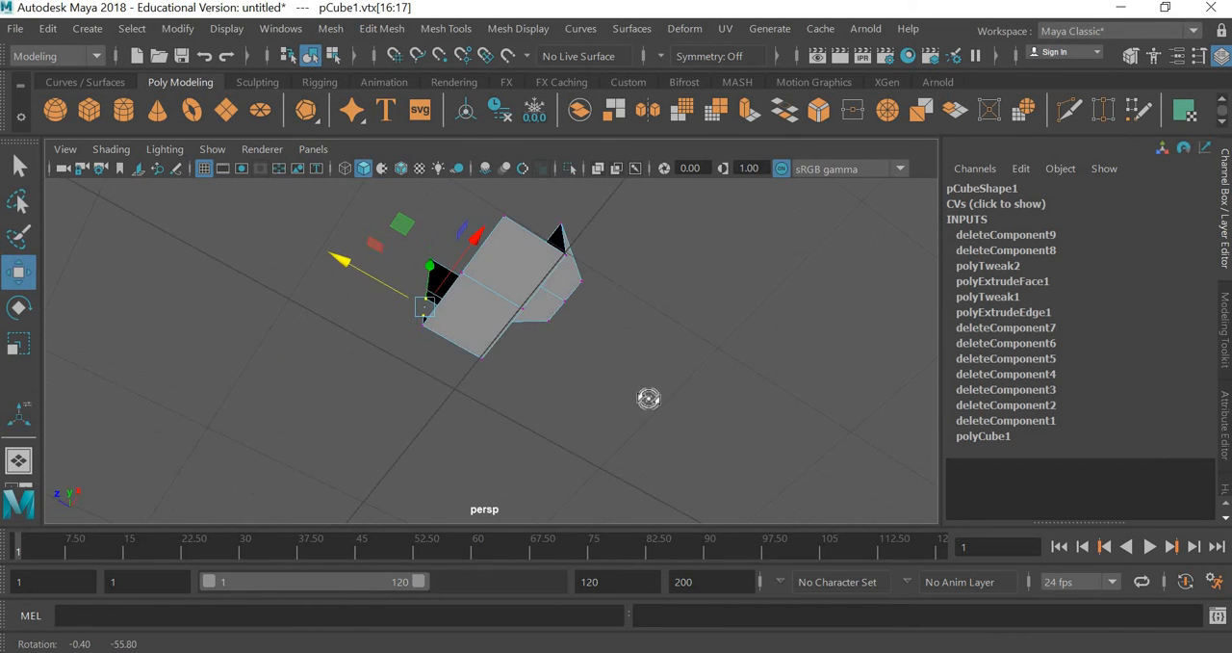
left_click_drag(648, 398, 414, 432)
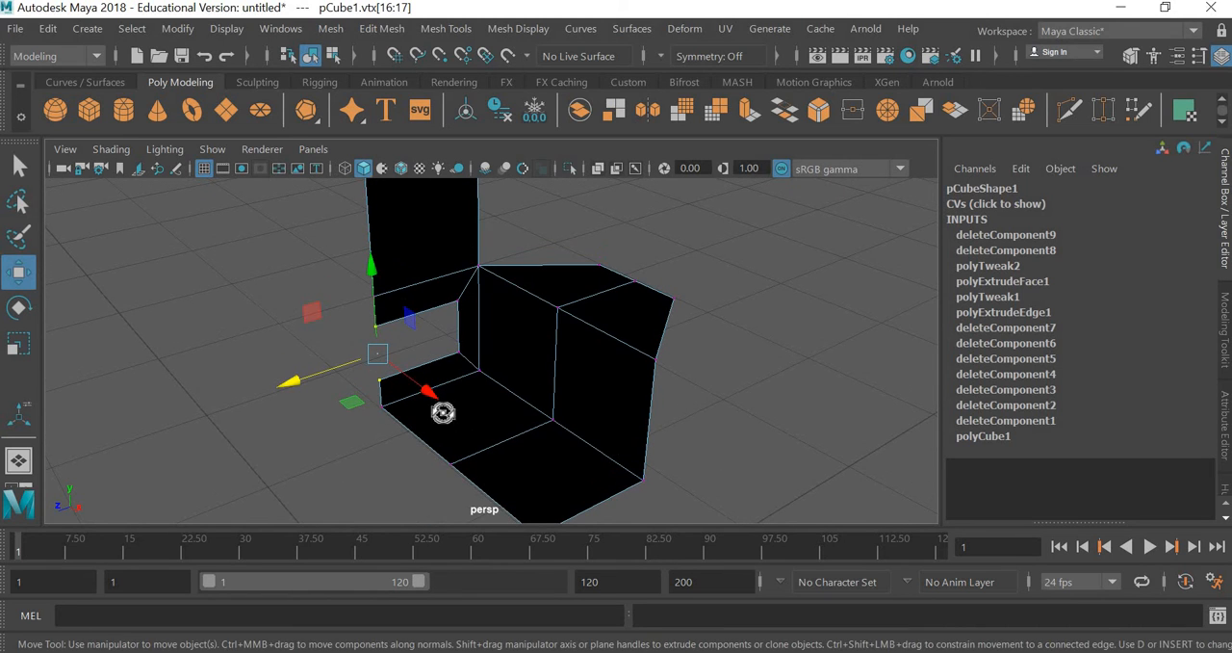
left_click_drag(443, 413, 542, 431)
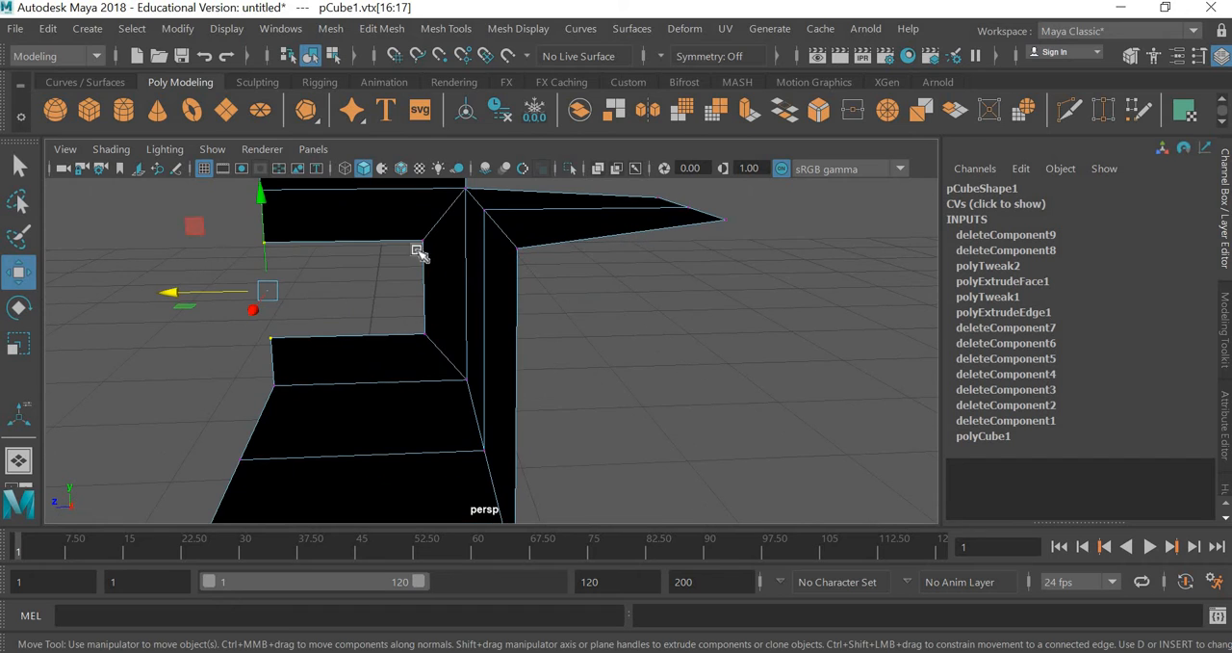
mouse_move(879, 447)
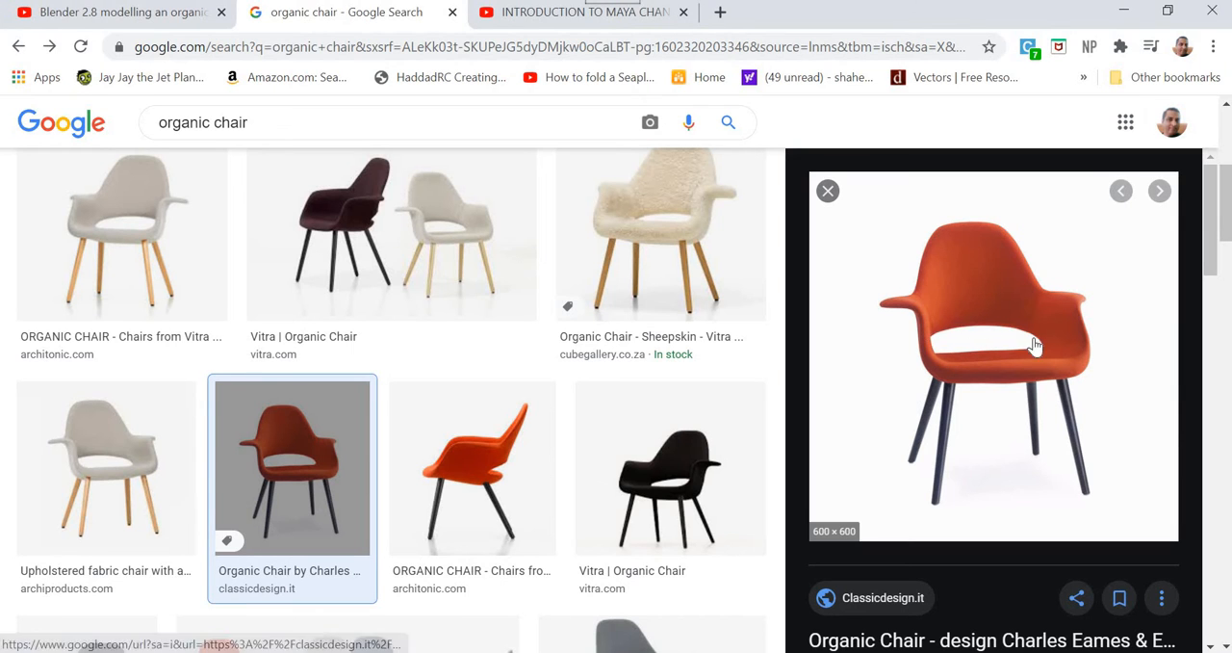
mouse_move(516, 398)
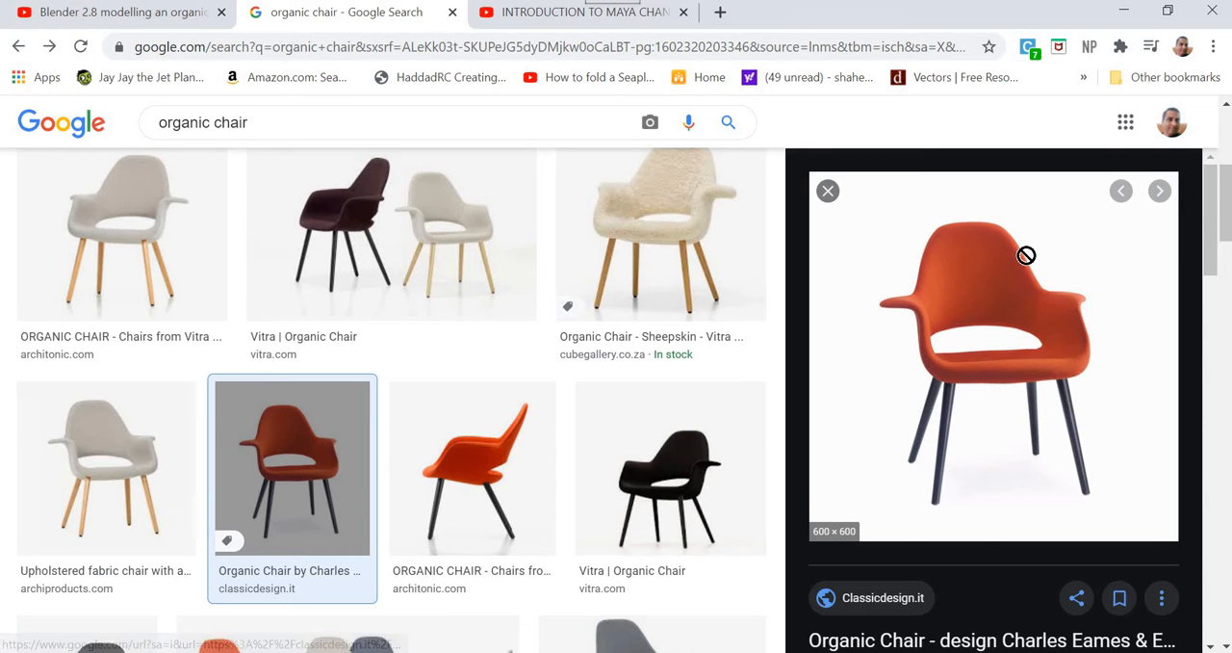
mouse_move(1032, 276)
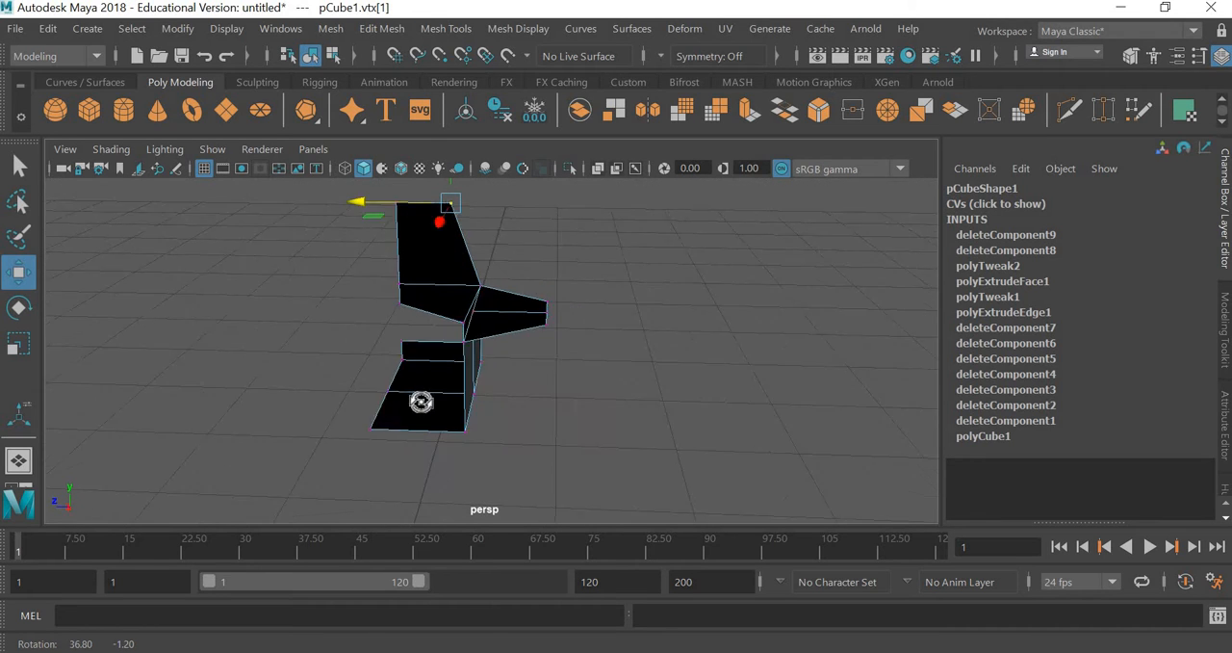
Orbit around the chair in the perspective view to check its shape.
left_click_drag(420, 401, 603, 422)
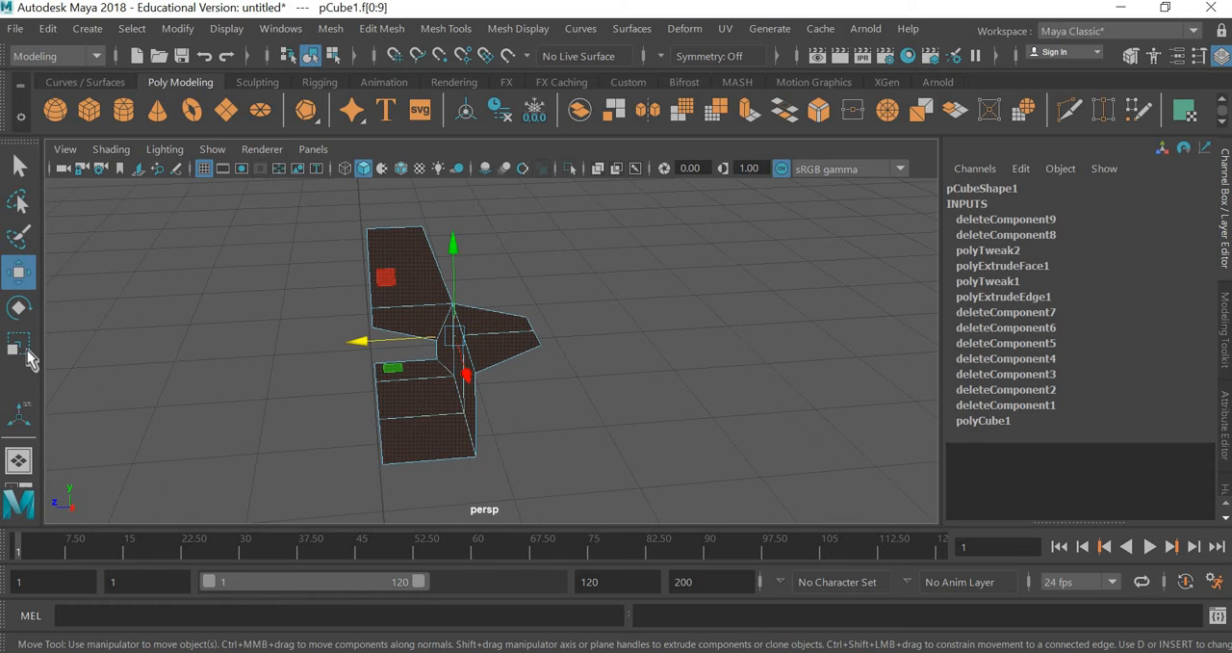
Extrude all of pCube1's faces to give the shell thickness.
left_click(19, 344)
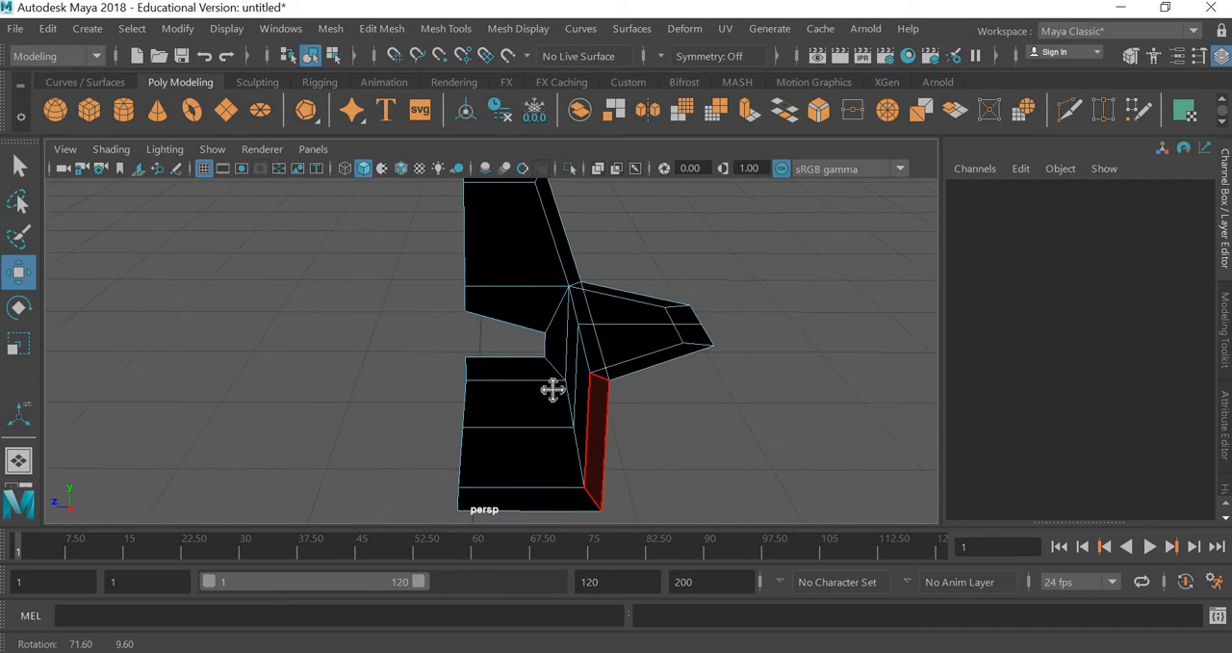
In edge mode, slide the armrest edge along its depth to reshape the outline.
left_click_drag(551, 389, 528, 362)
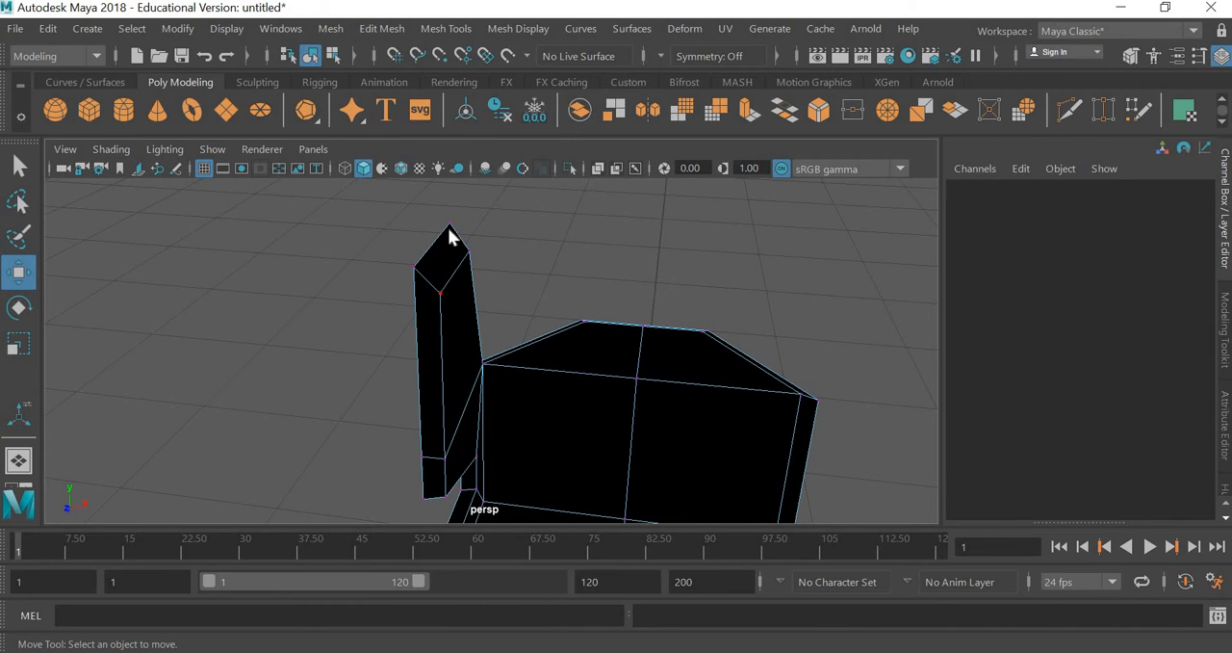
right_click(453, 241)
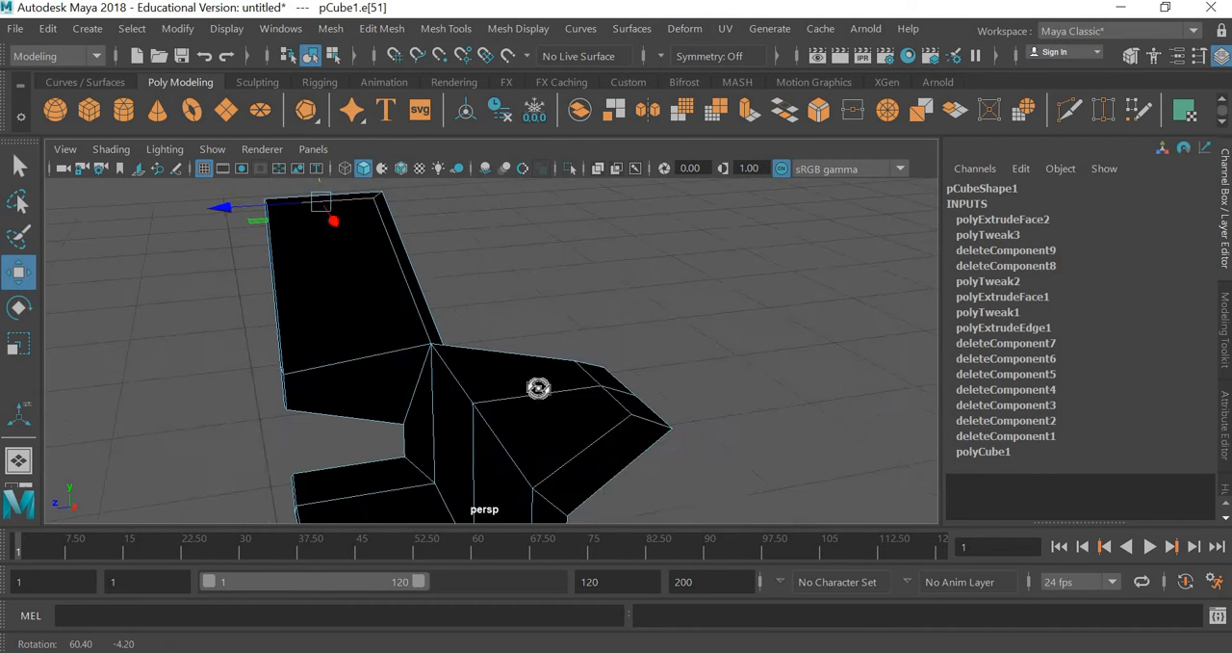
left_click_drag(538, 388, 573, 447)
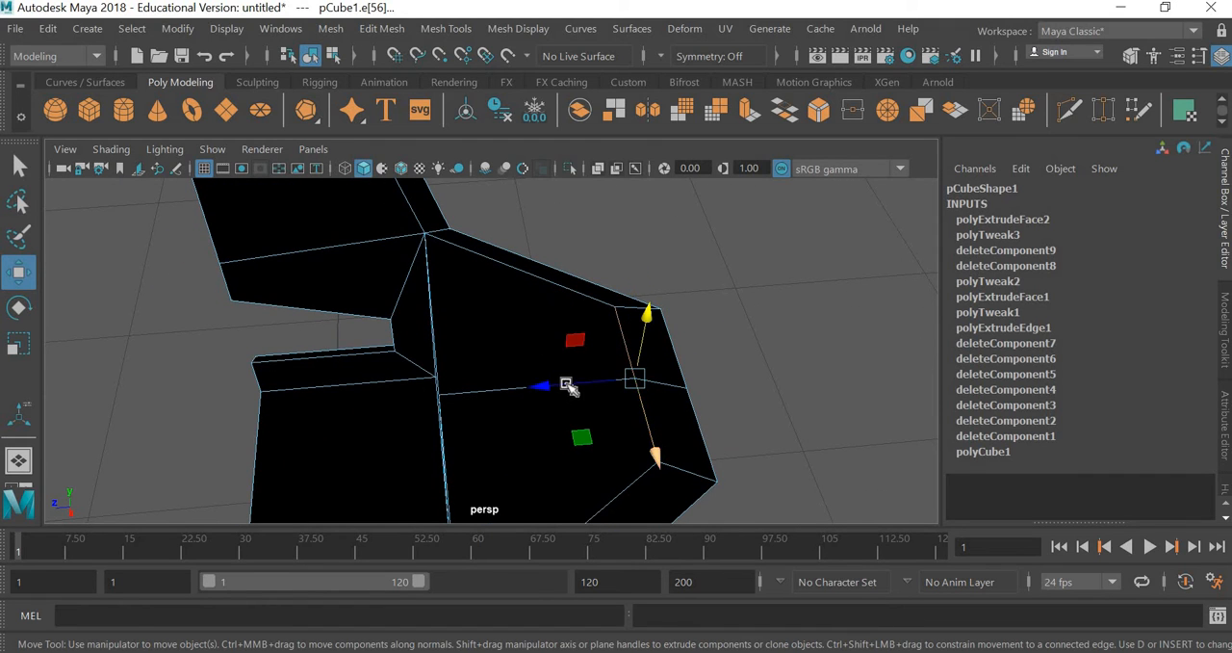
left_click_drag(567, 383, 595, 383)
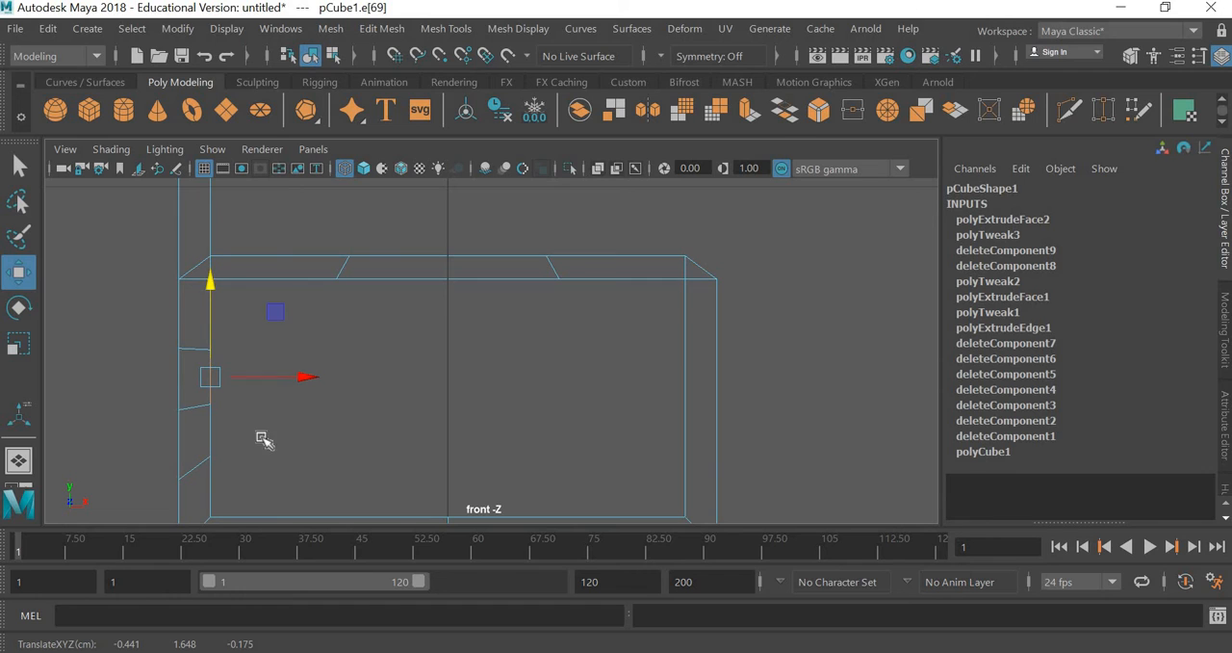
right_click(264, 441)
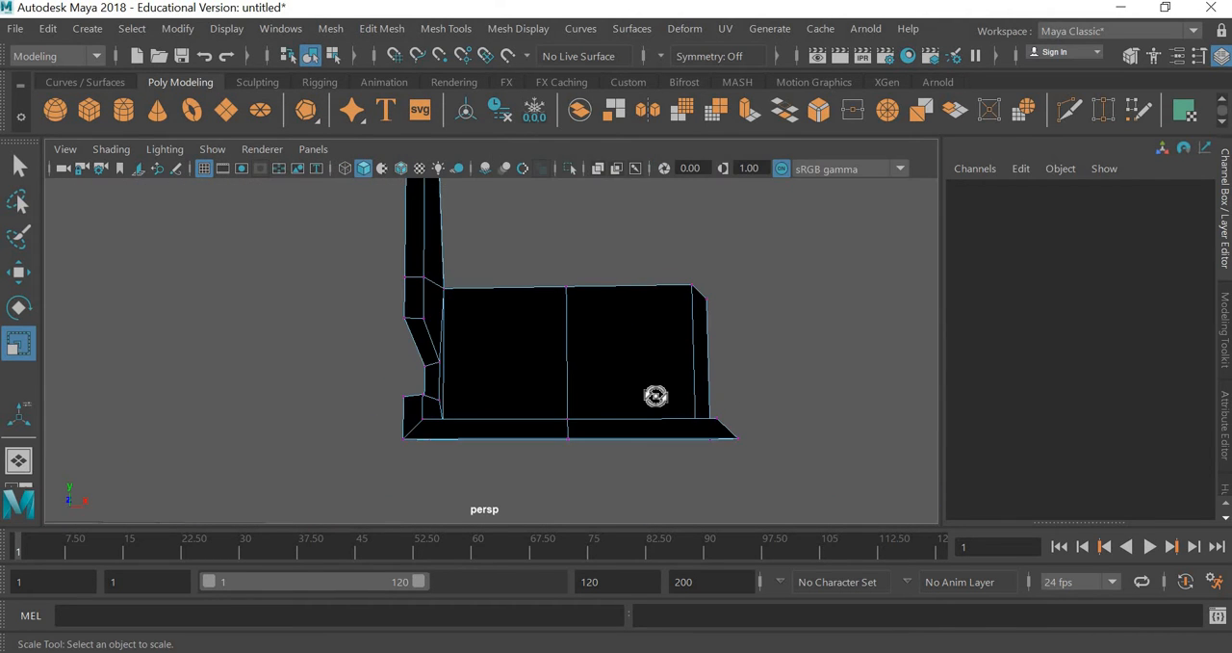
left_click_drag(656, 395, 680, 347)
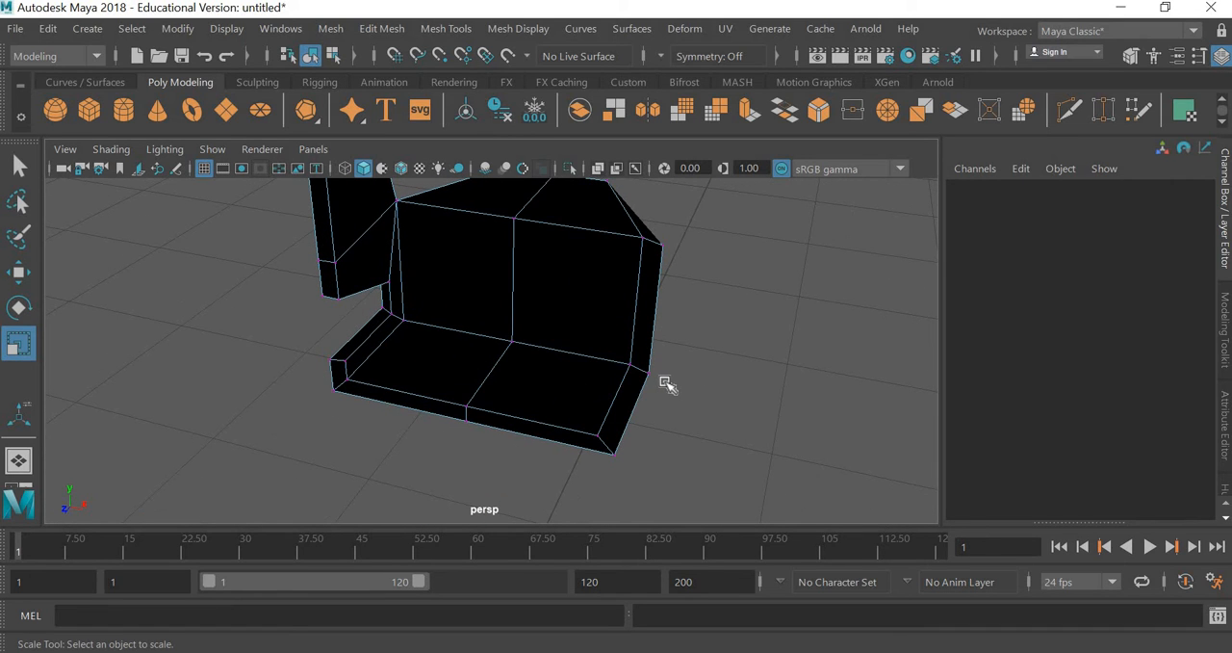
right_click(667, 383)
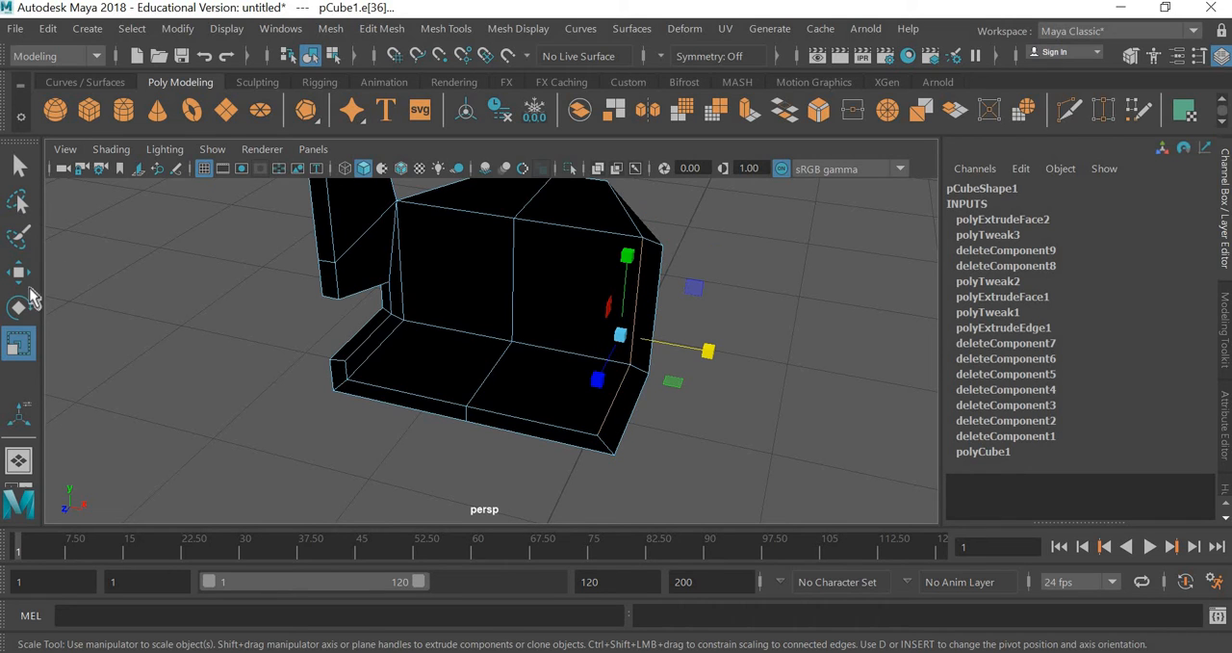
left_click(19, 272)
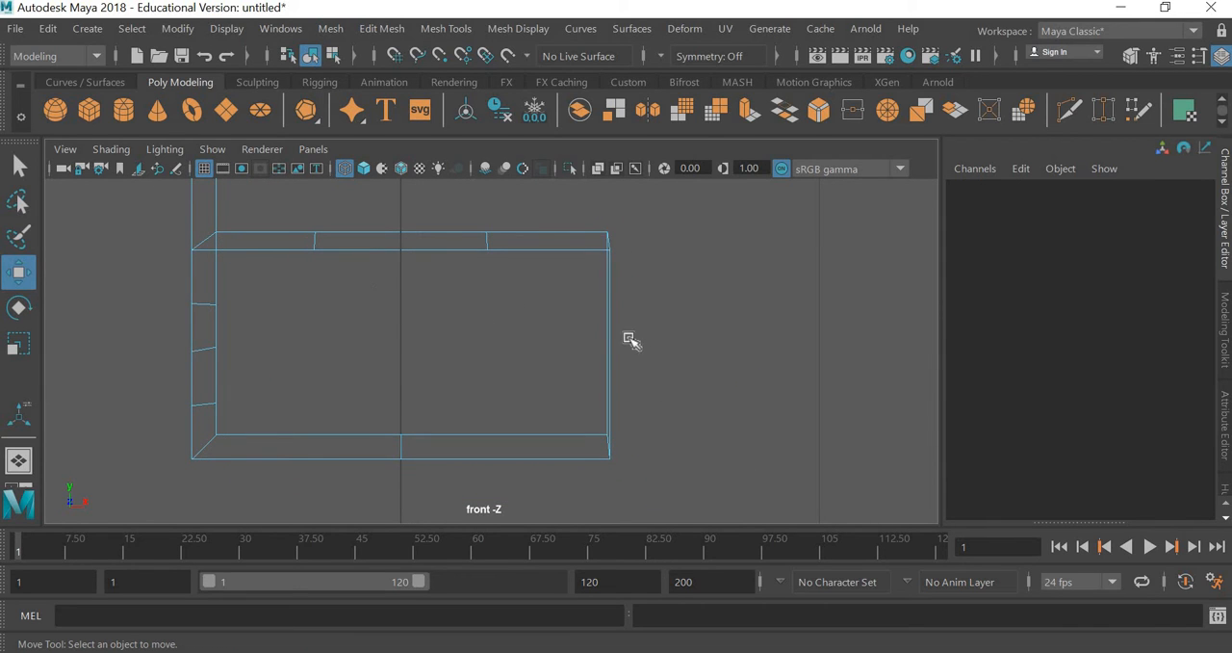
right_click(630, 340)
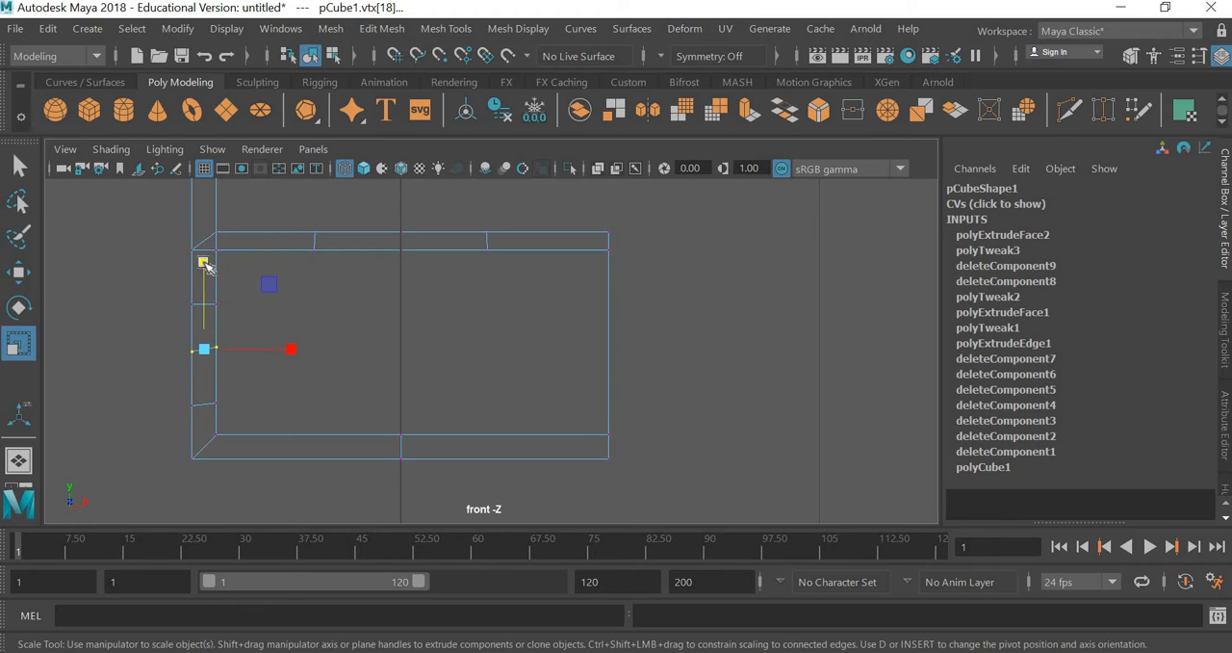
left_click_drag(205, 349, 205, 405)
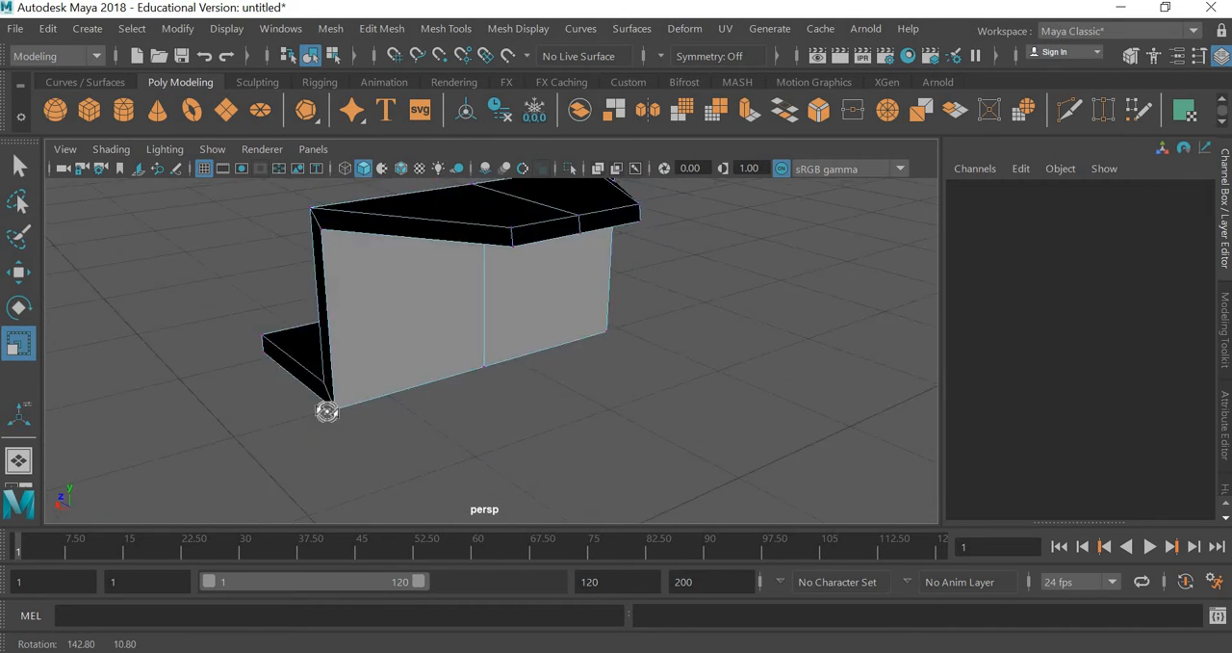
left_click_drag(327, 412, 474, 422)
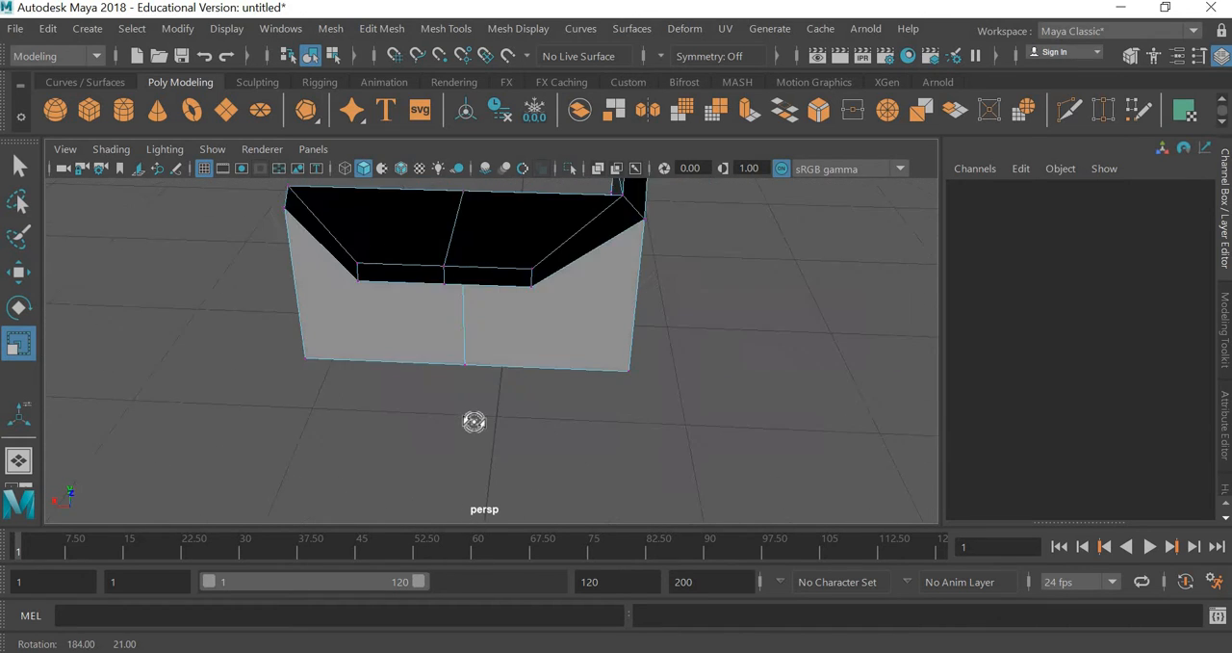
left_click_drag(474, 422, 480, 361)
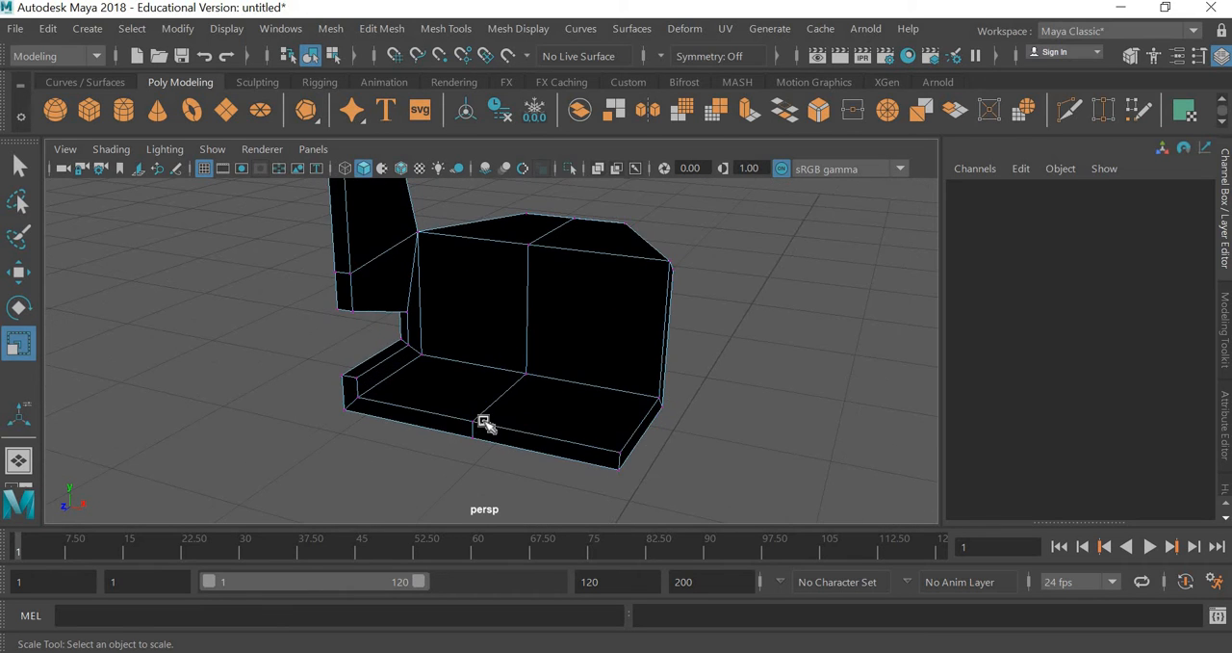
Enter component editing on the chair and zoom out to see the whole shell.
right_click(484, 424)
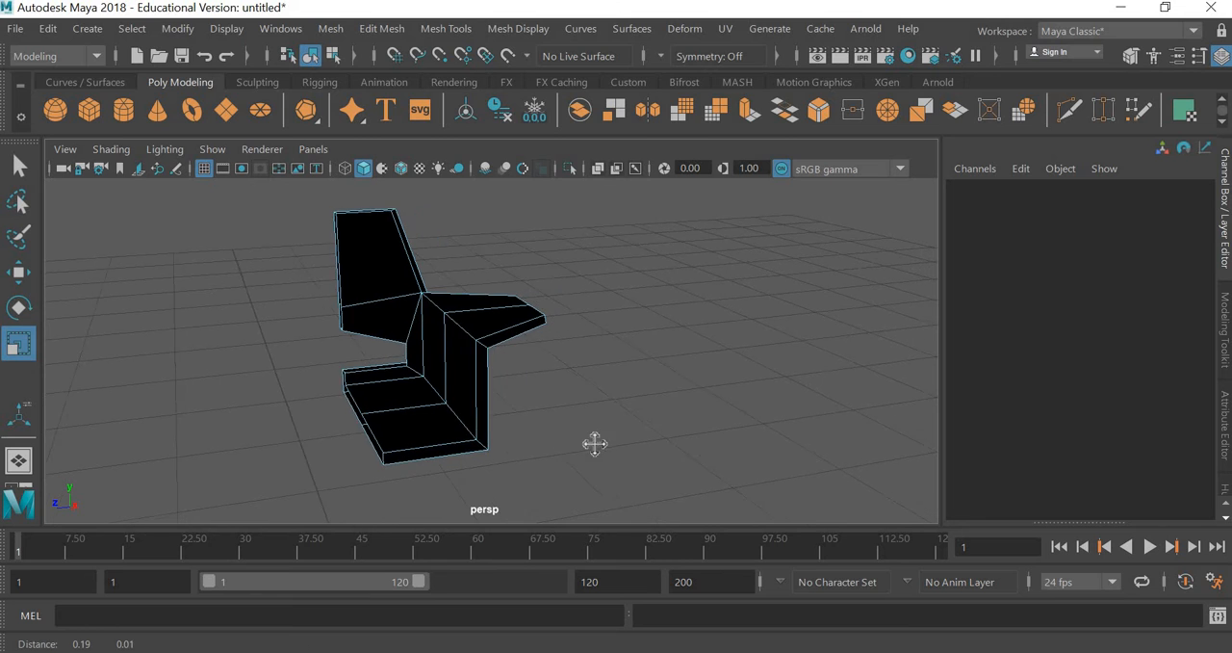
left_click_drag(595, 444, 432, 391)
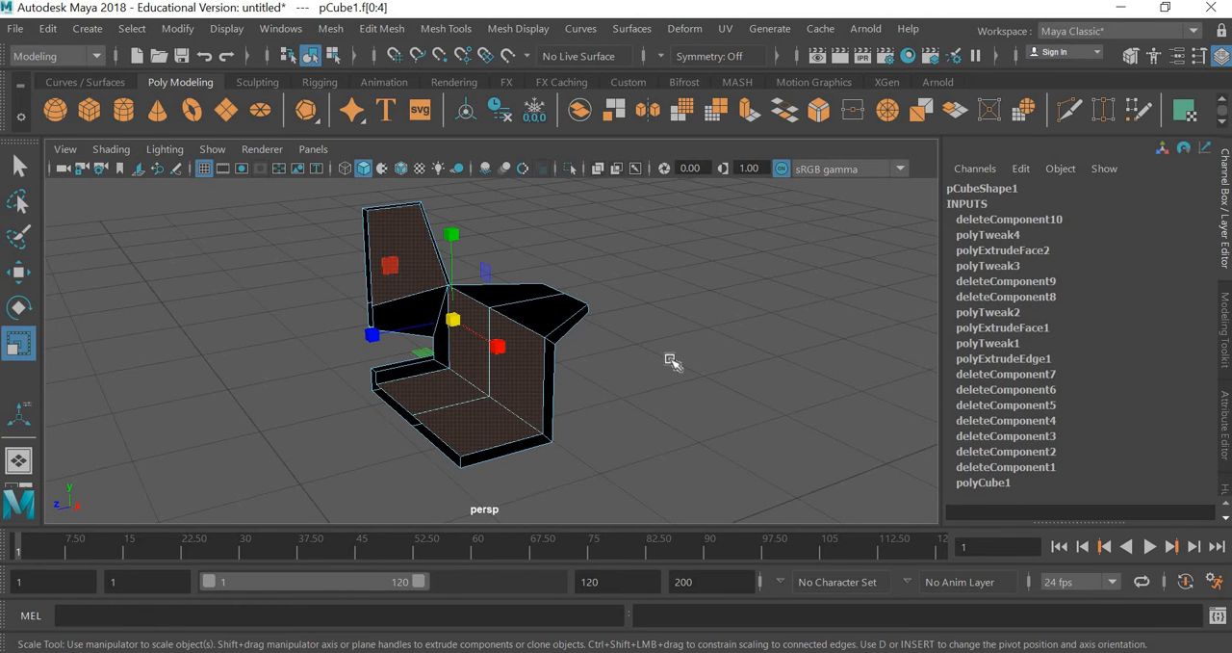
mouse_move(518, 28)
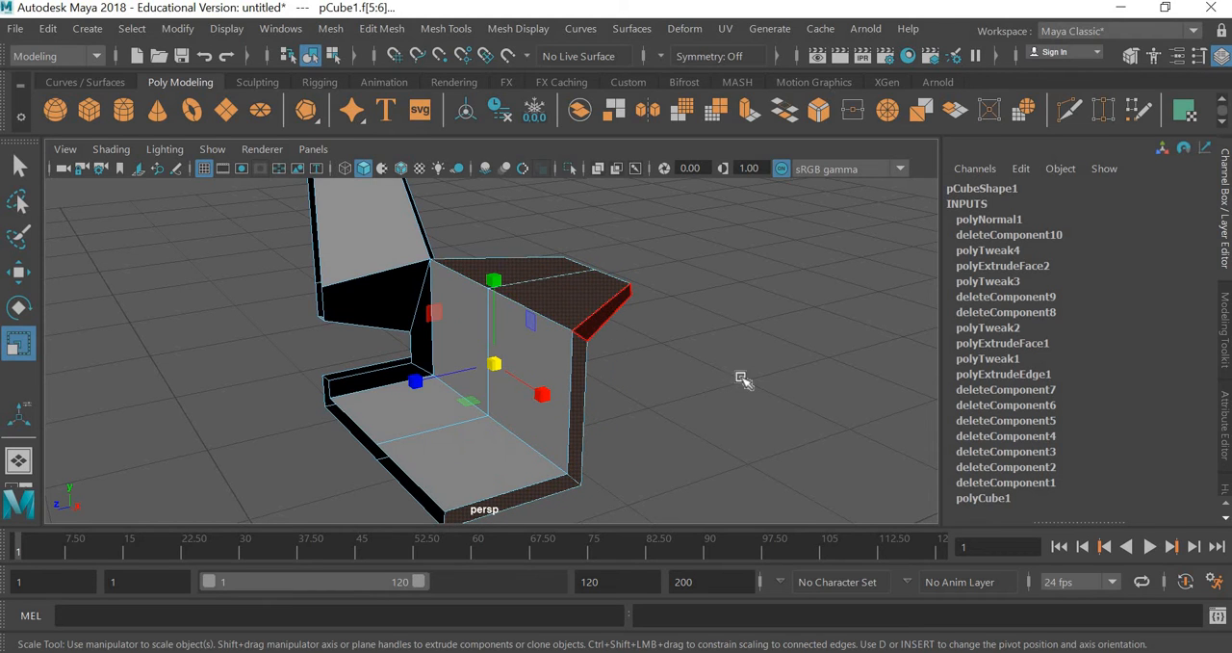
Reverse normals on the remaining black faces, including the seat's back edge, from several angles.
left_click(518, 28)
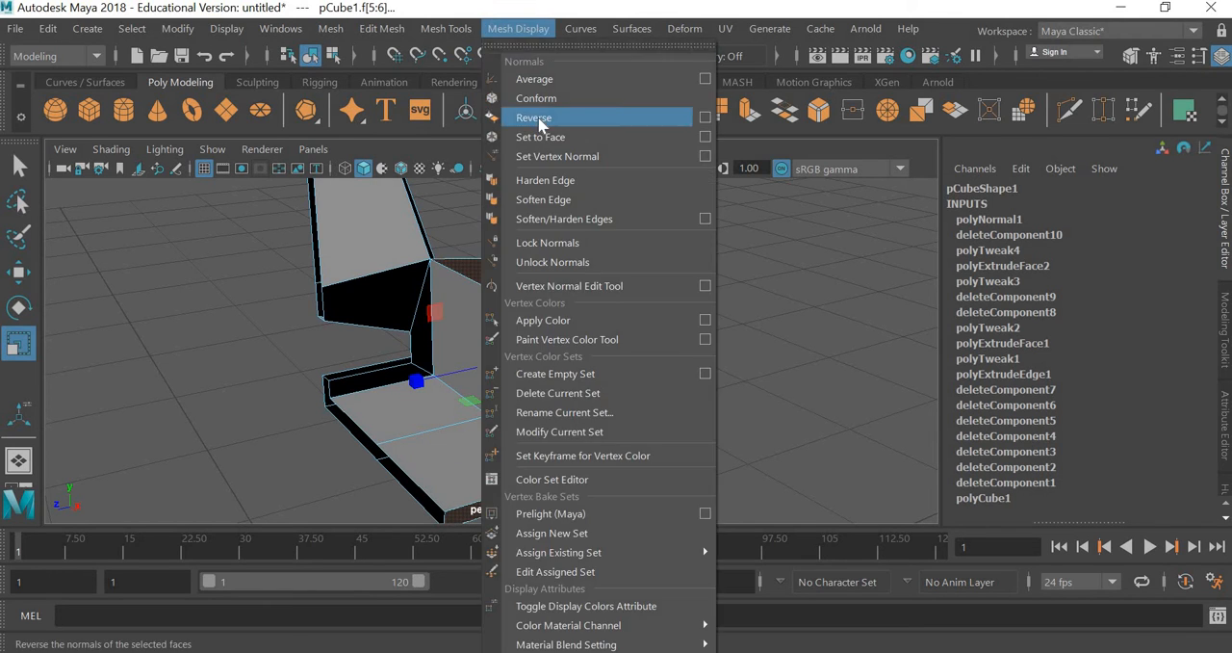
left_click(534, 117)
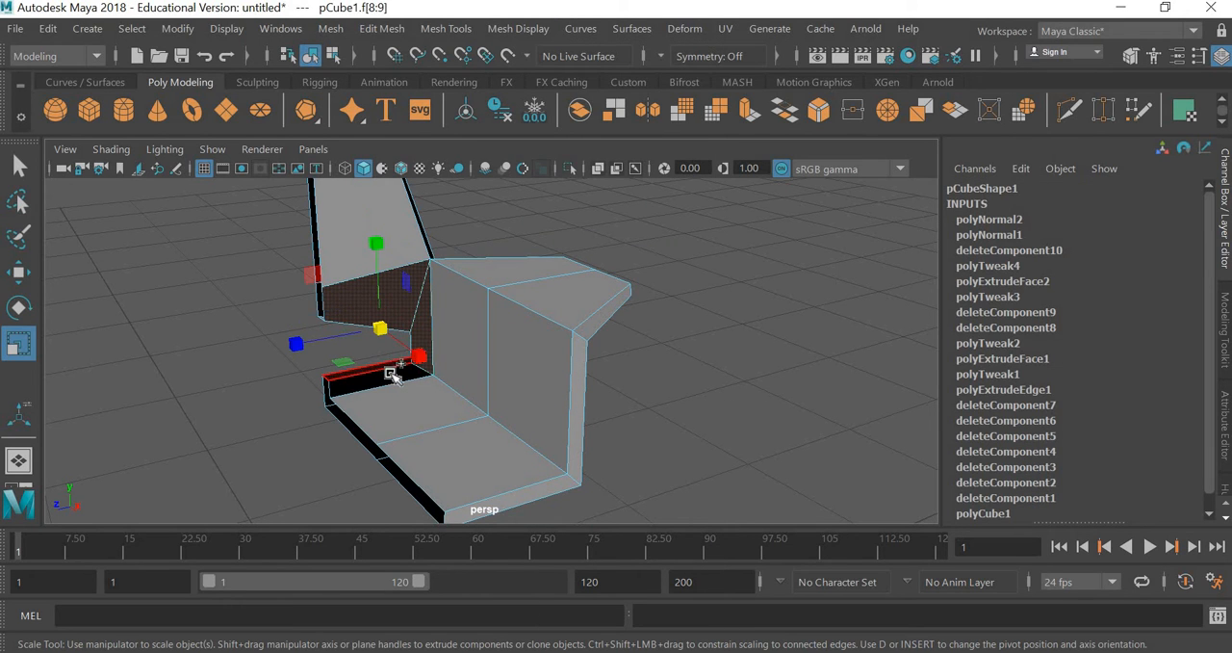
left_click(518, 28)
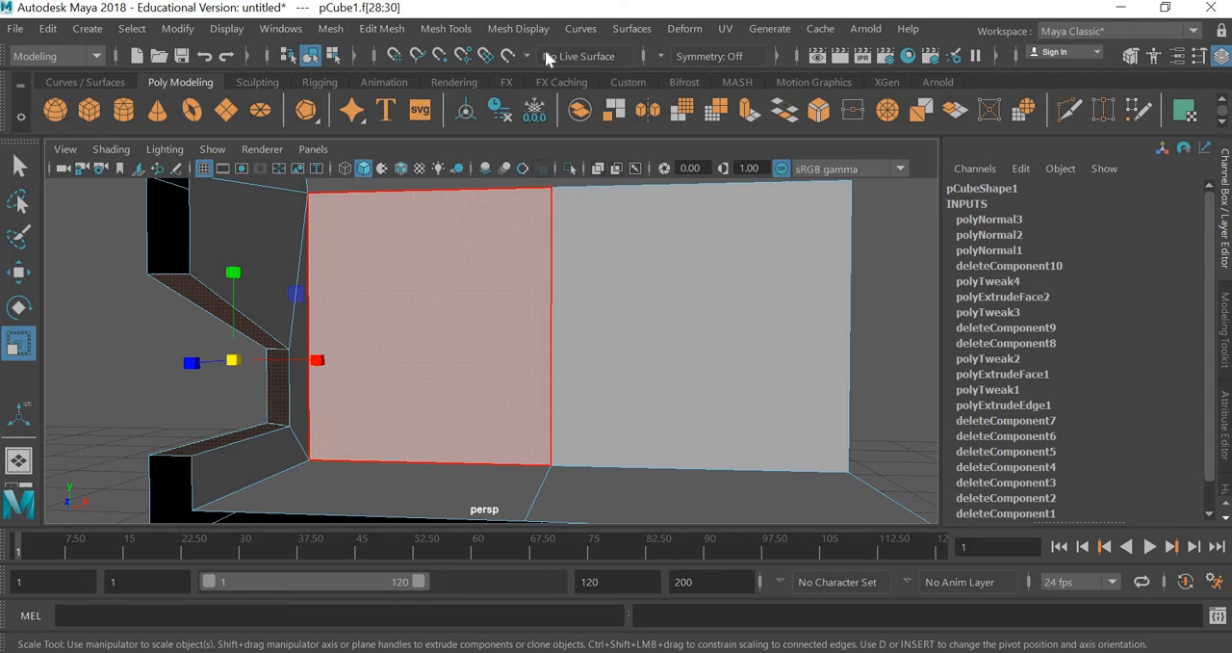
left_click(518, 28)
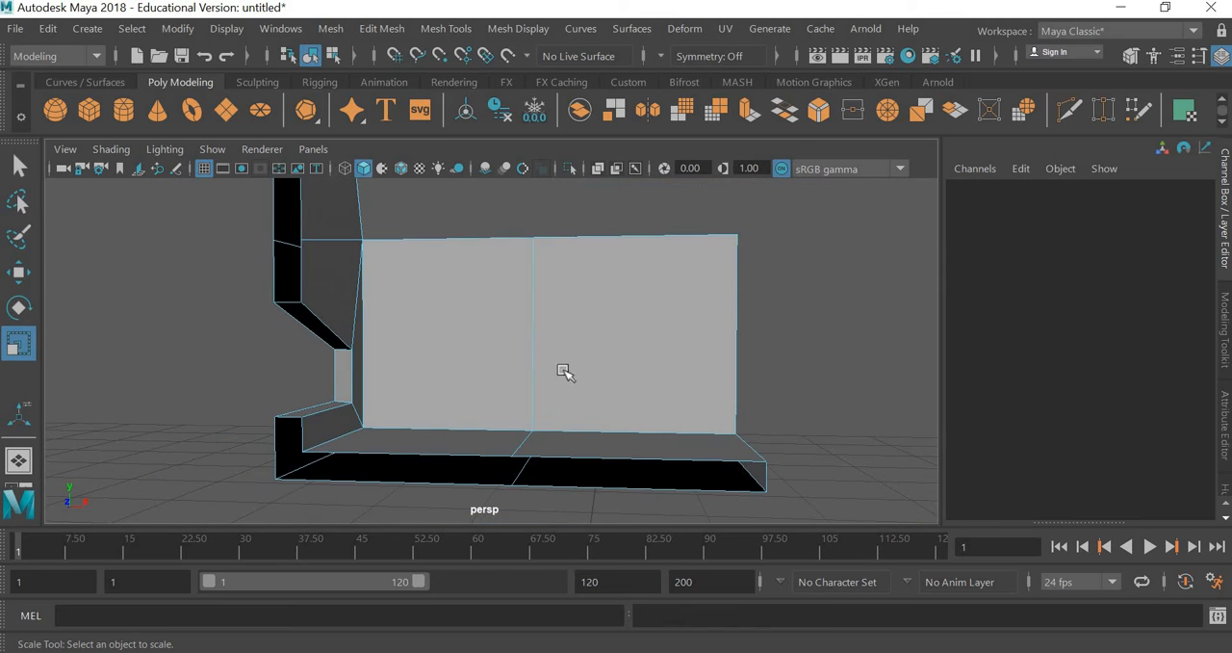
left_click_drag(566, 373, 484, 349)
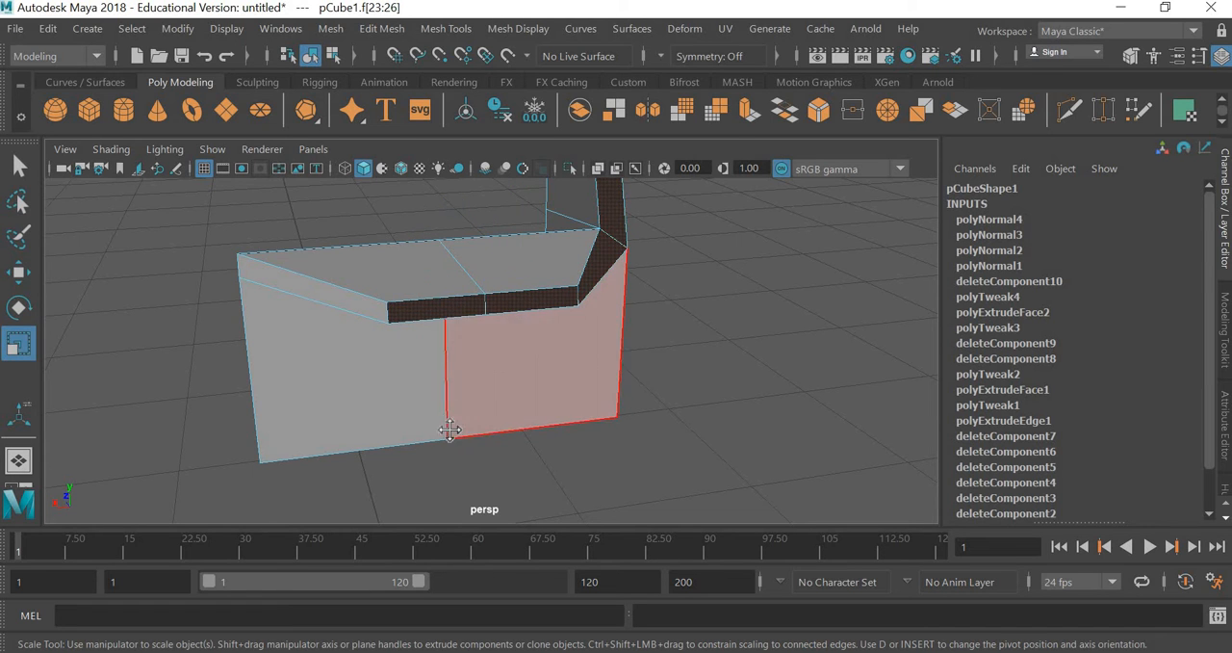
left_click_drag(450, 430, 549, 322)
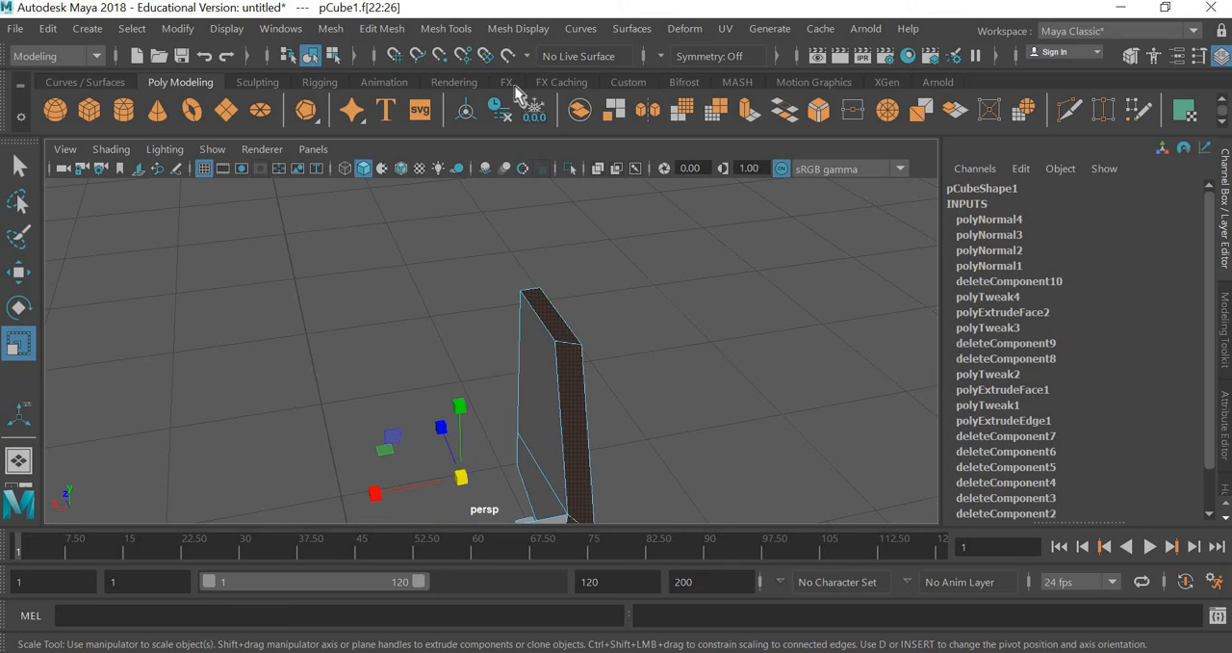
left_click(518, 28)
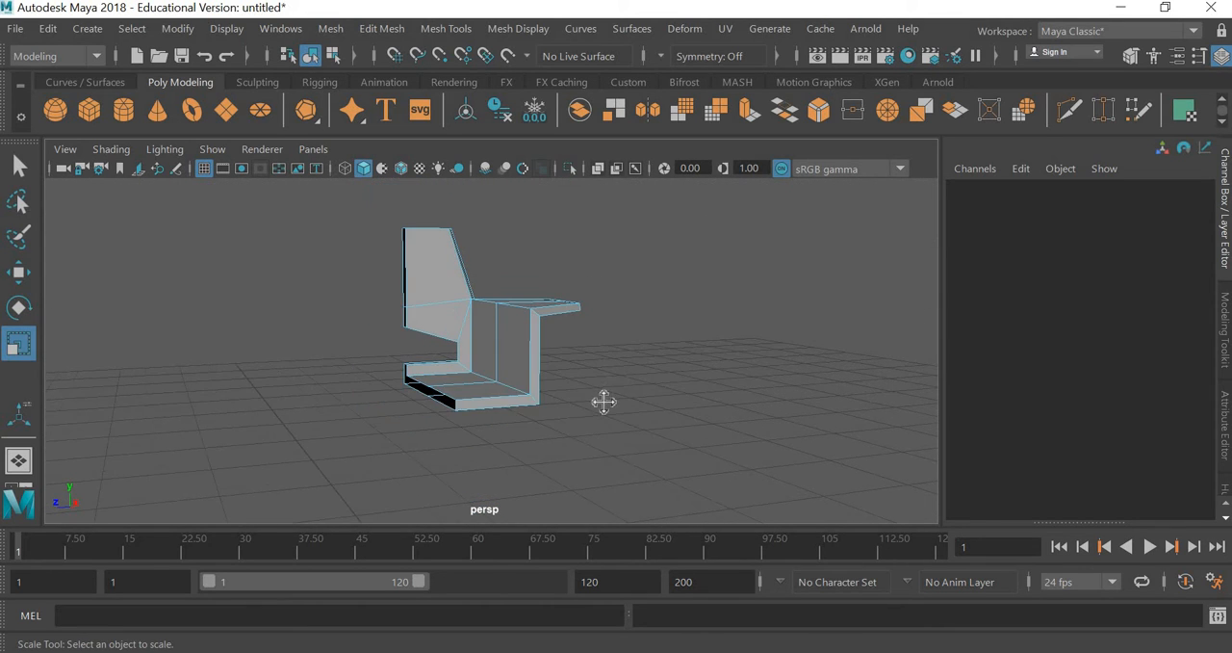
left_click_drag(604, 401, 609, 433)
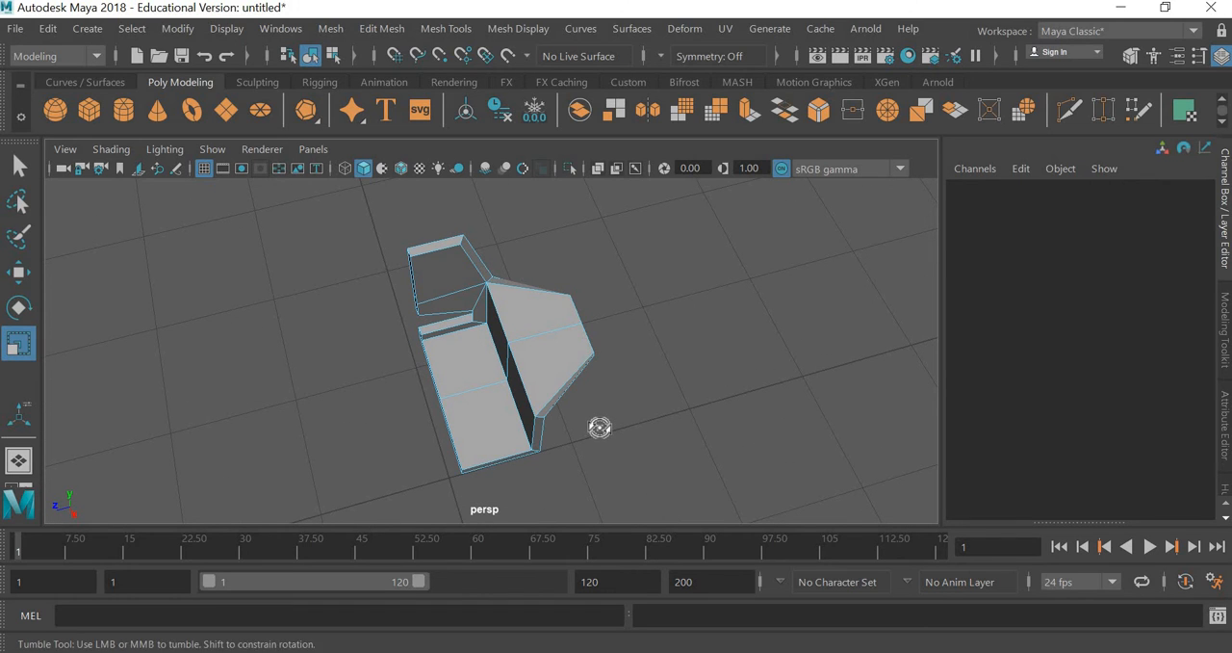
left_click_drag(600, 426, 600, 414)
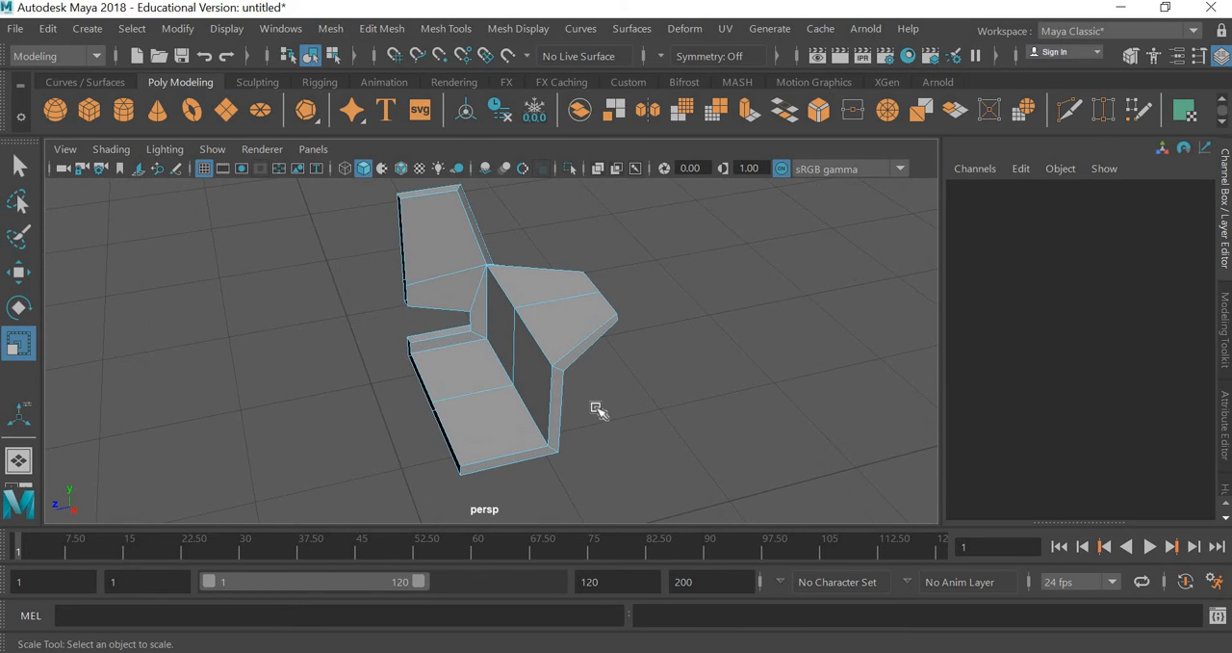
key("3")
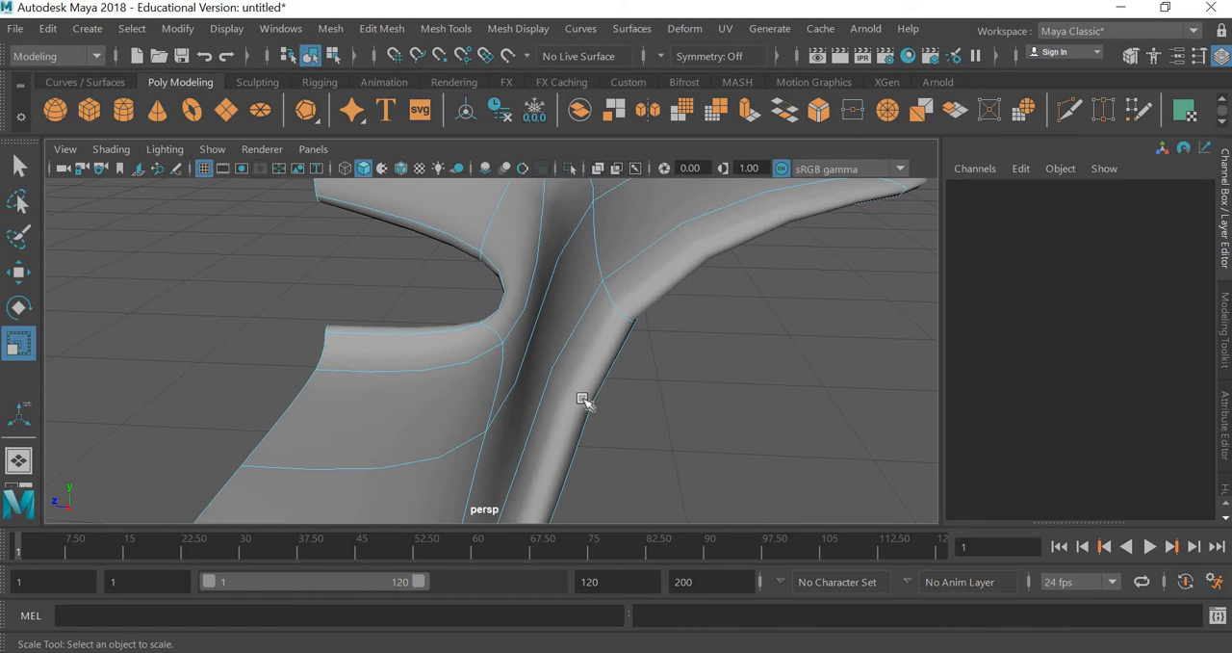
left_click_drag(584, 399, 308, 284)
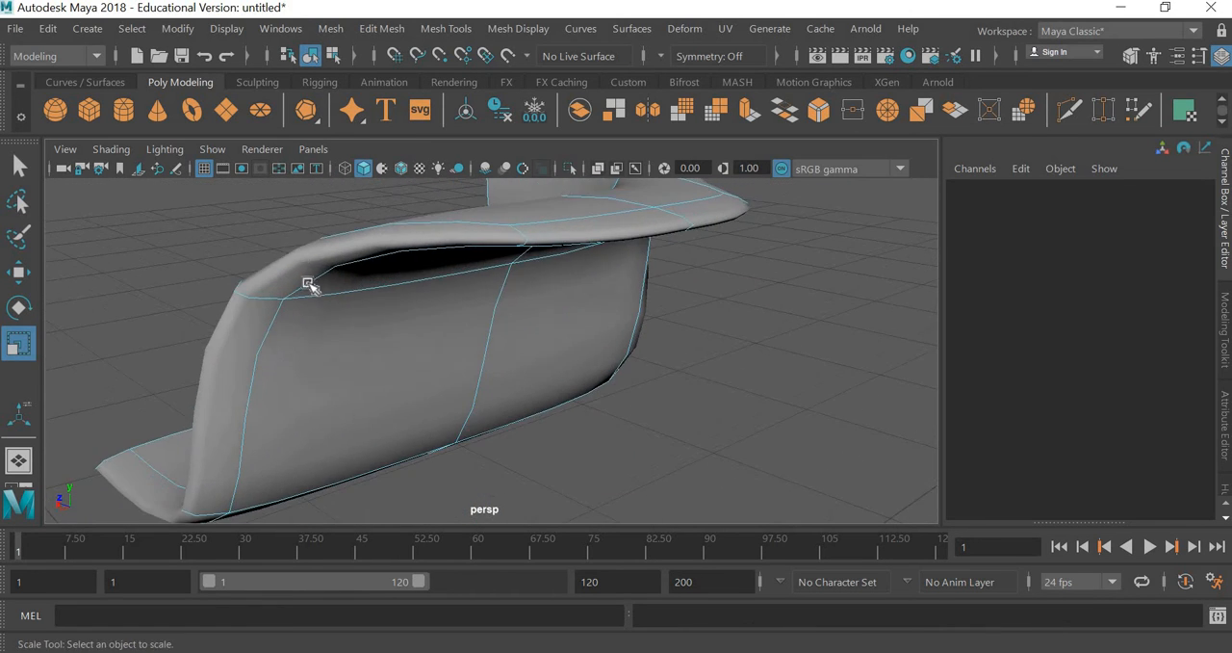
left_click_drag(308, 284, 698, 452)
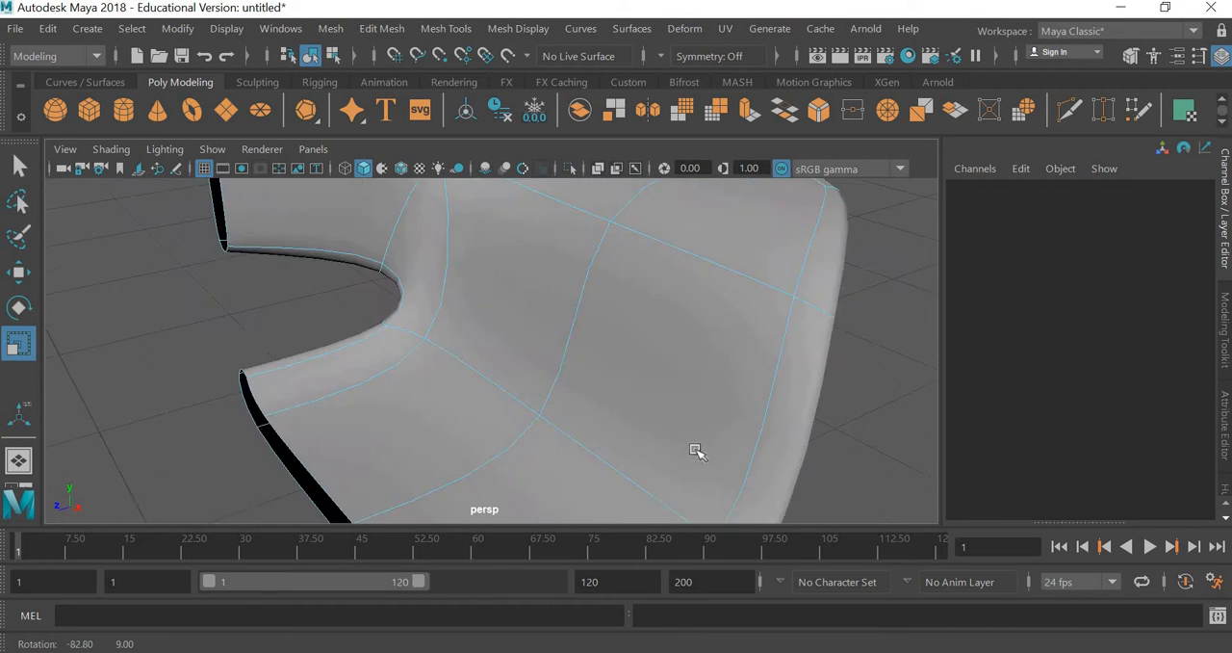
left_click_drag(698, 452, 505, 421)
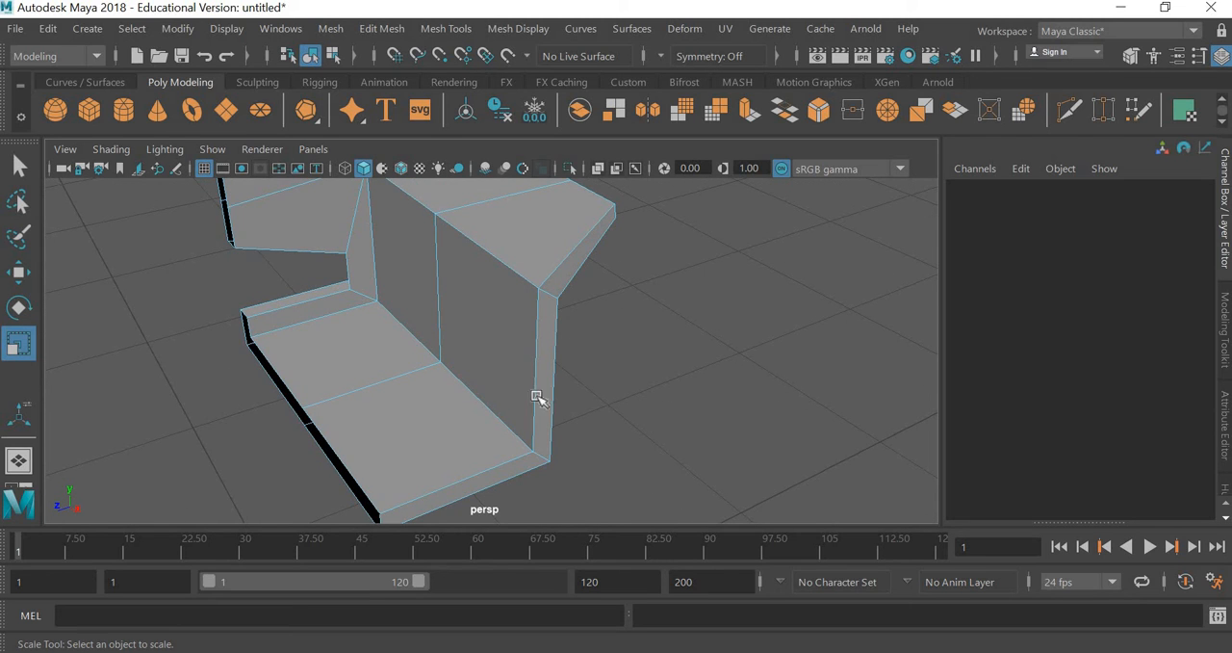
Extrude the selected seat and backrest rim faces into a wider section, then inspect it.
left_click_drag(539, 397, 508, 394)
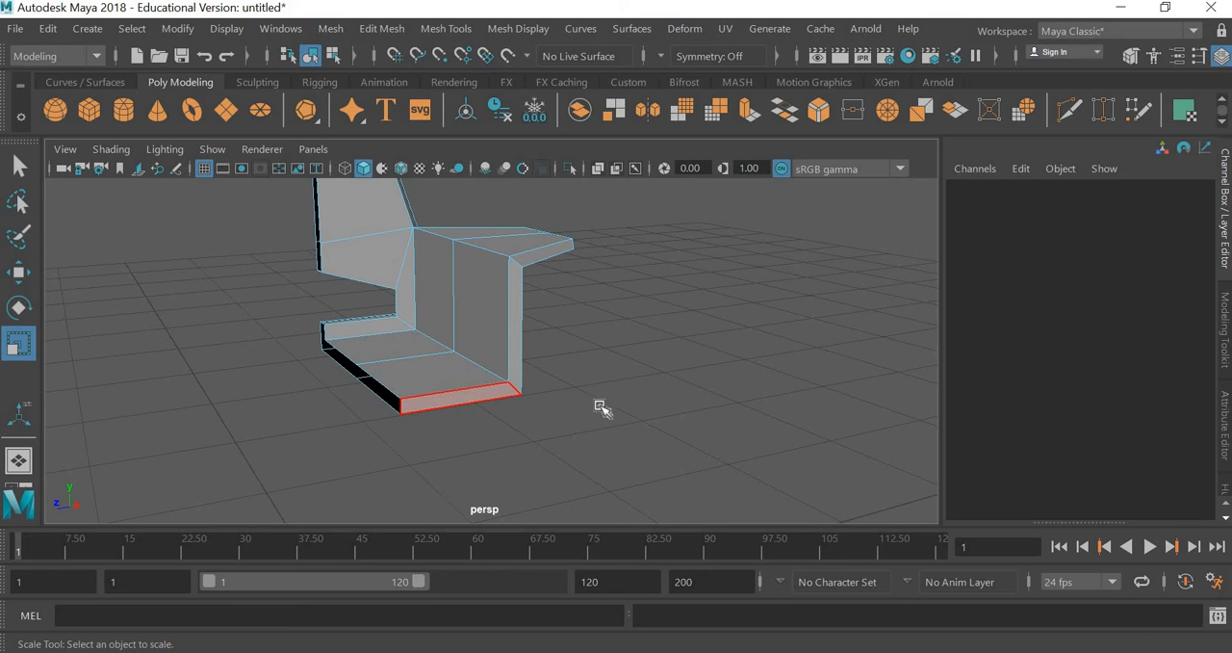
left_click(433, 375)
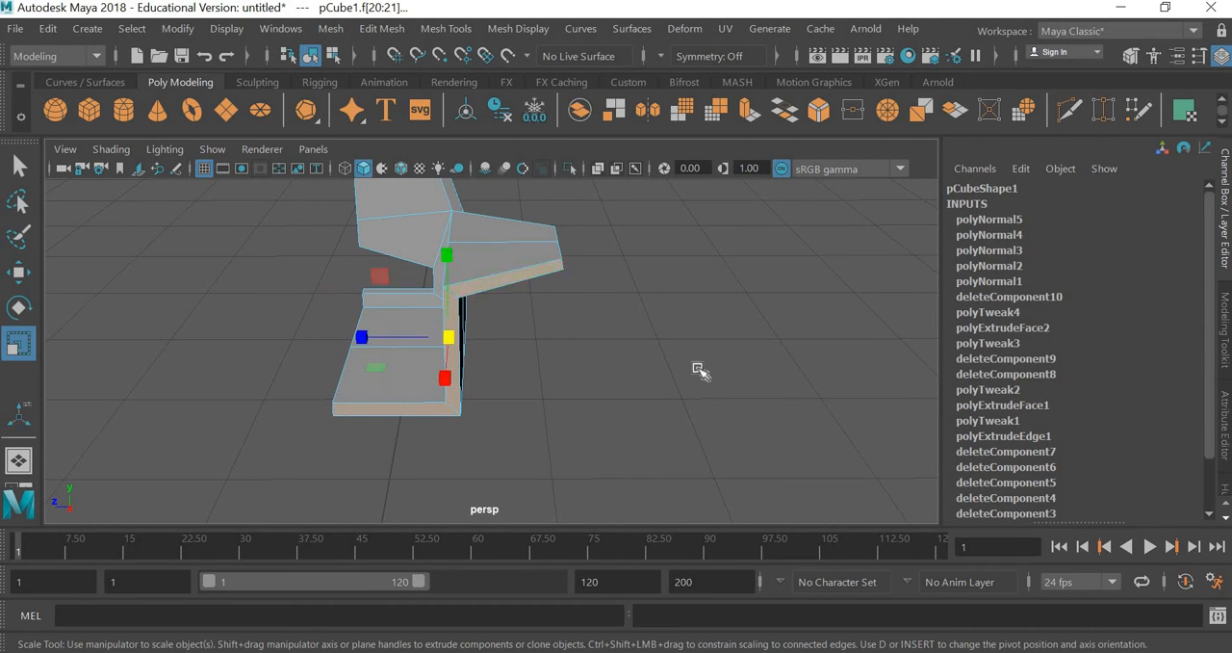
left_click_drag(698, 371, 554, 309)
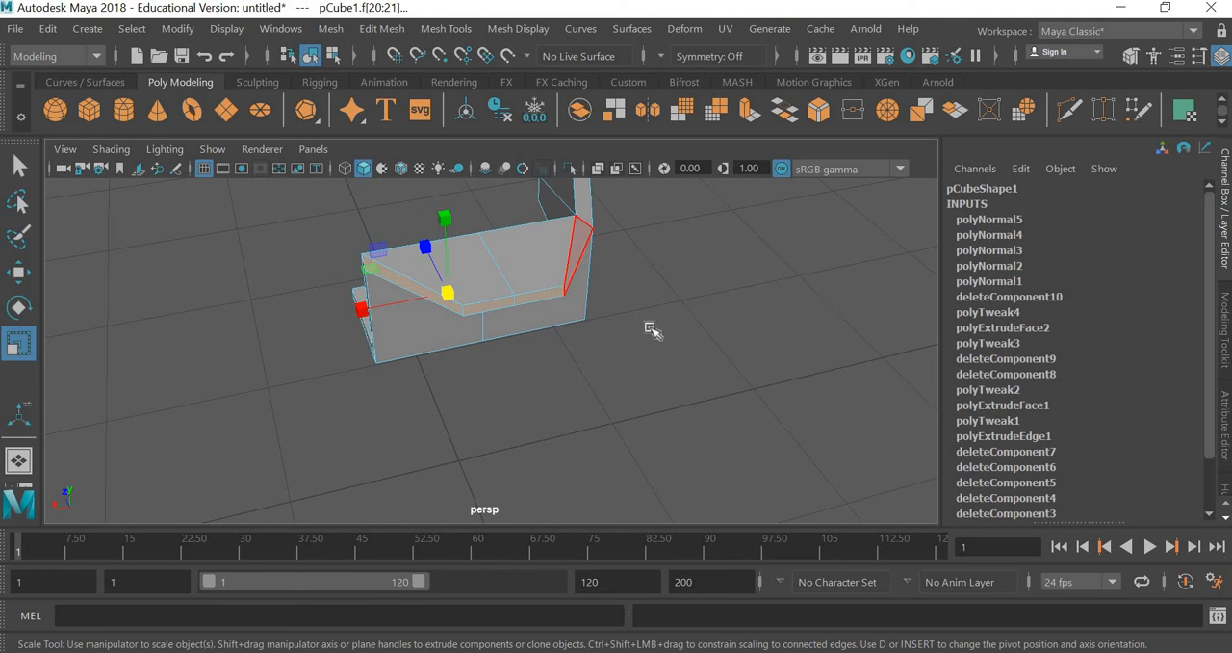
left_click_drag(653, 327, 554, 344)
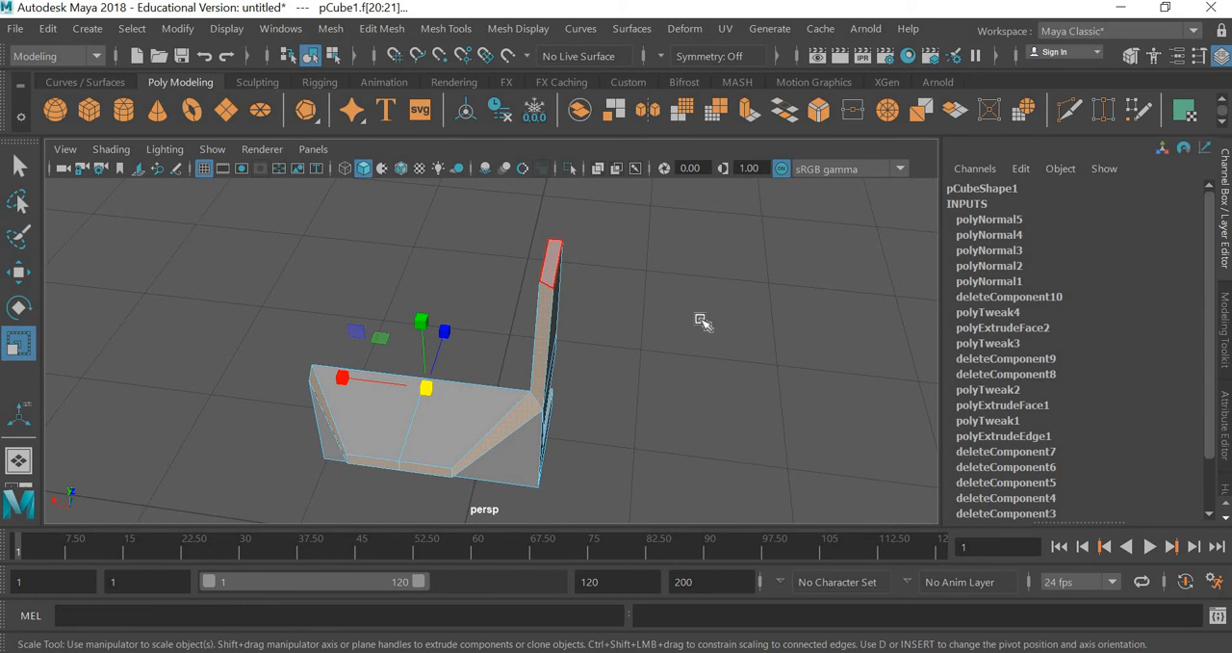
left_click_drag(703, 322, 842, 331)
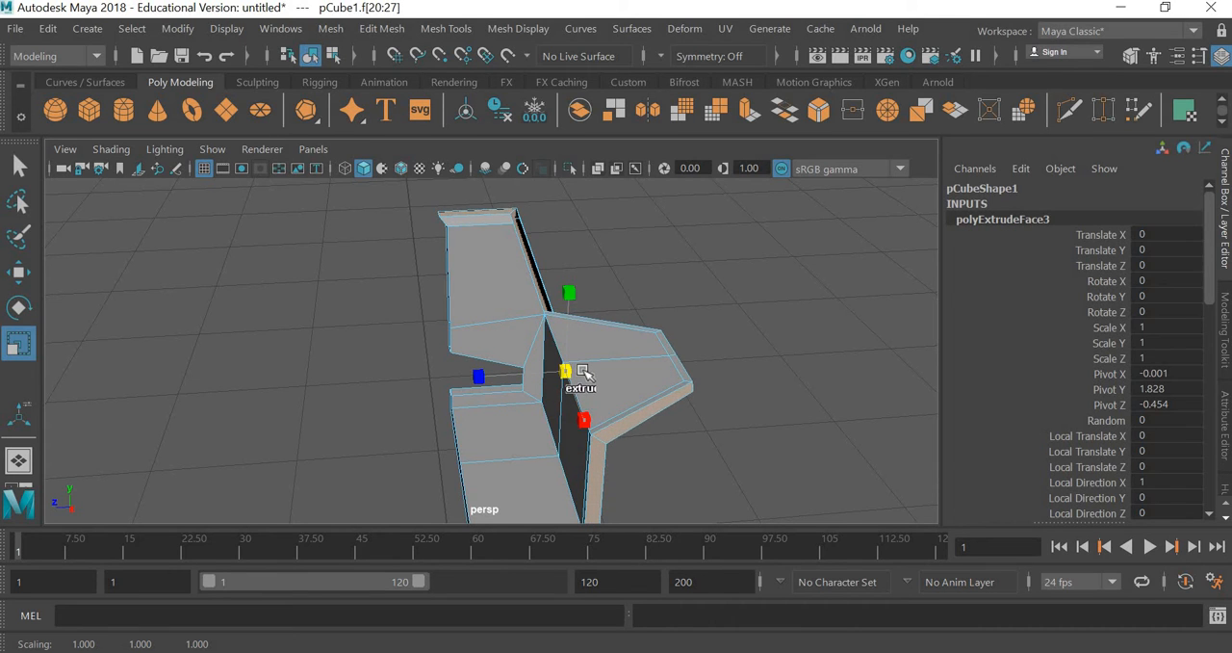
left_click_drag(577, 386, 597, 429)
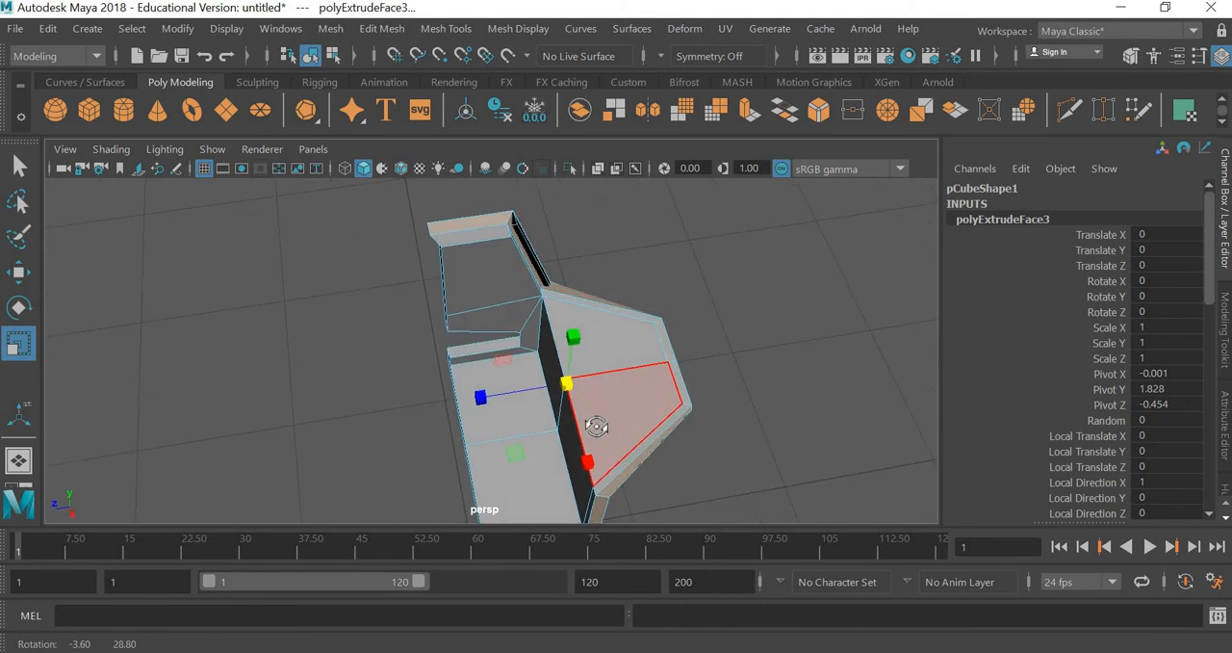
left_click_drag(597, 427, 720, 389)
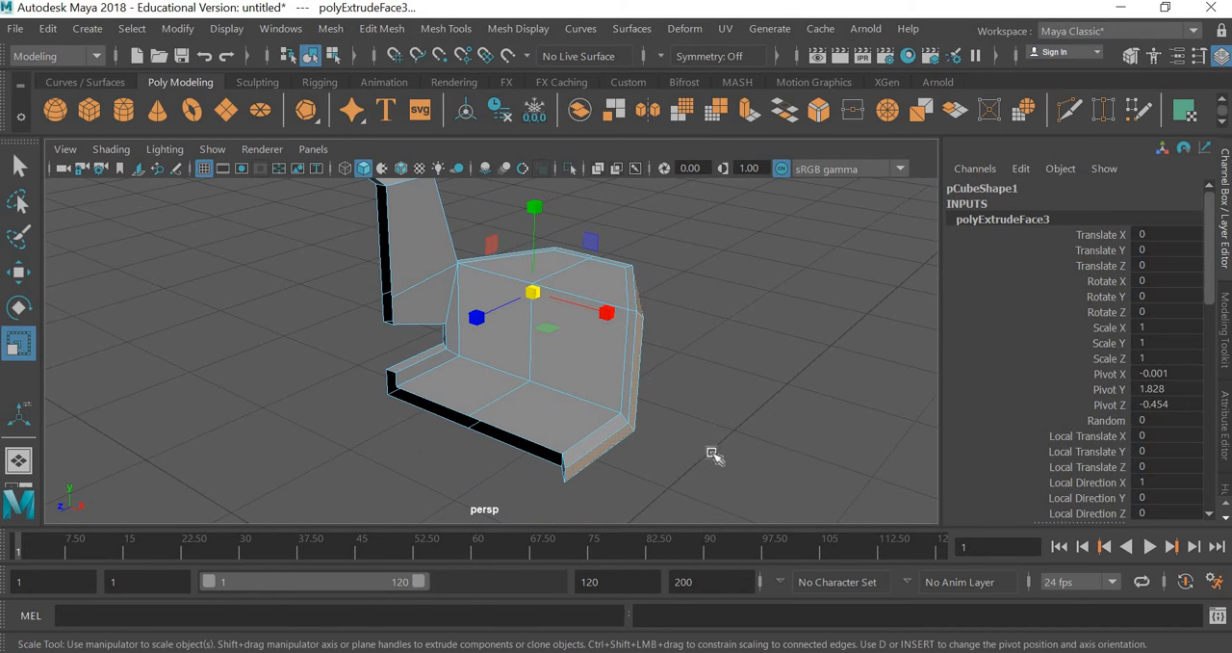
left_click_drag(713, 457, 604, 362)
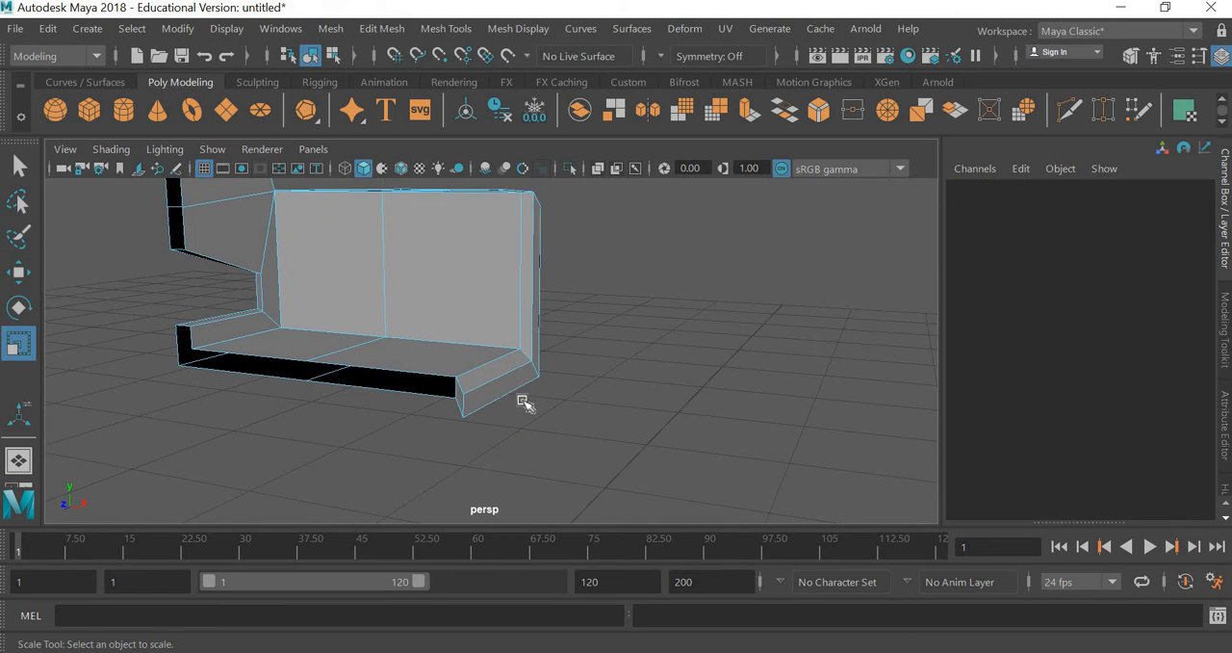
Select rim faces of the seat, checking them from a side view.
left_click(491, 386)
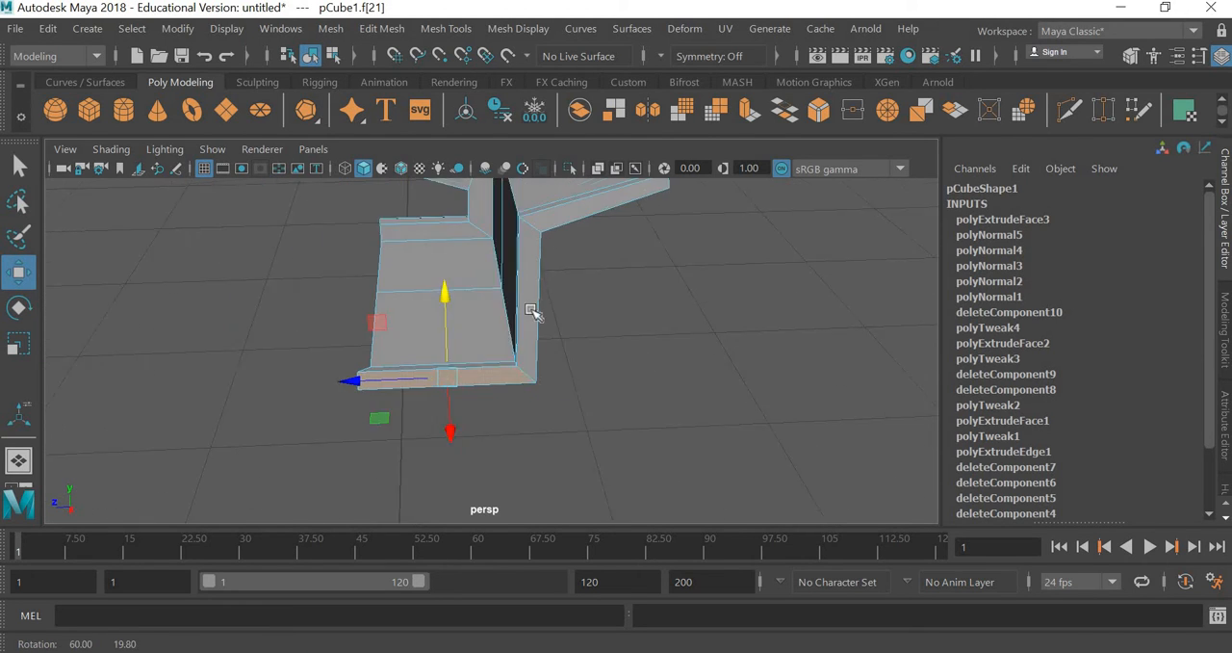
left_click_drag(533, 310, 765, 370)
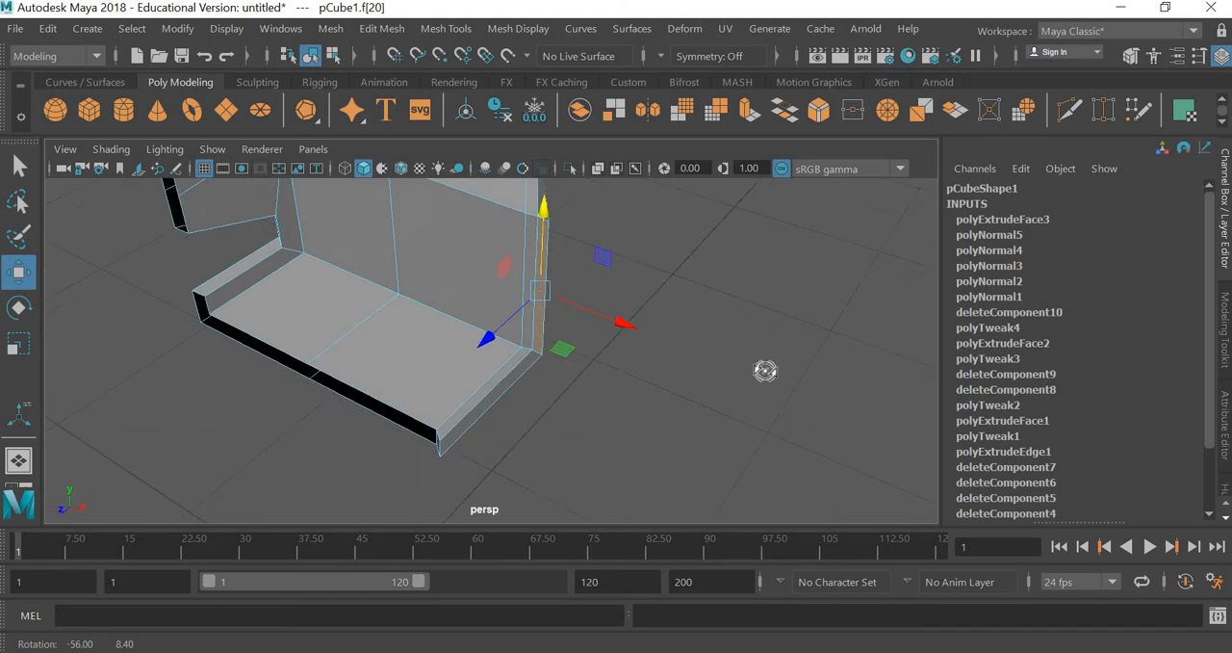
left_click_drag(765, 370, 720, 422)
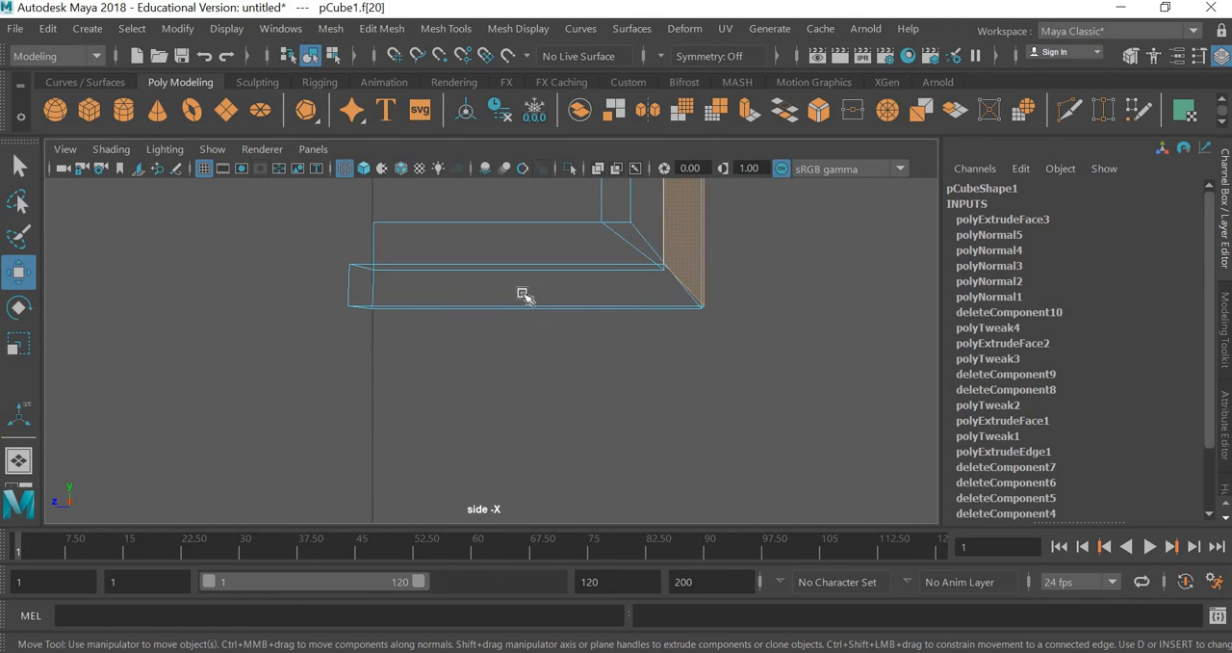
left_click(525, 294)
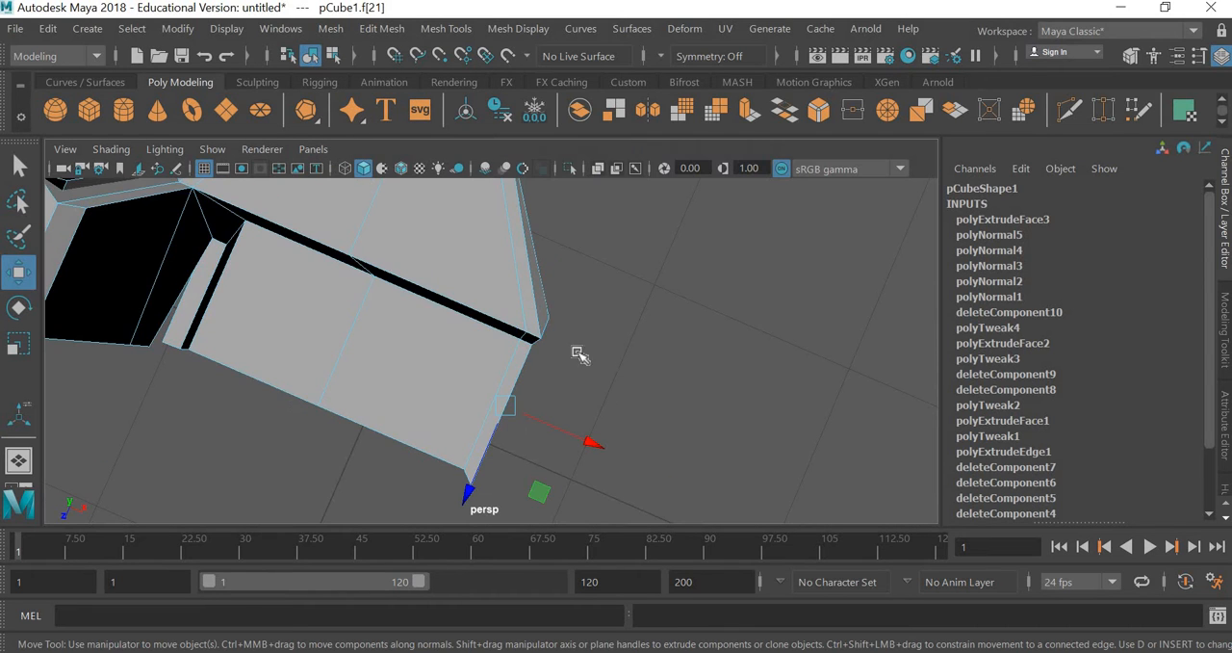
Orbit around the backrest profile and switch to vertex editing mode.
left_click_drag(578, 356, 587, 371)
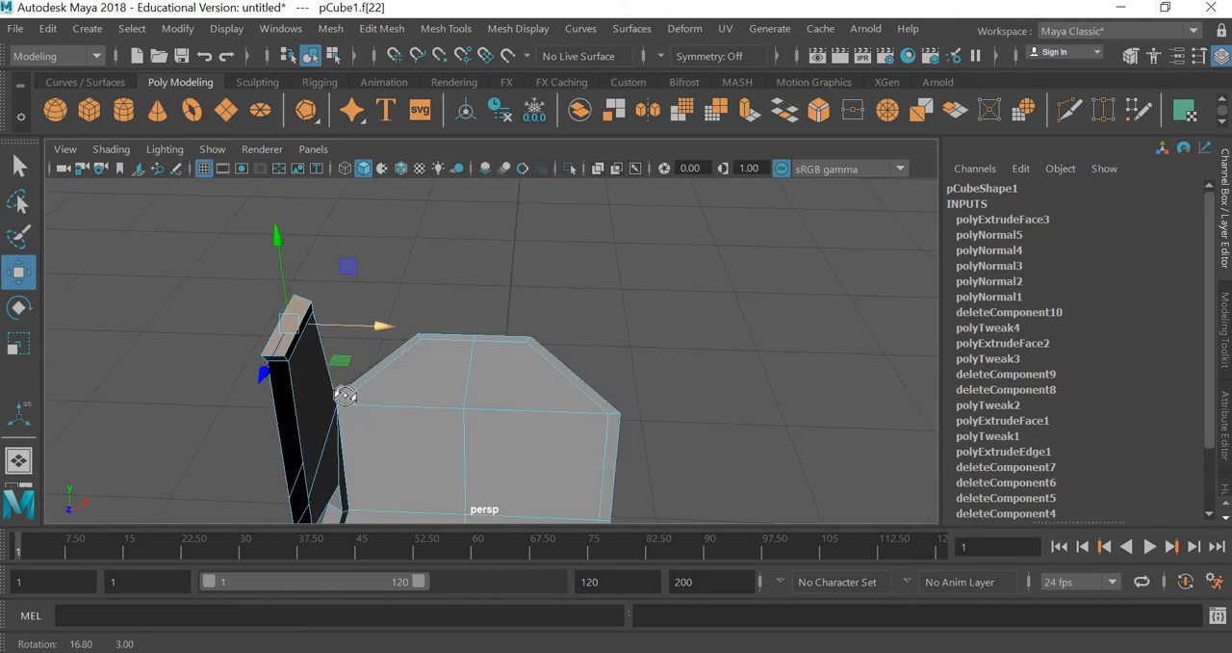
left_click_drag(345, 395, 374, 360)
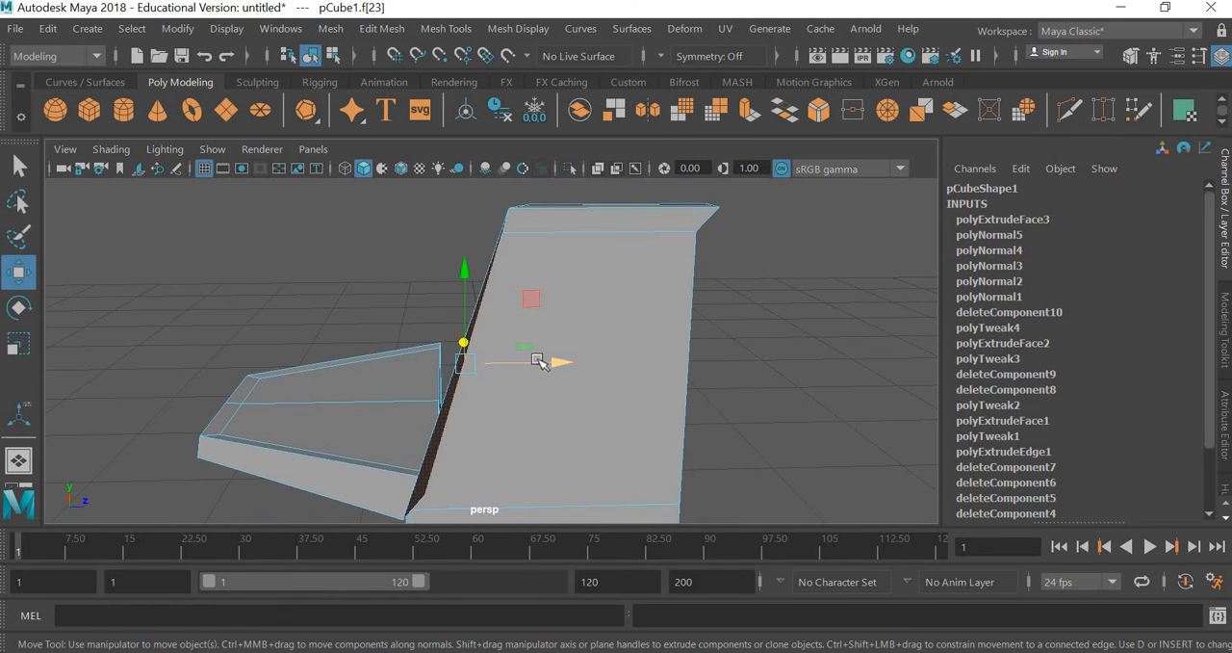
left_click_drag(530, 361, 650, 405)
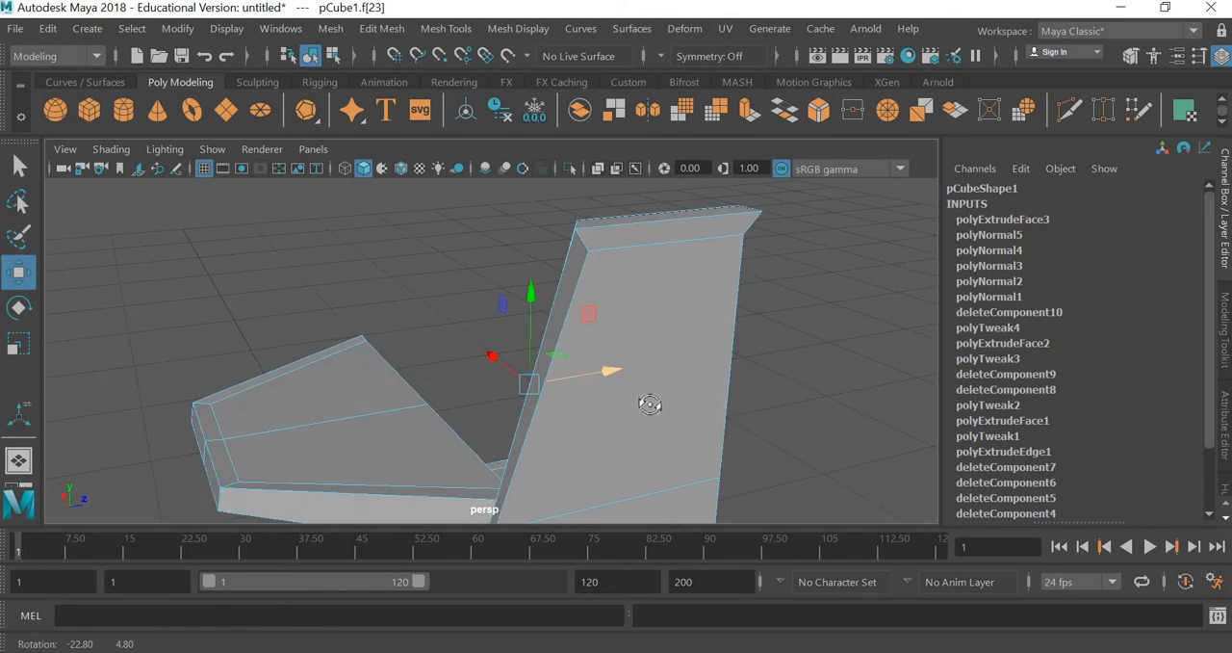
left_click_drag(650, 404, 674, 400)
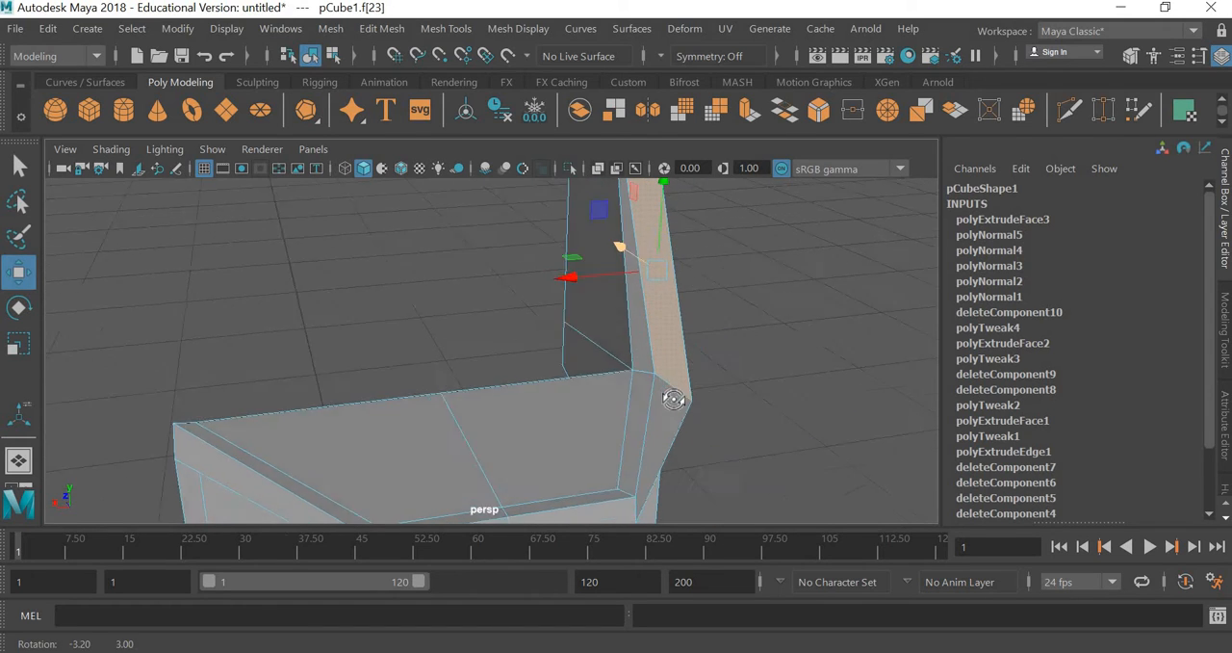
left_click_drag(674, 399, 459, 338)
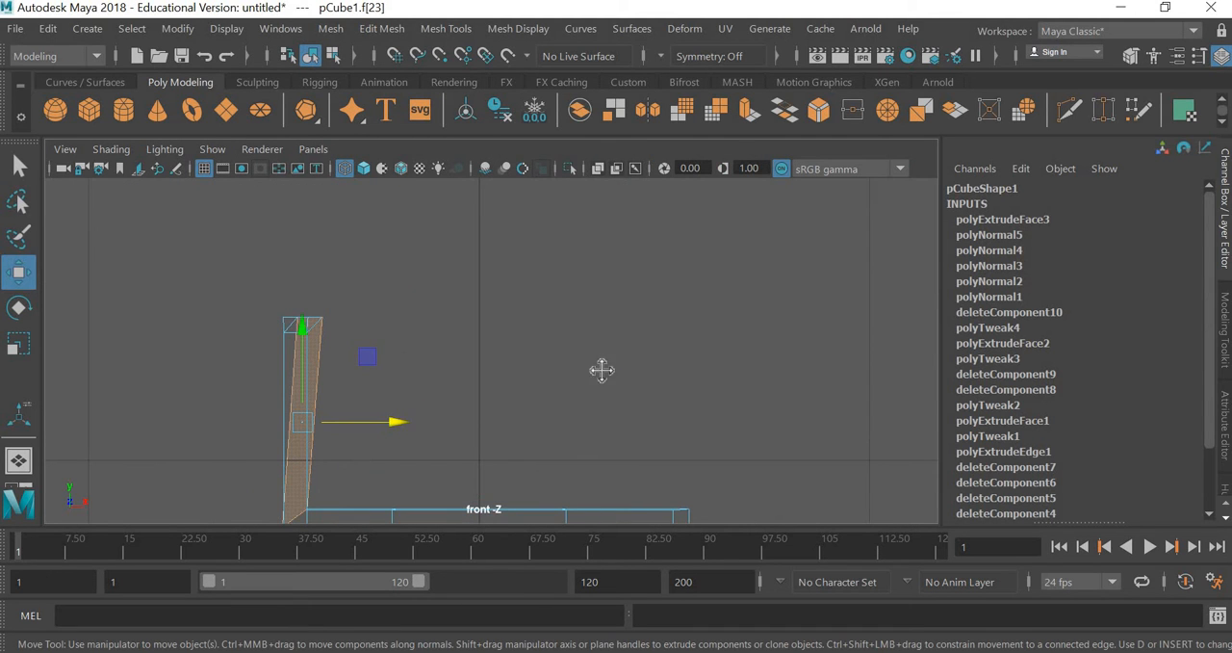
right_click(602, 370)
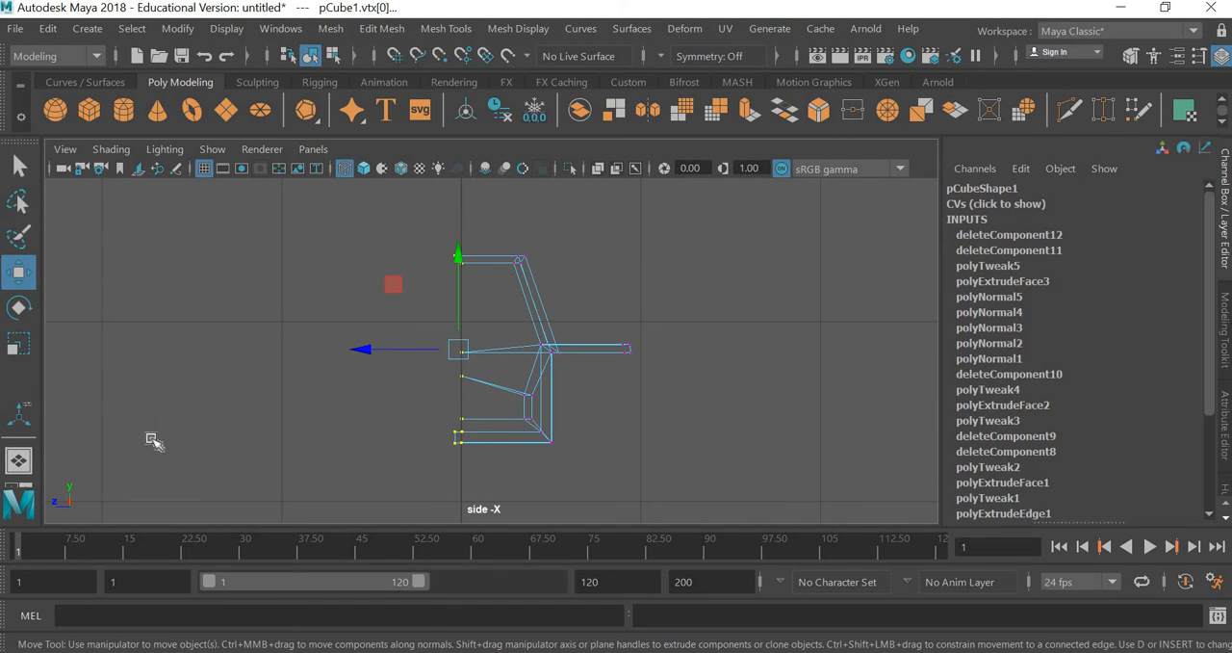
Switch to the four-view layout and constrain the vertex move to the X axis.
left_click(19, 344)
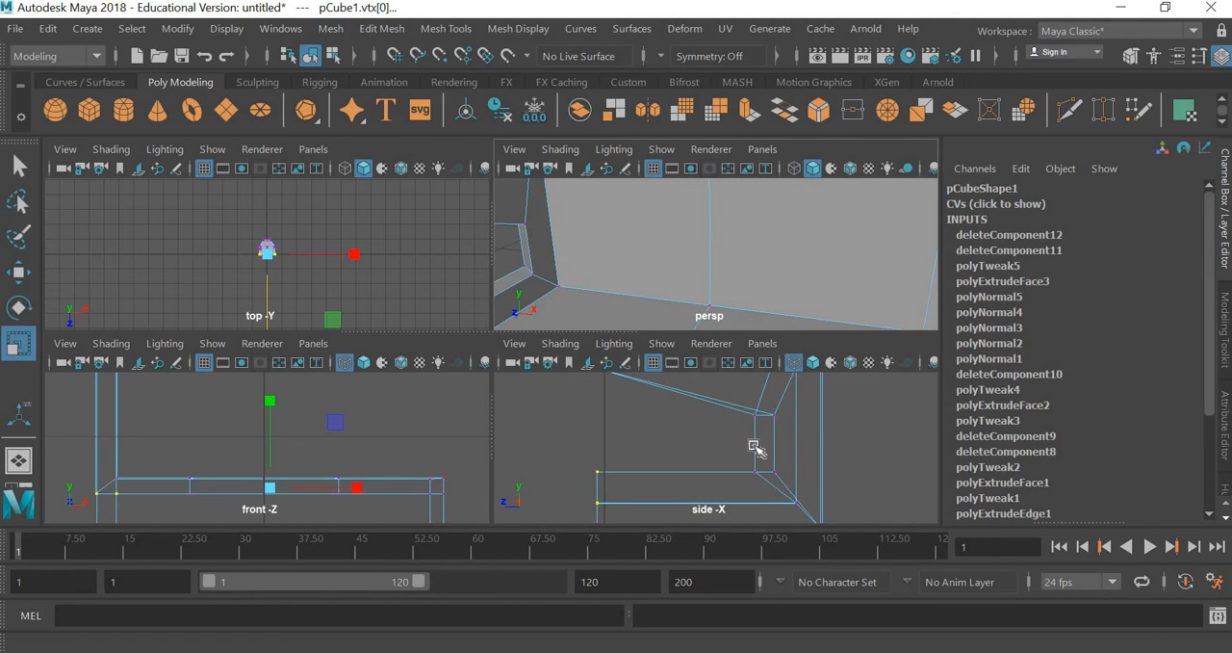
left_click(18, 272)
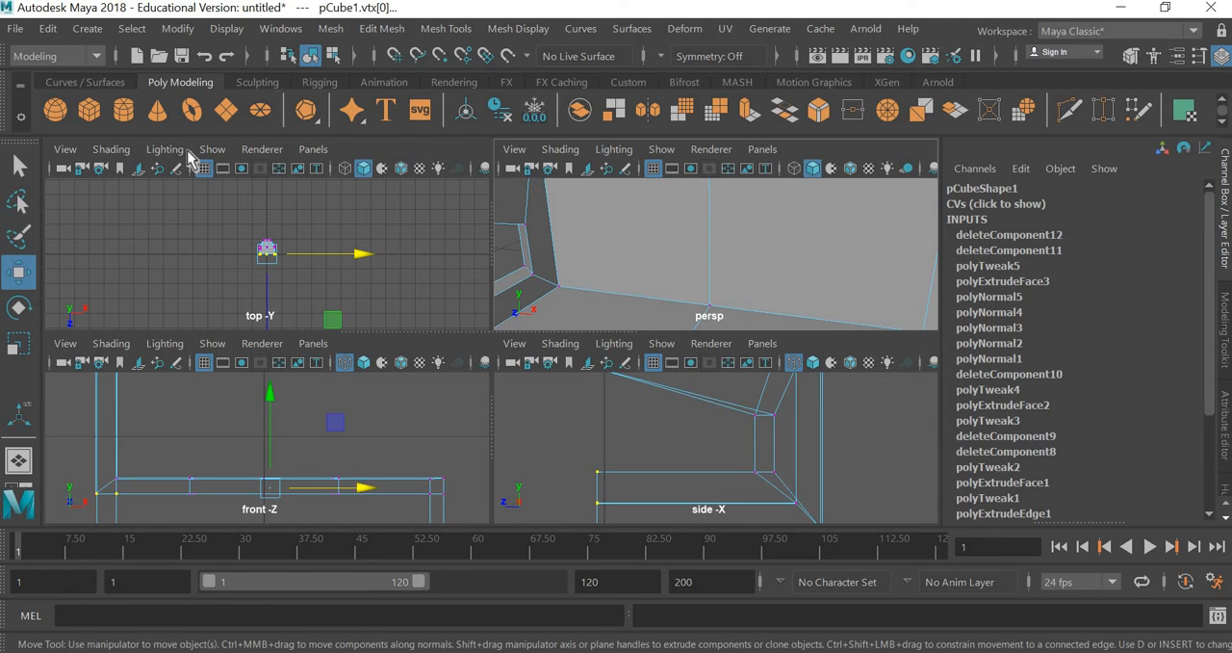
mouse_move(785, 470)
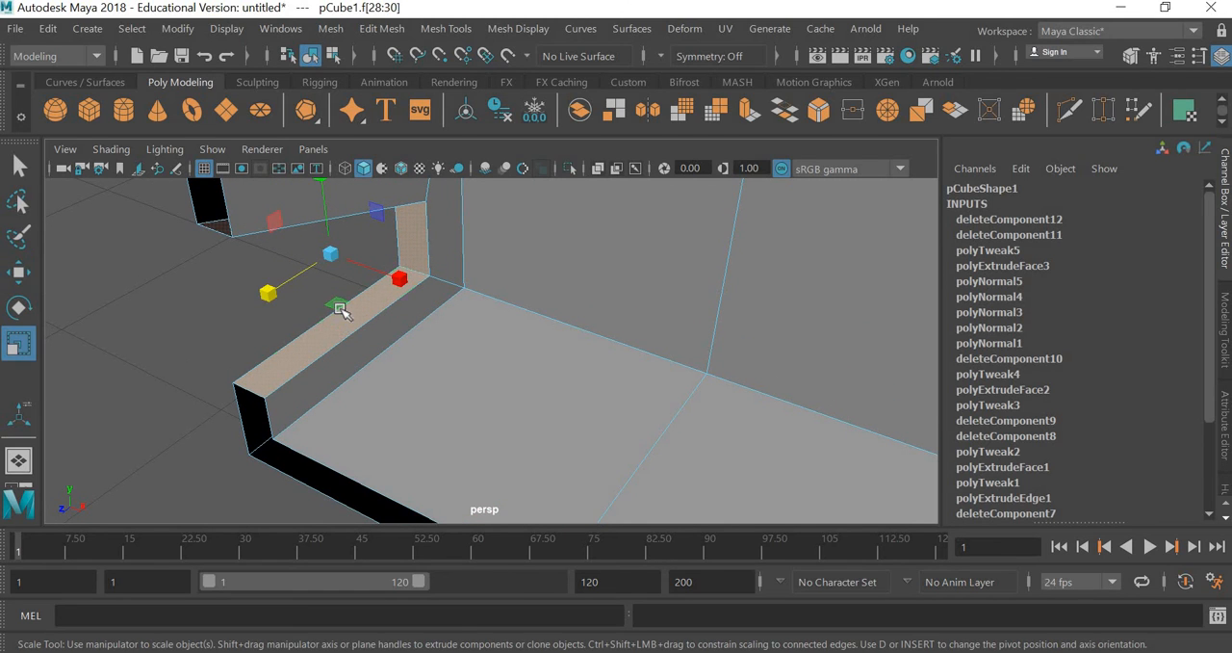
Extrude the seat-edge faces into a sloping section and reposition its end and corner vertices.
left_click_drag(339, 306, 330, 262)
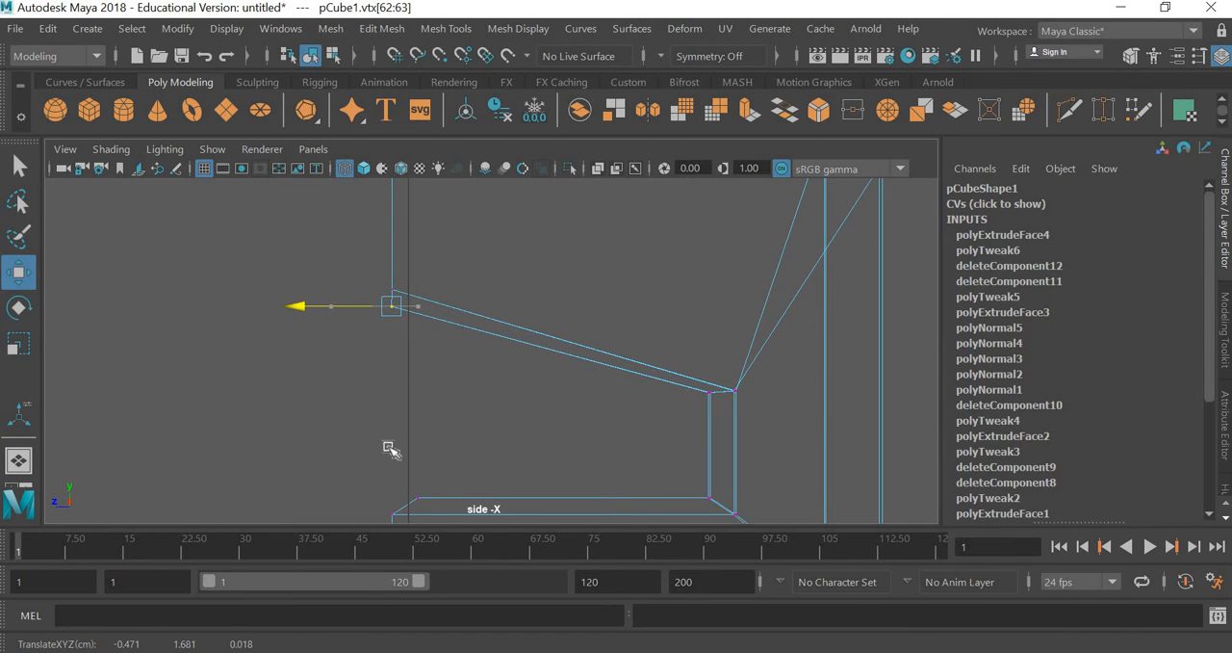
left_click_drag(391, 306, 409, 498)
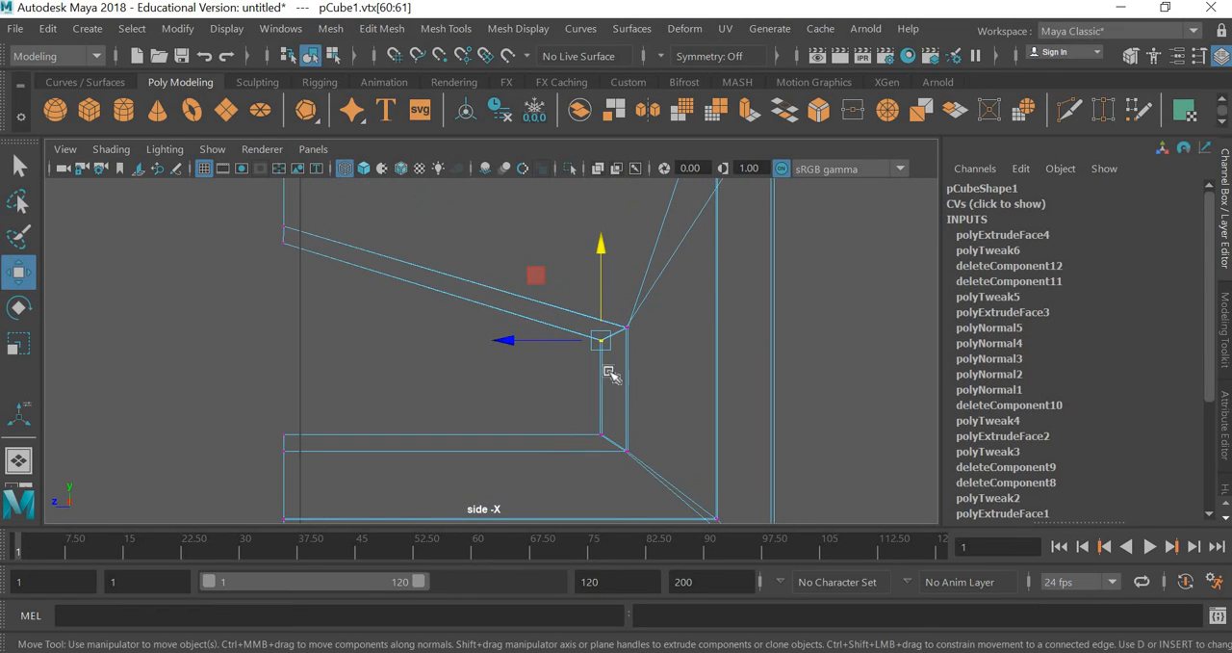
left_click_drag(599, 341, 605, 336)
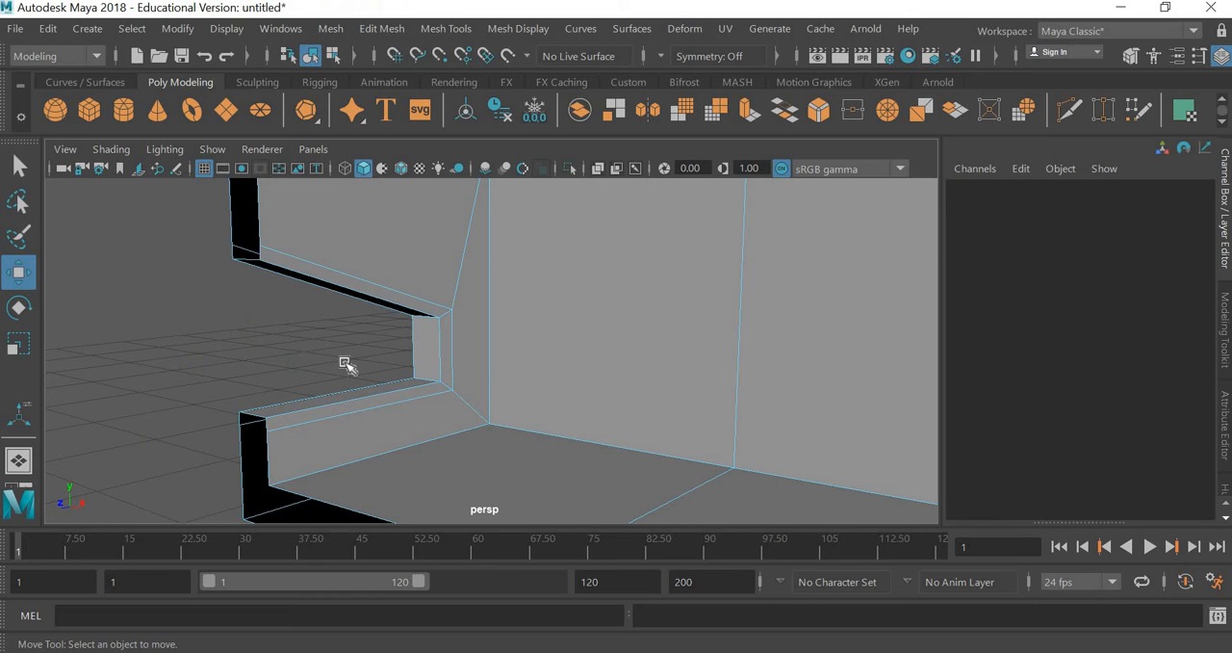
Turn on smooth mesh preview, orbit to inspect the rounded shell, and select pCube1.
left_click_drag(346, 364, 587, 415)
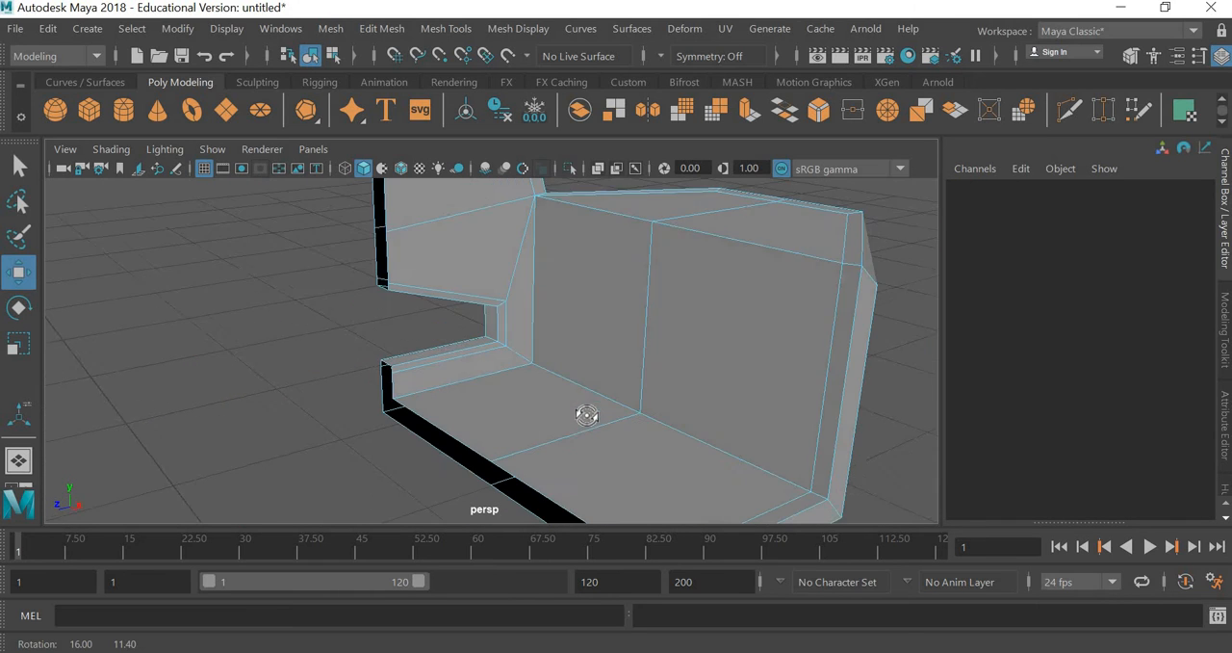
left_click_drag(587, 414, 662, 478)
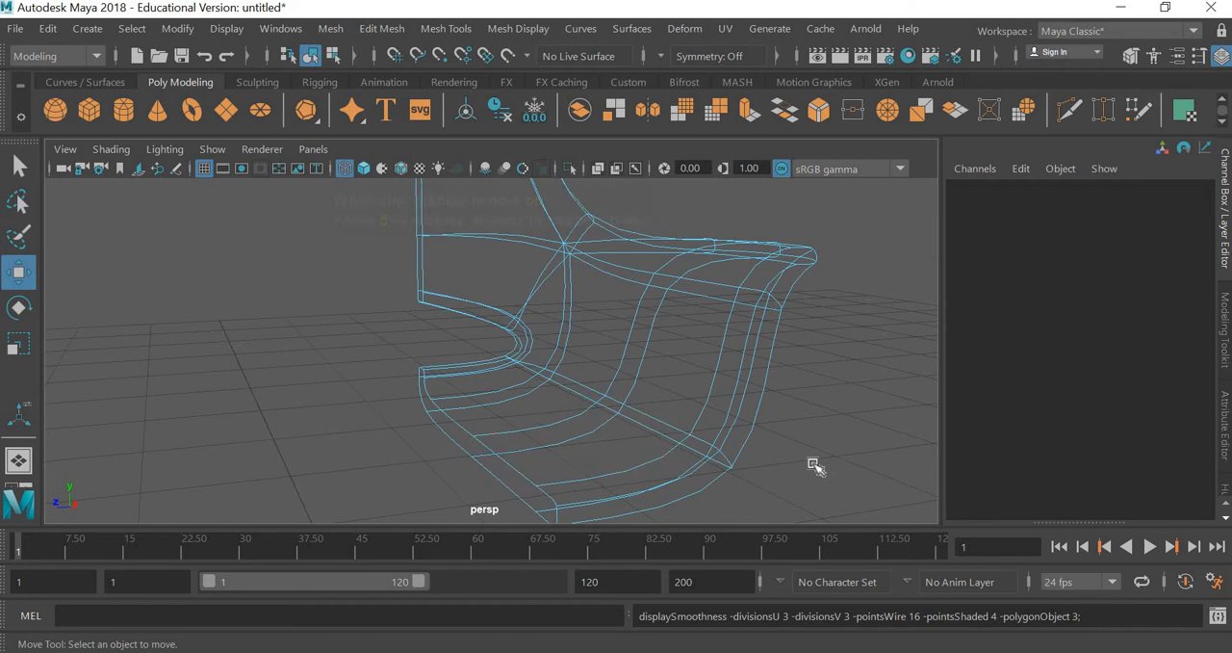
key("4")
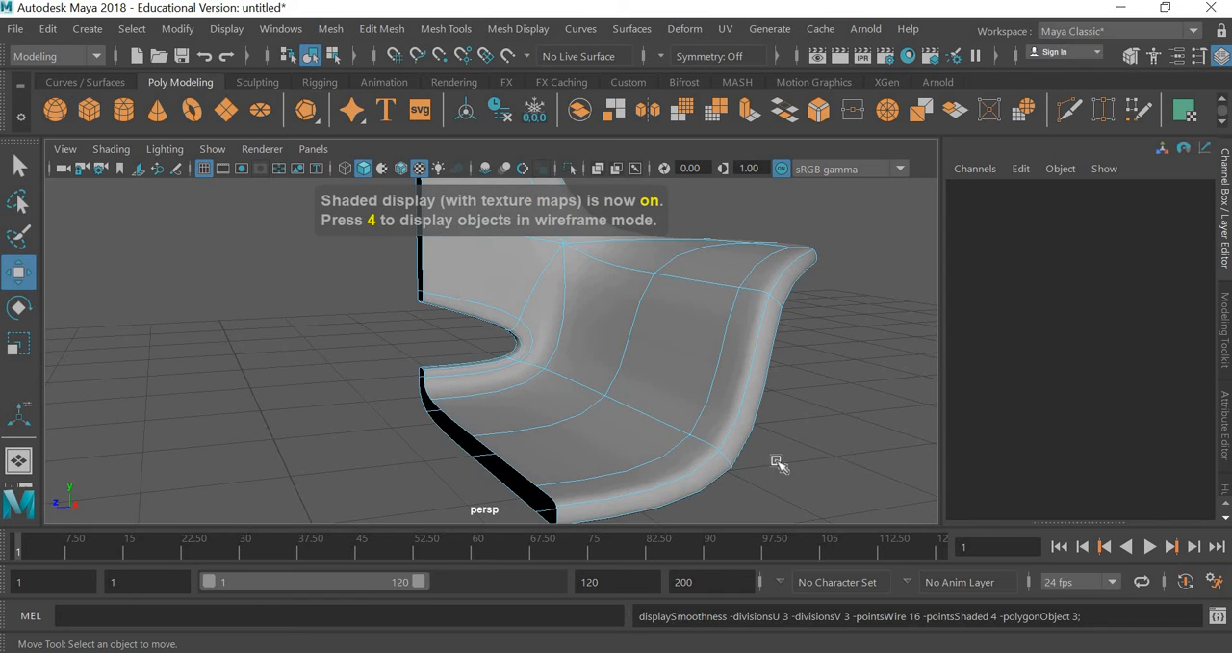
left_click_drag(780, 462, 669, 425)
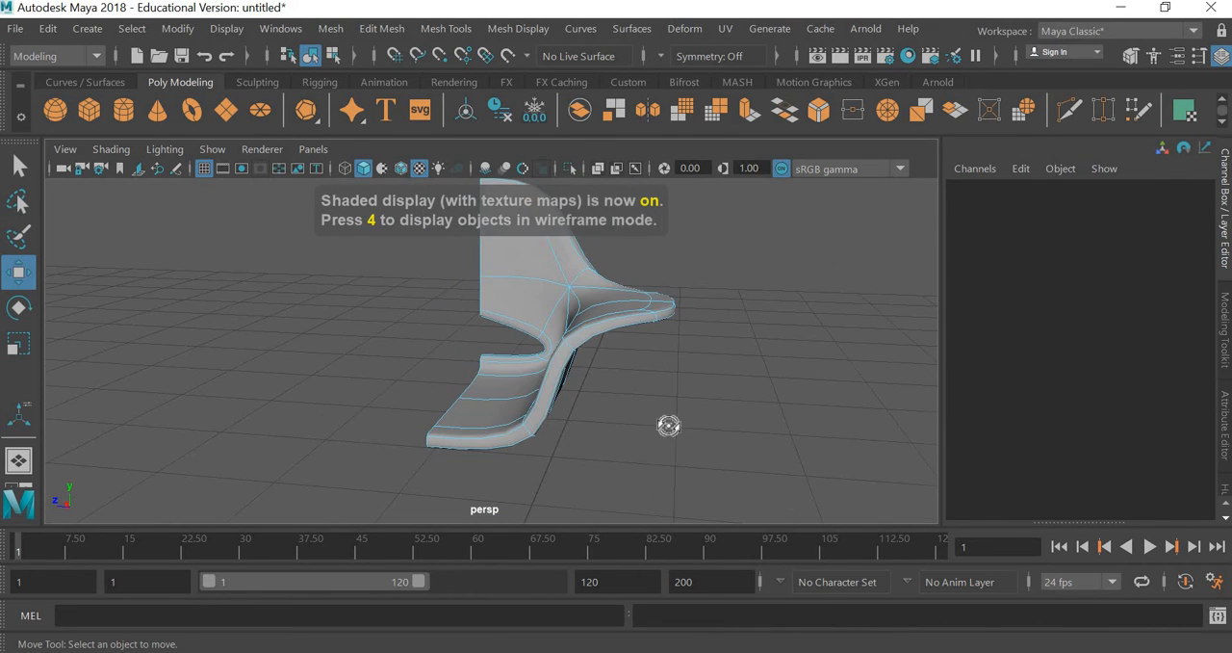
left_click_drag(669, 426, 453, 388)
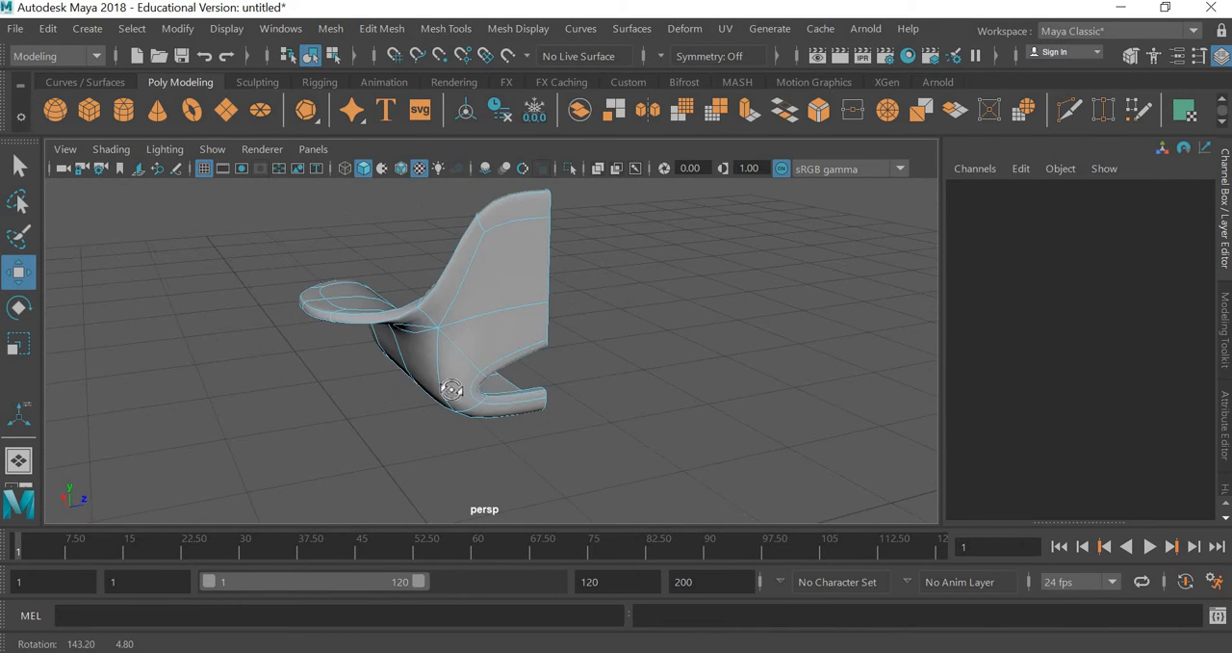
left_click_drag(453, 390, 809, 405)
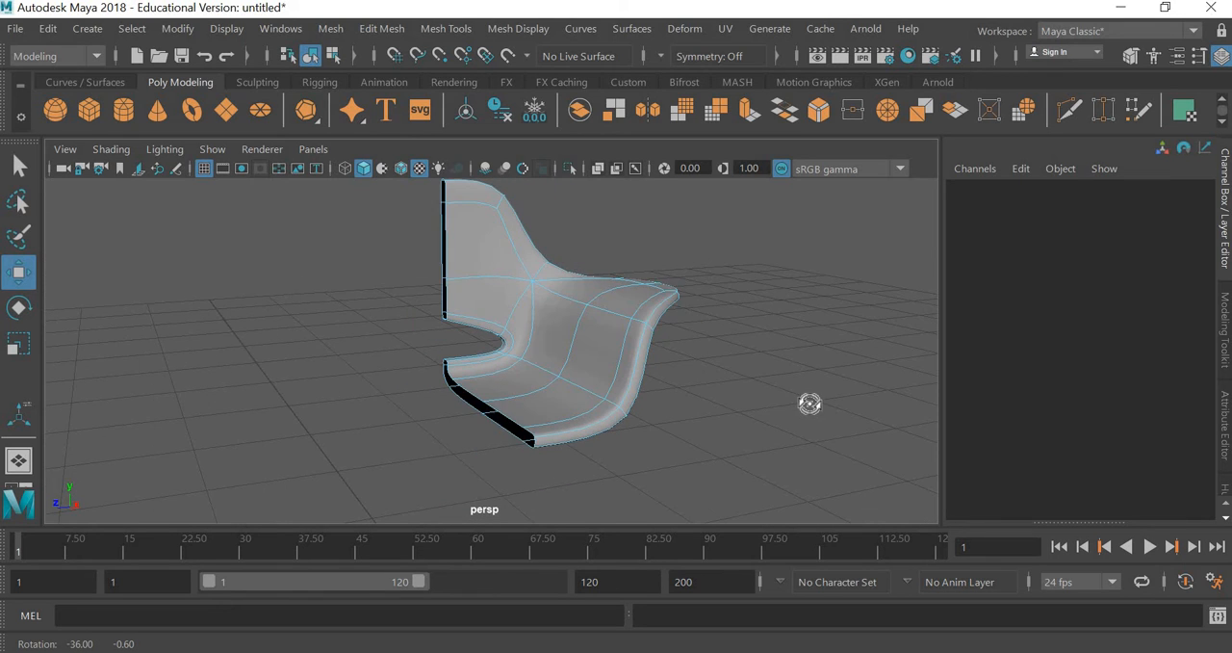
left_click(607, 342)
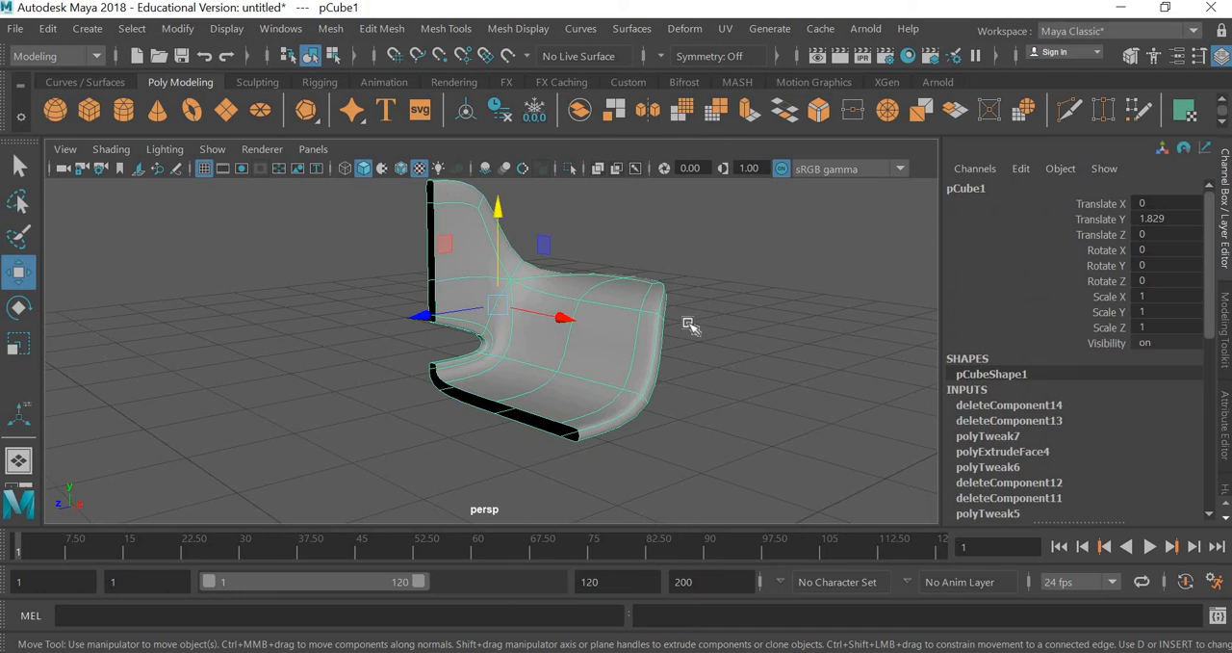
Mirror the half shell with Direction + across the Z axis and inspect the result.
left_click(330, 28)
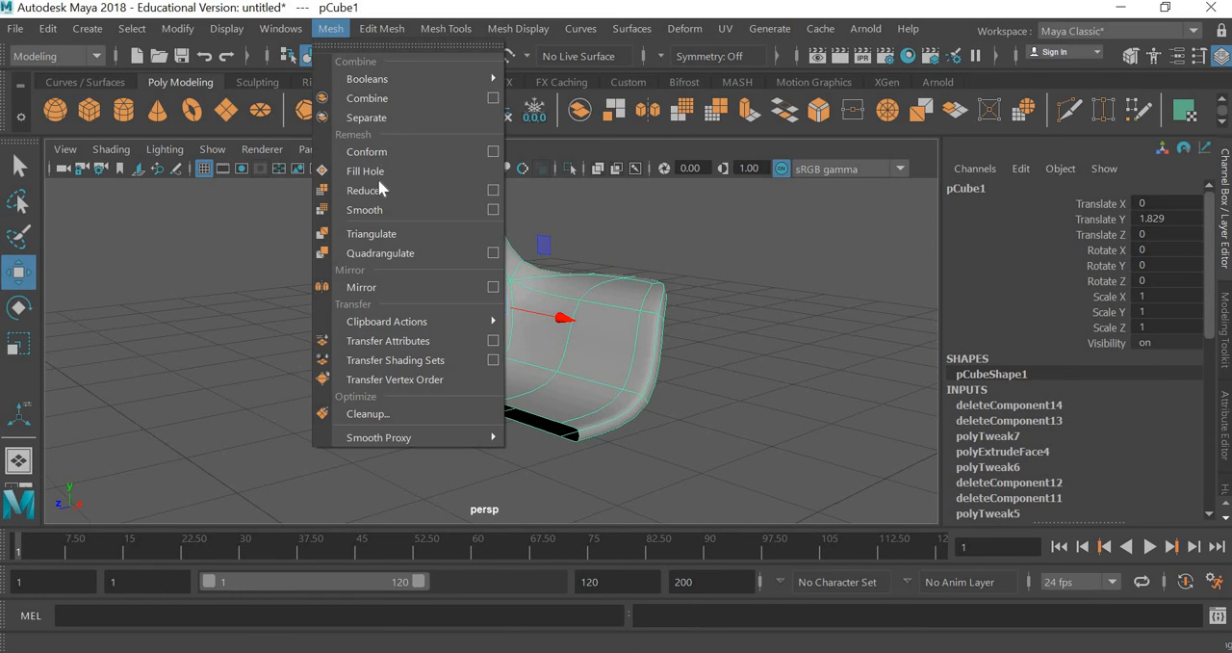
left_click(361, 287)
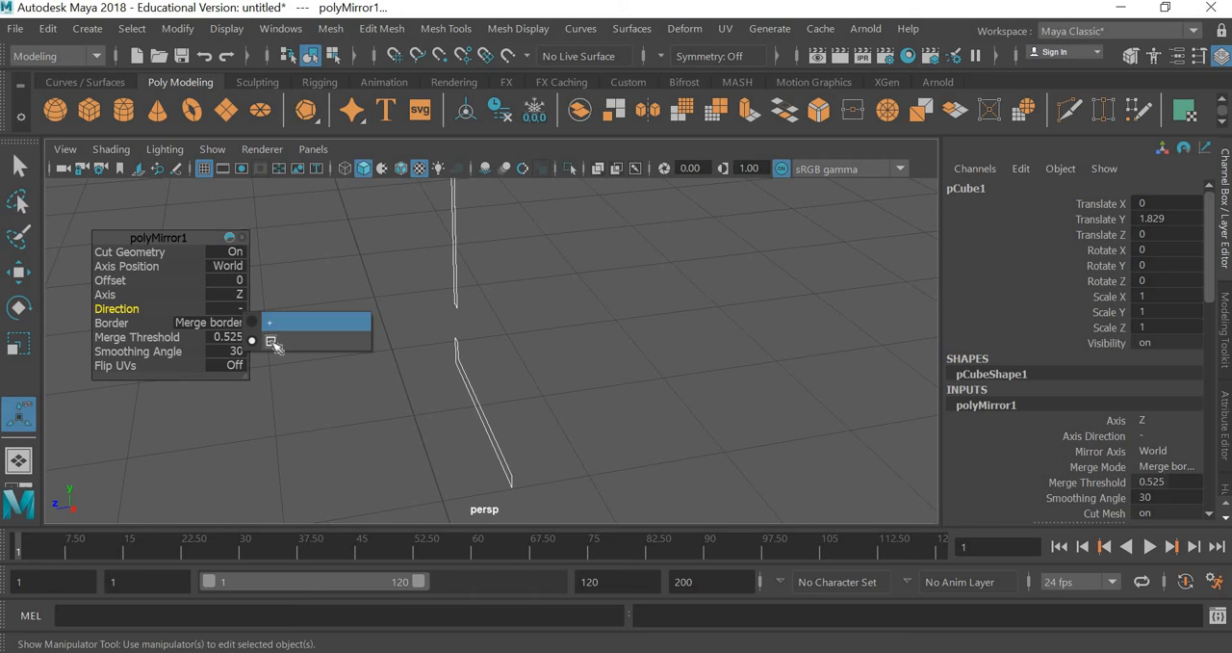
left_click(271, 322)
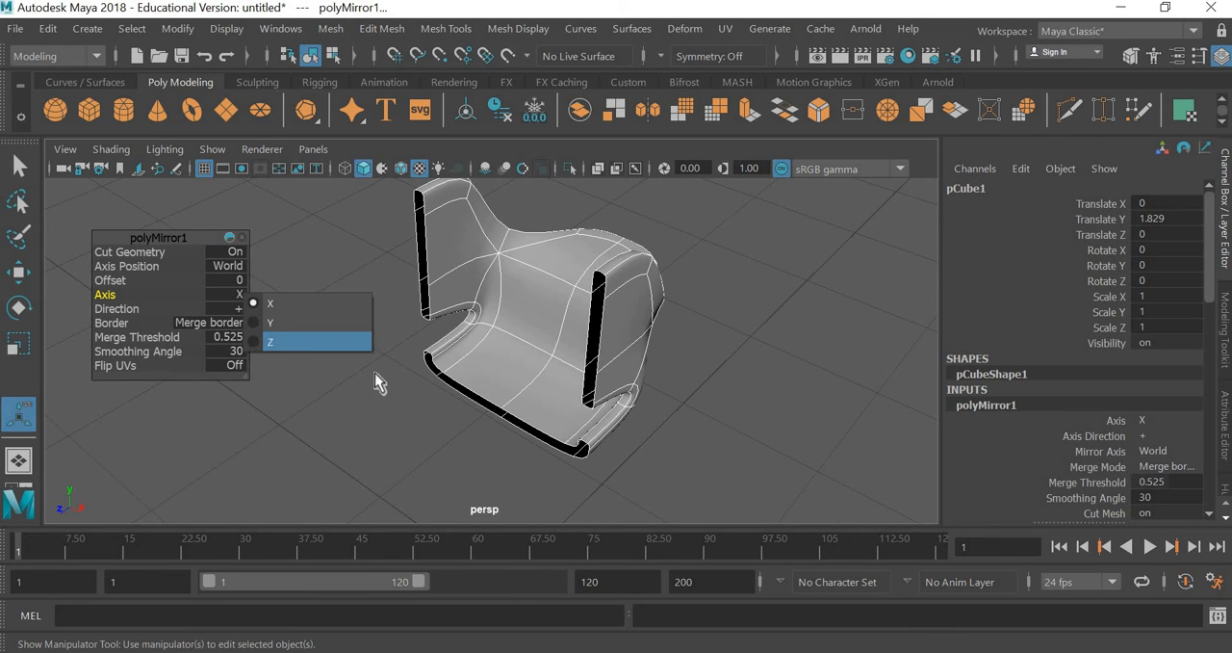
left_click(271, 341)
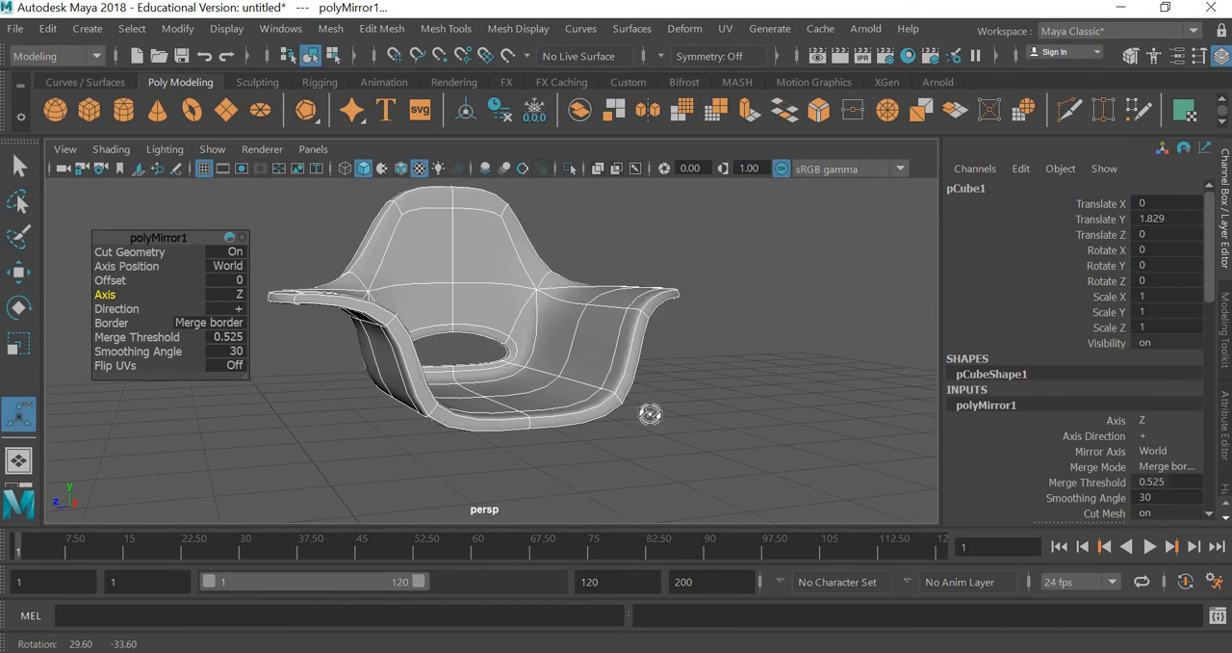
left_click_drag(650, 414, 704, 416)
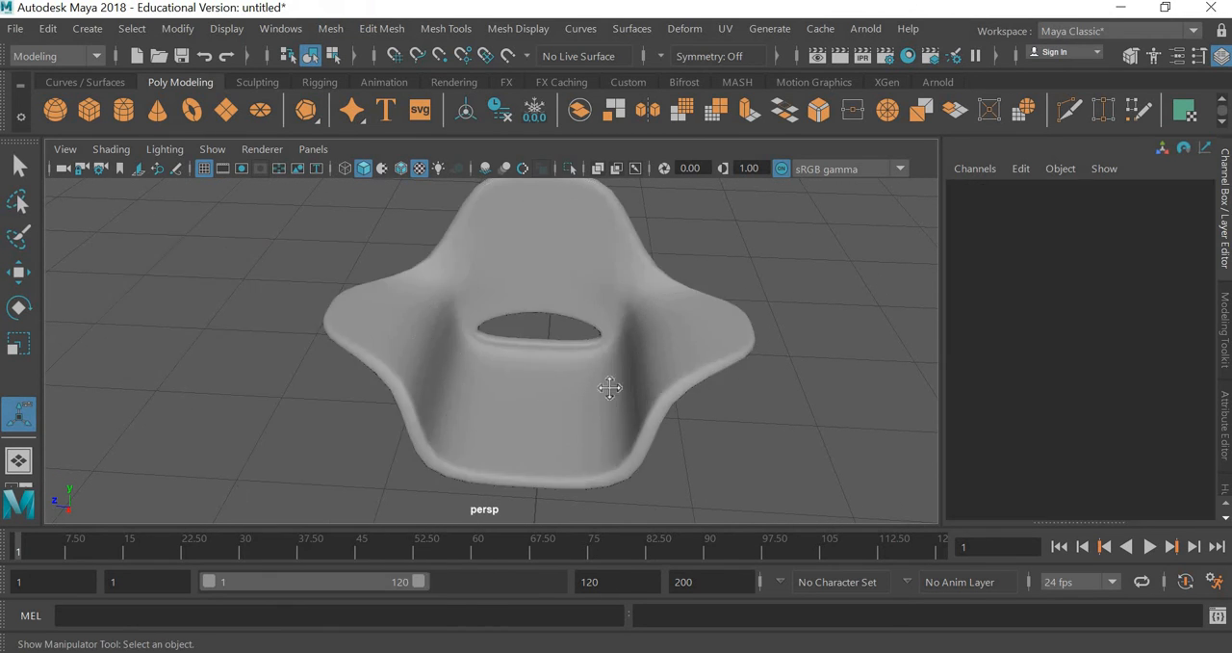
left_click_drag(610, 388, 527, 282)
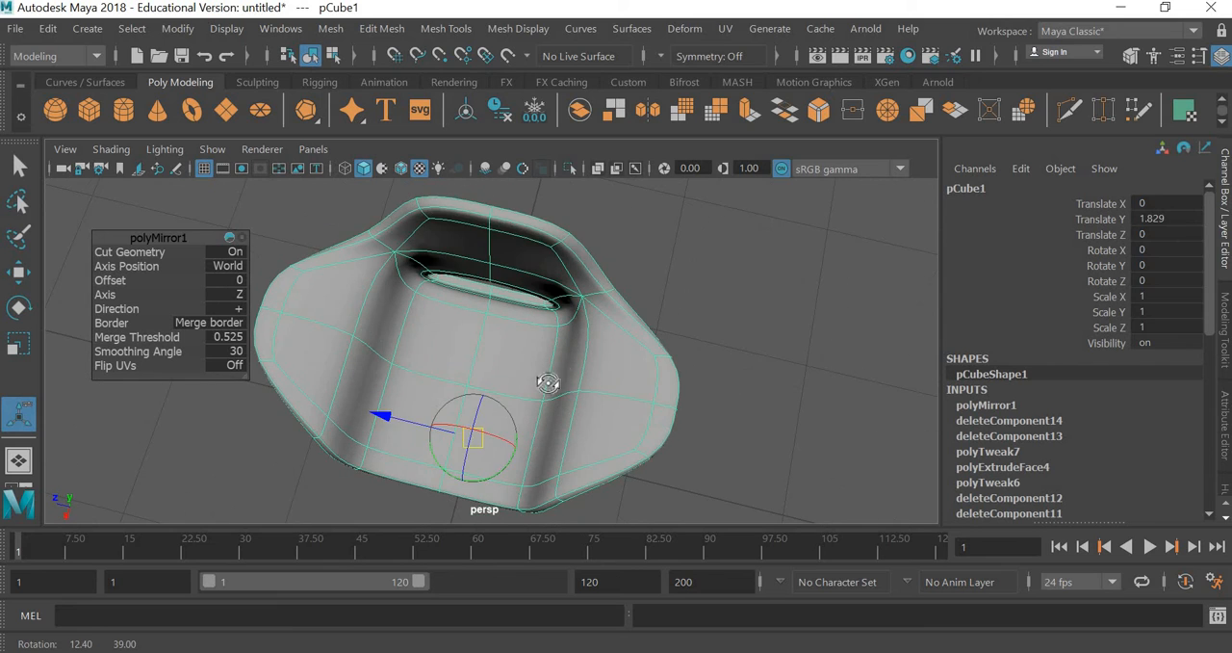
Switch to vertex mode, move the backrest's centre vertices and select the back row.
right_click(549, 385)
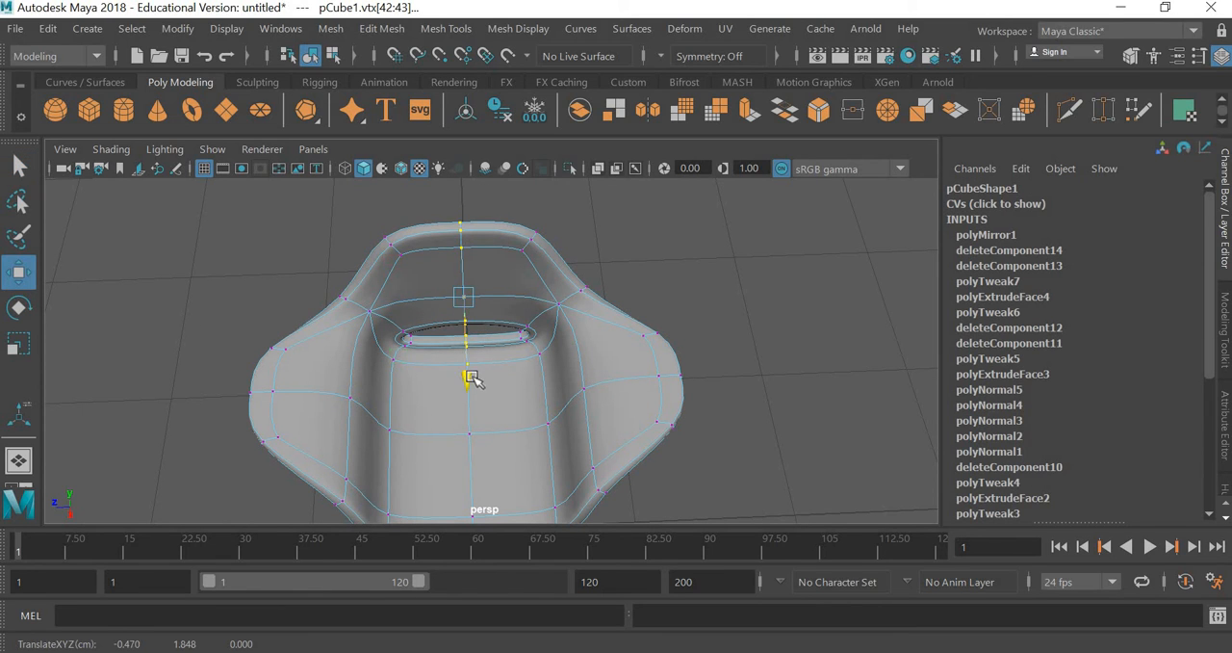
left_click_drag(468, 375, 465, 361)
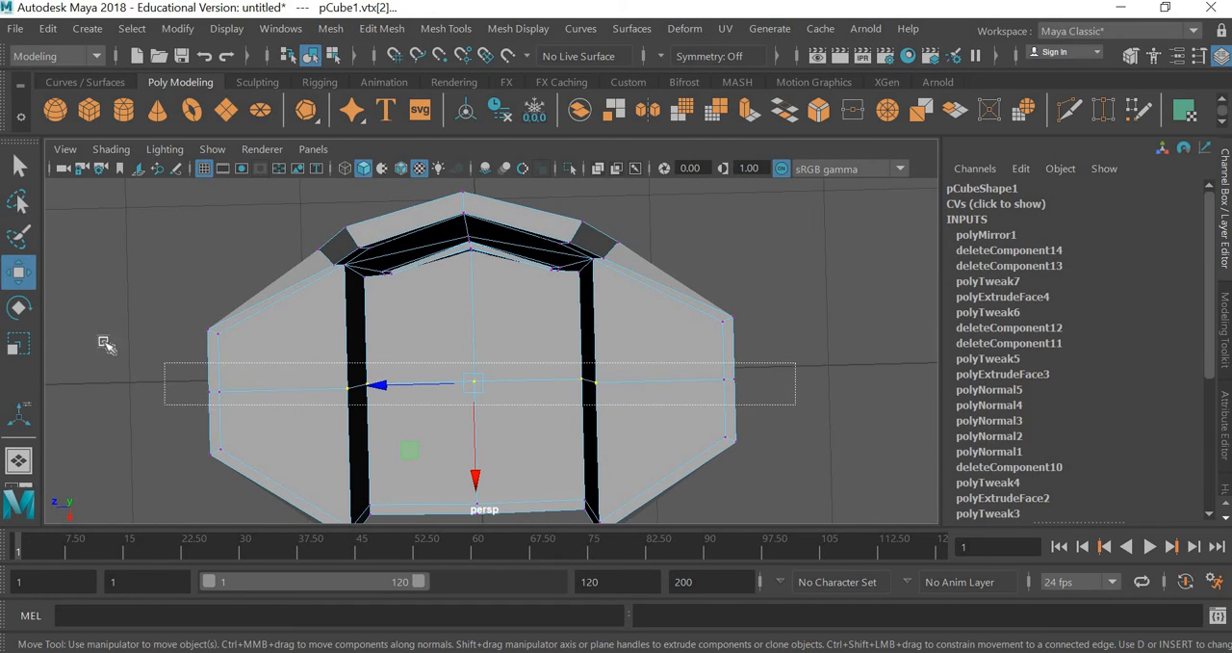
left_click(19, 344)
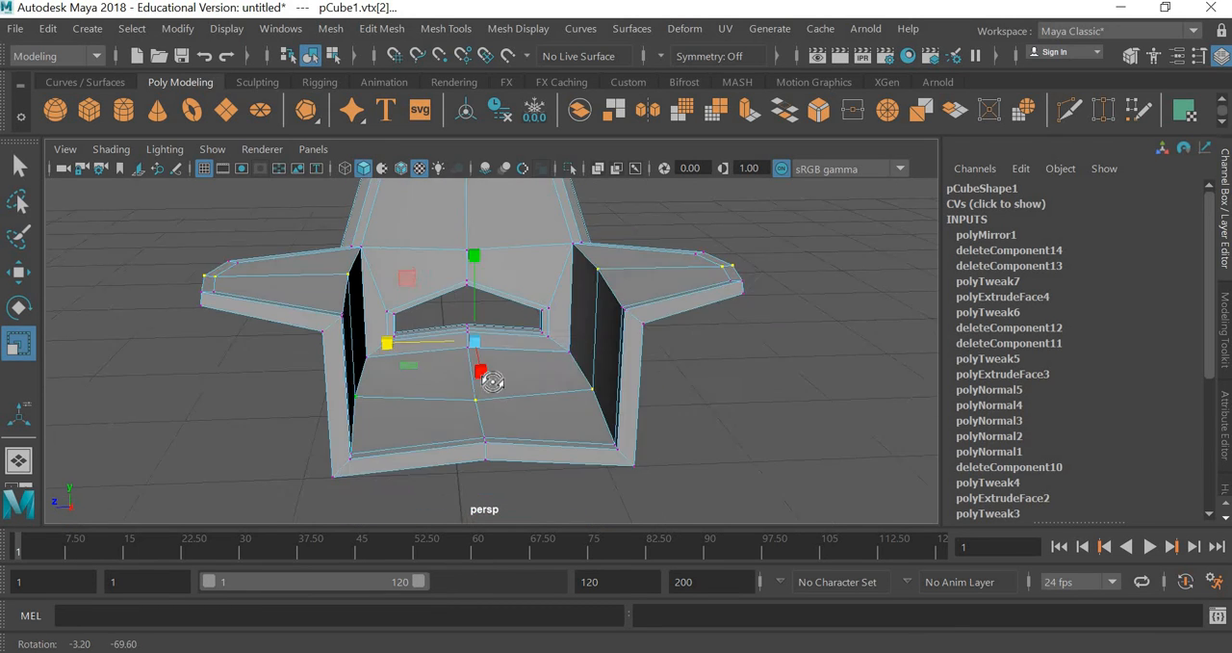
Orbit around the shell and raise a seat vertex to reshape the chair.
left_click_drag(493, 385, 481, 425)
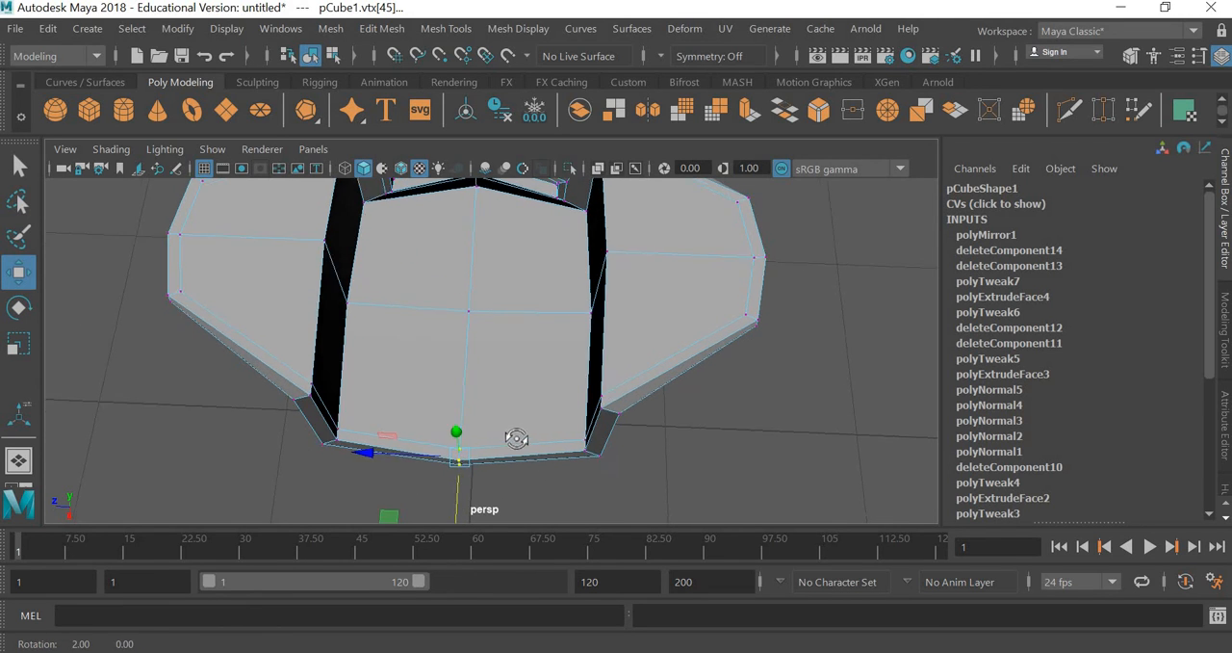
left_click_drag(517, 439, 591, 449)
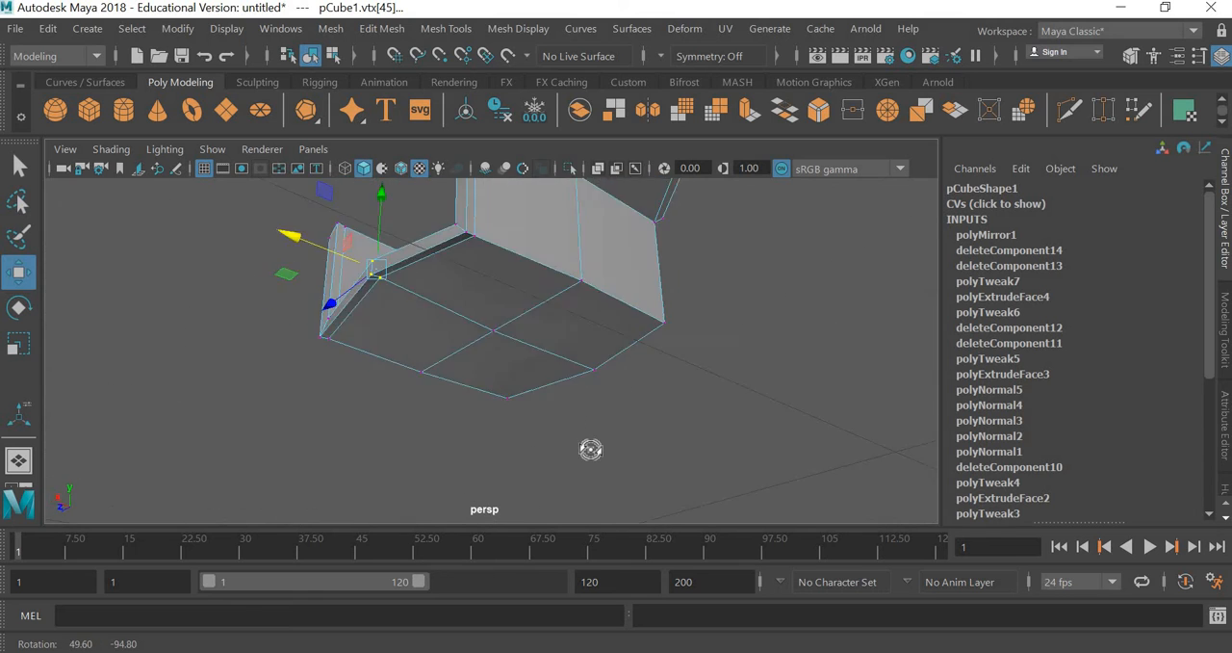
left_click_drag(591, 449, 632, 404)
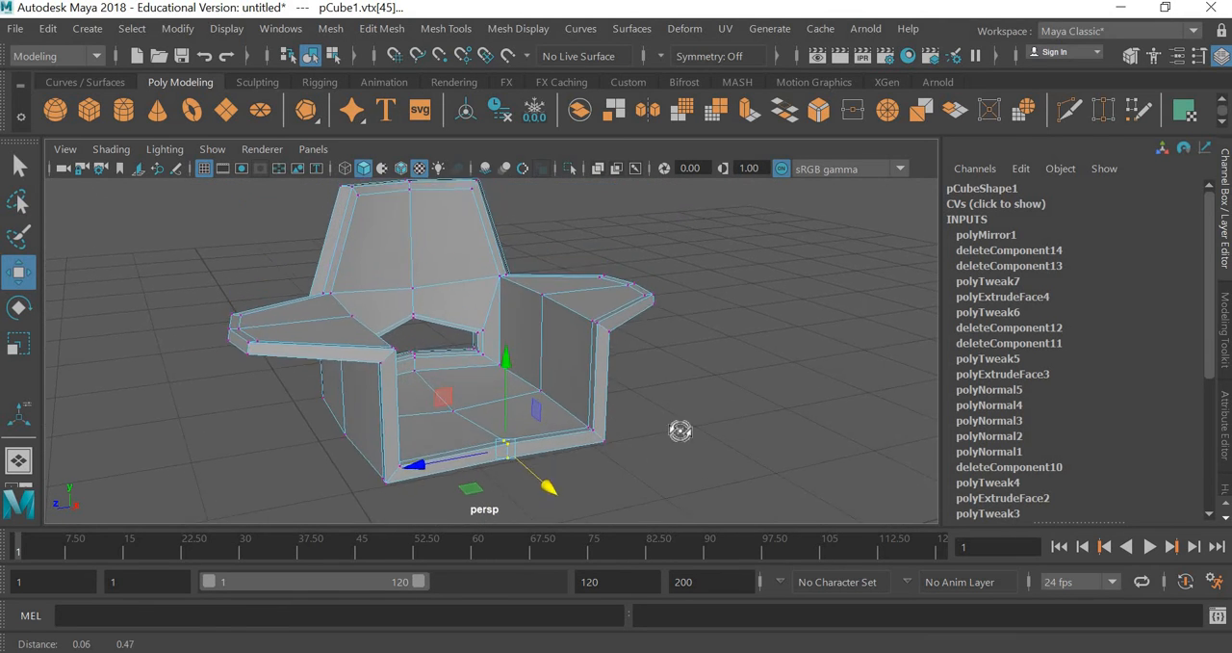
left_click_drag(681, 431, 640, 390)
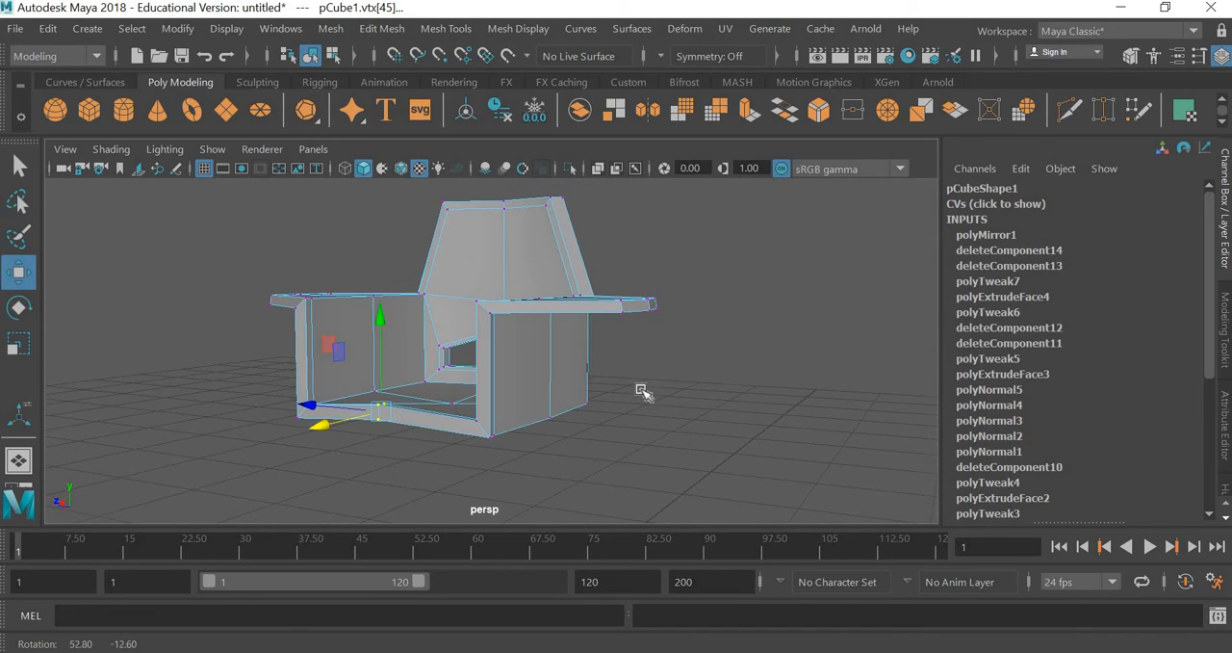
left_click_drag(643, 392, 712, 444)
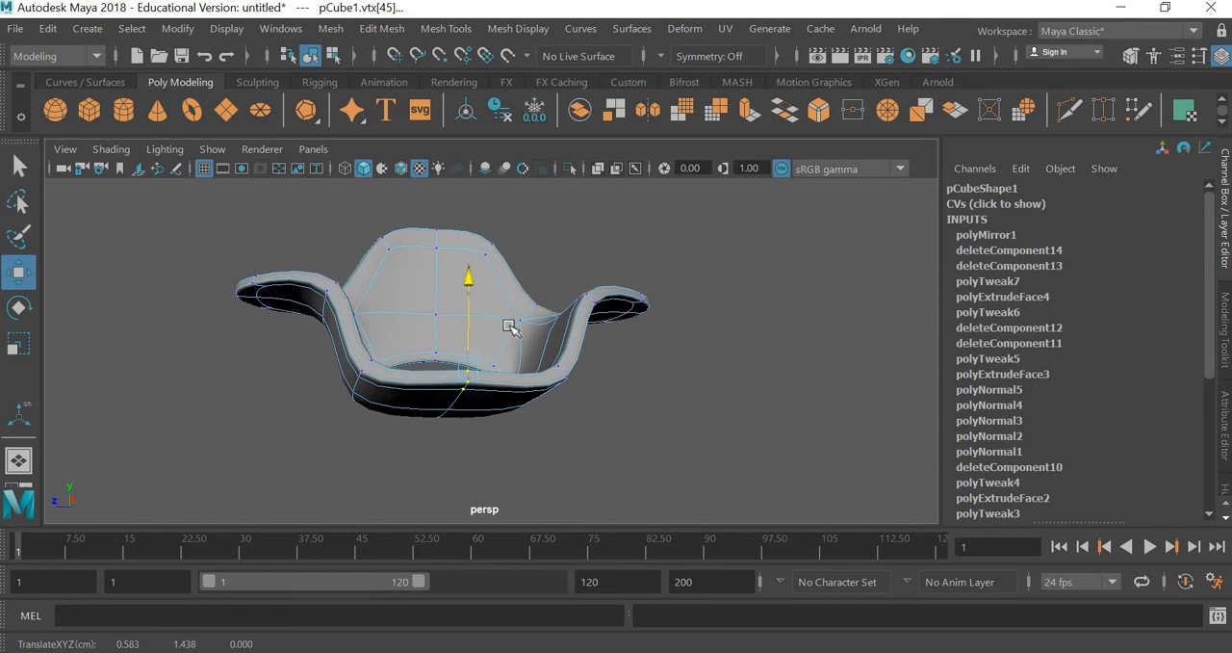
left_click_drag(510, 327, 279, 395)
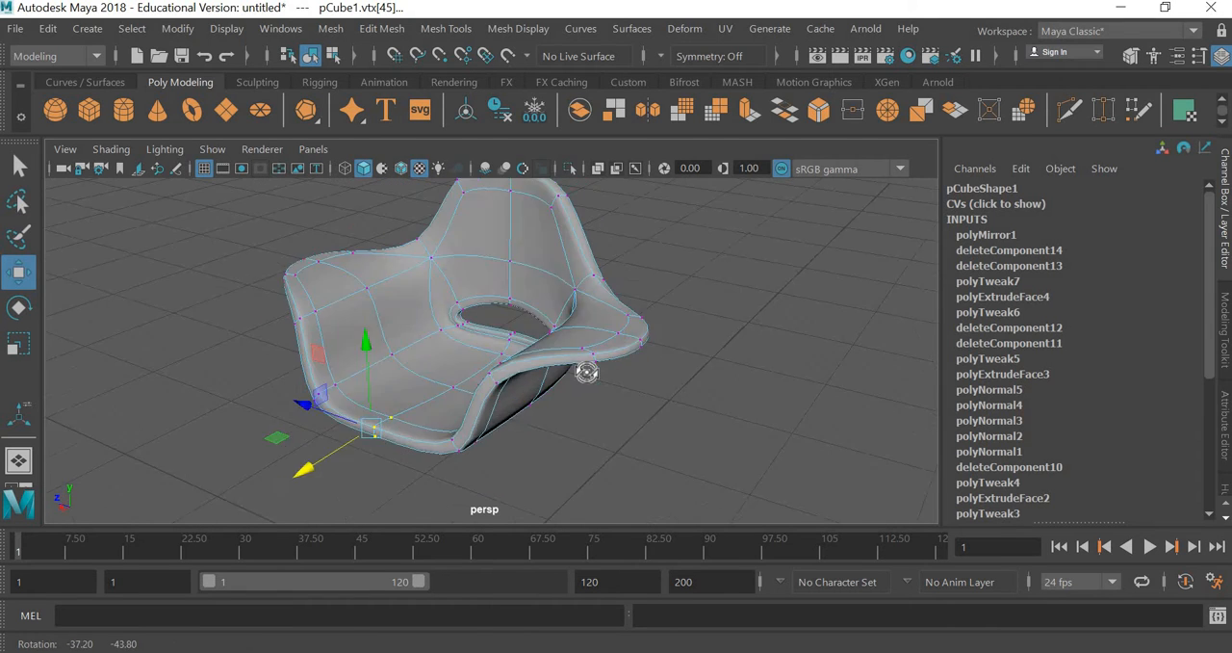
left_click_drag(587, 375, 630, 409)
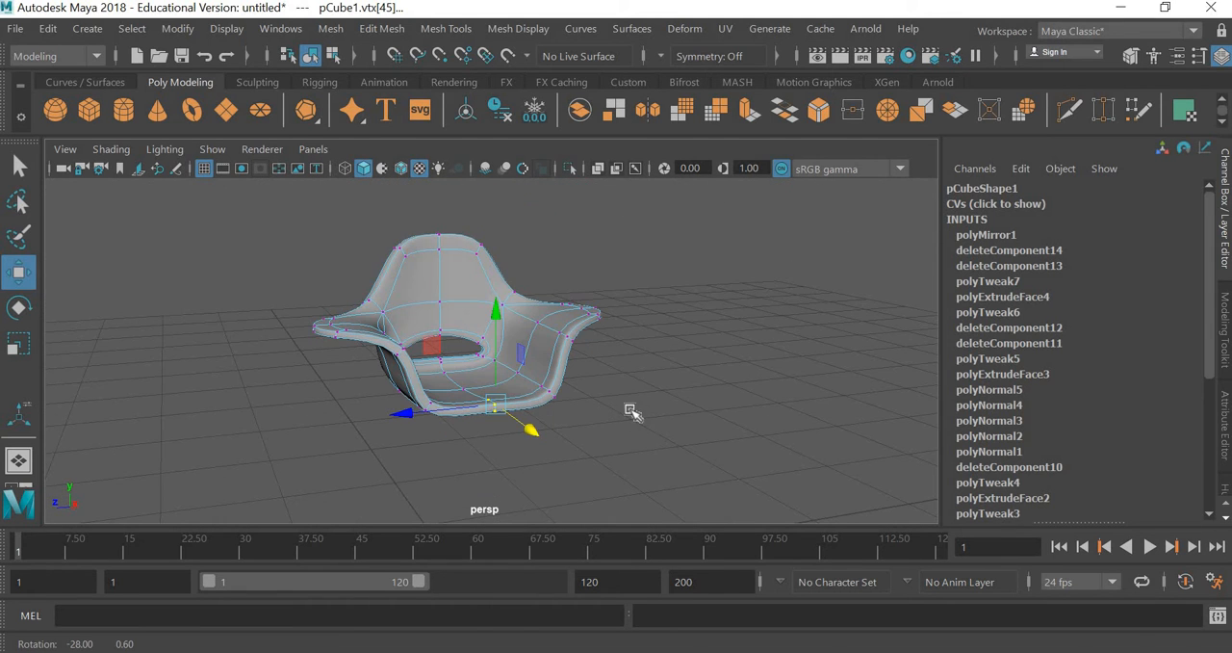
mouse_move(143, 373)
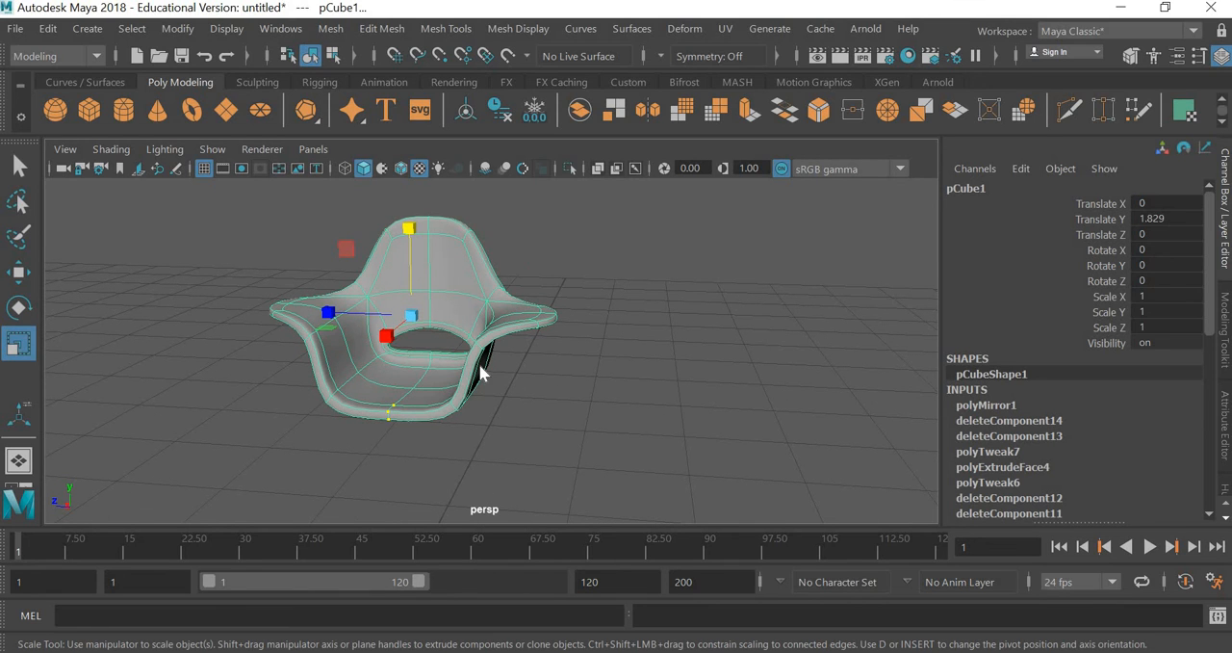
Return to object mode, select the chair shell, and delete its construction history.
right_click(385, 337)
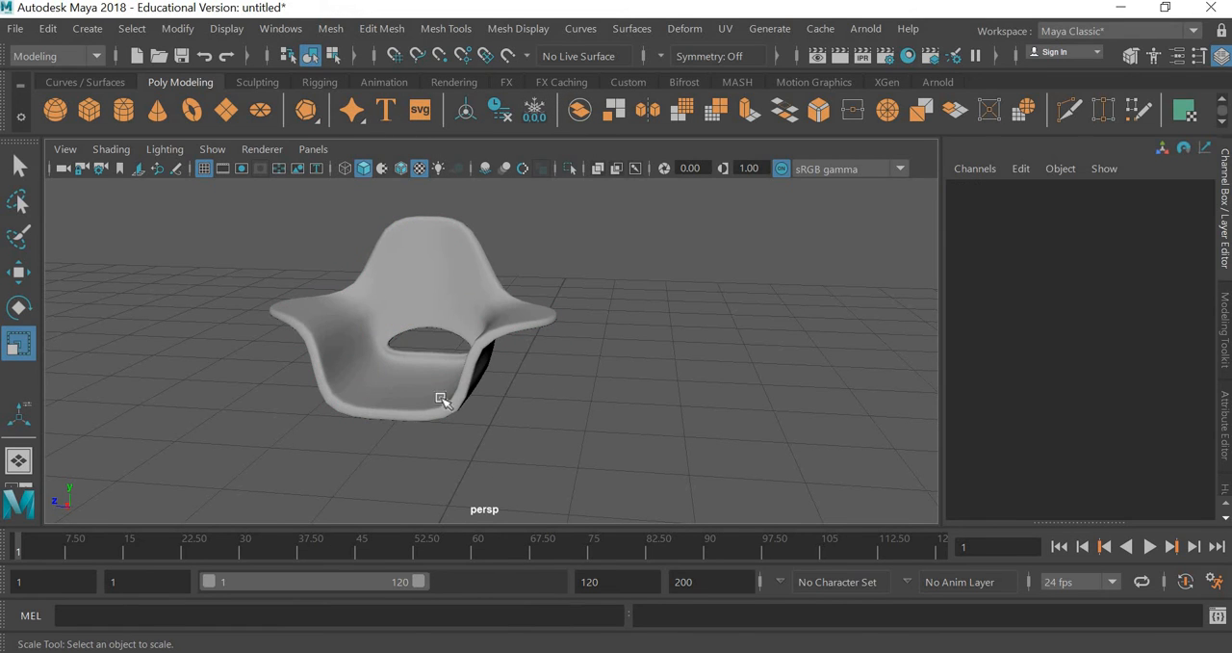
left_click(443, 400)
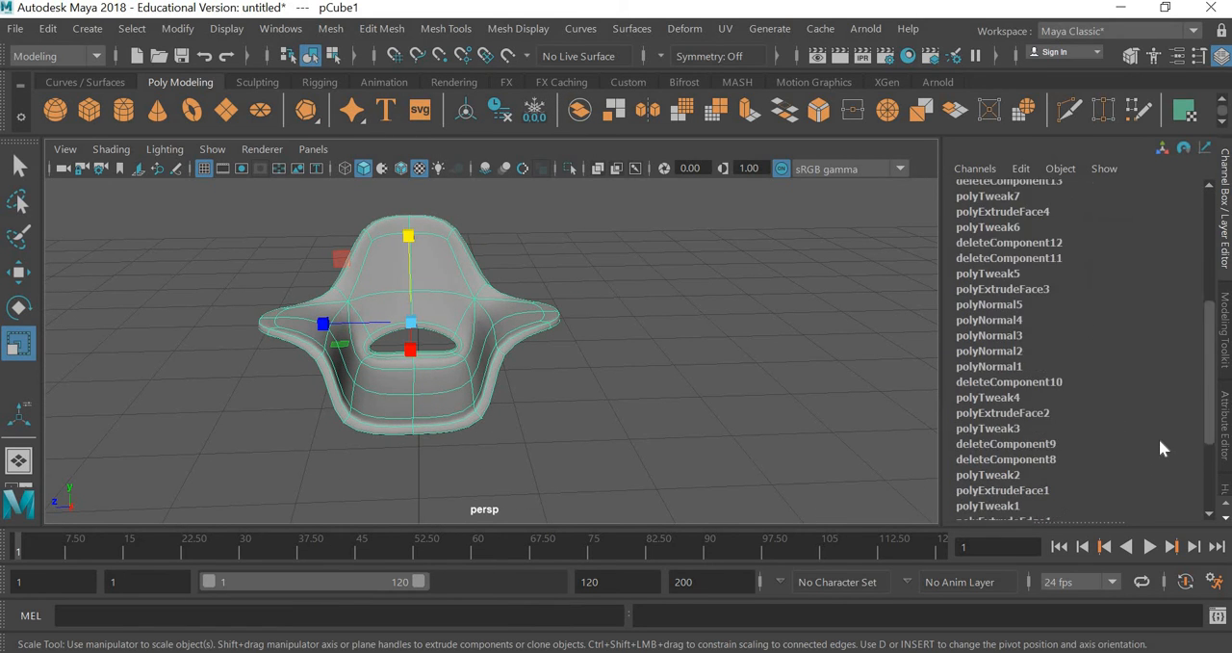
scroll("down", 3)
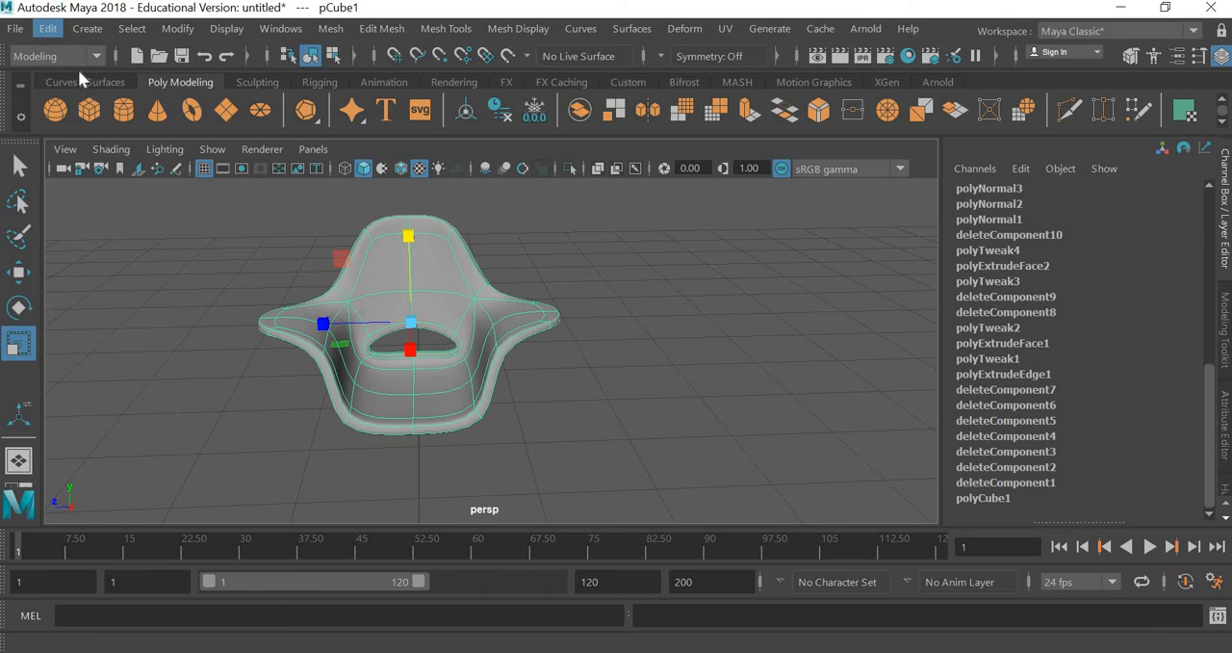
left_click(47, 28)
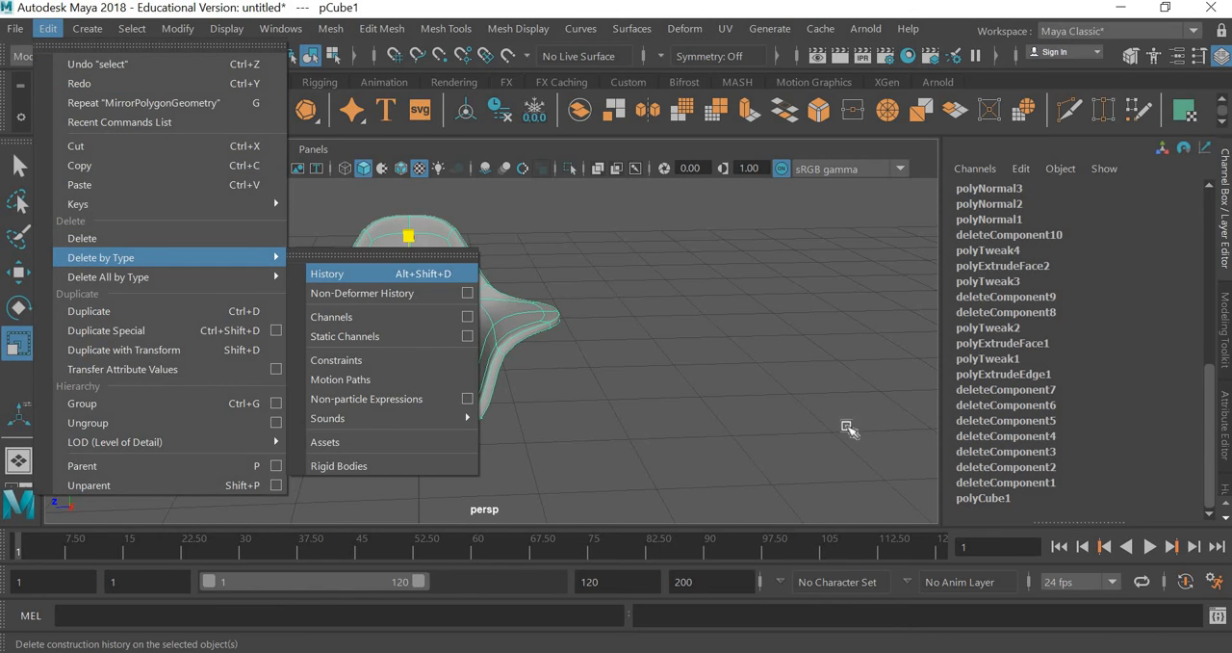
left_click(327, 273)
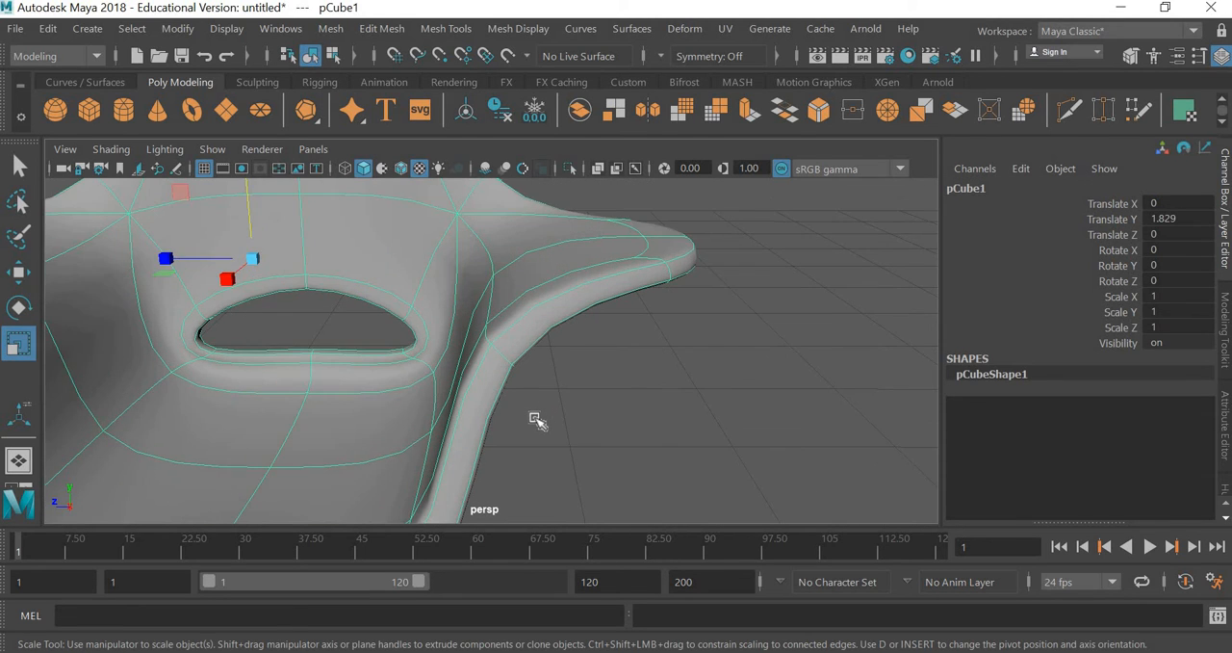
left_click_drag(538, 422, 559, 417)
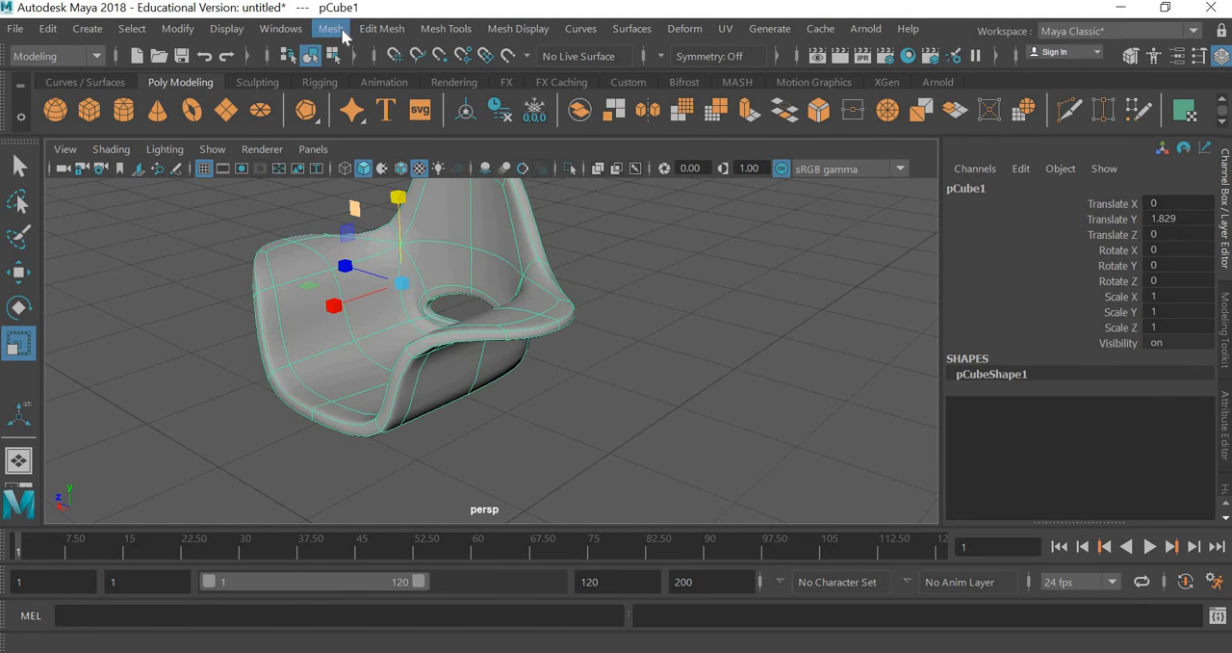
Apply Mesh > Smooth with 3 divisions, then deselect and orbit to view the result.
left_click(330, 28)
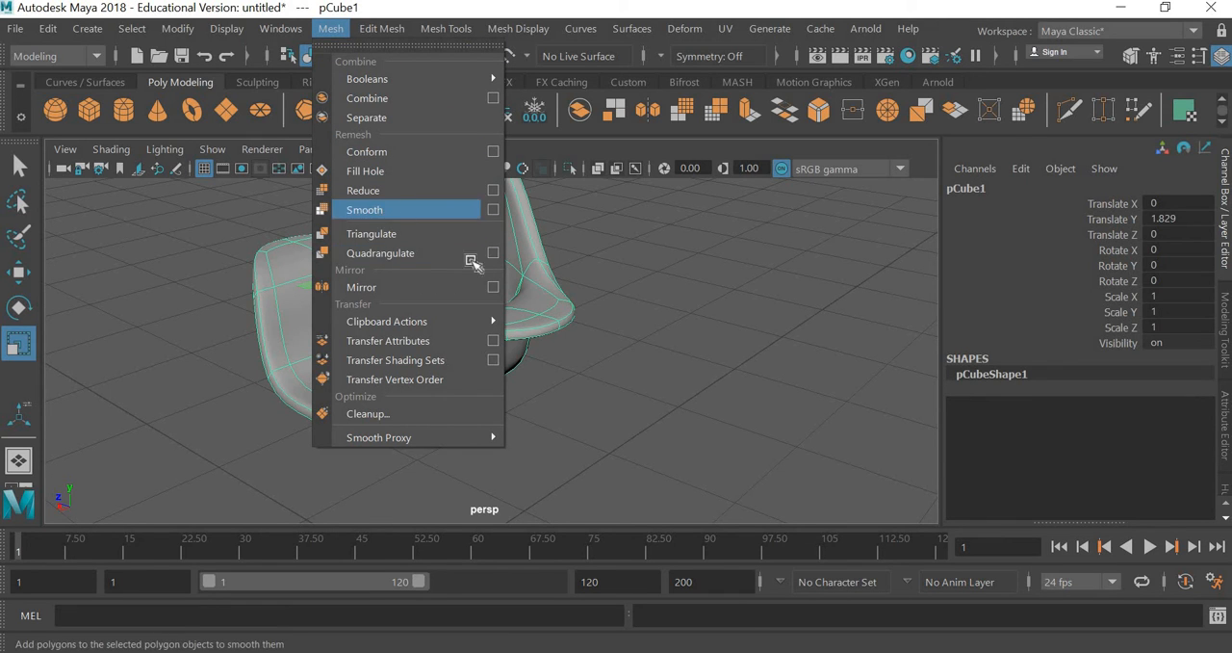
left_click(364, 210)
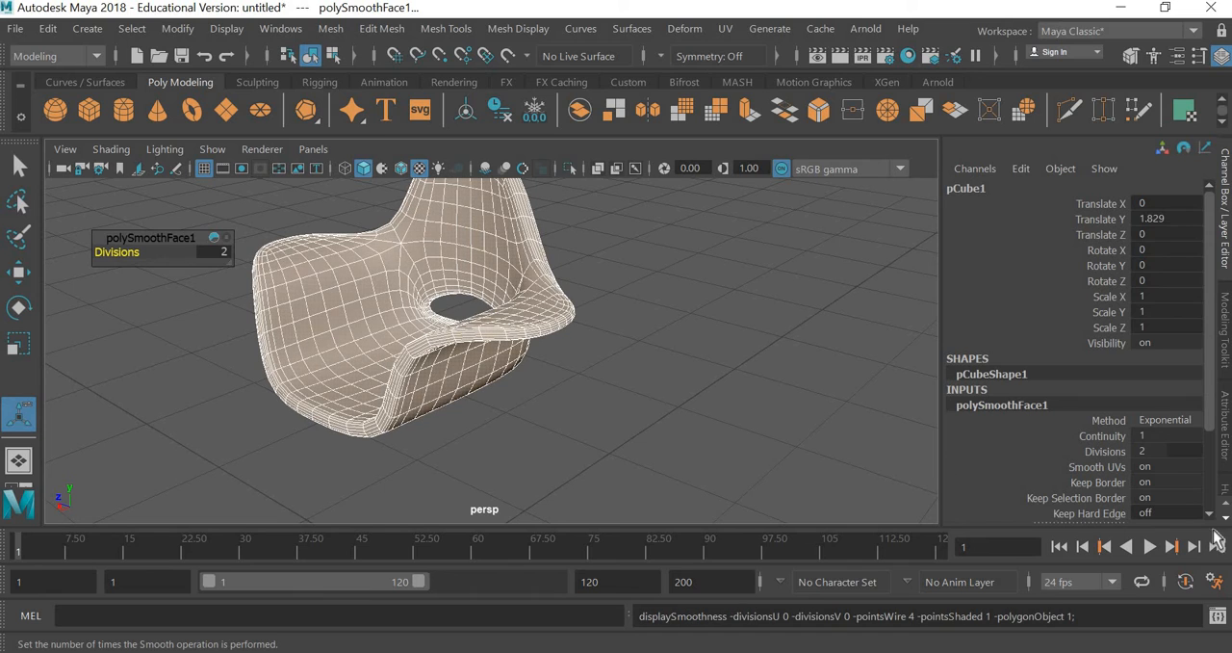
scroll("down", 3)
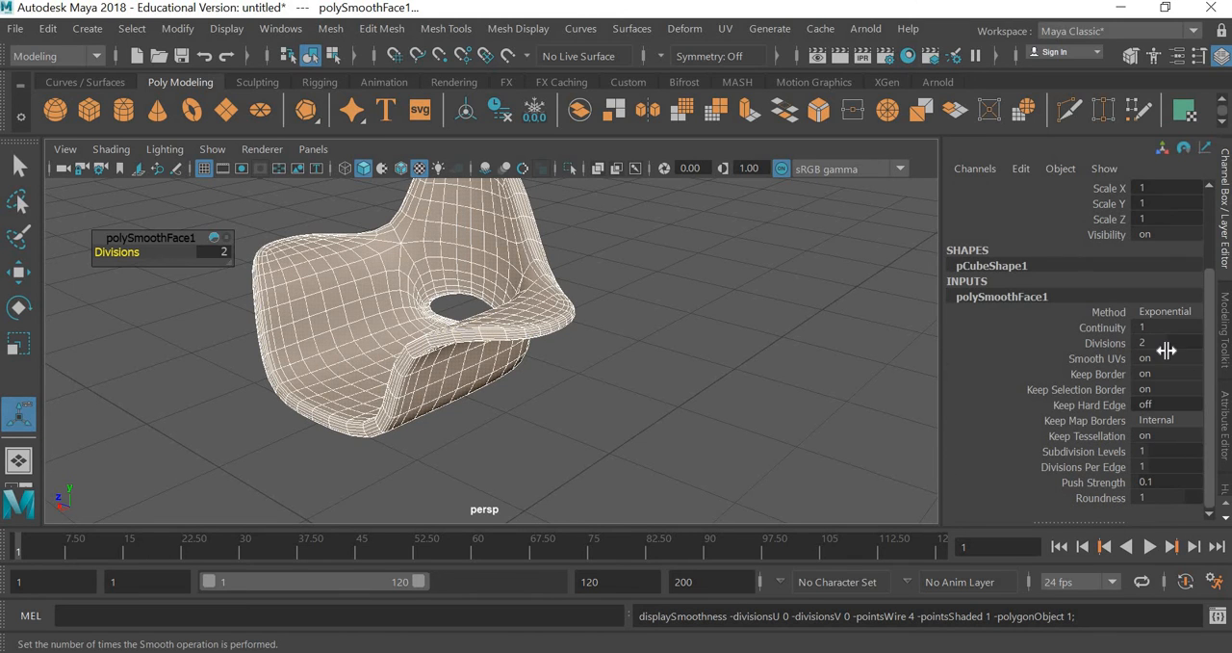
left_click(414, 308)
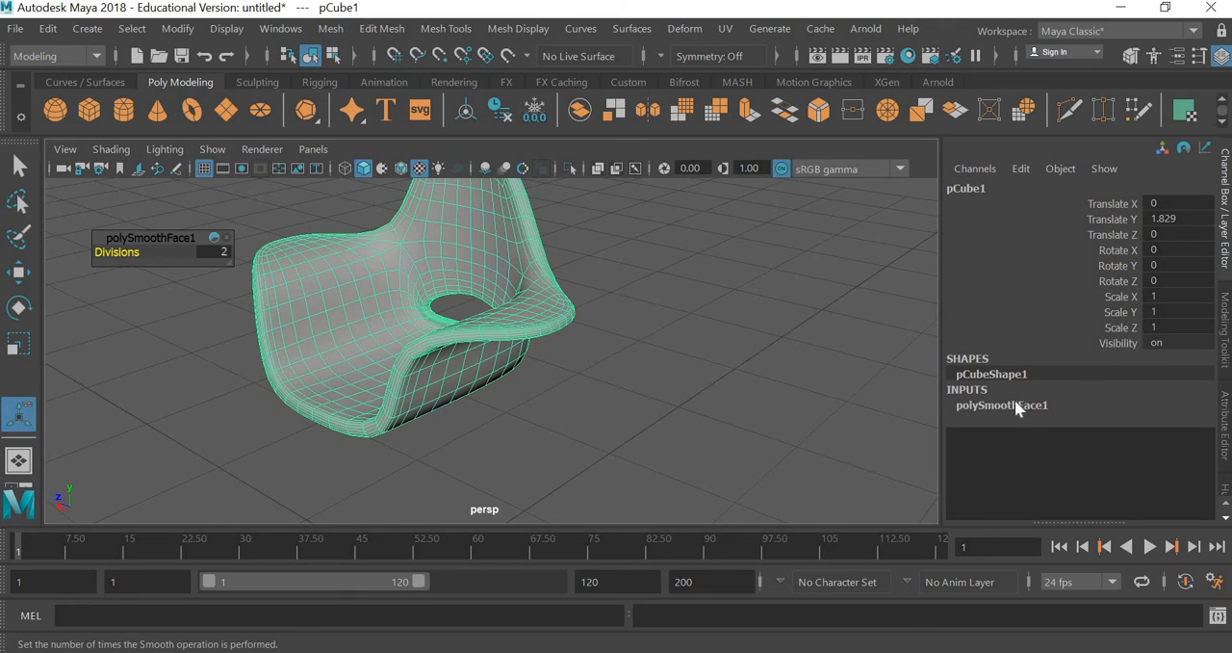
left_click(1002, 405)
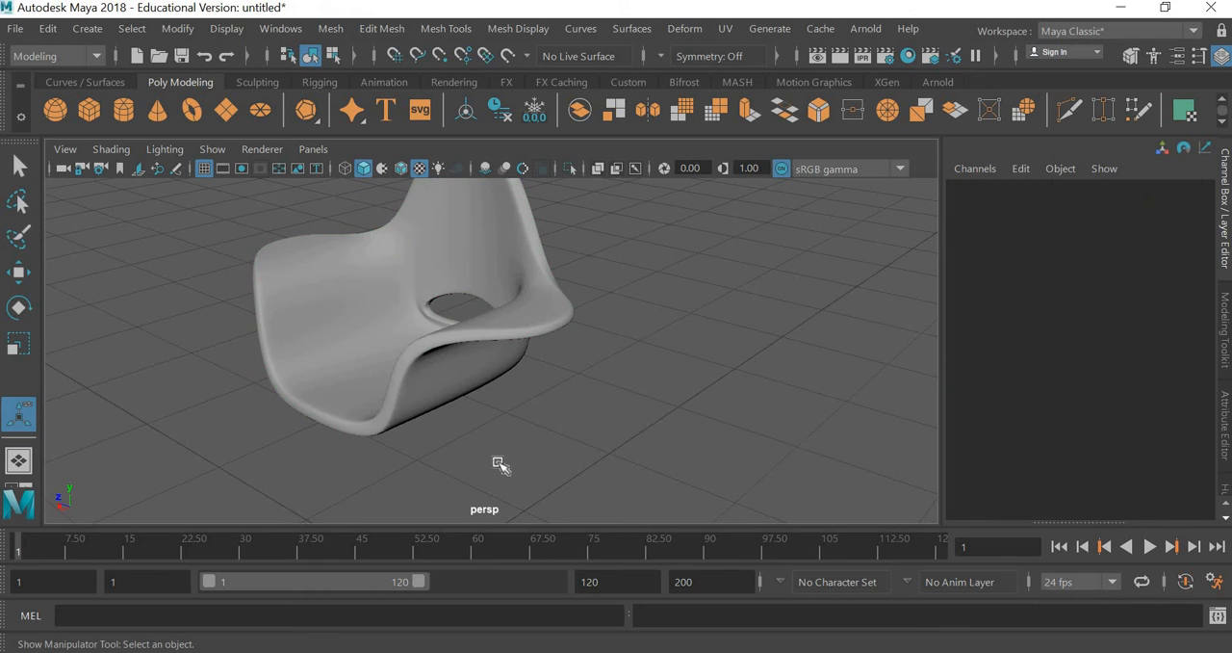
left_click_drag(498, 464, 571, 450)
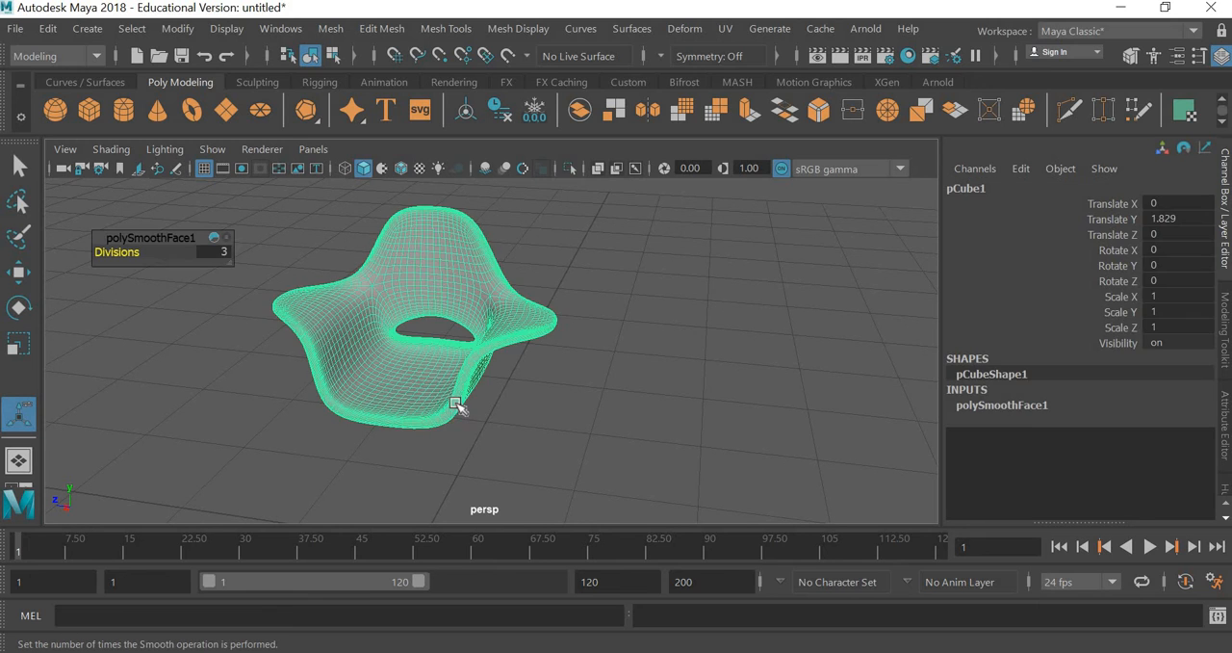
Assign a new Lambert material, lambert2, to the chair and set its colour to red.
right_click(456, 404)
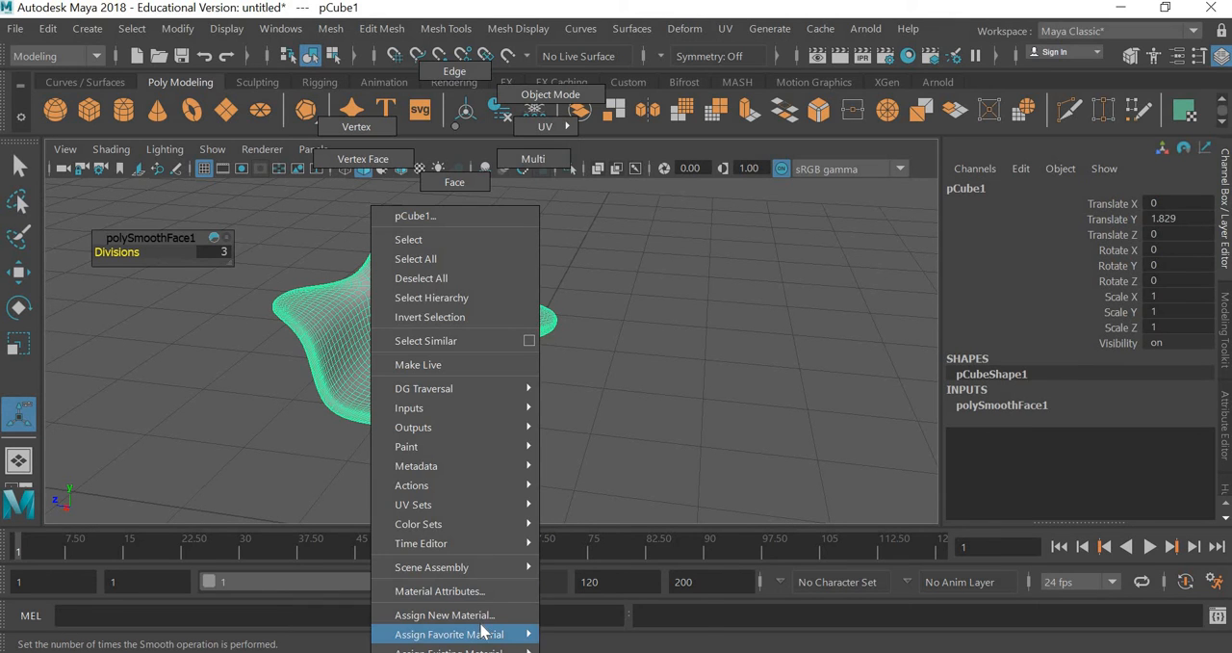
left_click(444, 614)
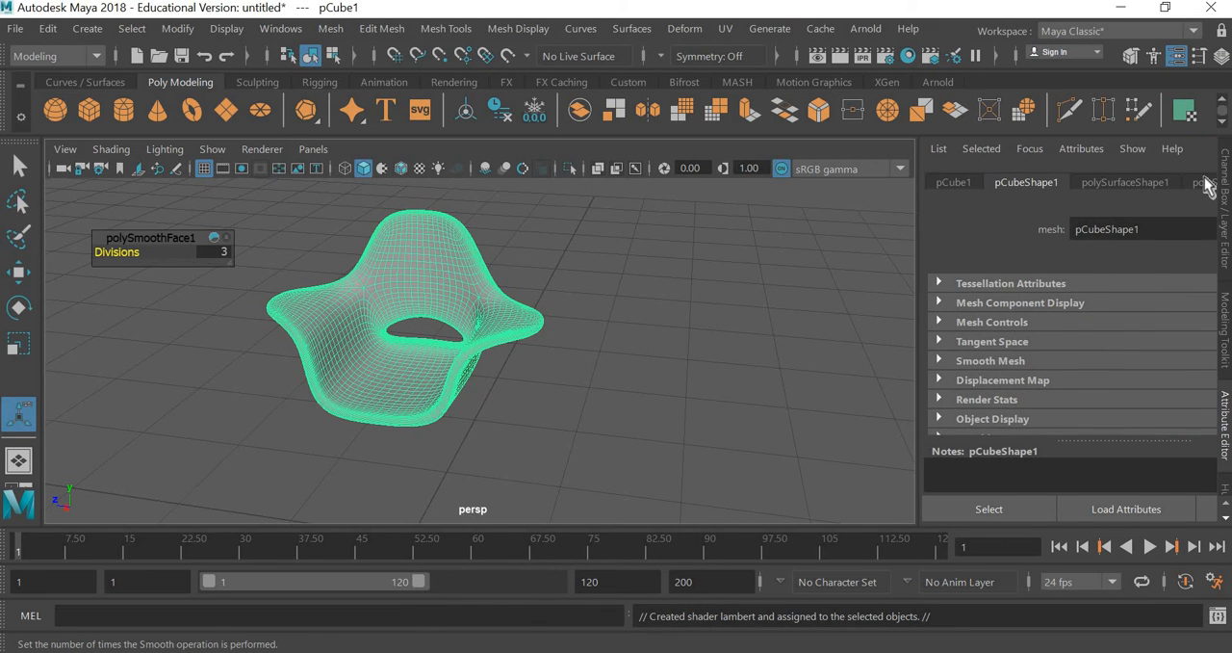
left_click(1204, 182)
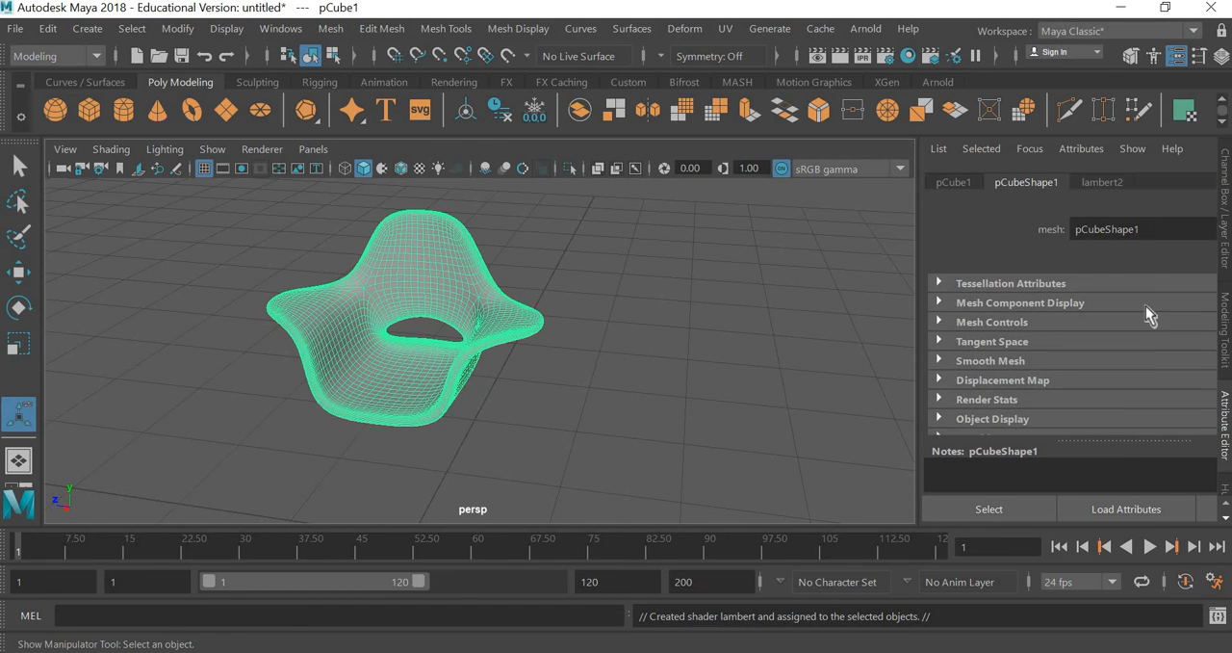
left_click(1102, 181)
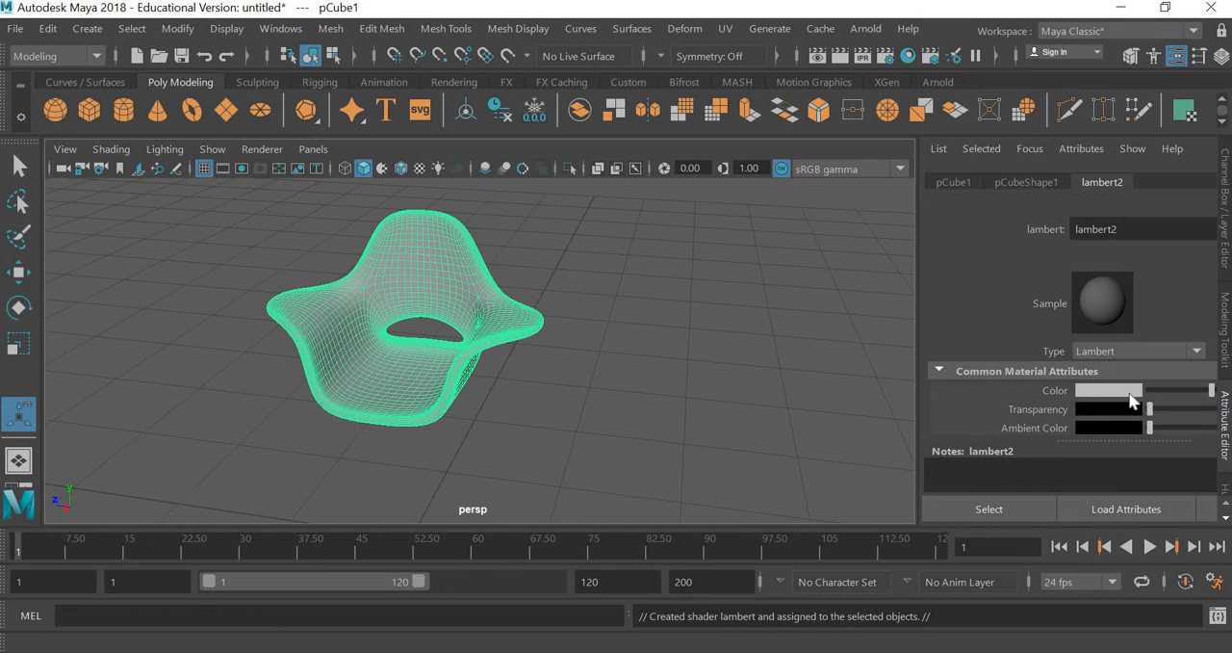
left_click(1136, 390)
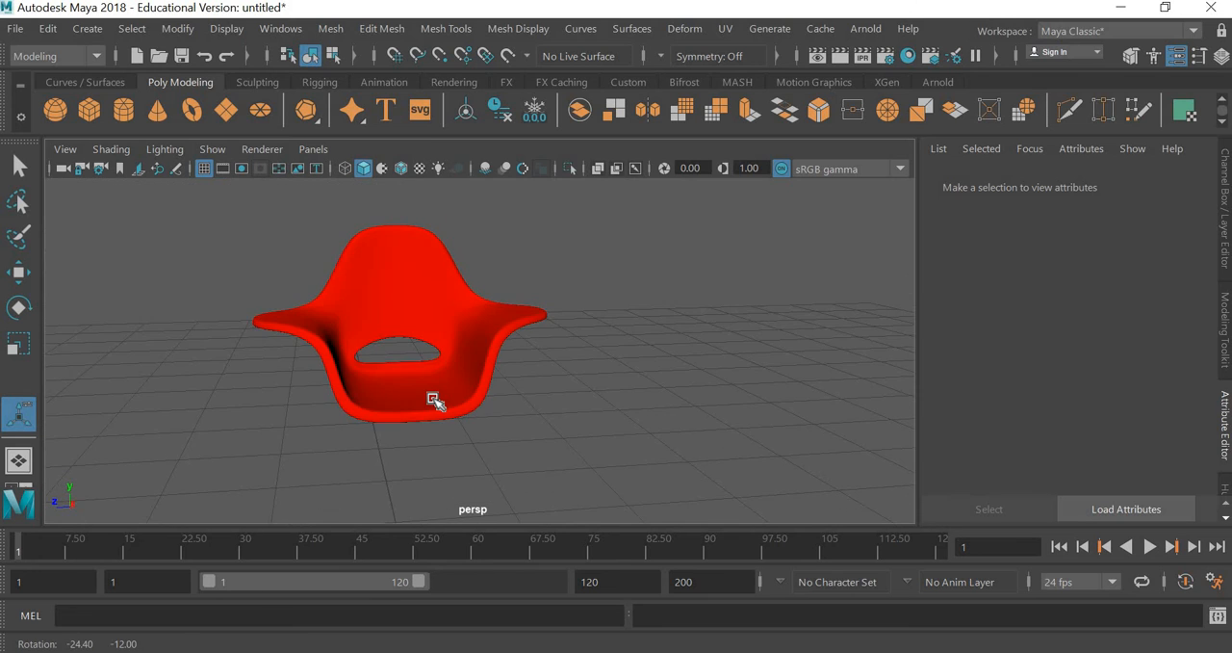
left_click_drag(434, 399, 395, 438)
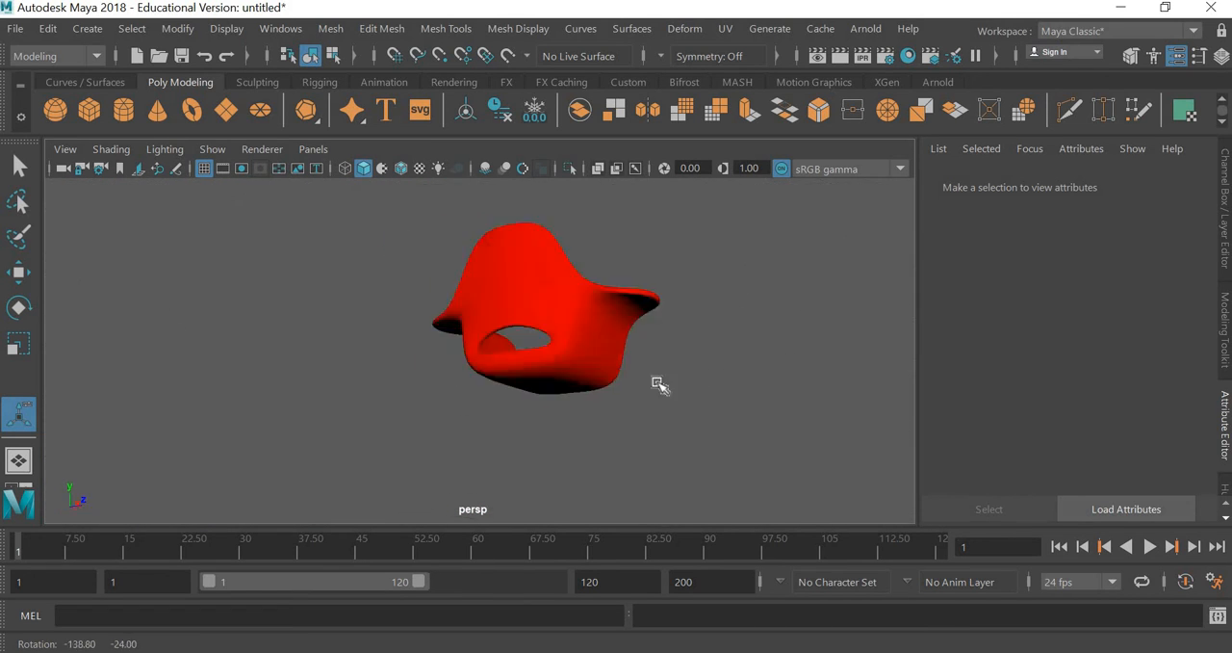
left_click_drag(659, 385, 491, 448)
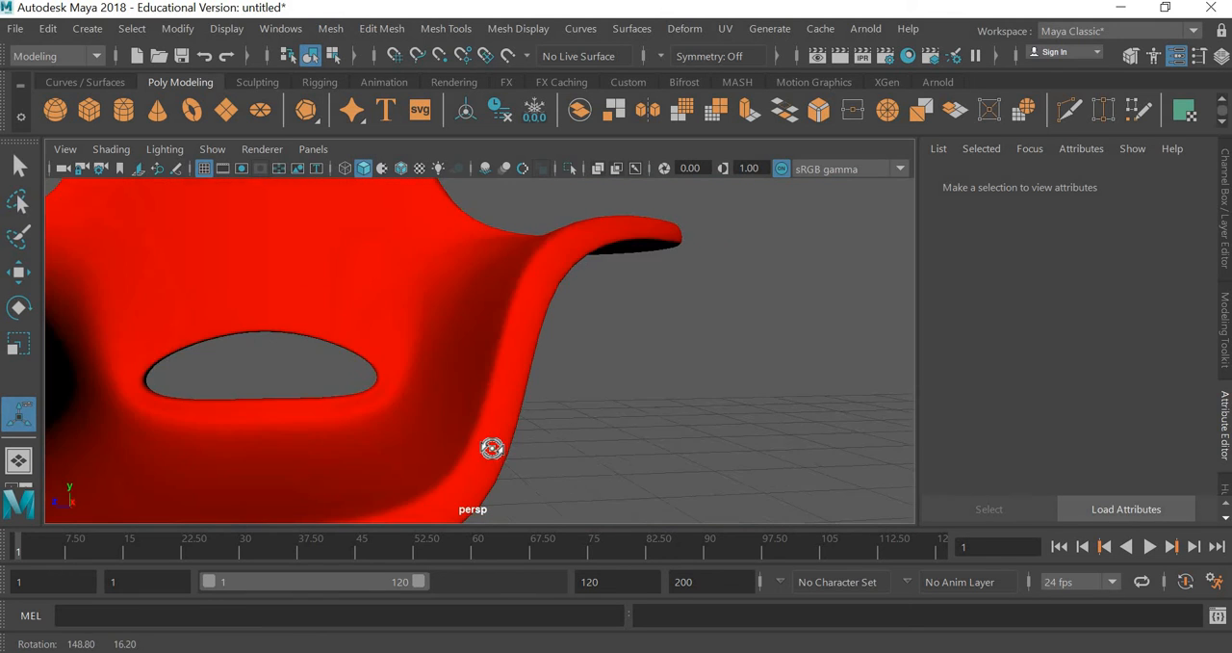
left_click_drag(492, 447, 497, 398)
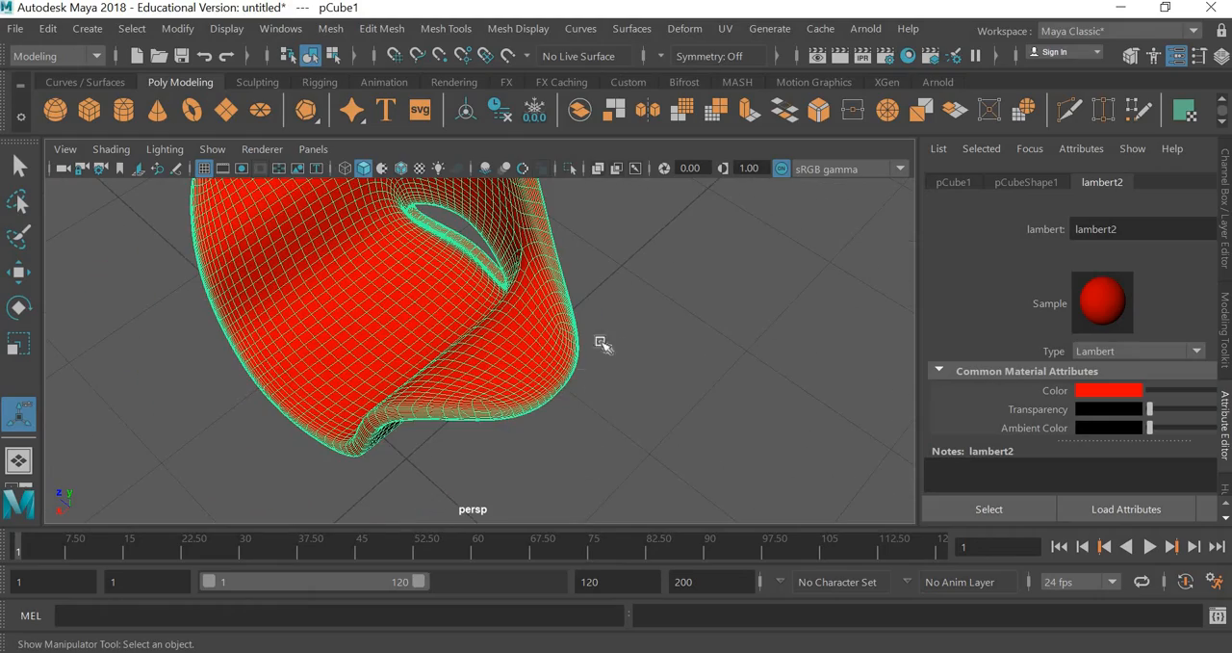
left_click_drag(602, 344, 462, 410)
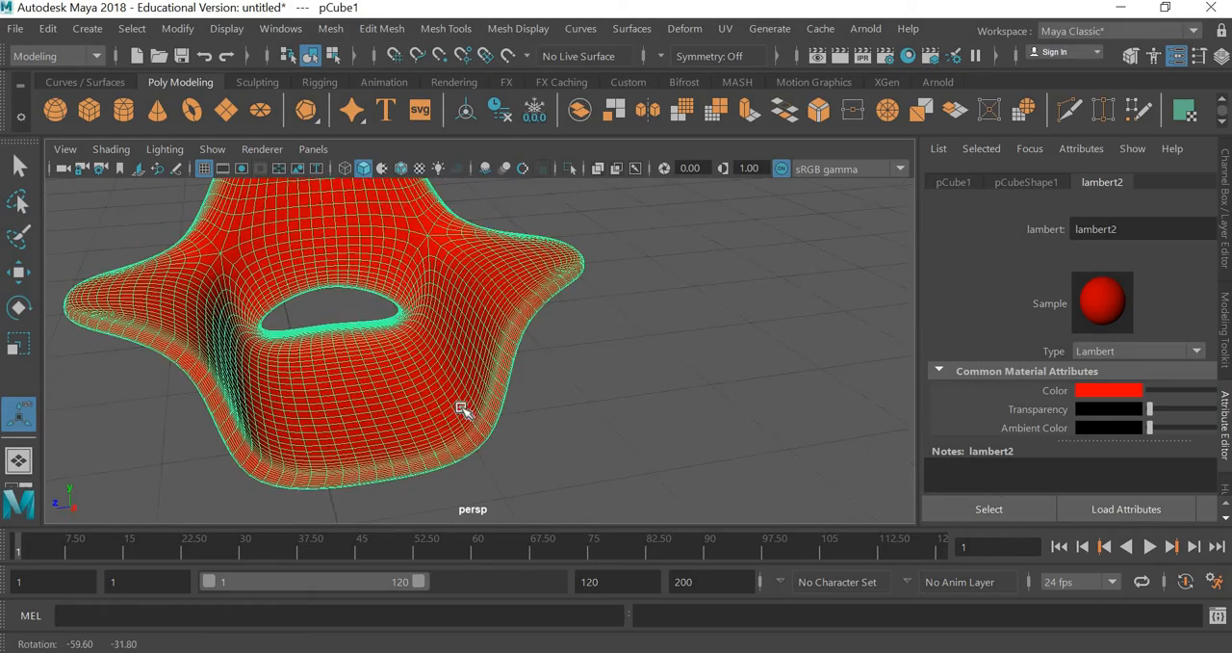
left_click_drag(465, 408, 483, 400)
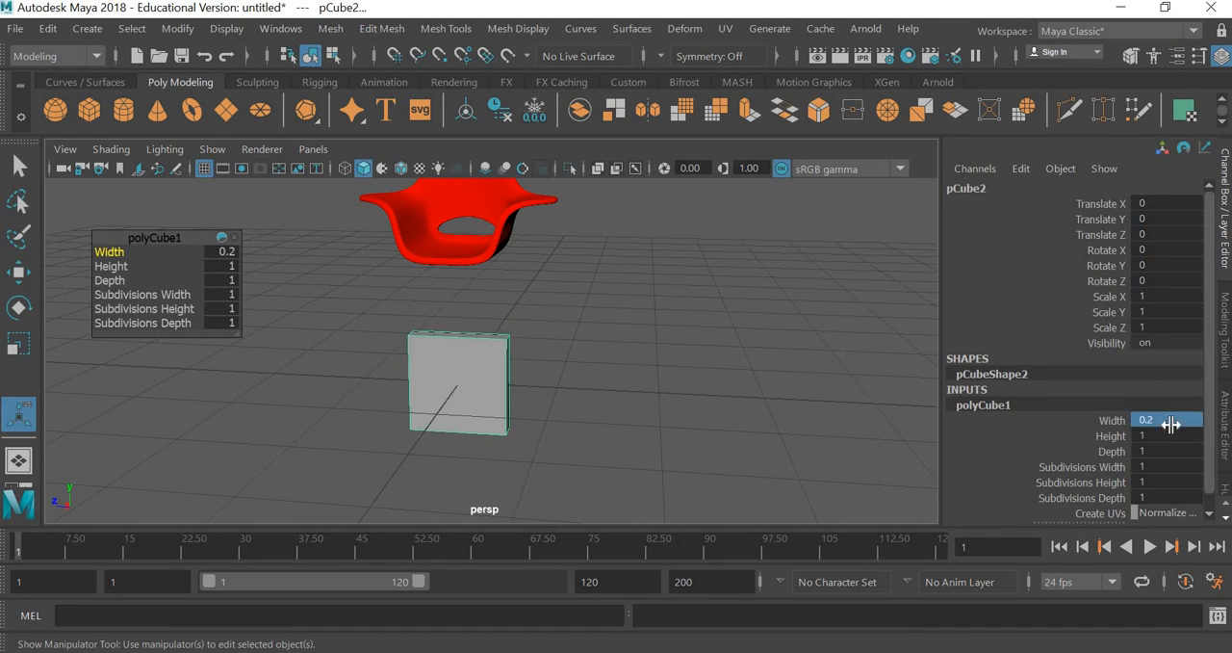
Give the new cube width and depth 0.2 with 3 height subdivisions.
left_click(1165, 450)
type("0.2")
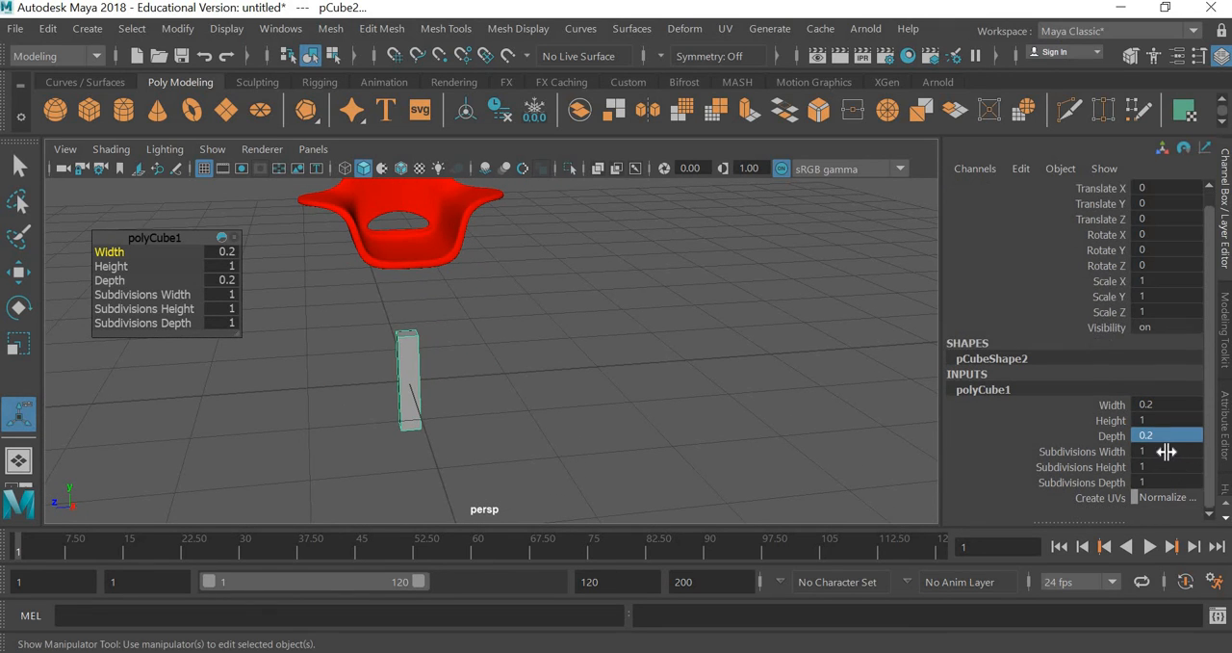
left_click(1165, 467)
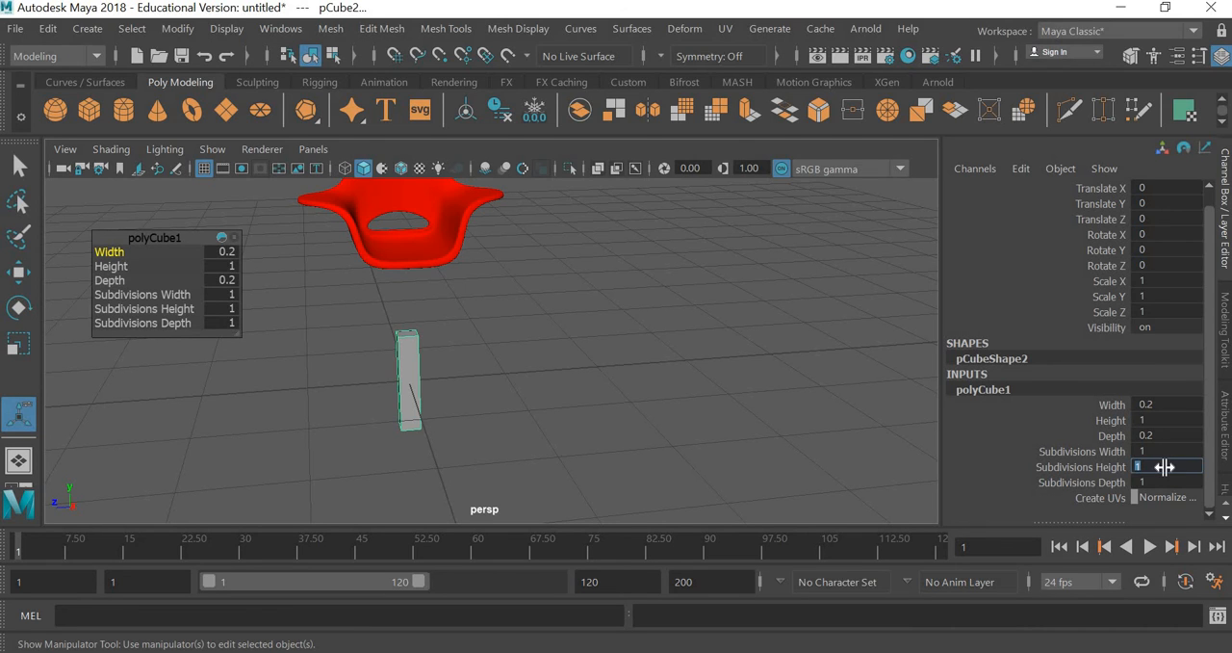
type("3")
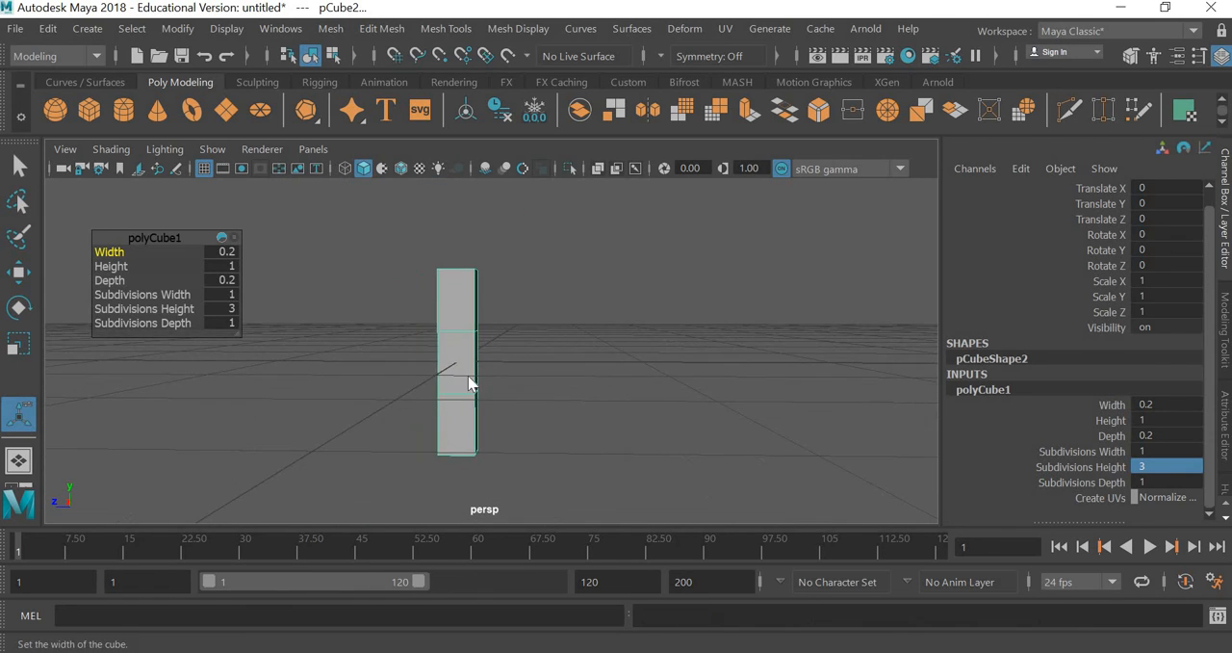
mouse_move(330, 280)
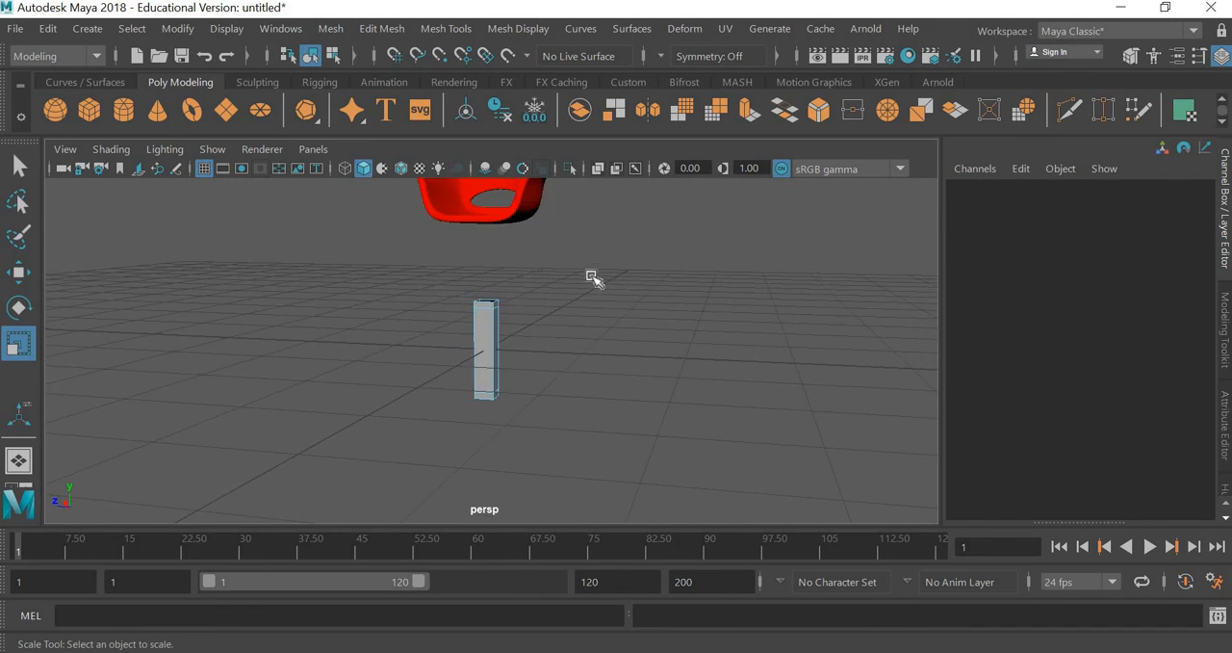
Select the leg block's faces and scale one end down to taper it.
left_click(486, 351)
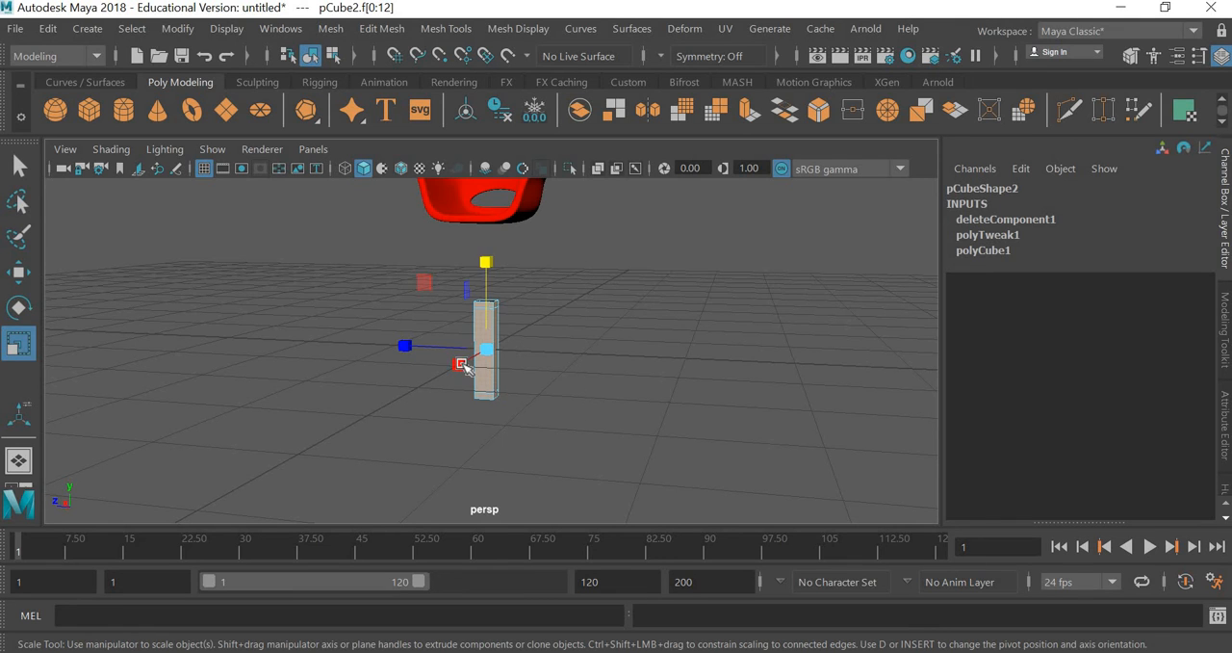
left_click_drag(481, 366, 385, 347)
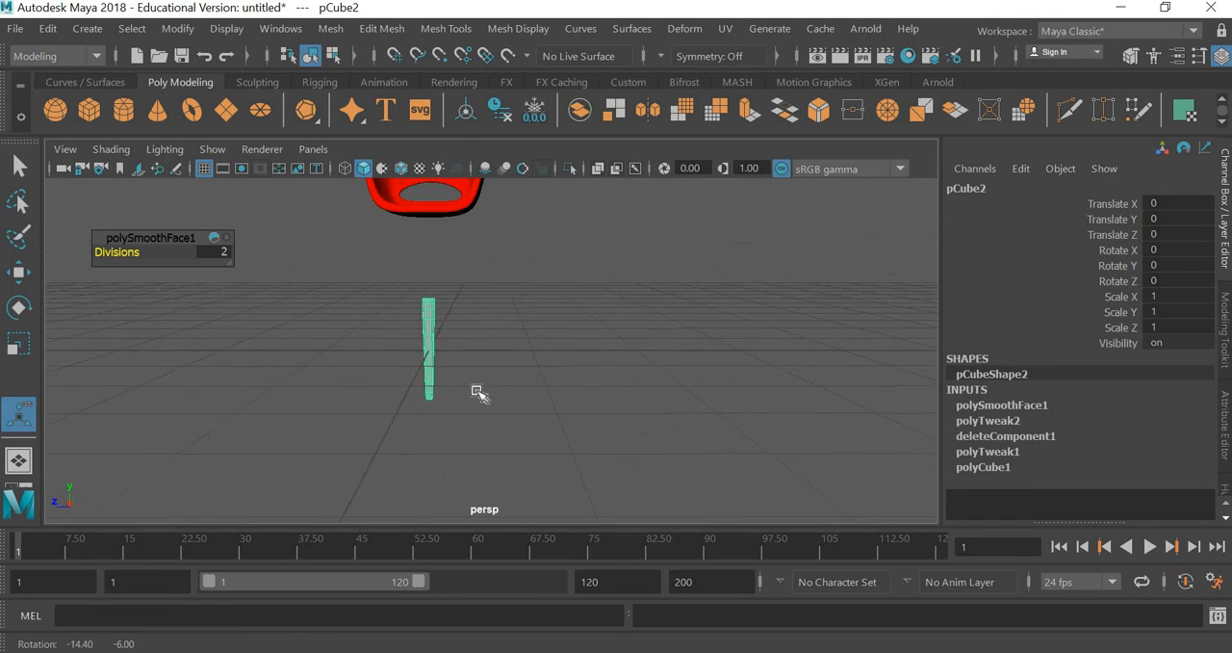
Raise the leg under the seat and move its pivot to the leg's top end.
left_click(19, 271)
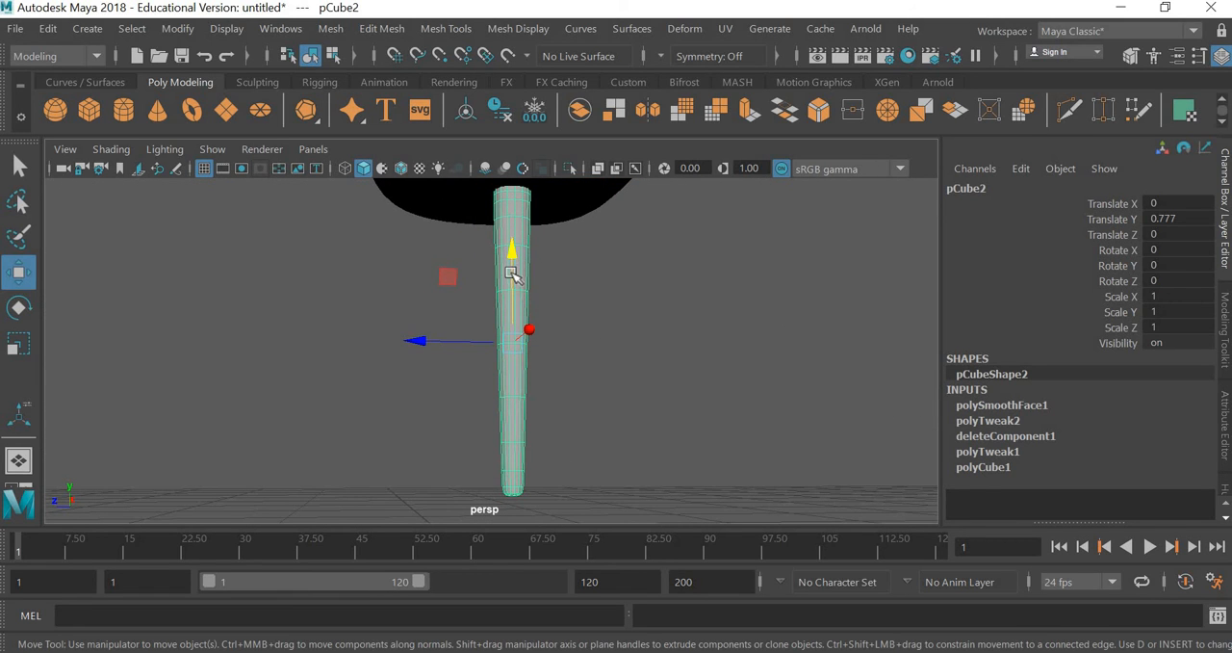
left_click_drag(512, 248, 511, 268)
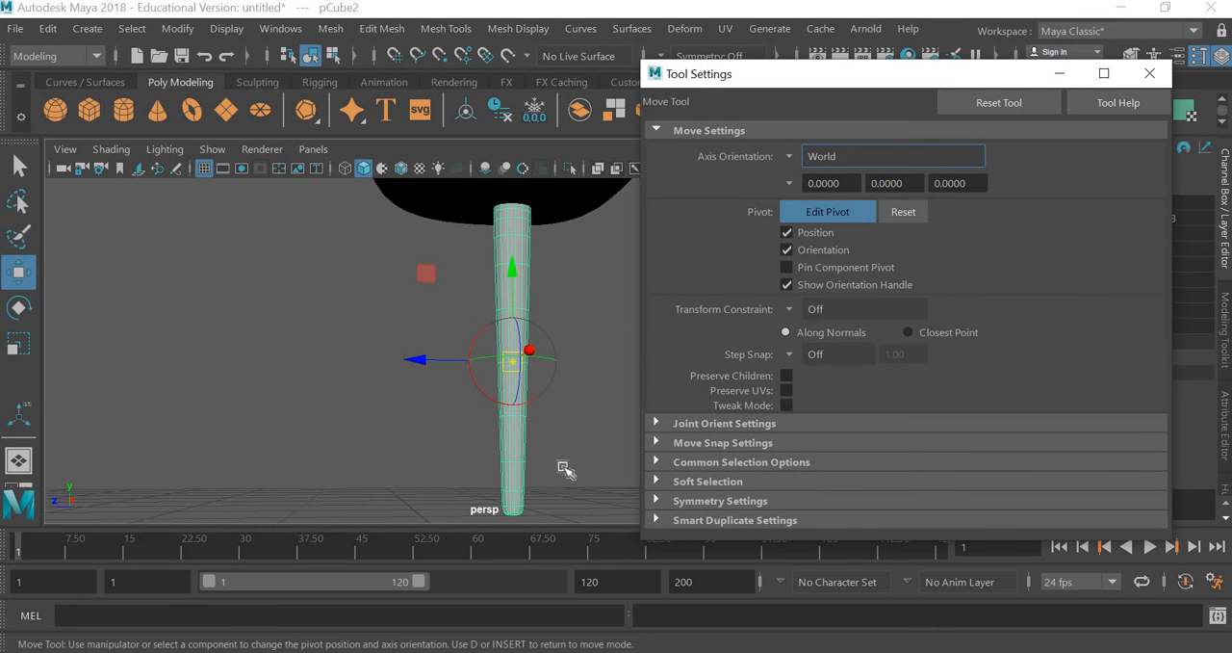
left_click(553, 451)
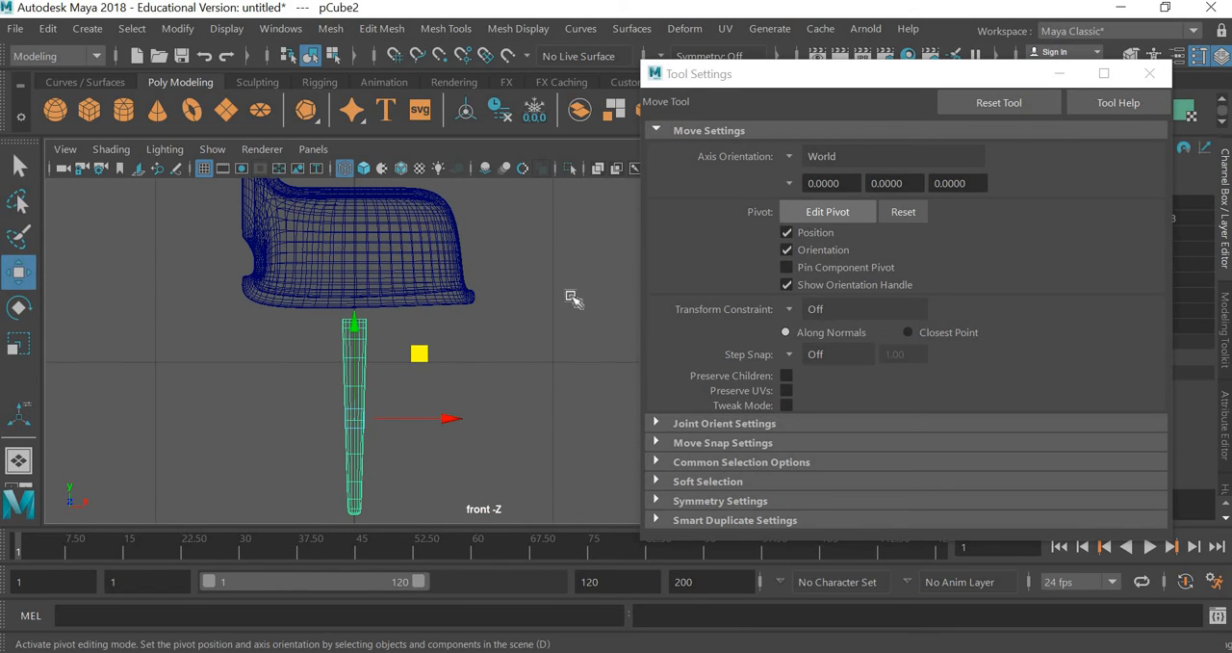
left_click(827, 211)
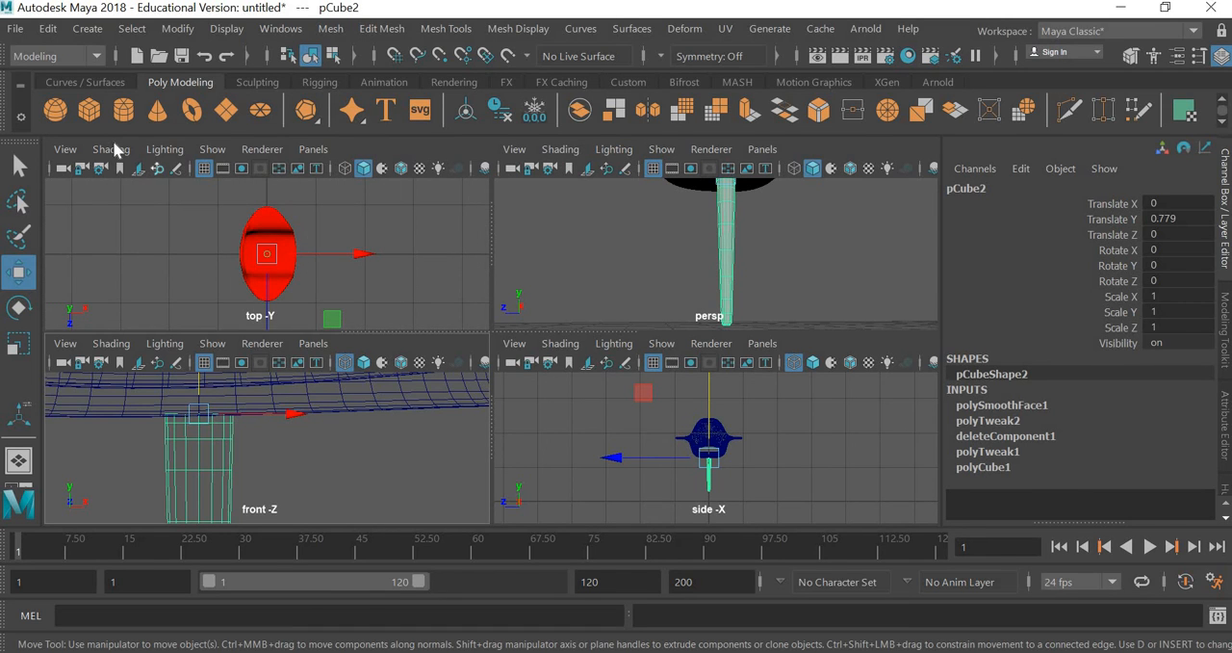
In top view, place the leg at a seat corner and spread duplicated copies into four legs.
key("4")
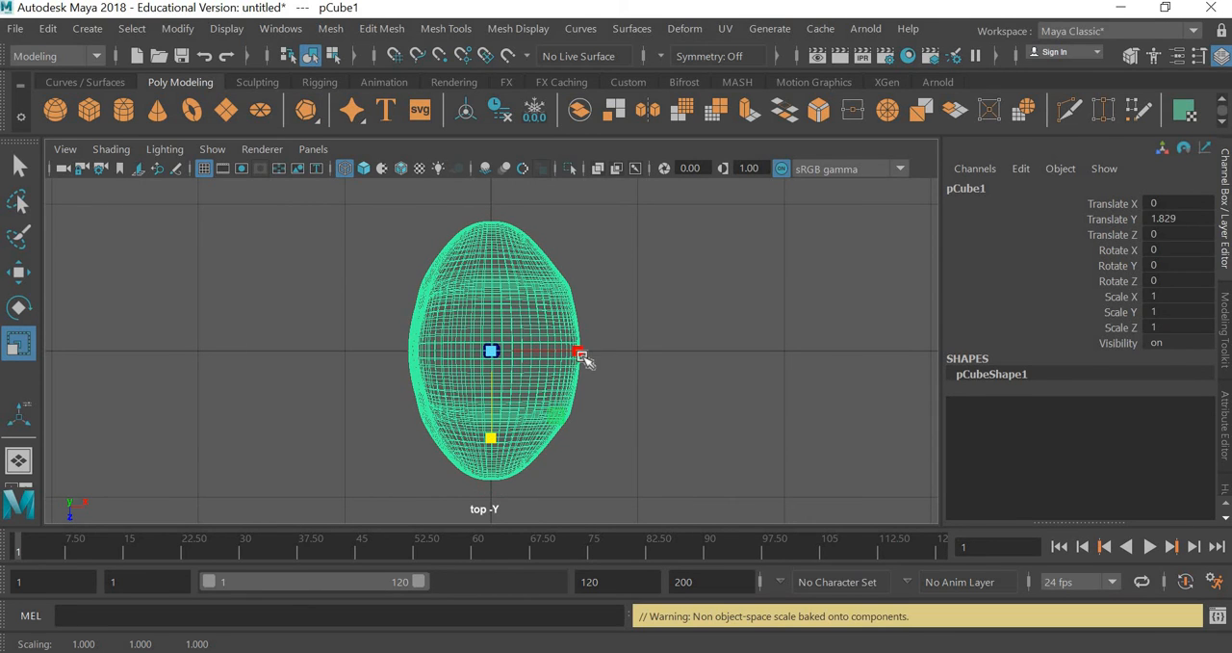
left_click(751, 431)
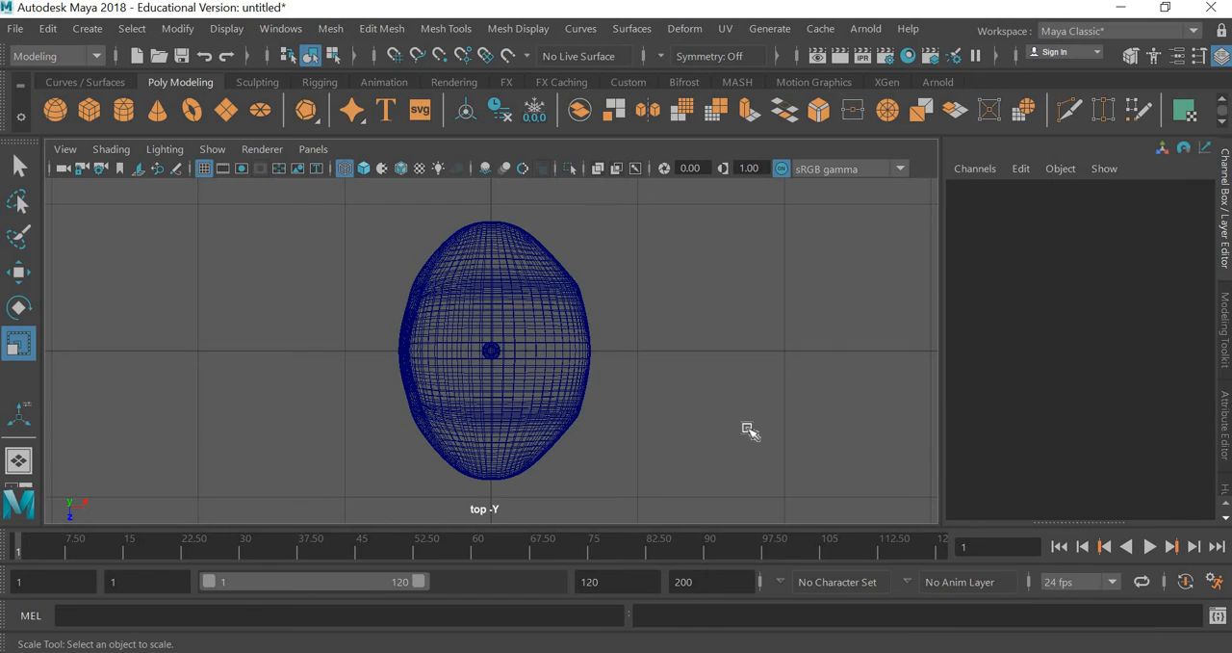
key("space")
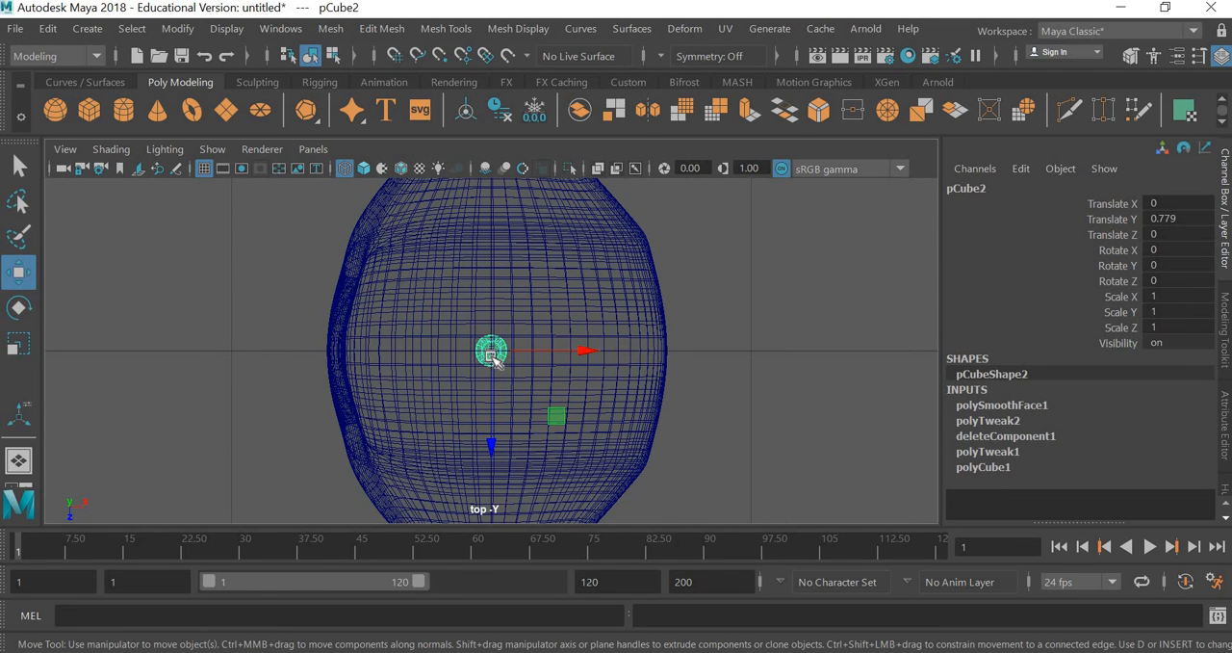
left_click_drag(491, 349, 400, 282)
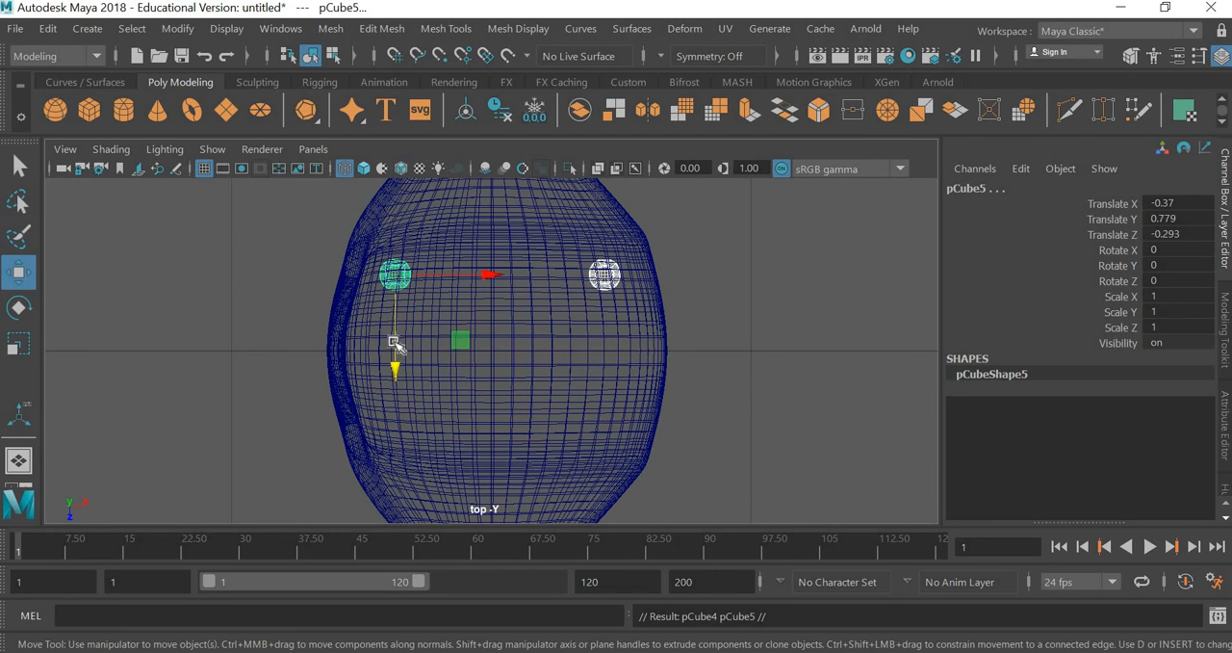
left_click_drag(395, 371, 394, 506)
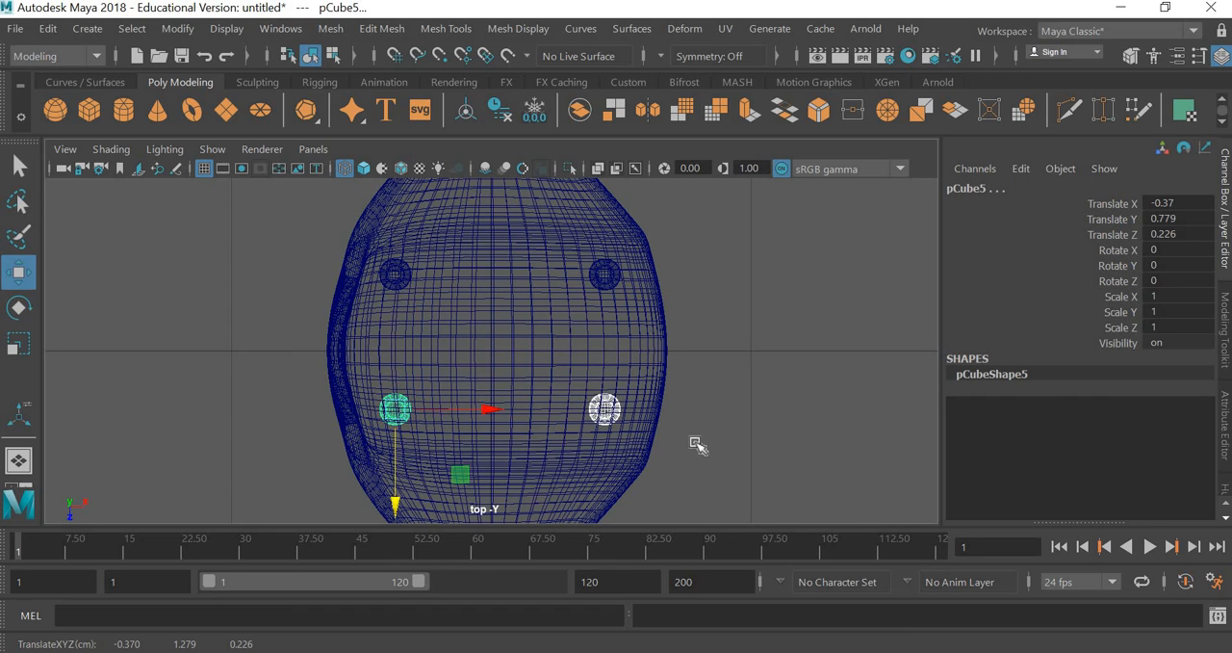
key("space")
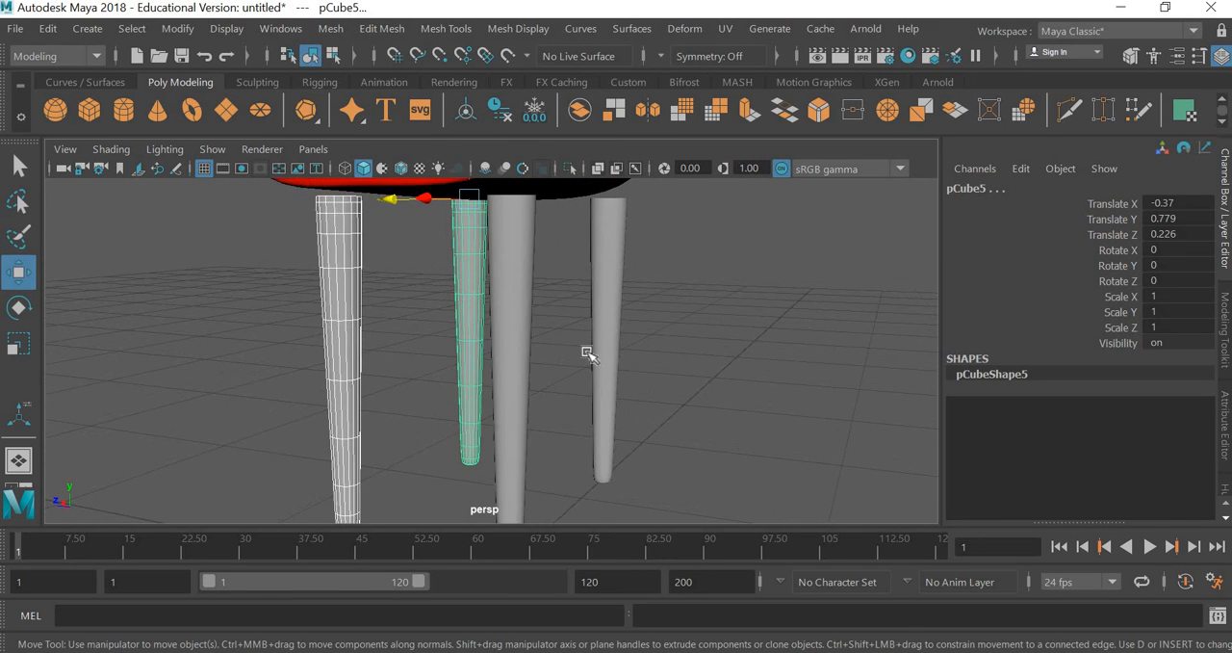
Orbit to see the legs from the side and bring the seat down onto them.
left_click_drag(588, 352, 736, 350)
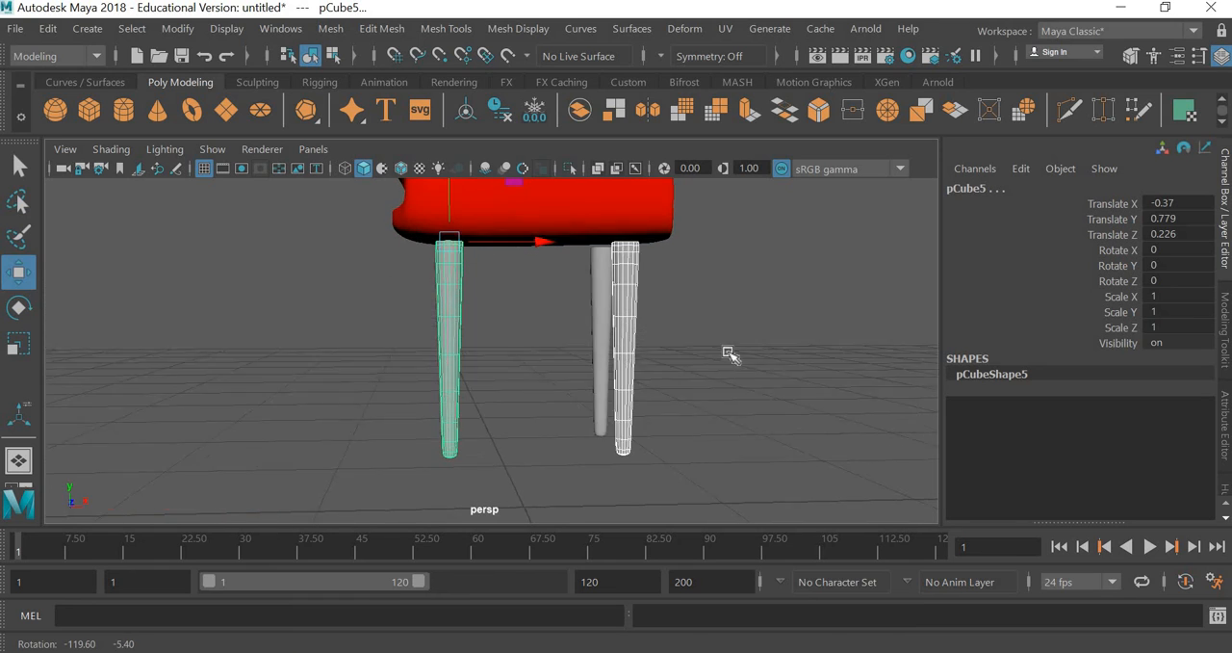
left_click_drag(727, 356, 534, 385)
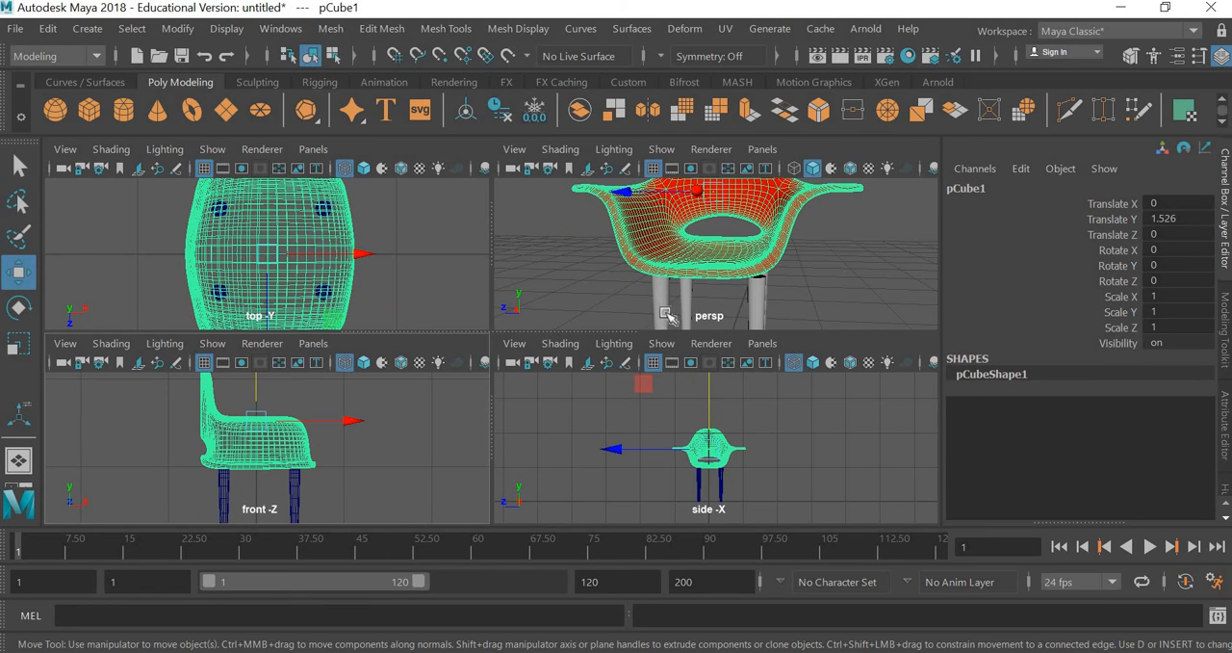
key("space")
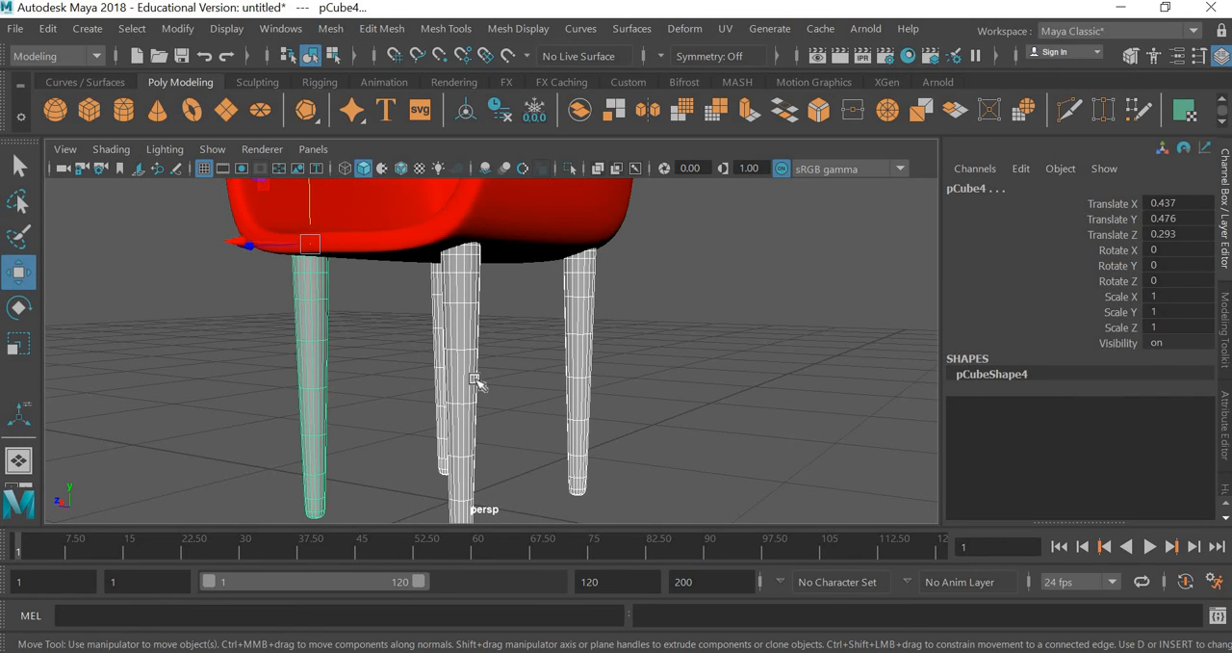
Assign a new material to the selected legs so they render black.
right_click(479, 384)
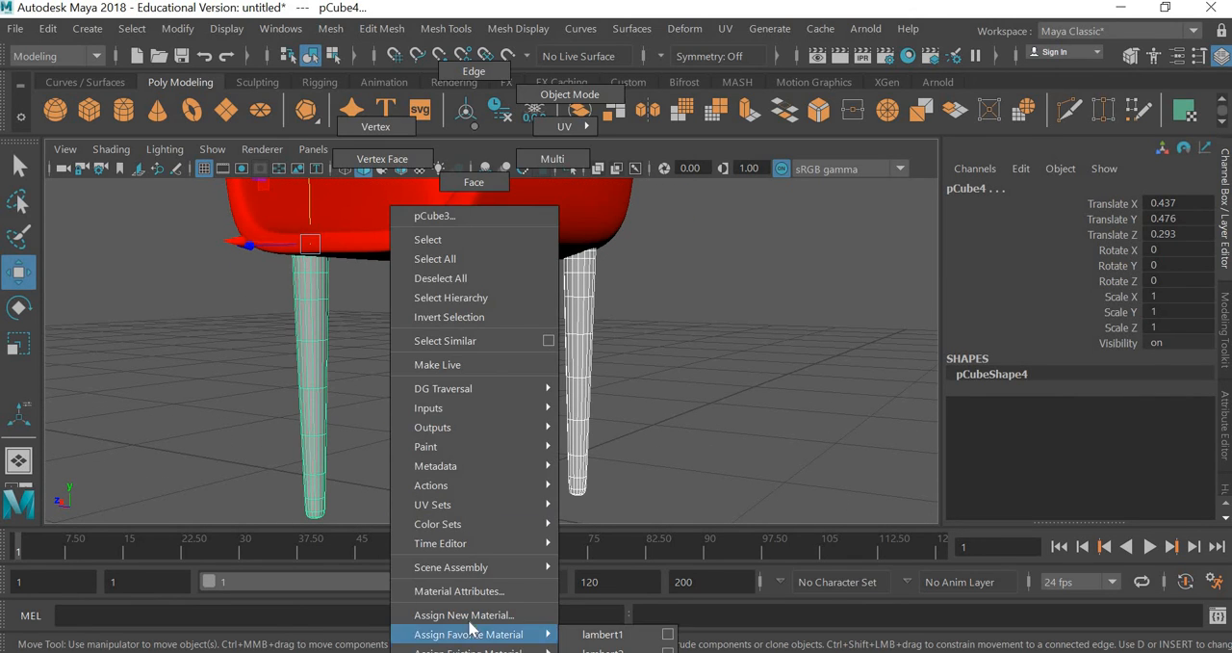
left_click(463, 615)
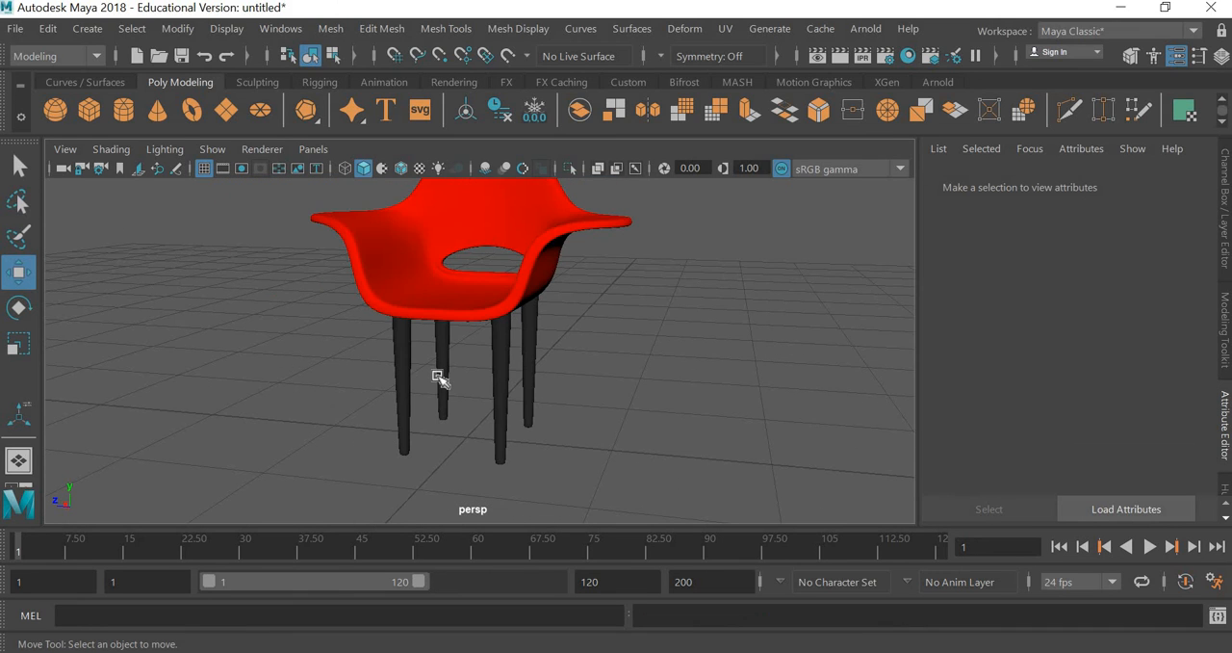
left_click(441, 375)
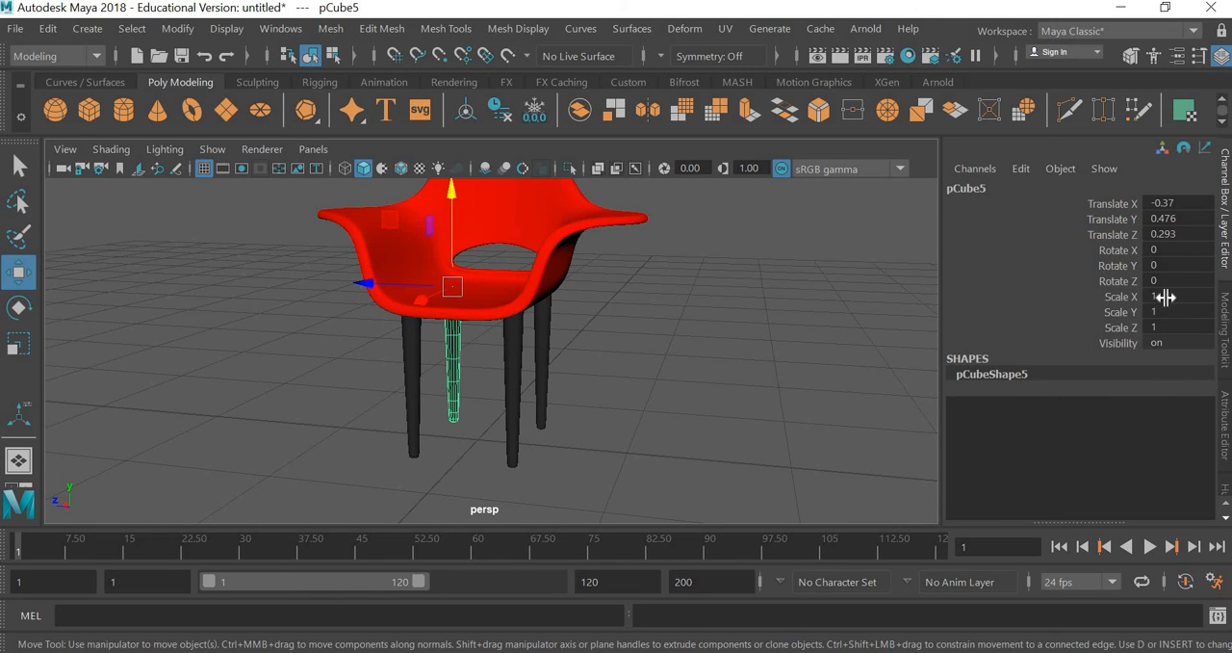
Rotate the first leg -10° on X and Z, then tilt a second leg 10° on X.
left_click(1179, 249)
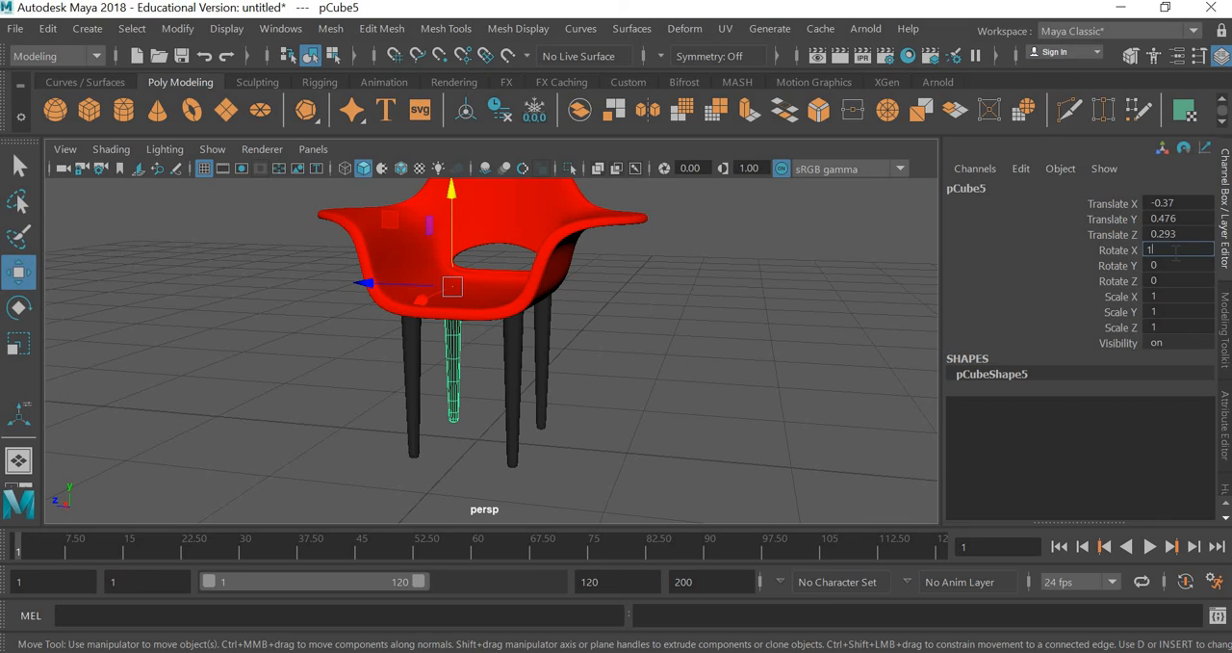
type("10")
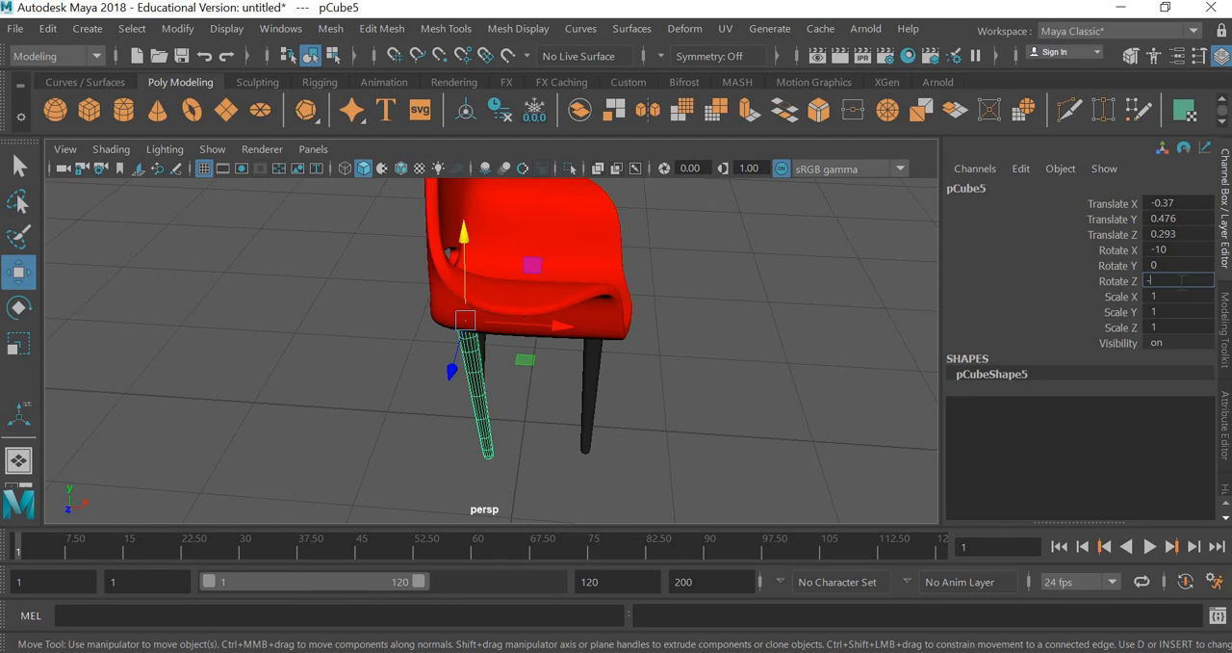
type("-10")
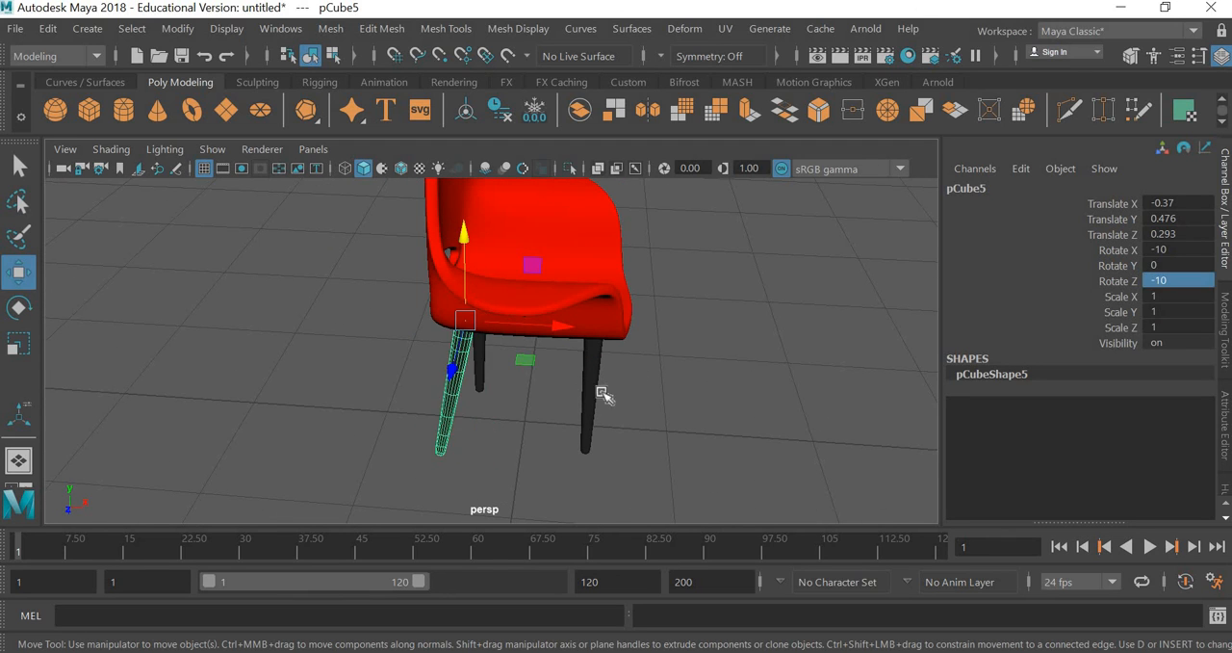
left_click_drag(603, 395, 549, 402)
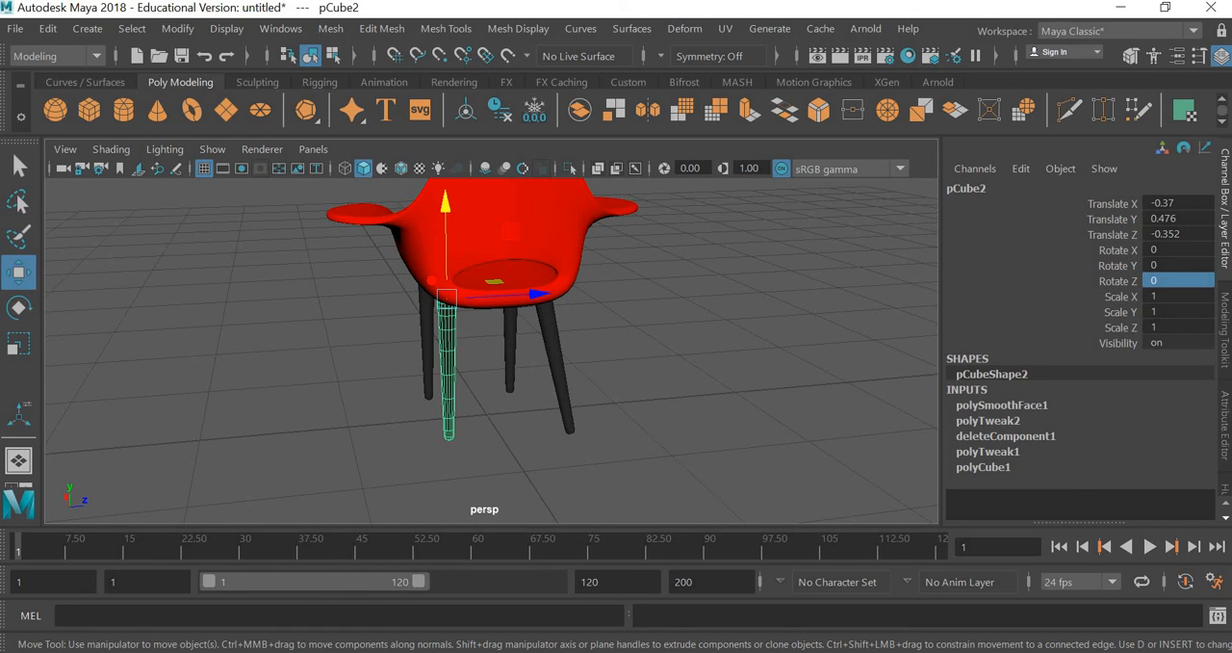
left_click(1179, 249)
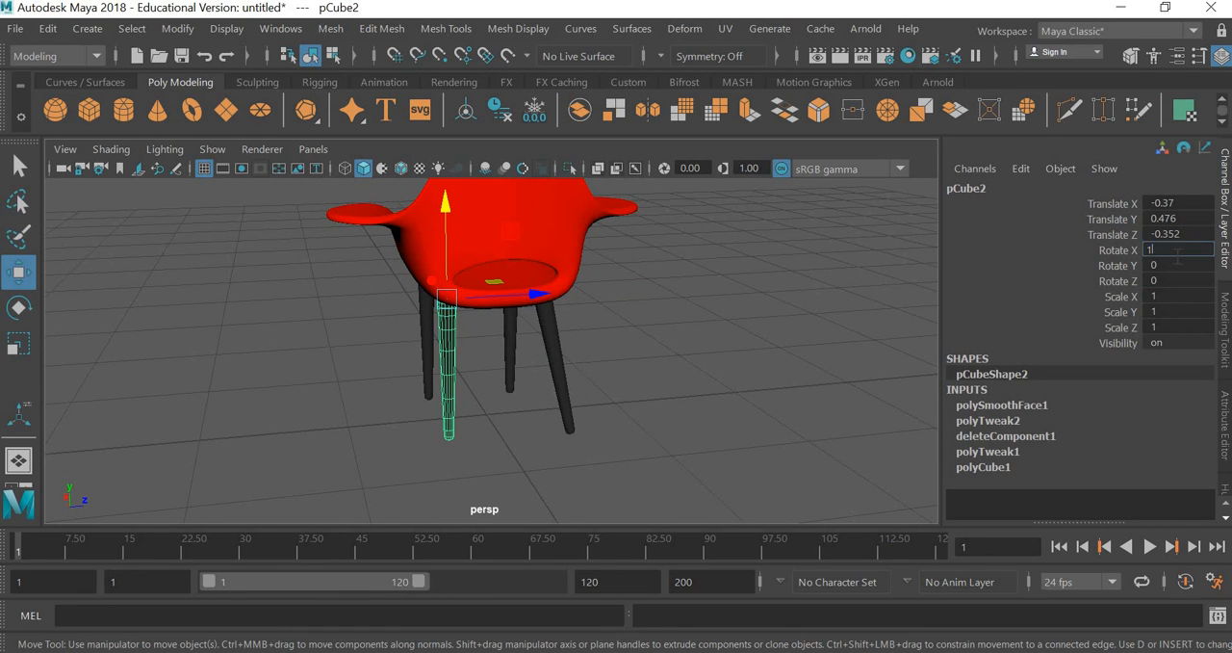
type("10")
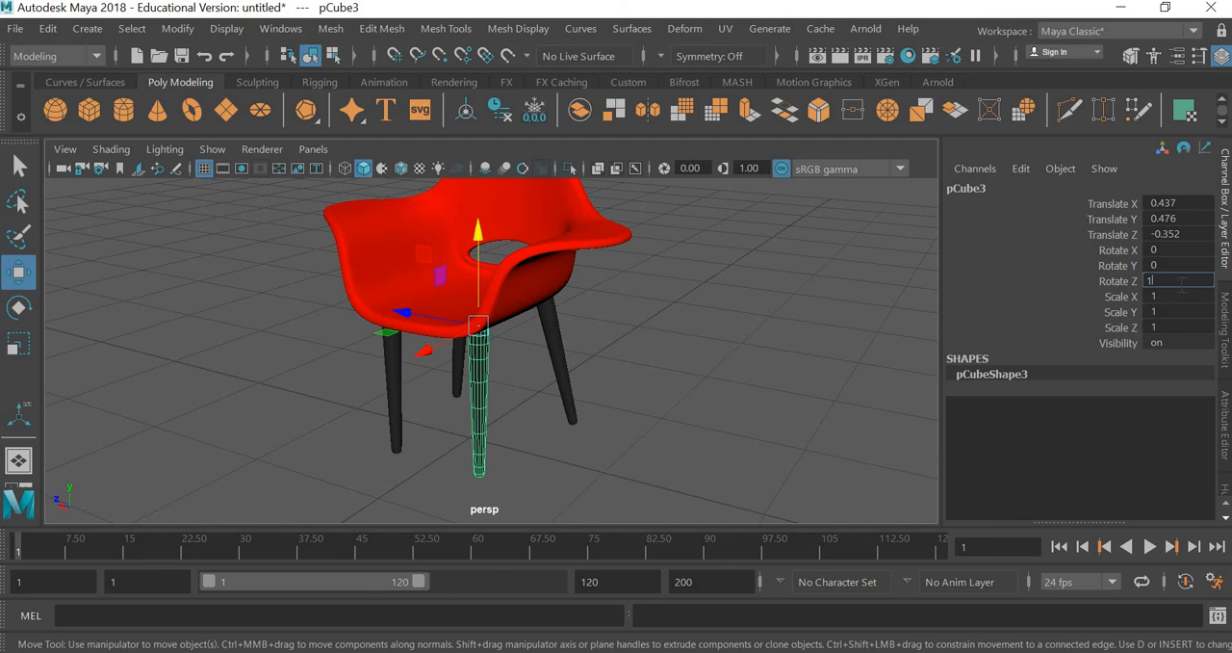
Set the third leg's Rotate Z to 10 and rotate the fourth leg outward.
type("10")
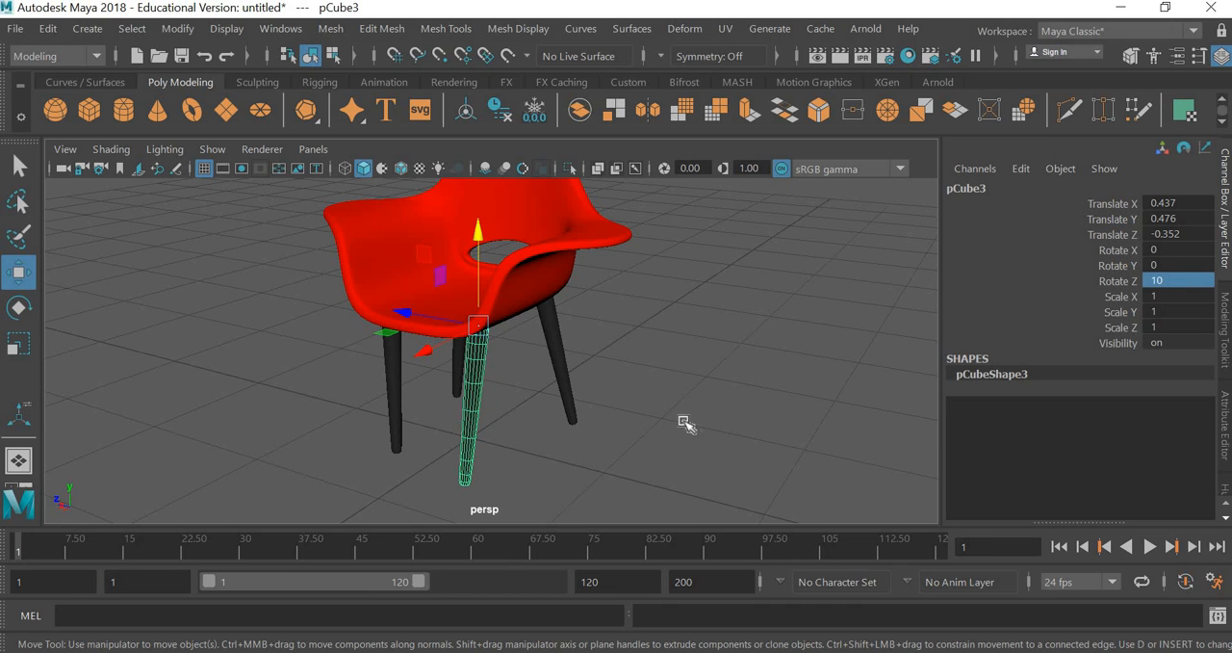
left_click_drag(686, 425, 644, 439)
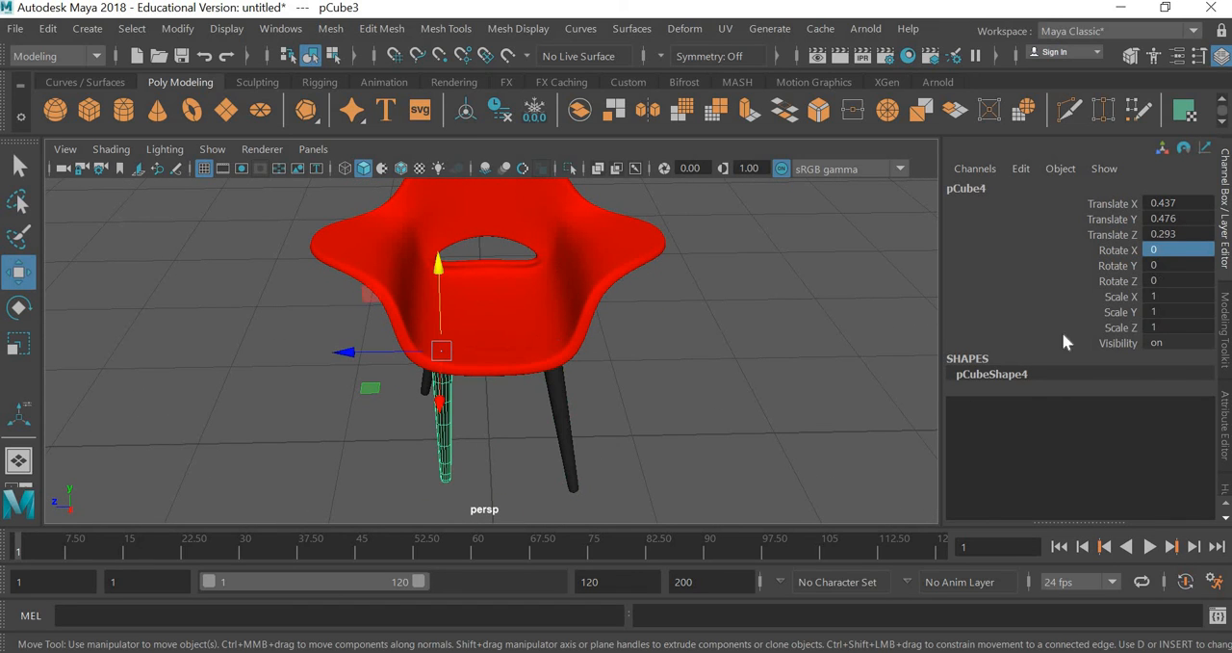
left_click(1179, 250)
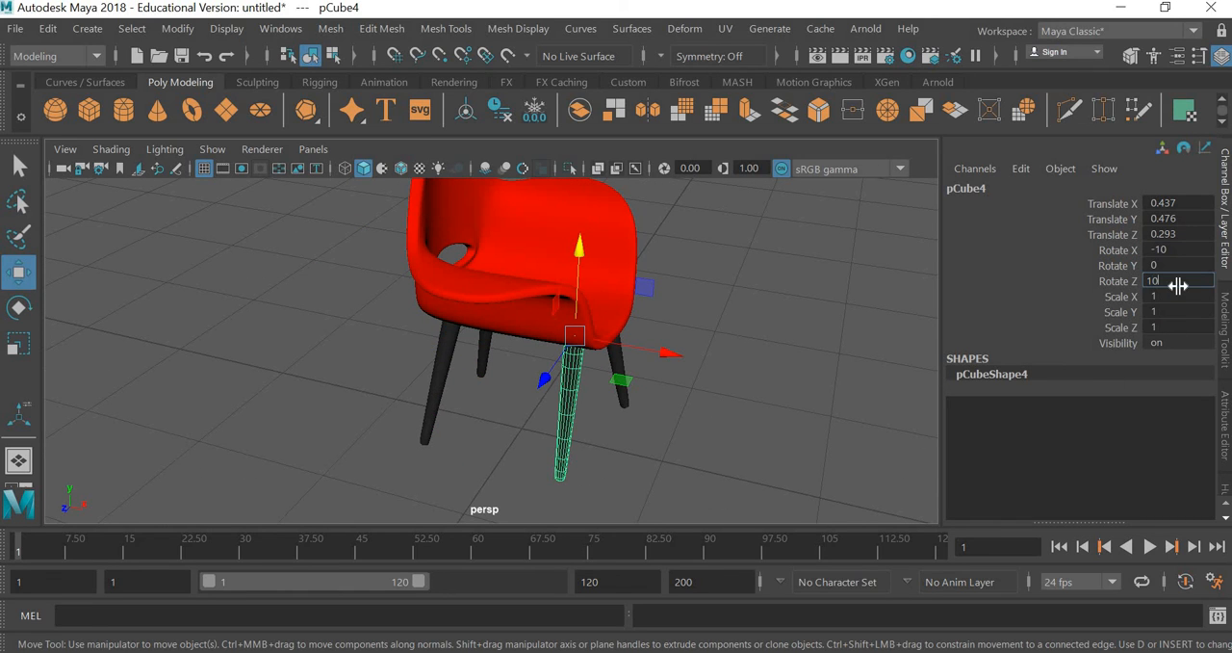
key("space")
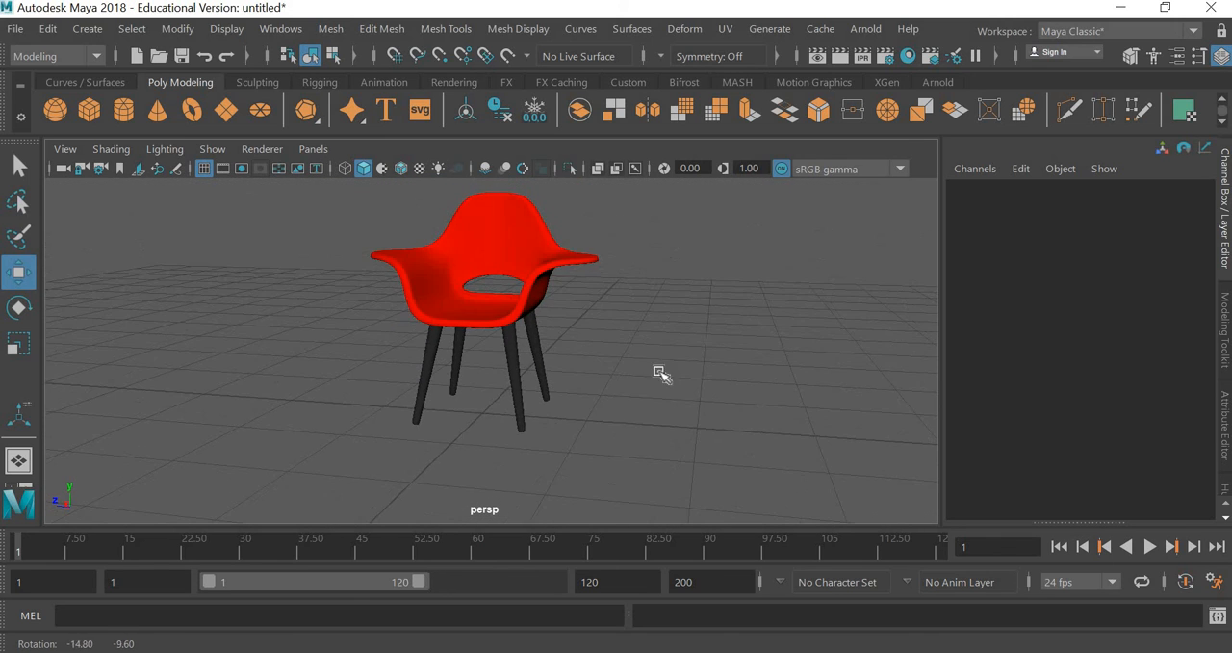
left_click_drag(661, 374, 654, 416)
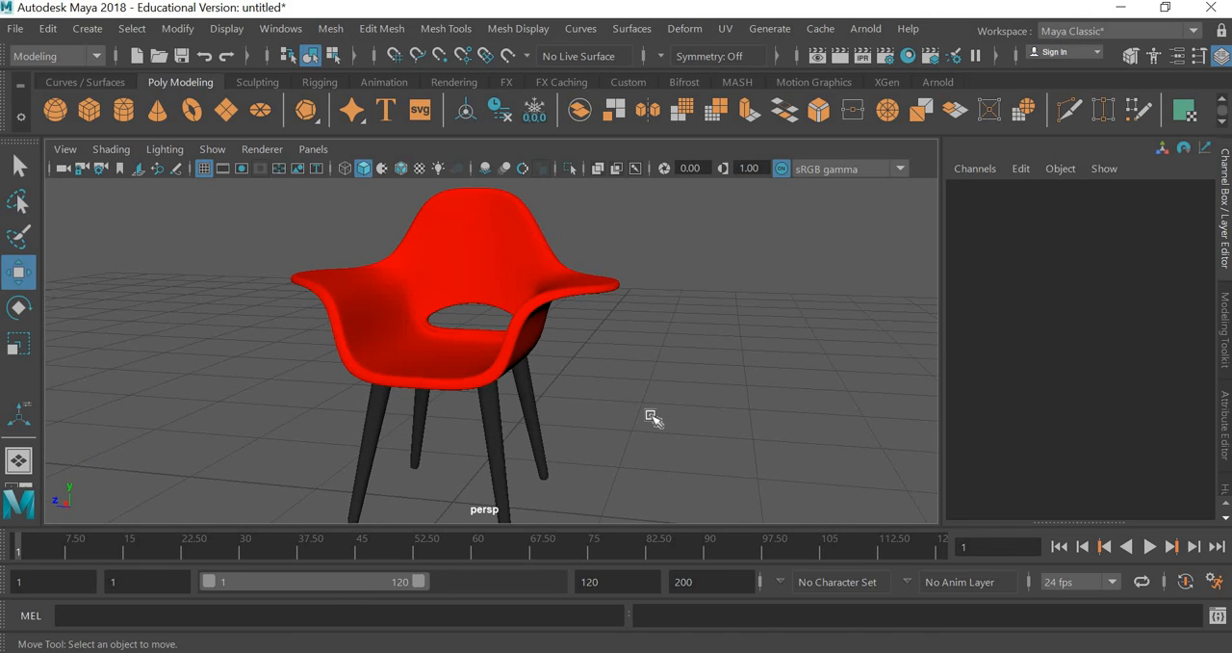
left_click_drag(654, 417, 700, 427)
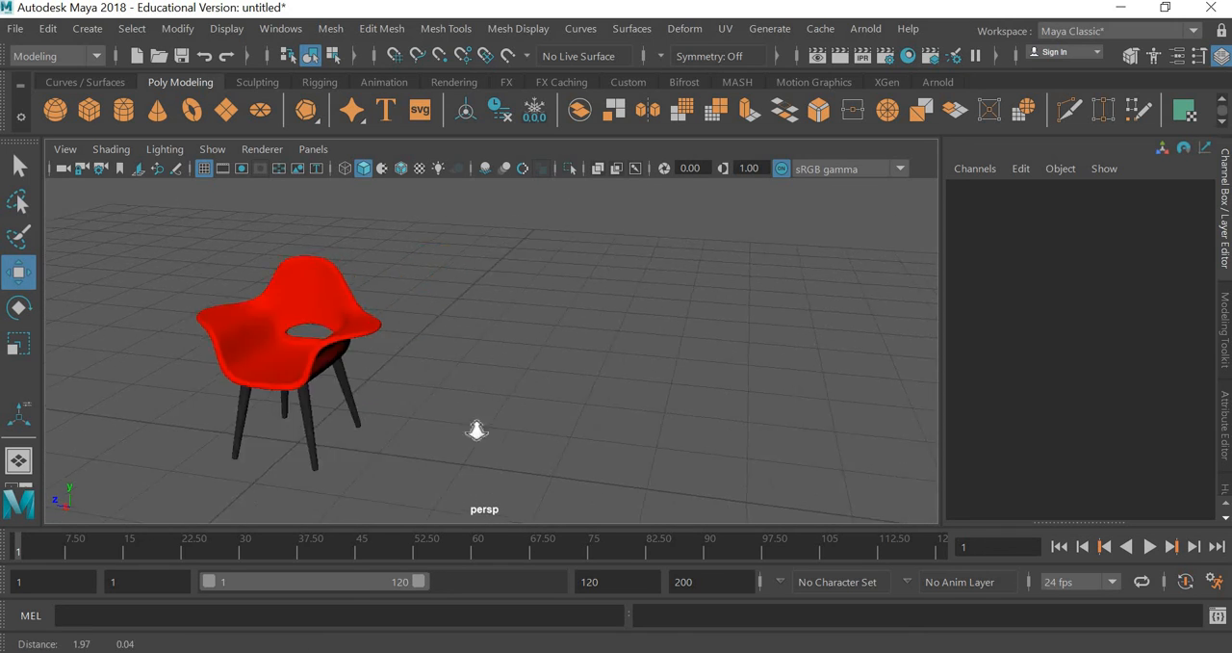
left_click_drag(477, 430, 469, 422)
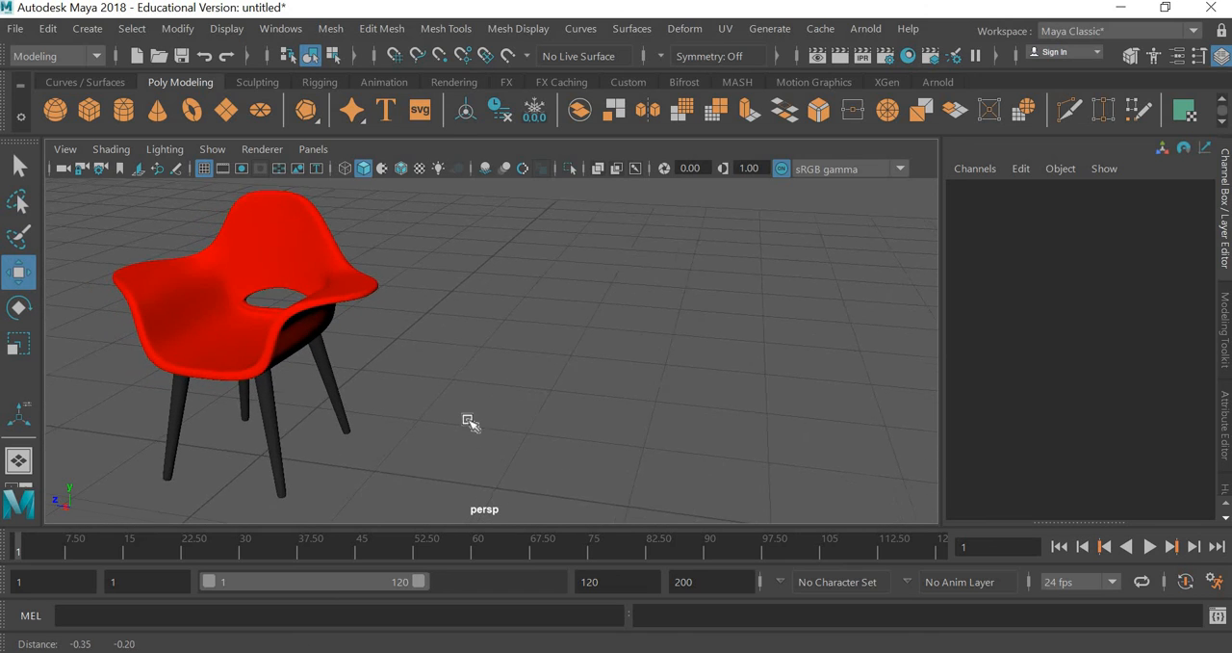